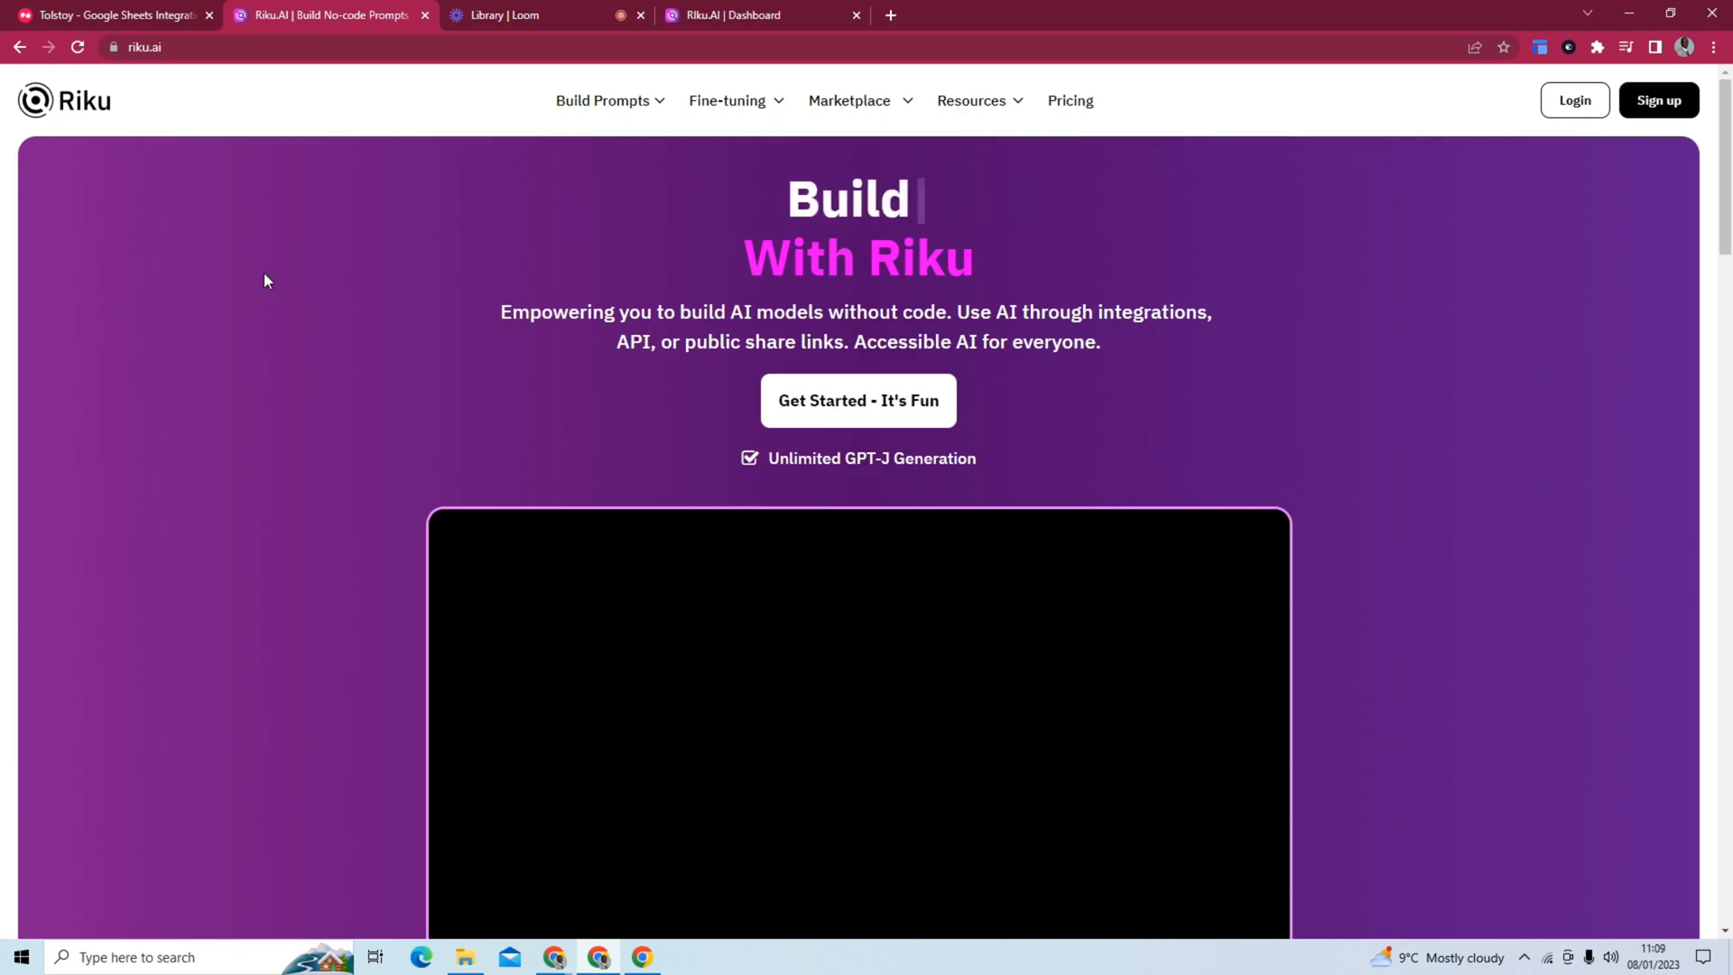
Browse down Riku.AI's integrations and go to the Google Sheets integration page.
scroll("down", 3)
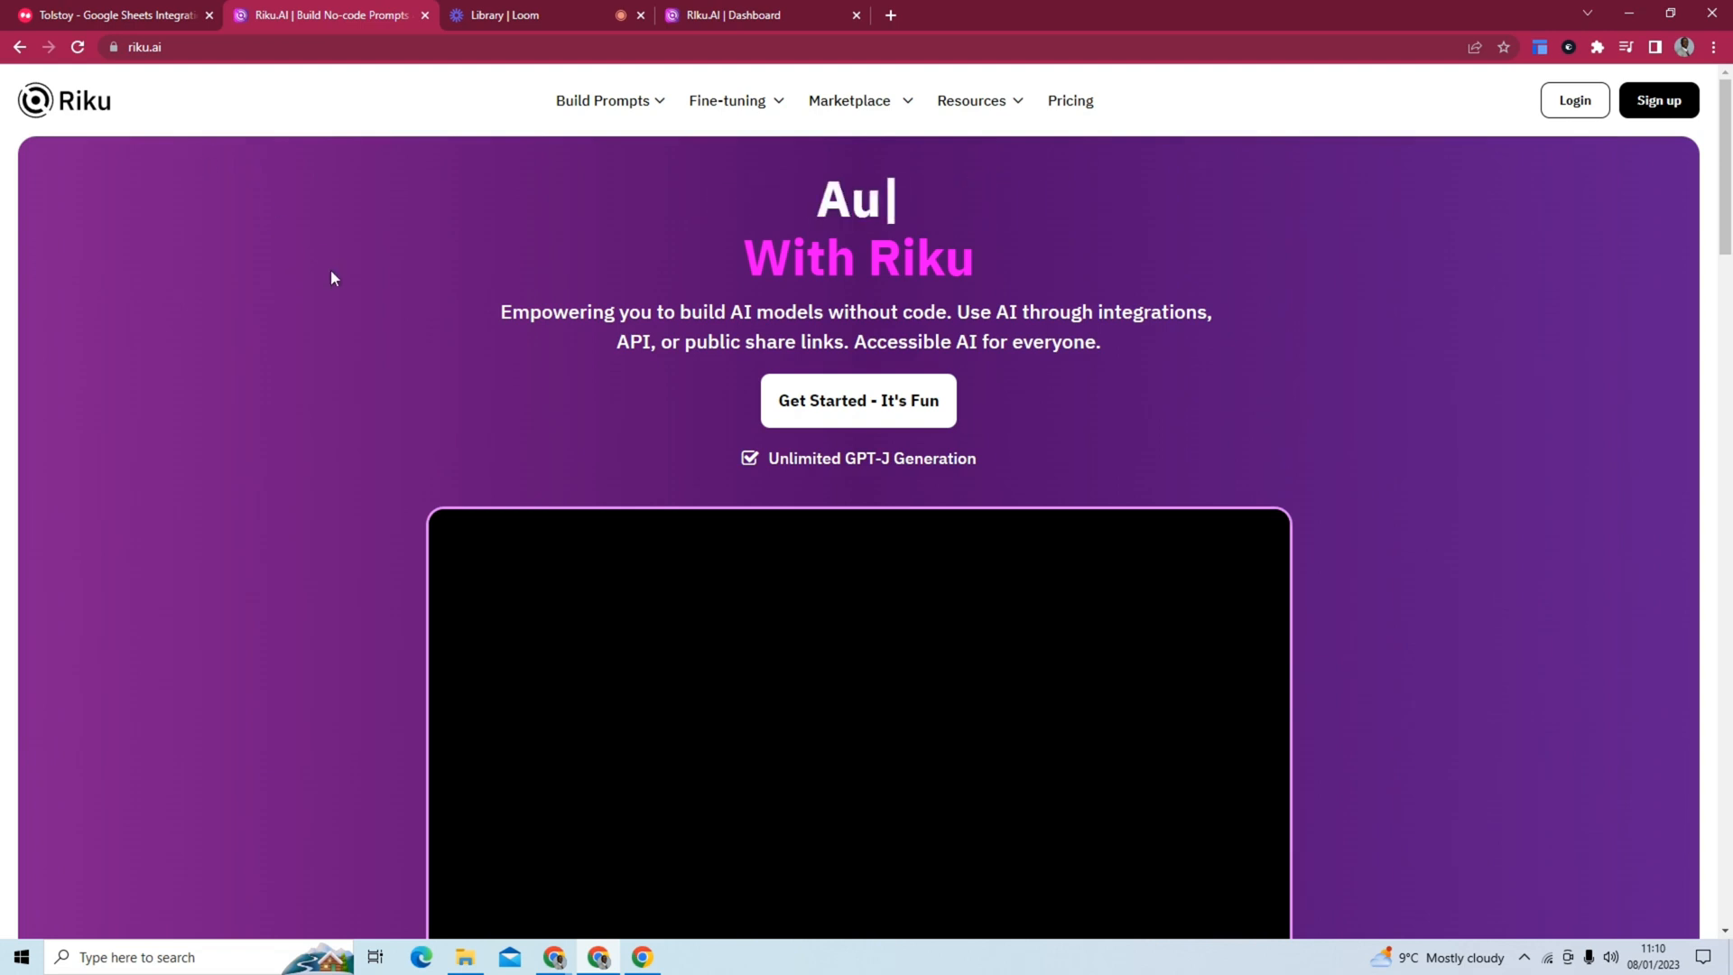
scroll("down", 3)
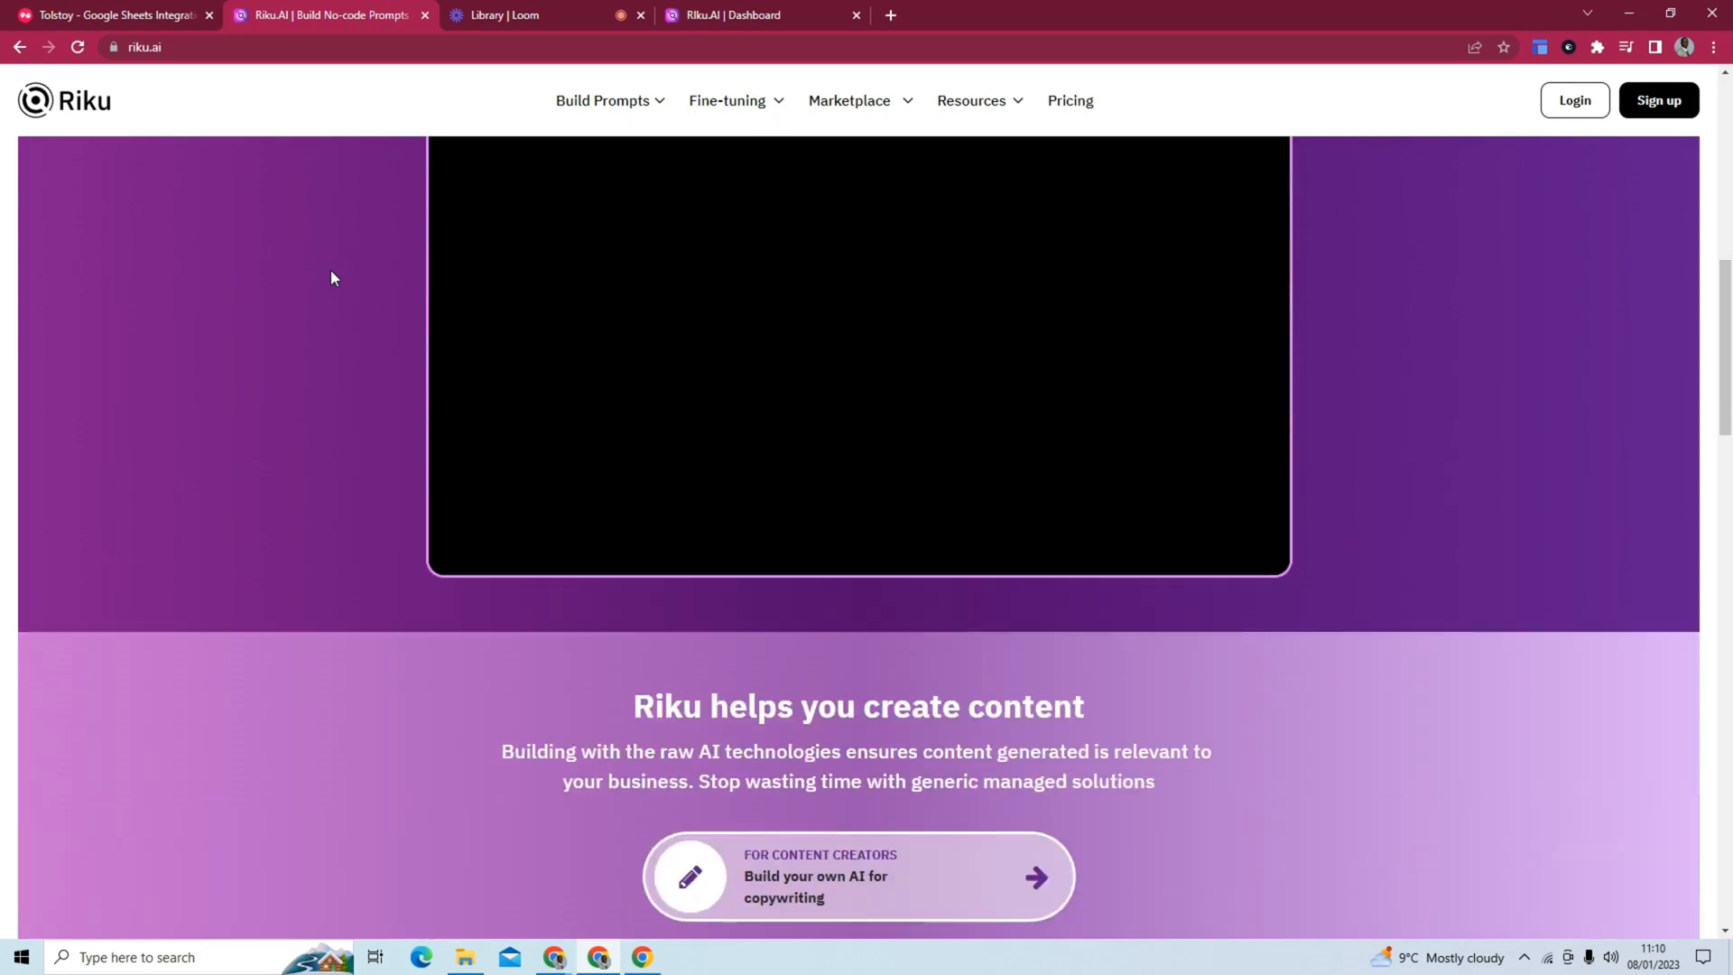
scroll("down", 3)
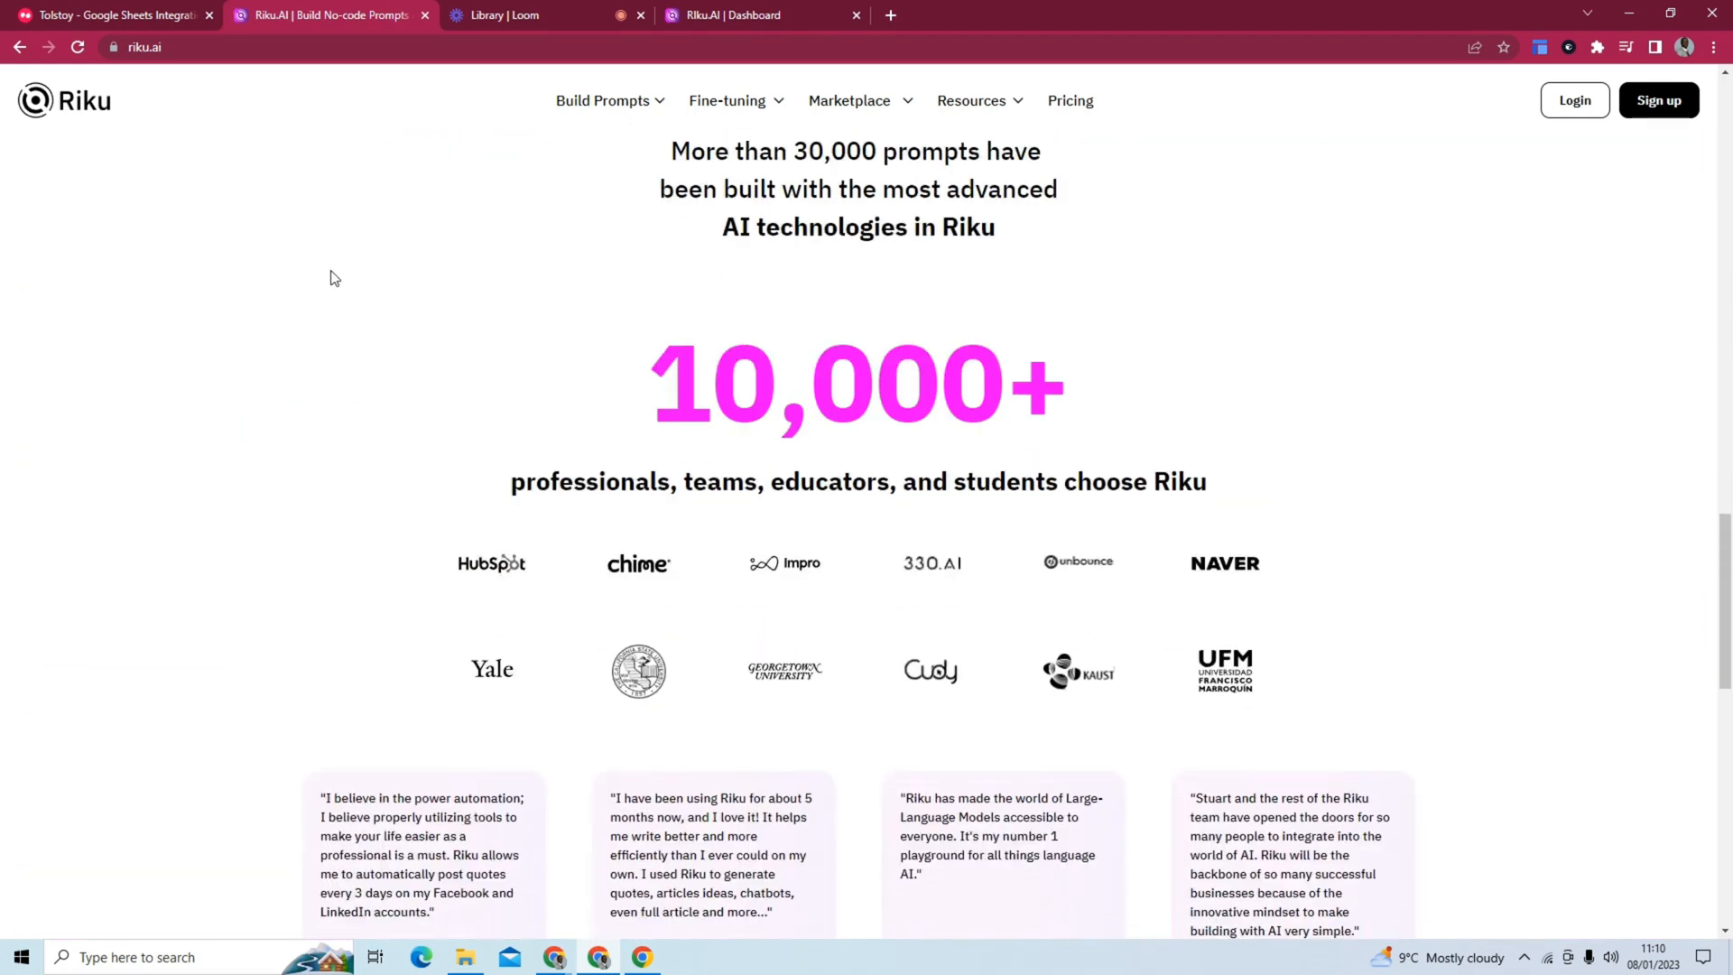
scroll("down", 3)
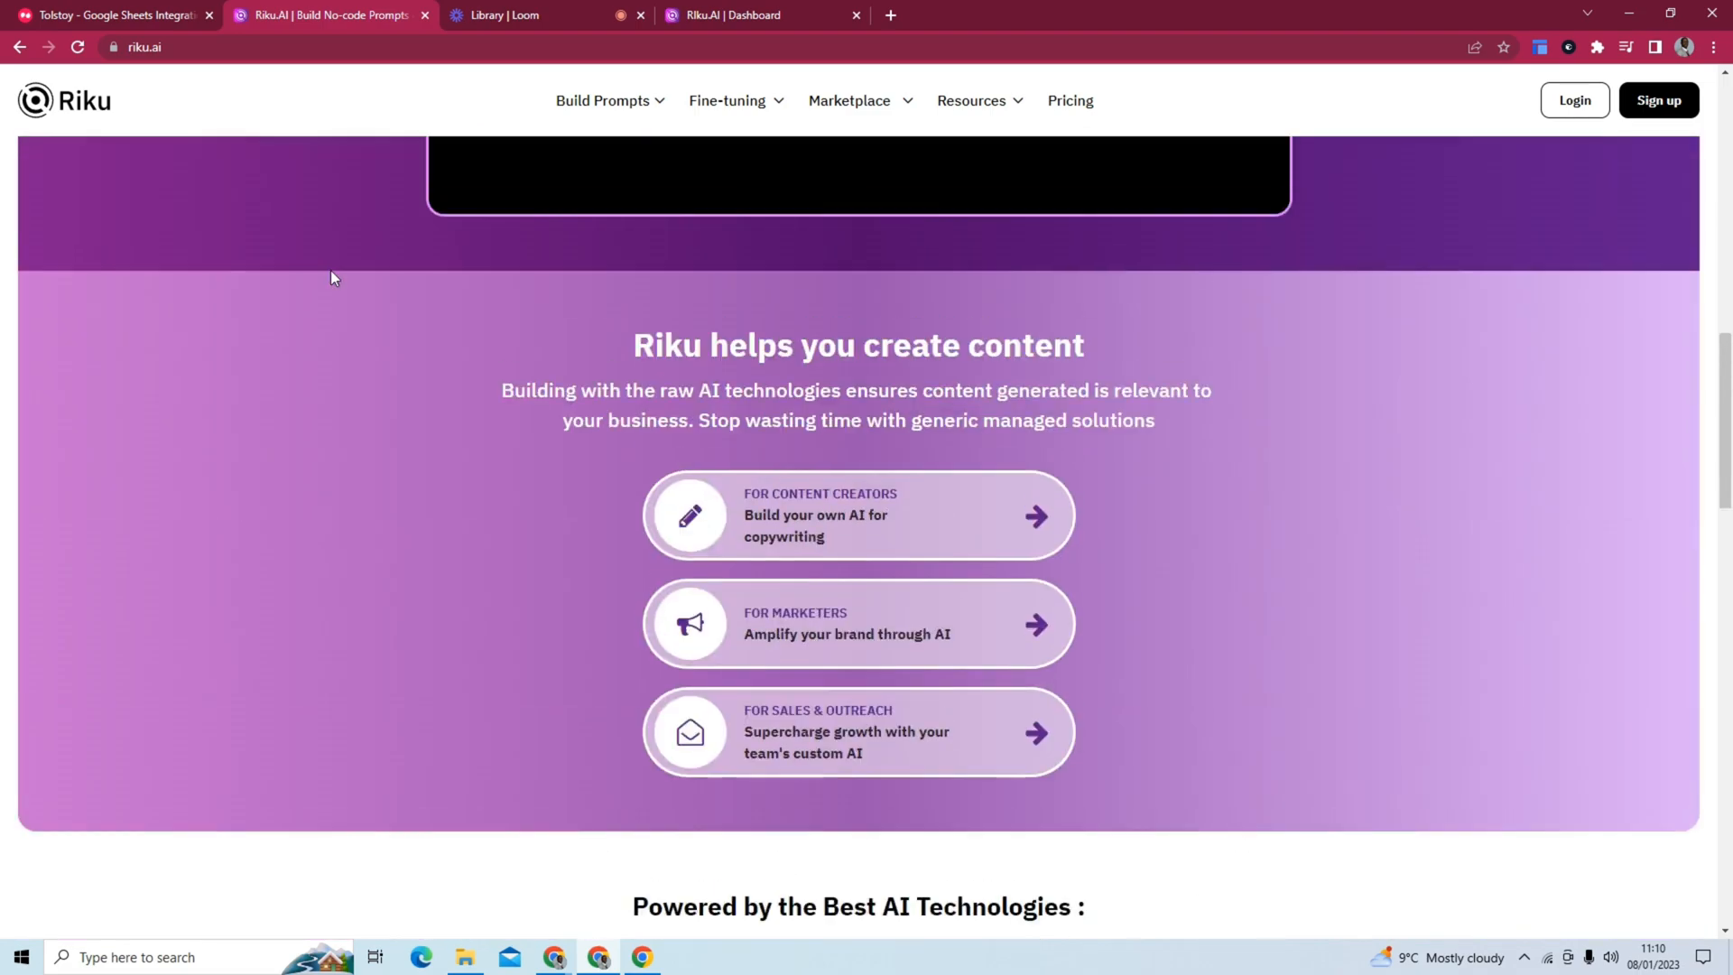
scroll("down", 3)
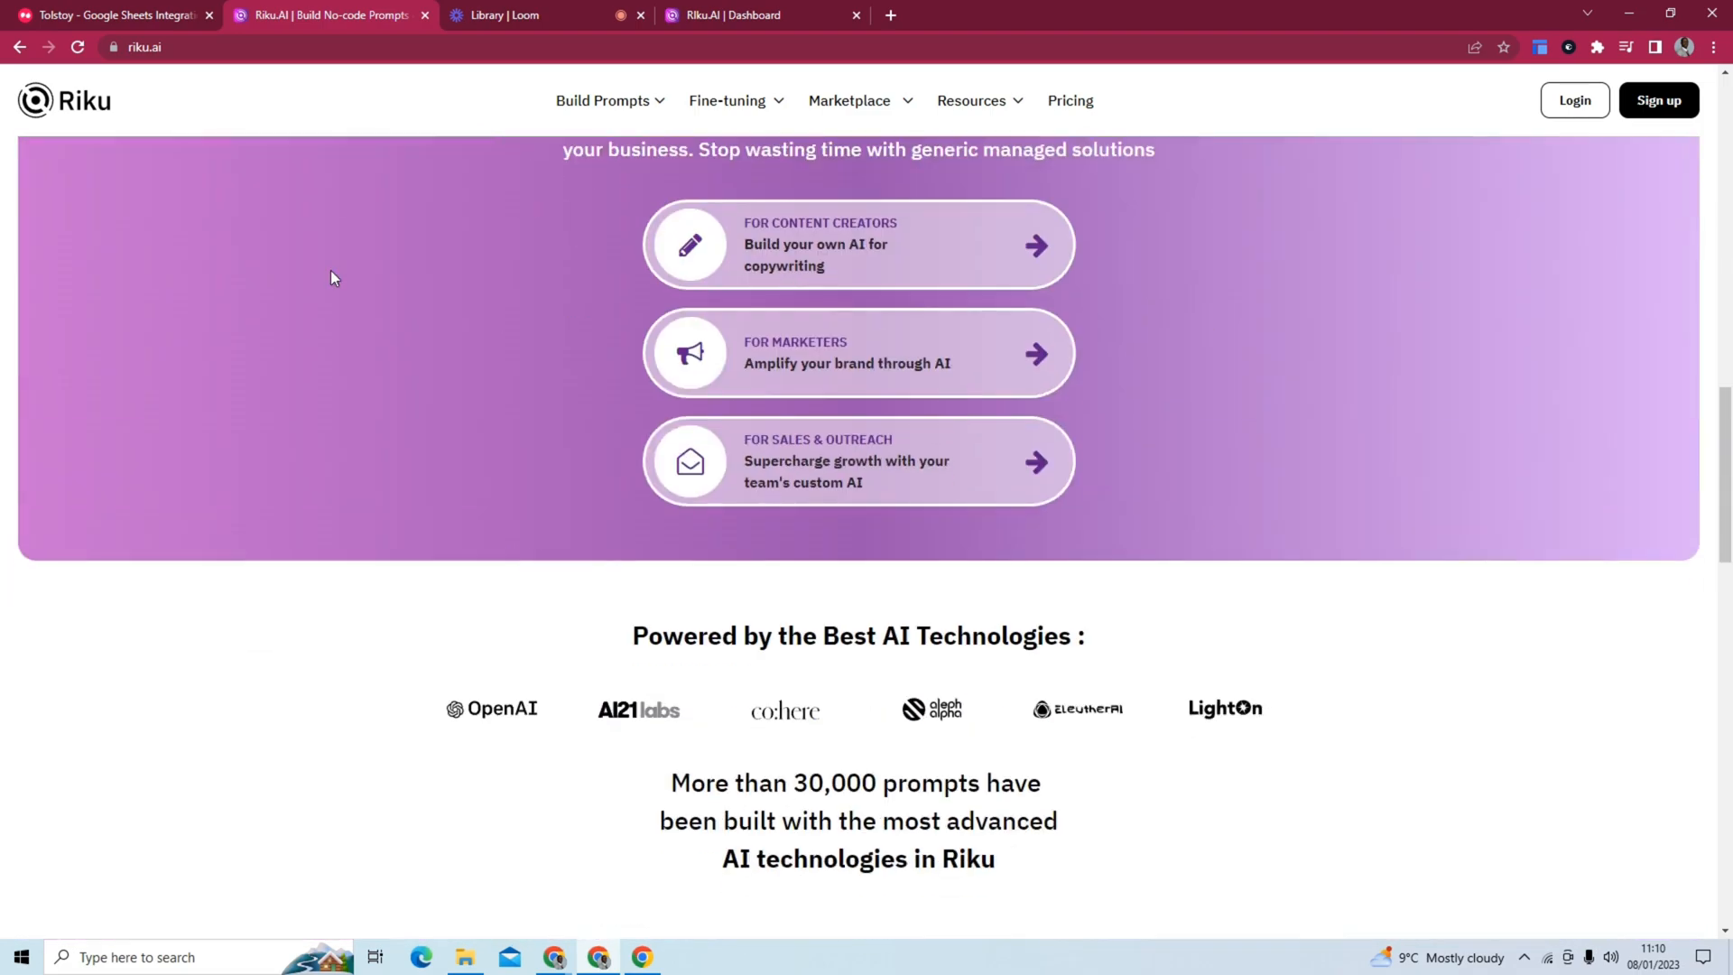
scroll("down", 3)
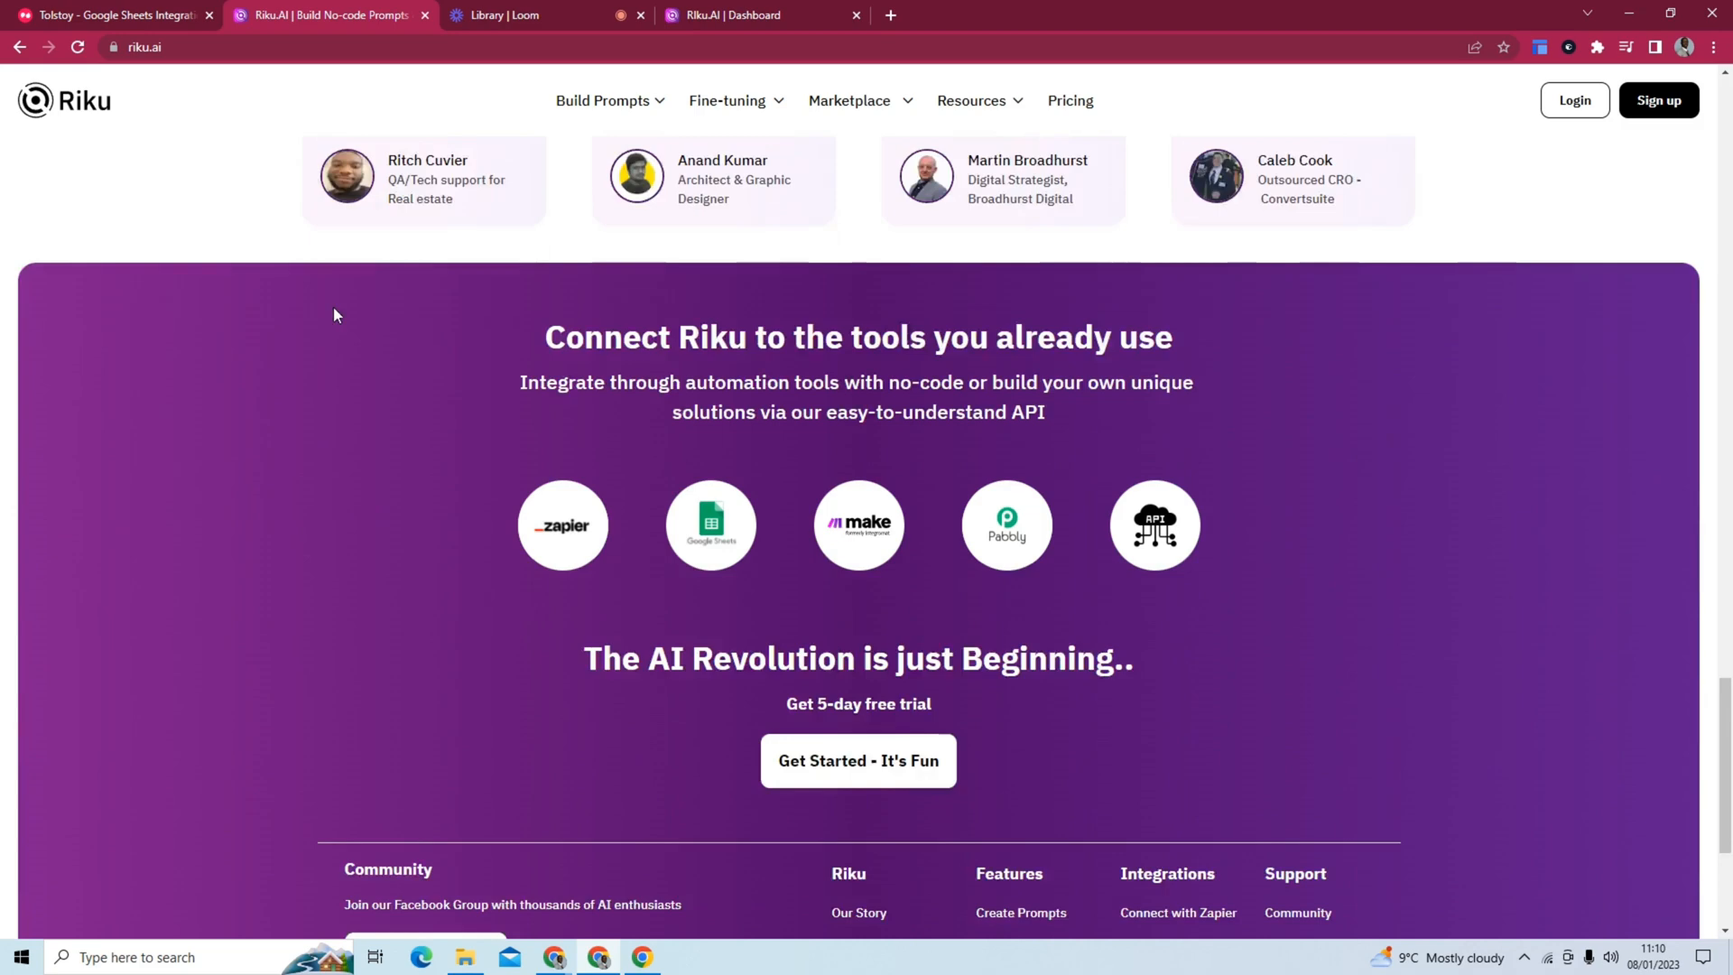
scroll("down", 3)
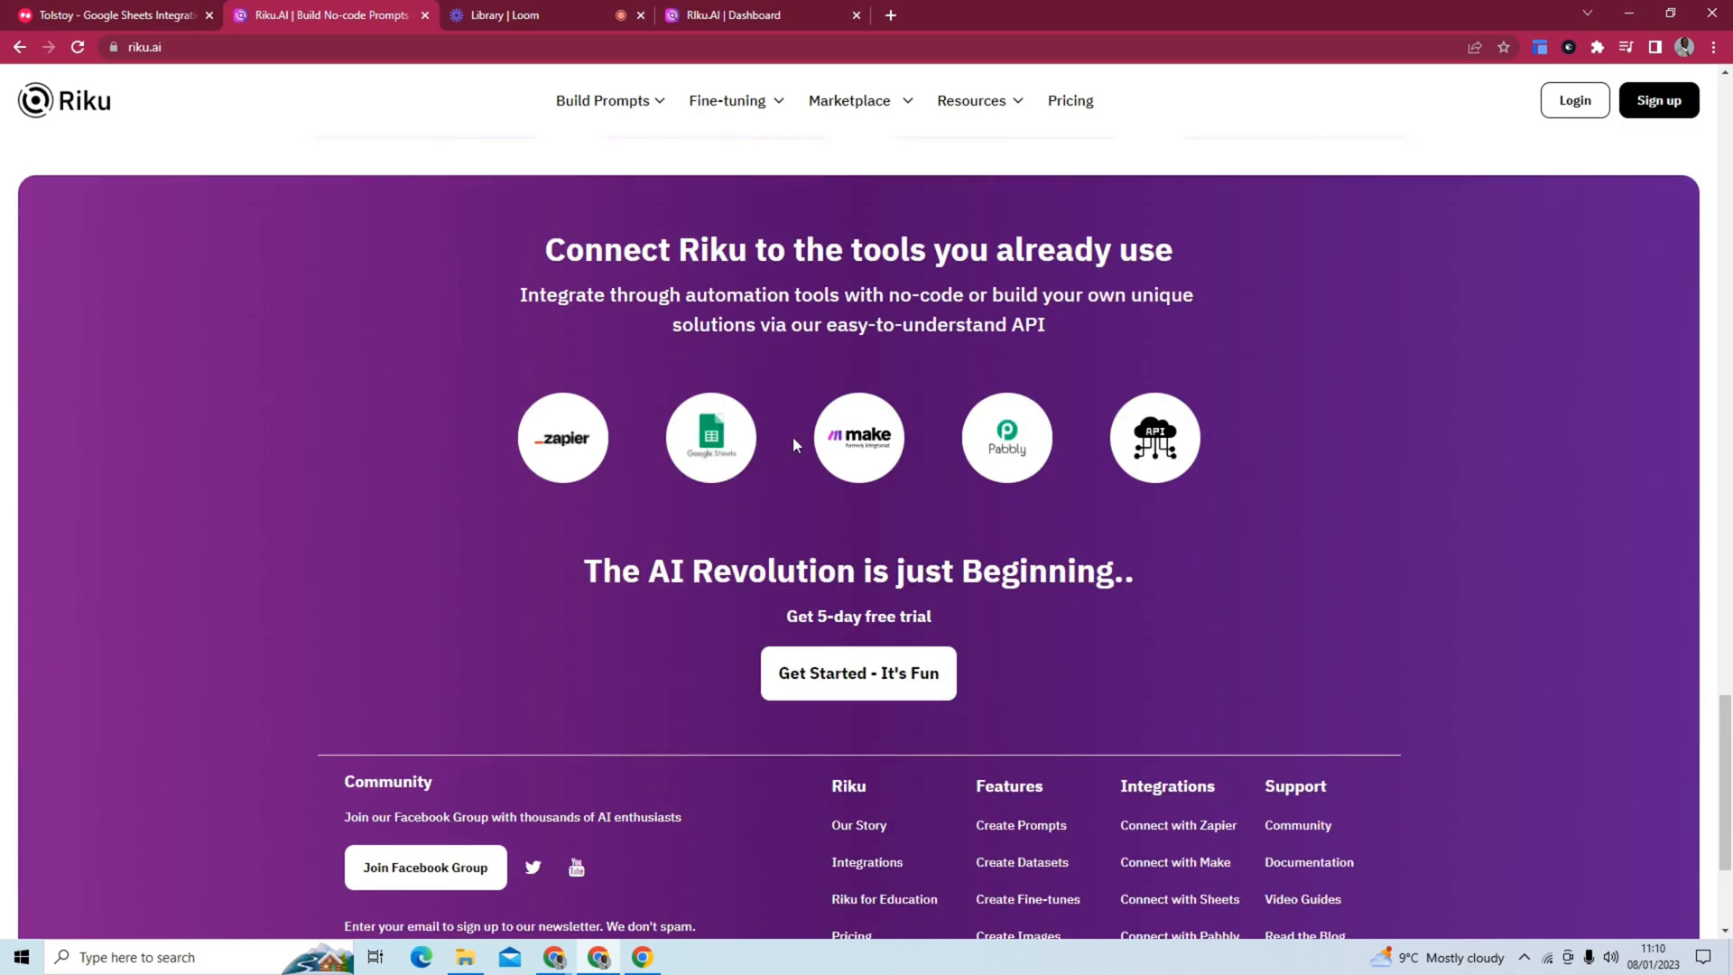
mouse_move(713, 442)
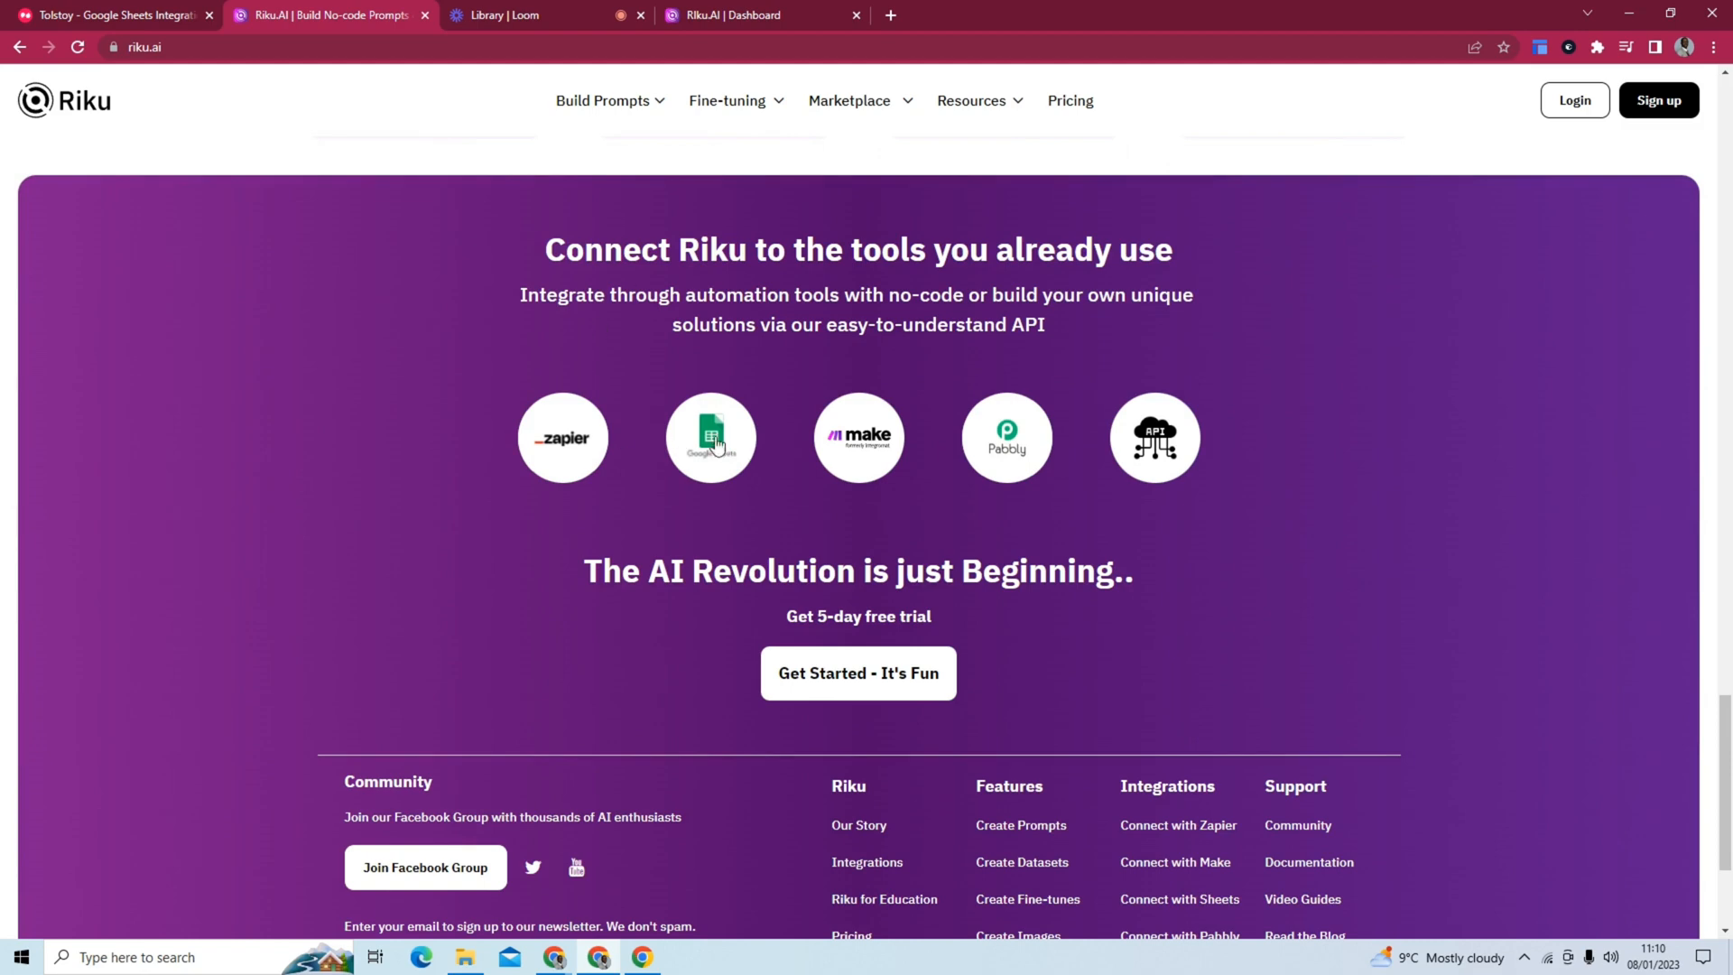
left_click(711, 437)
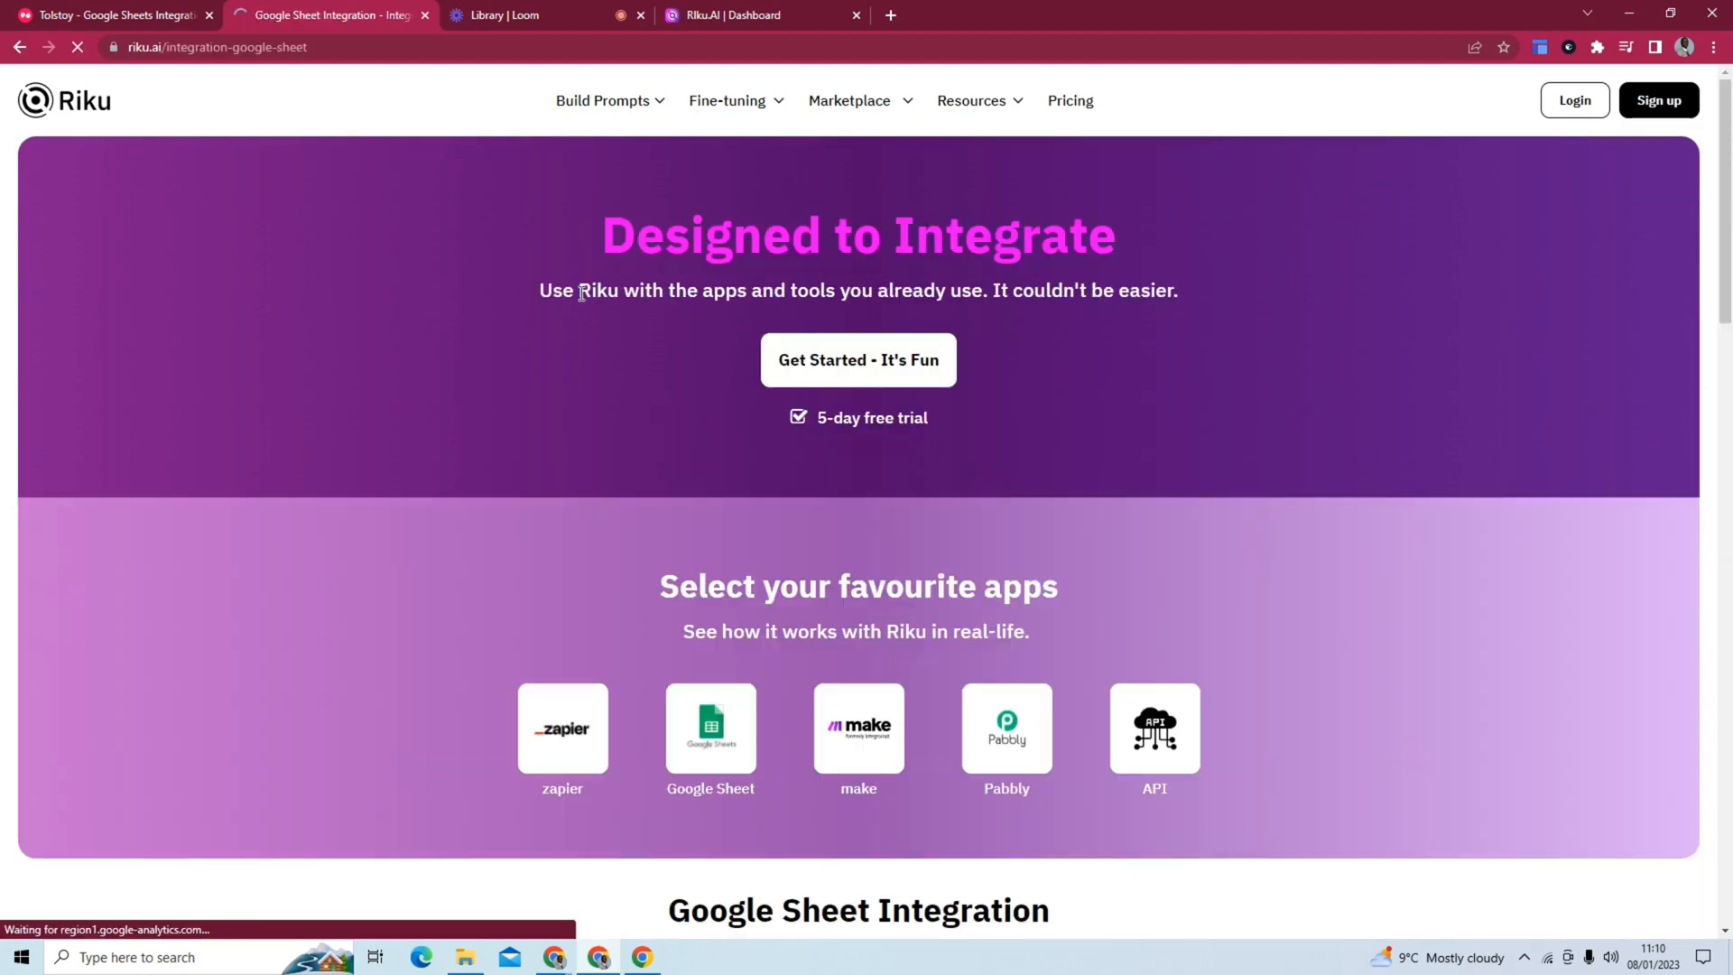
Review the integration details and start Connect Google Sheets to get the spreadsheet copy offer.
scroll("down", 3)
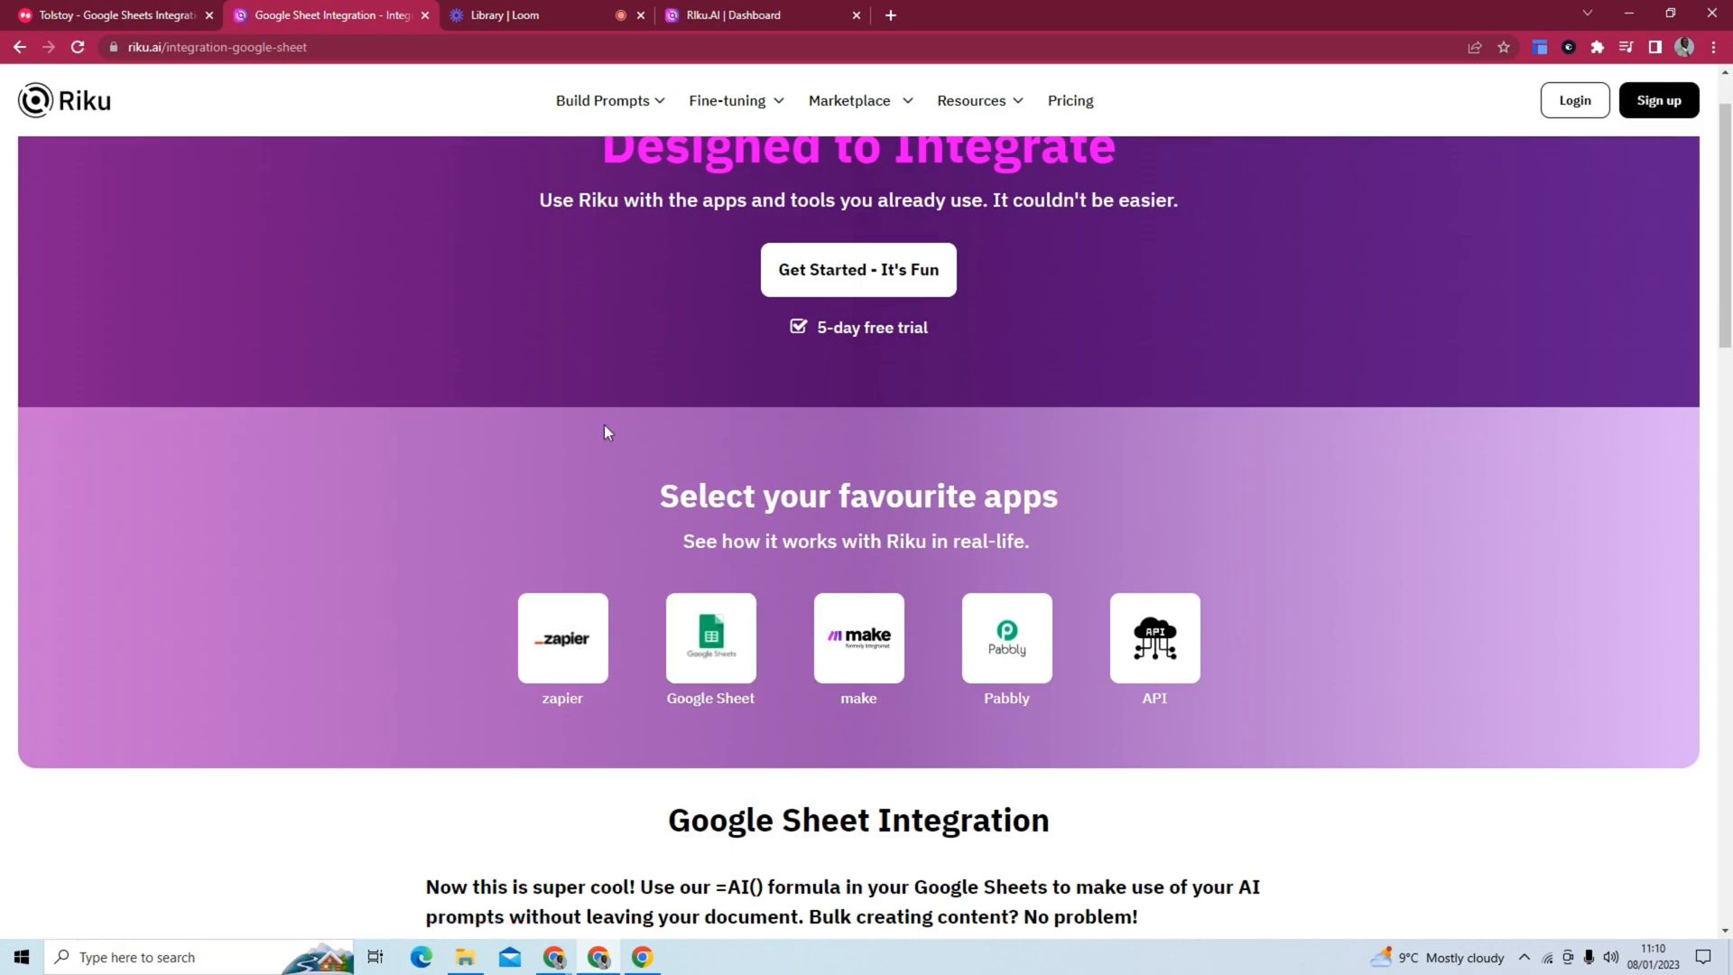
mouse_move(711, 637)
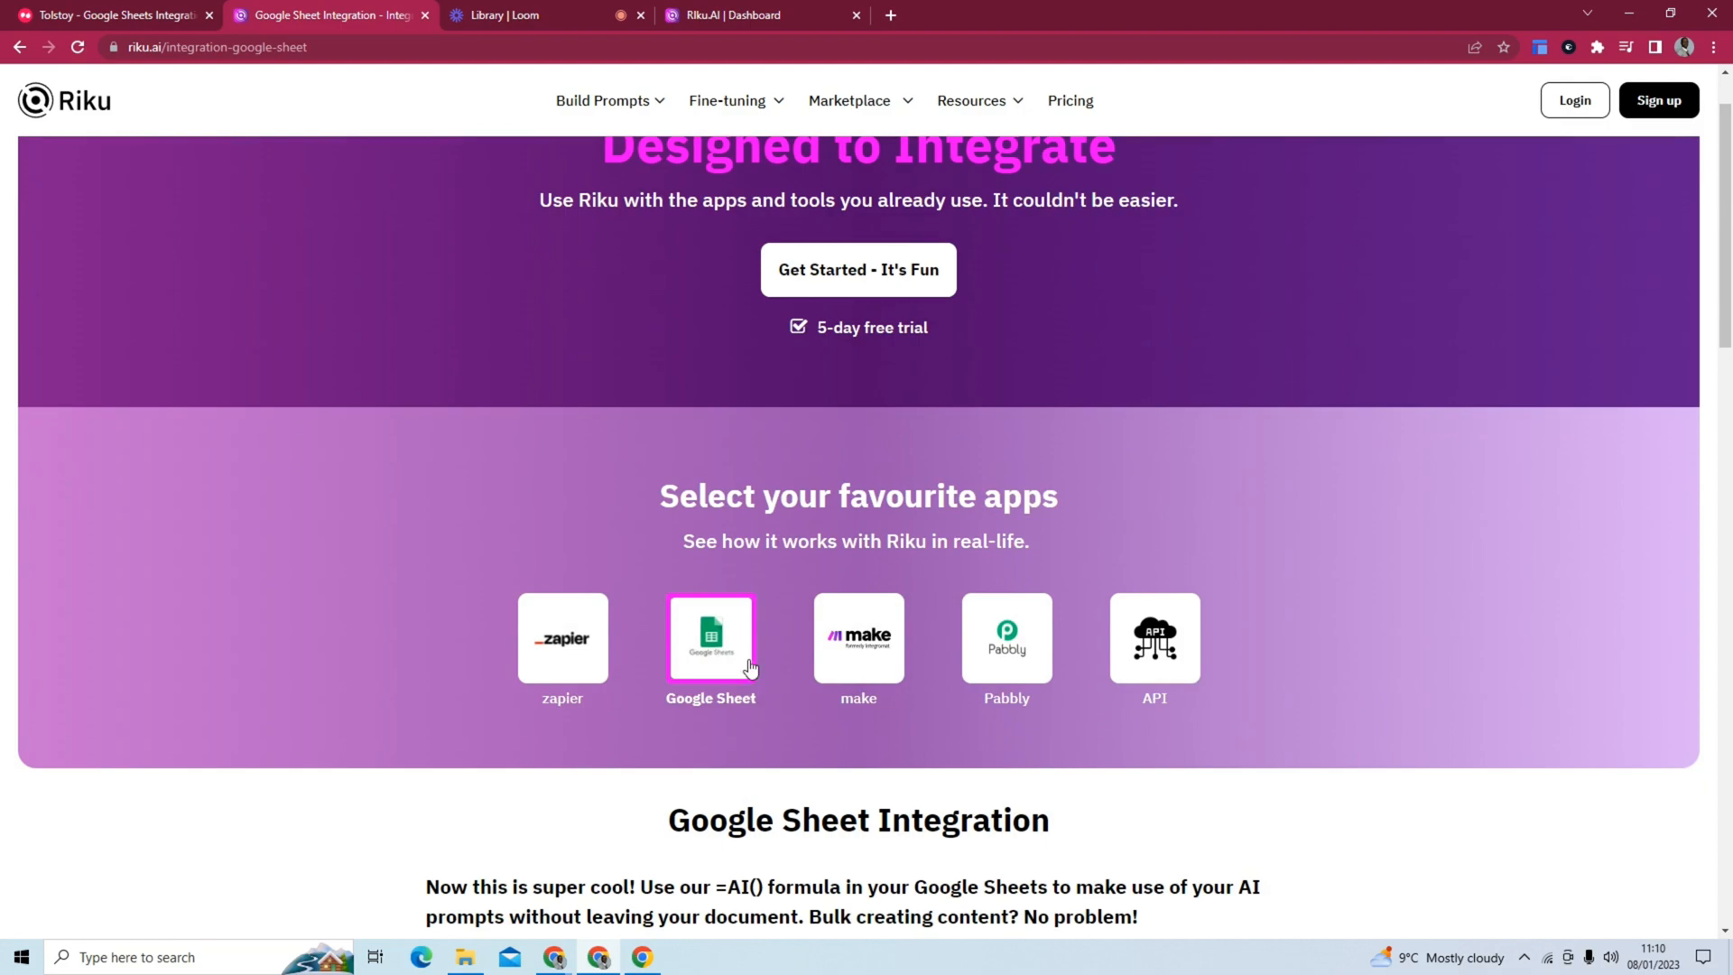
scroll("down", 3)
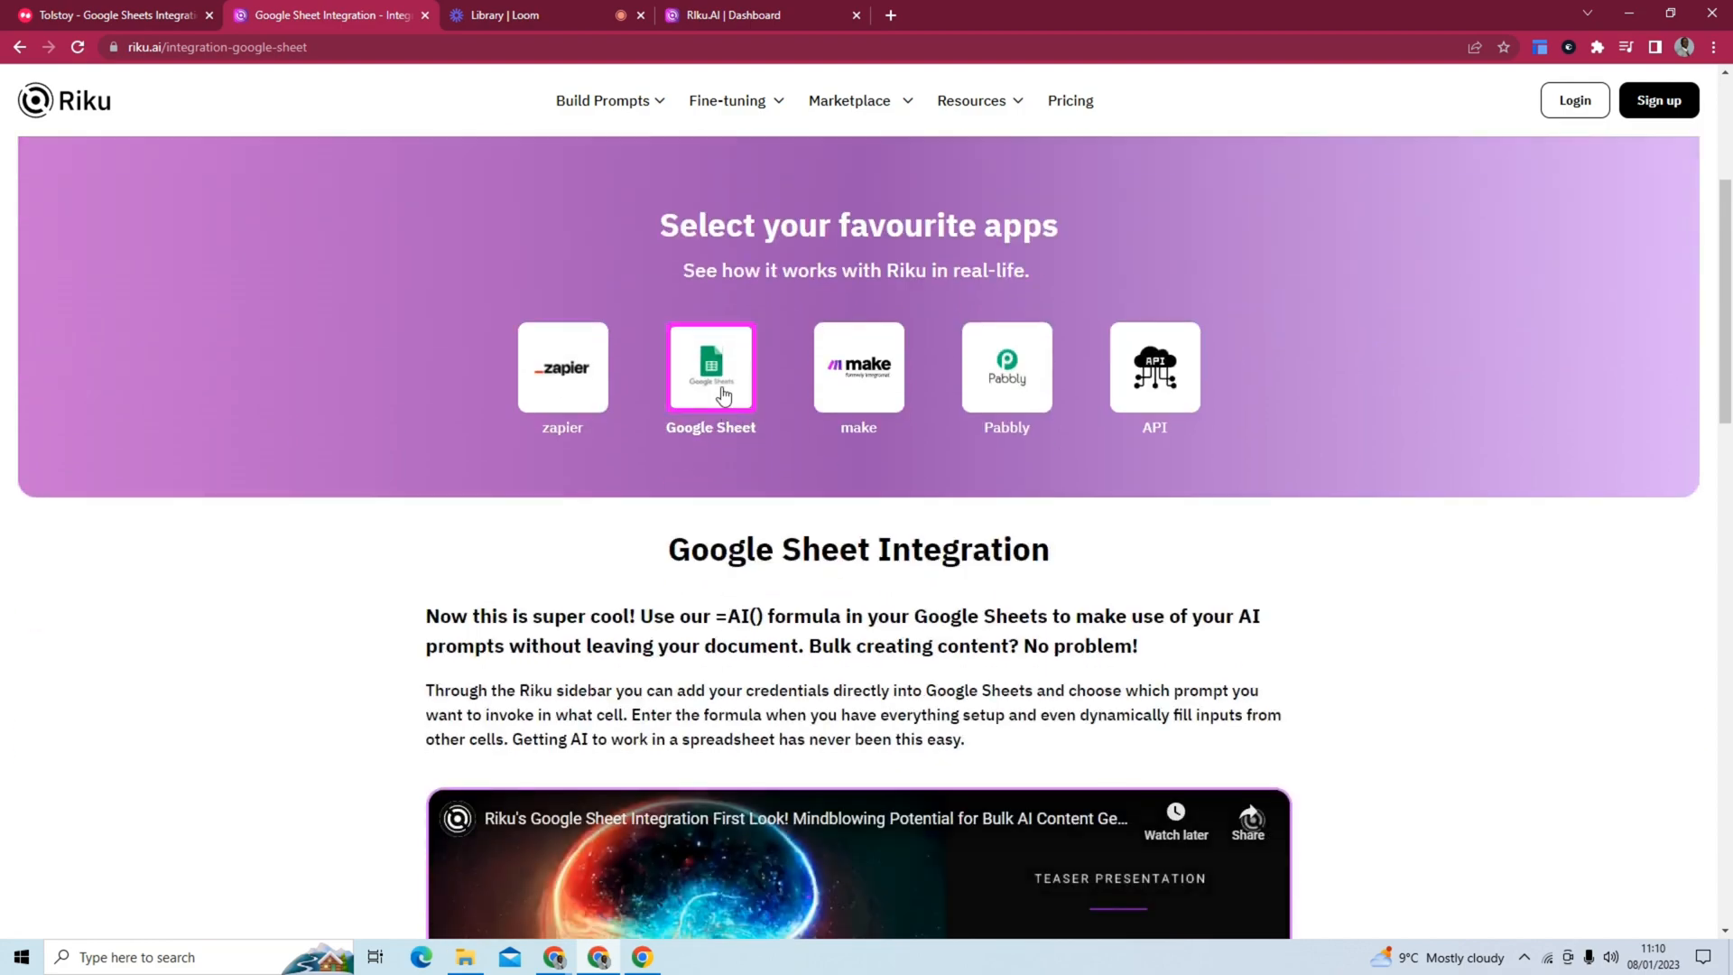
scroll("down", 3)
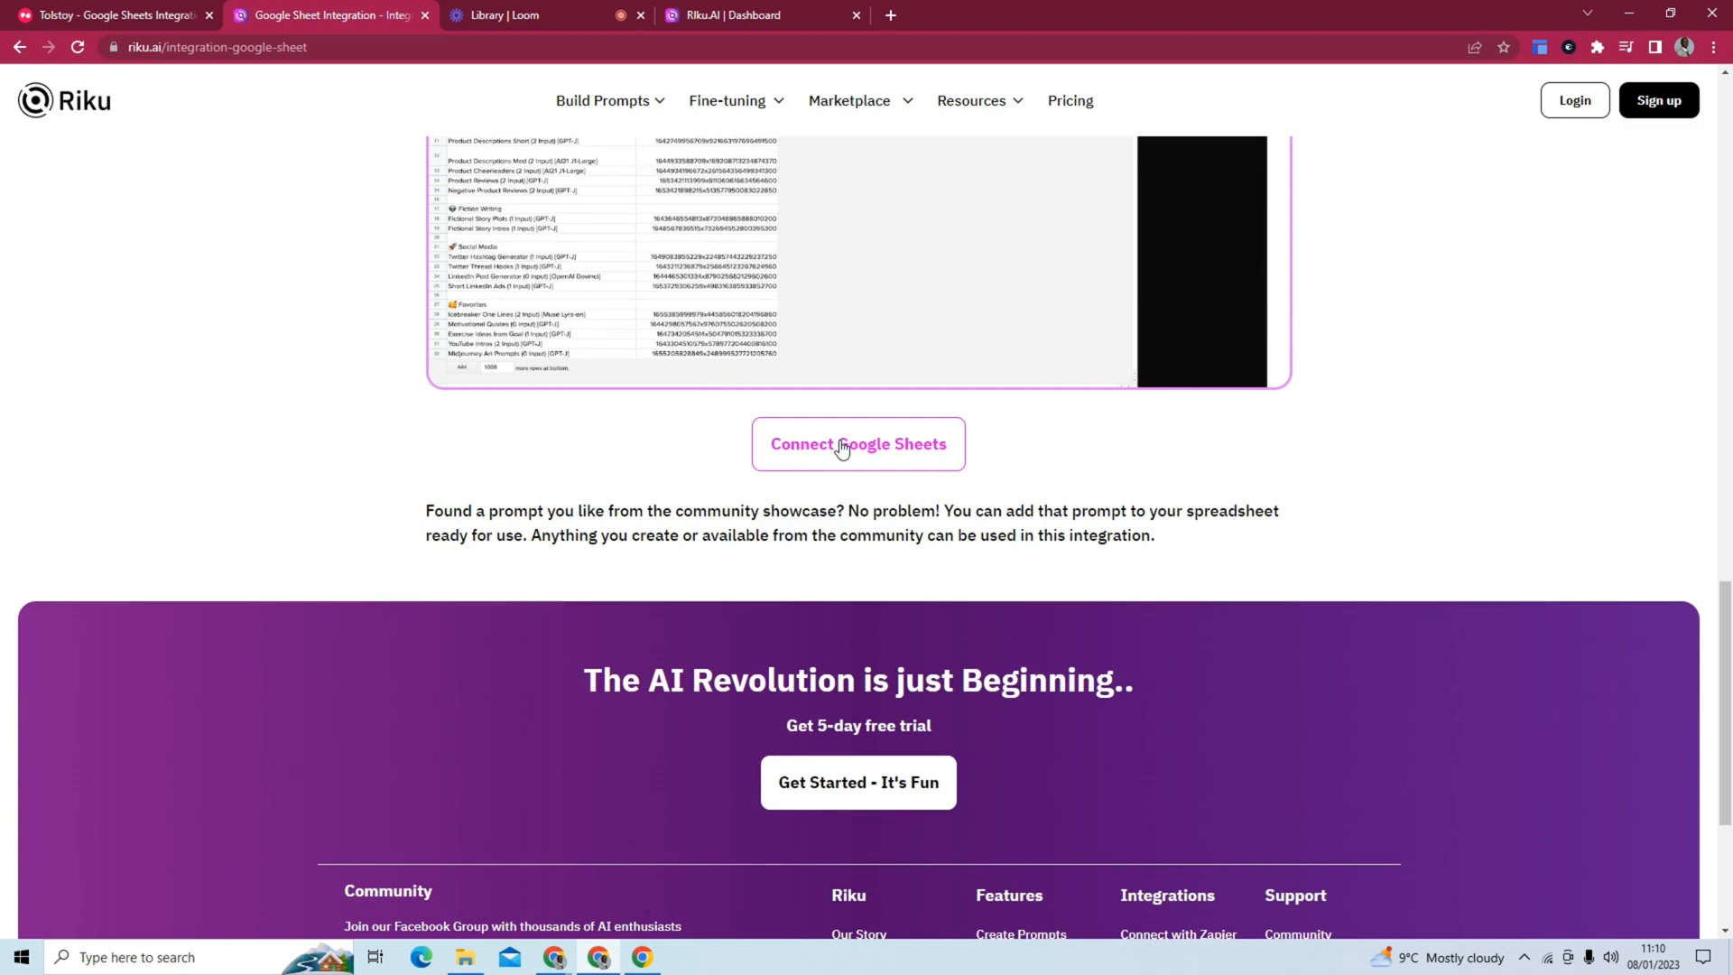
left_click(855, 444)
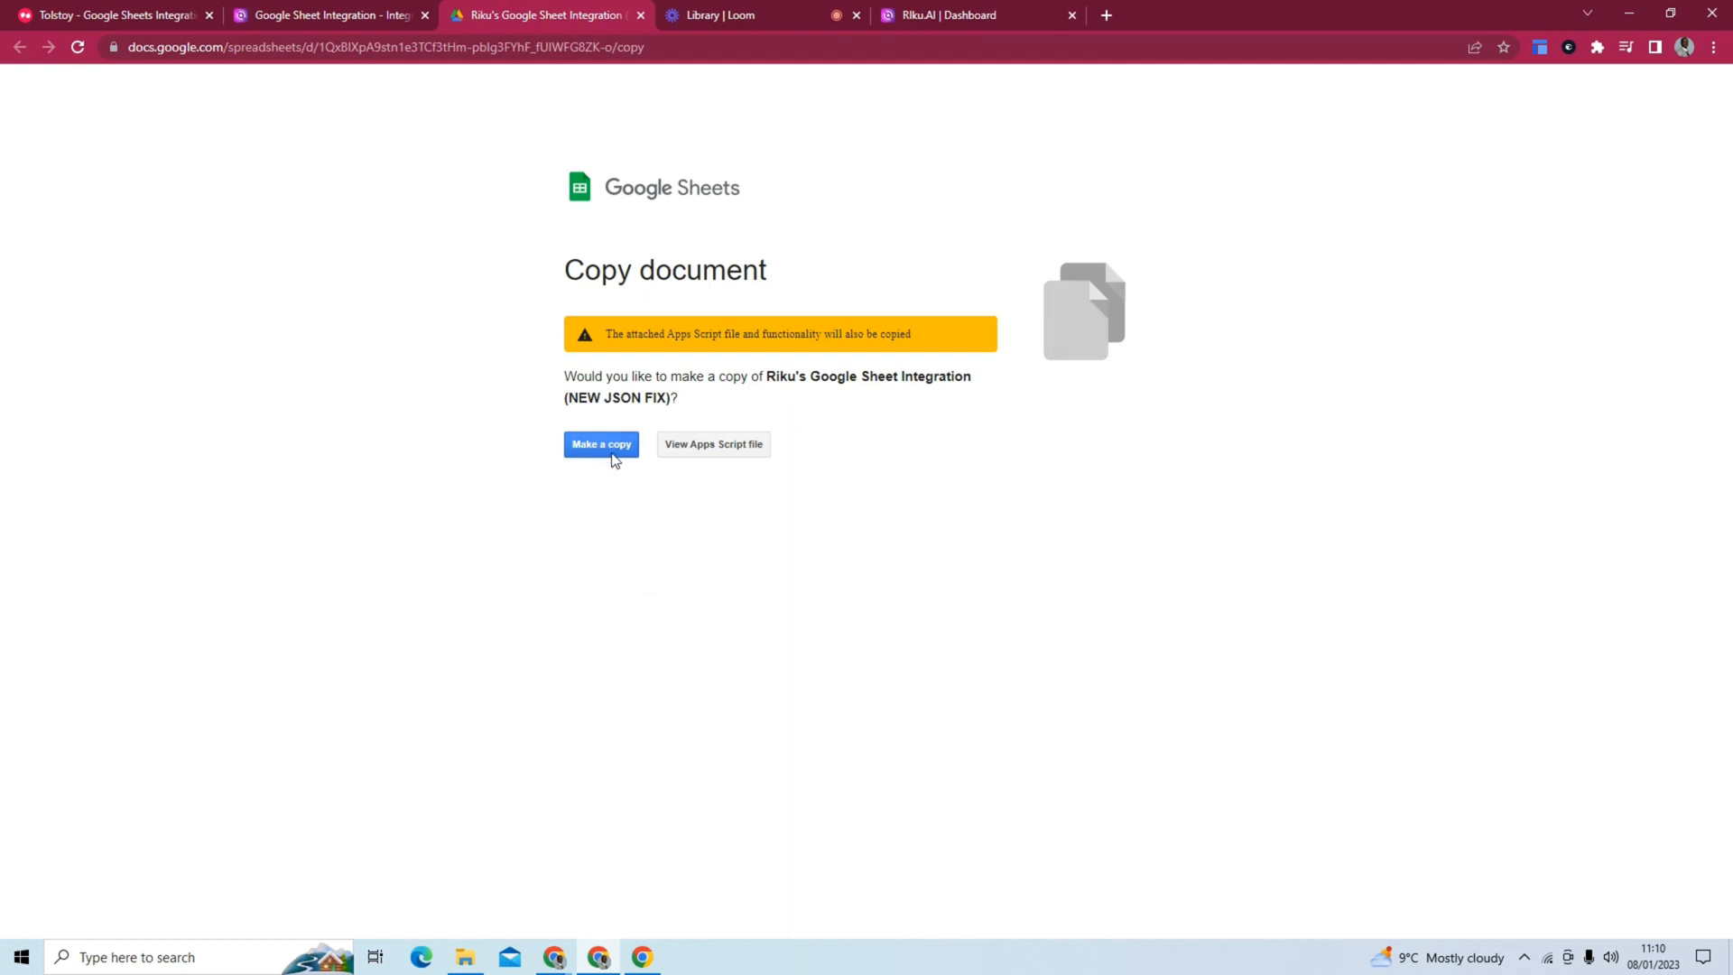
Make a personal copy of Riku's Google Sheet Integration spreadsheet and check its File menu.
left_click(600, 444)
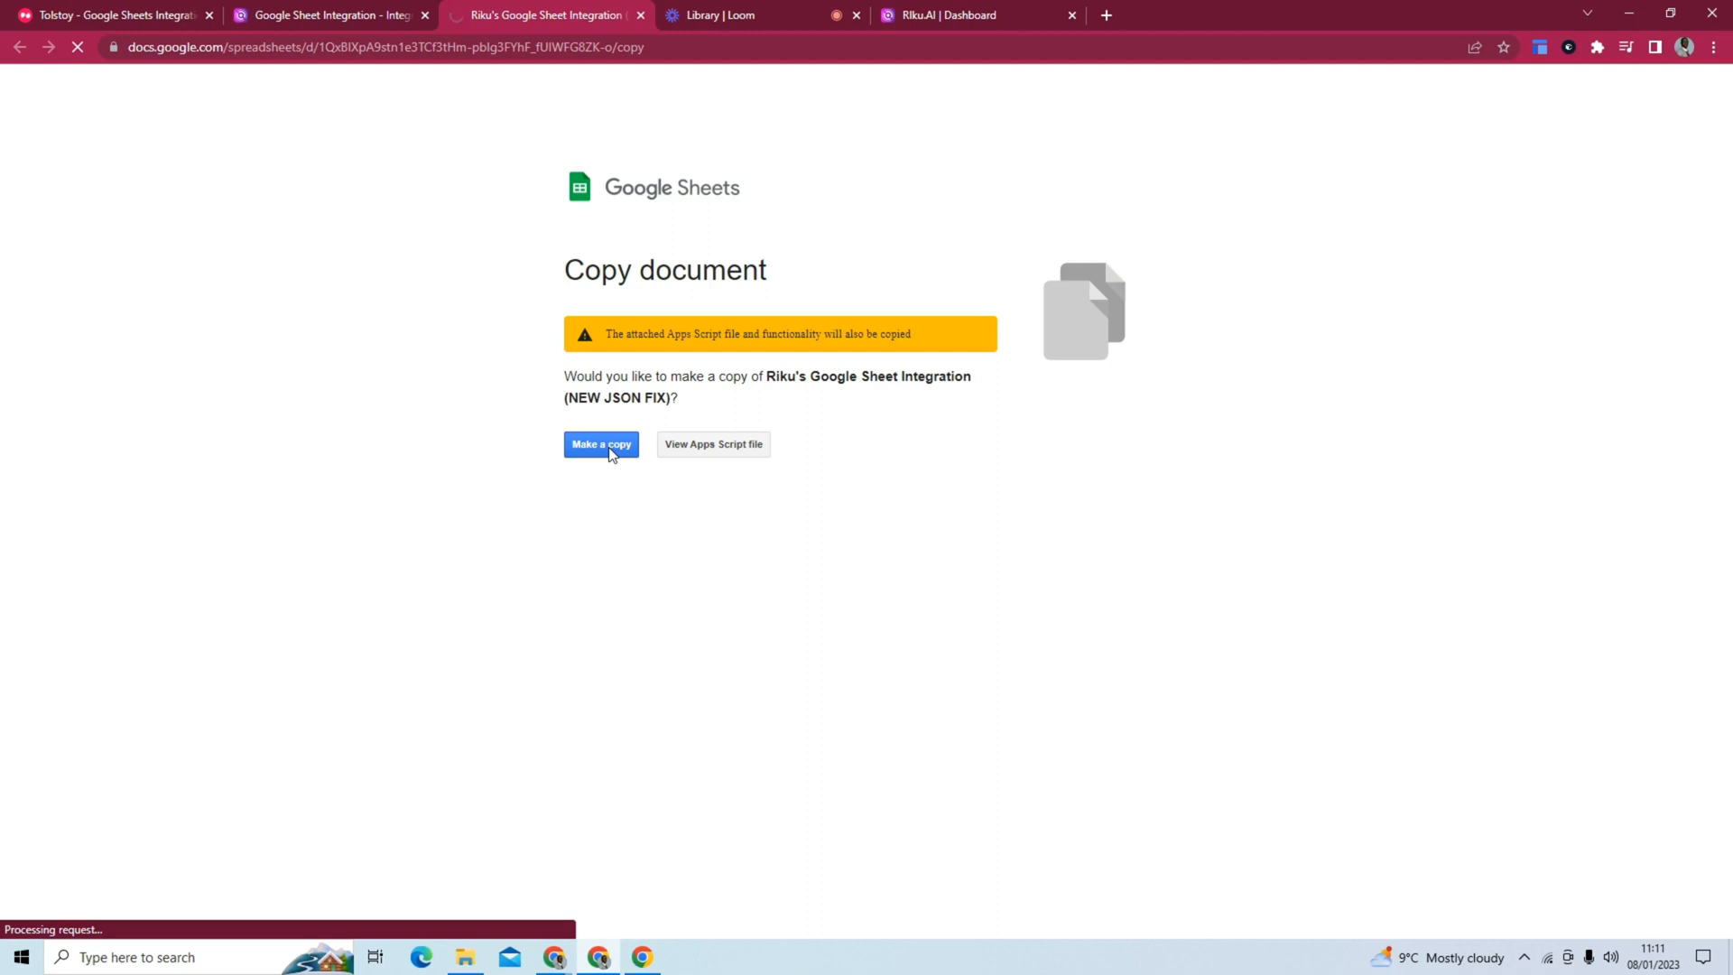
left_click(601, 444)
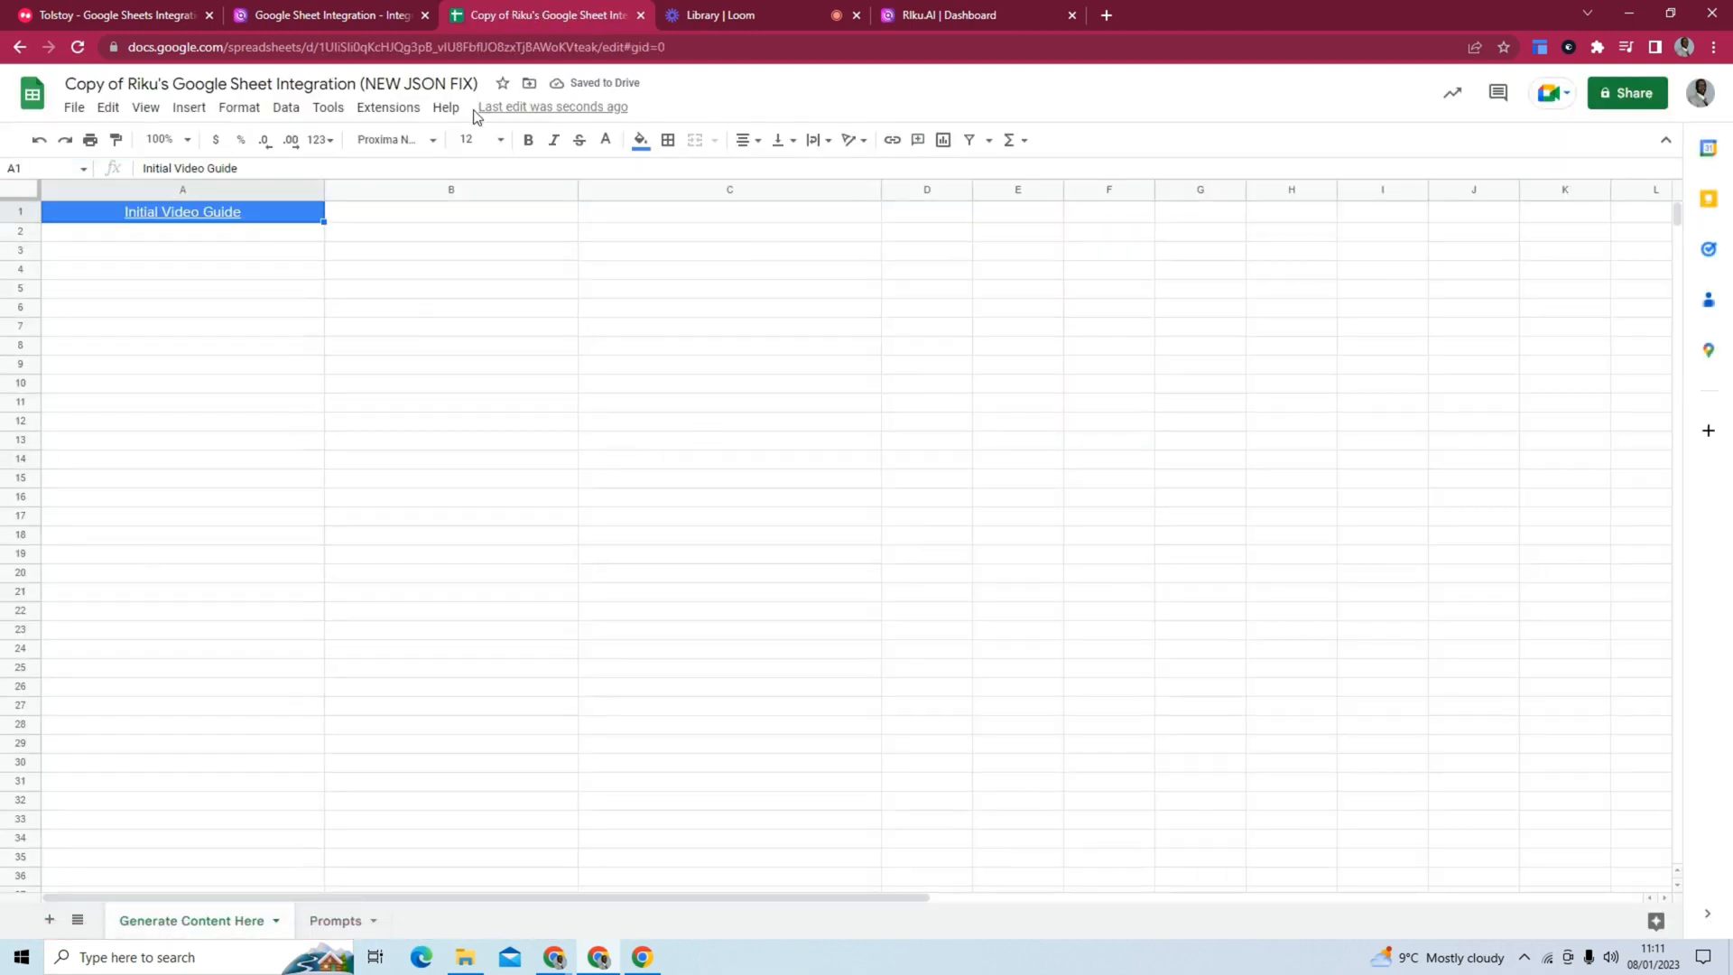
left_click(74, 106)
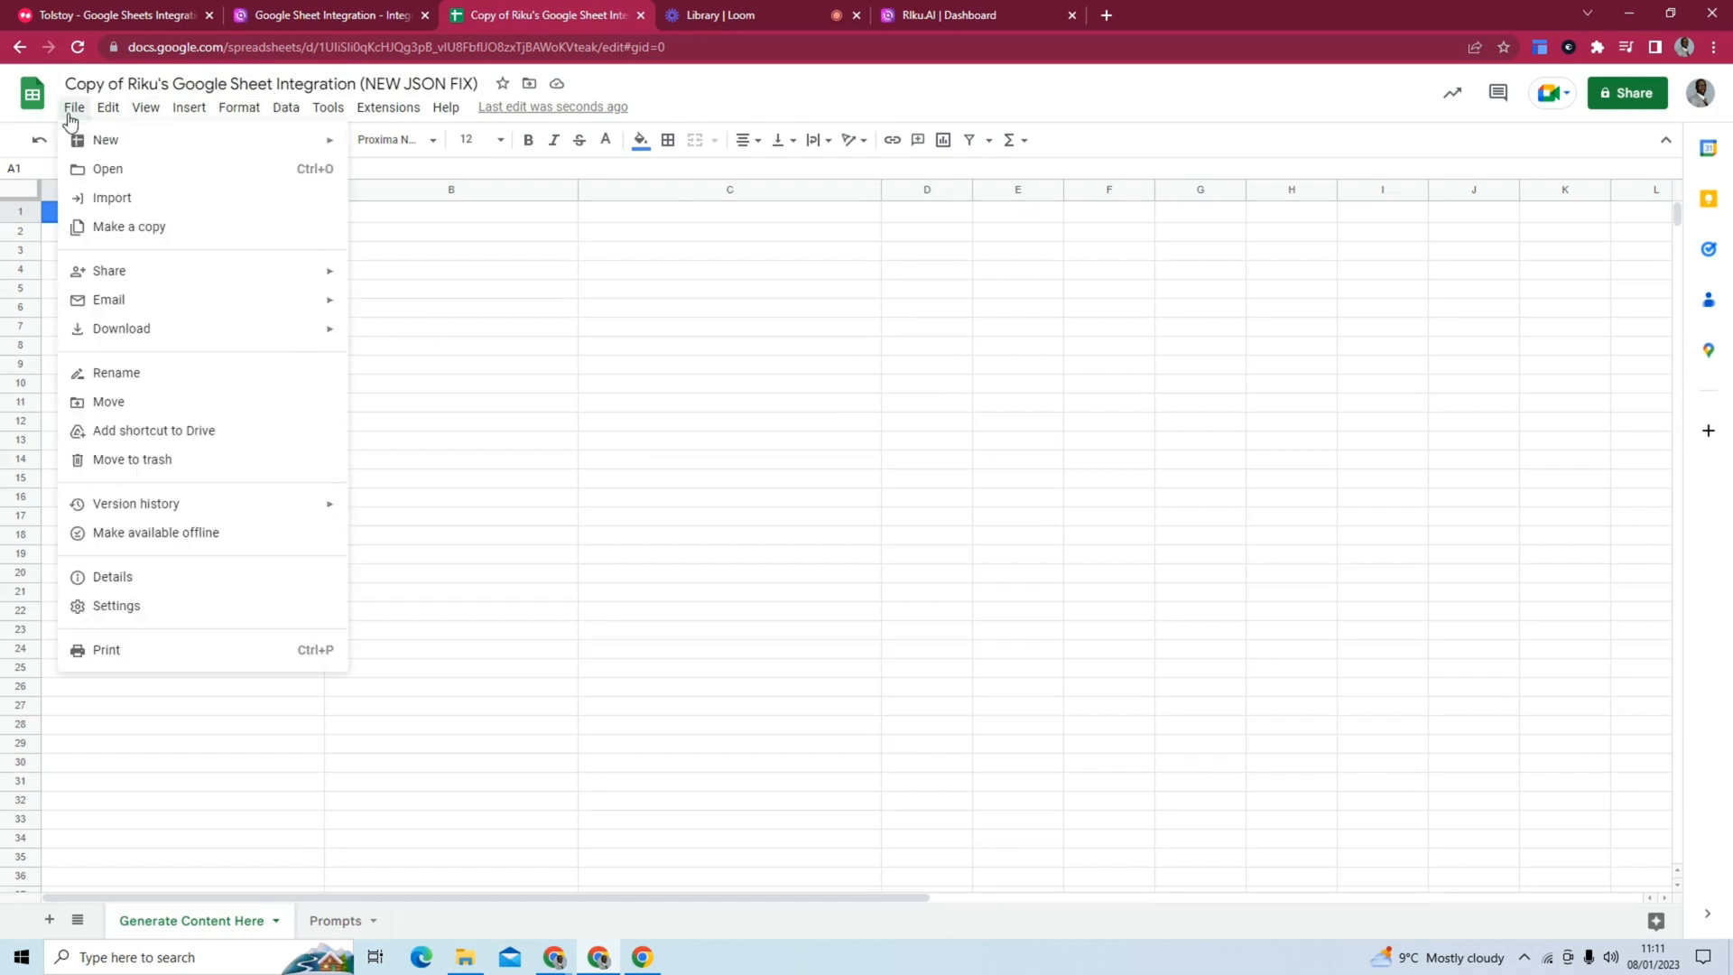
left_click(727, 307)
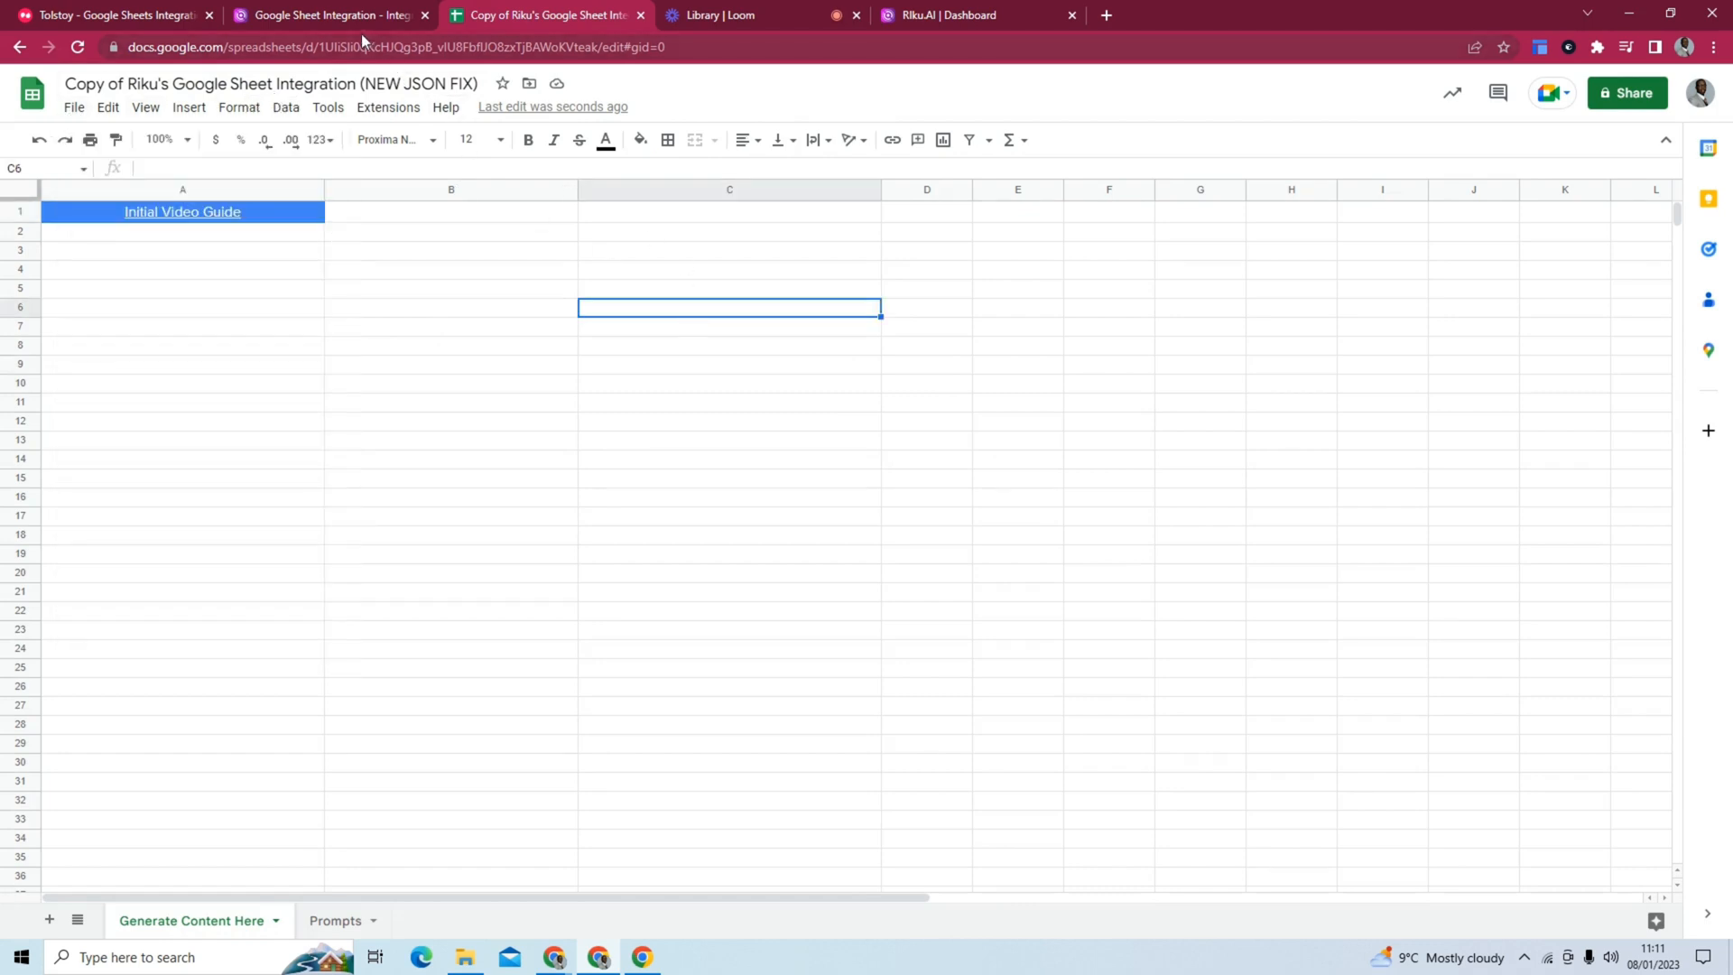
Rename the spreadsheet copy to 'Bulk AI Generator'.
left_click(271, 83)
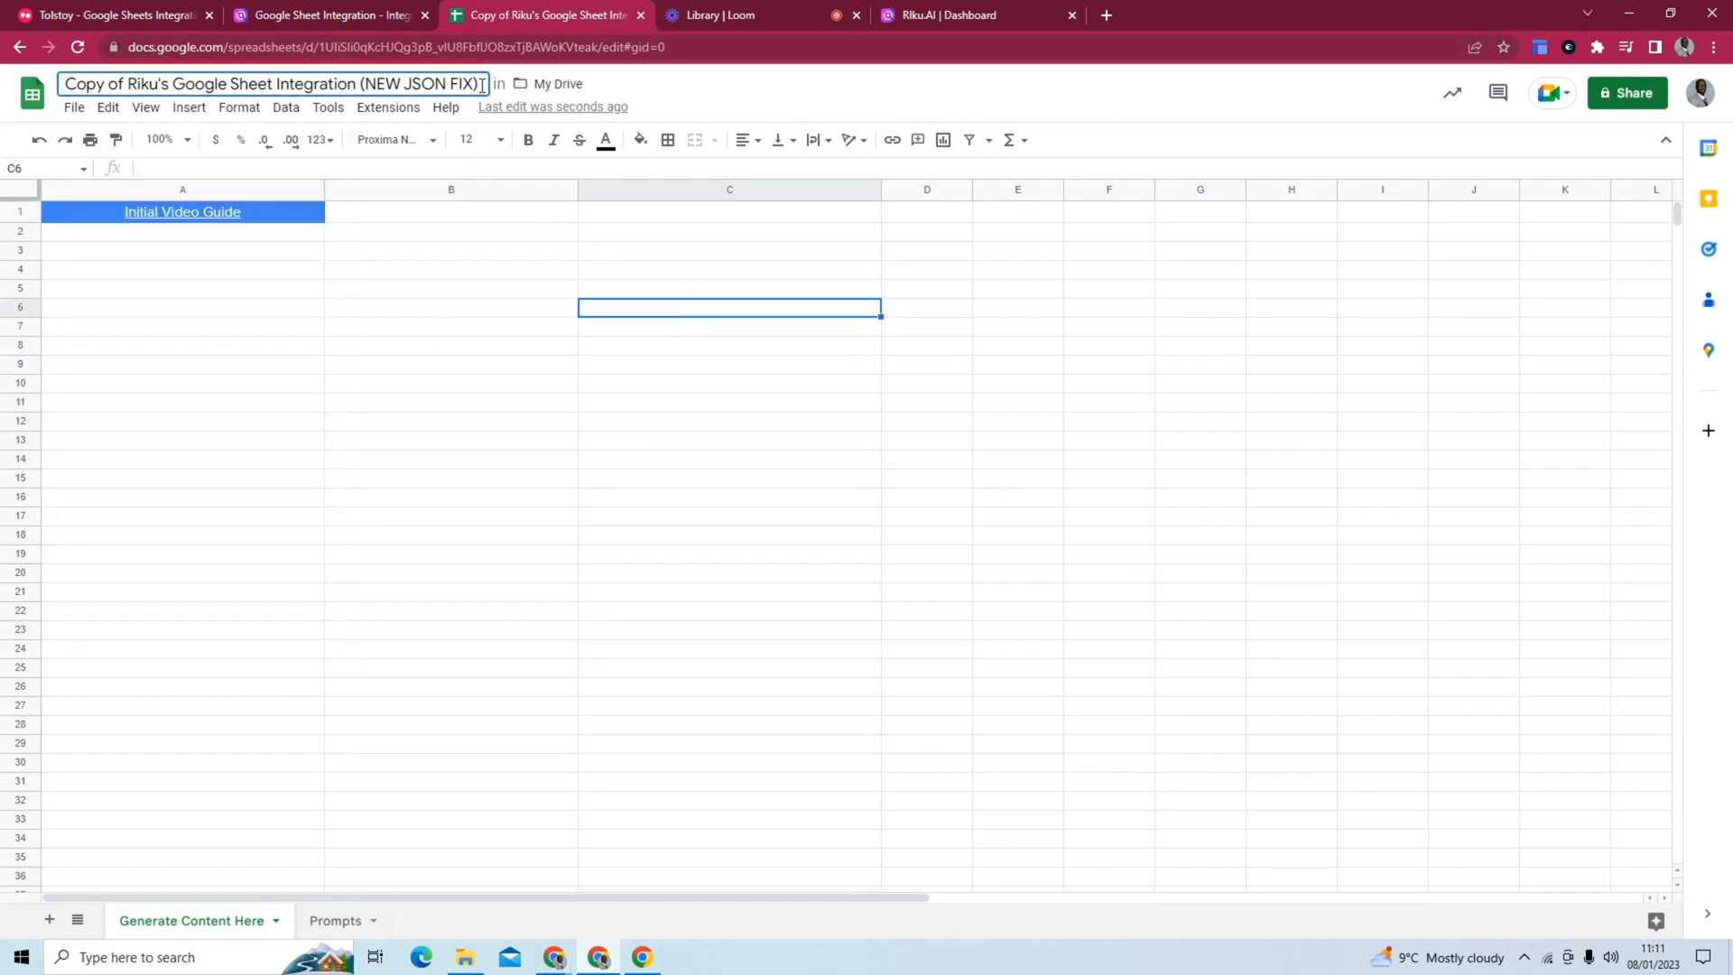
triple_click(273, 85)
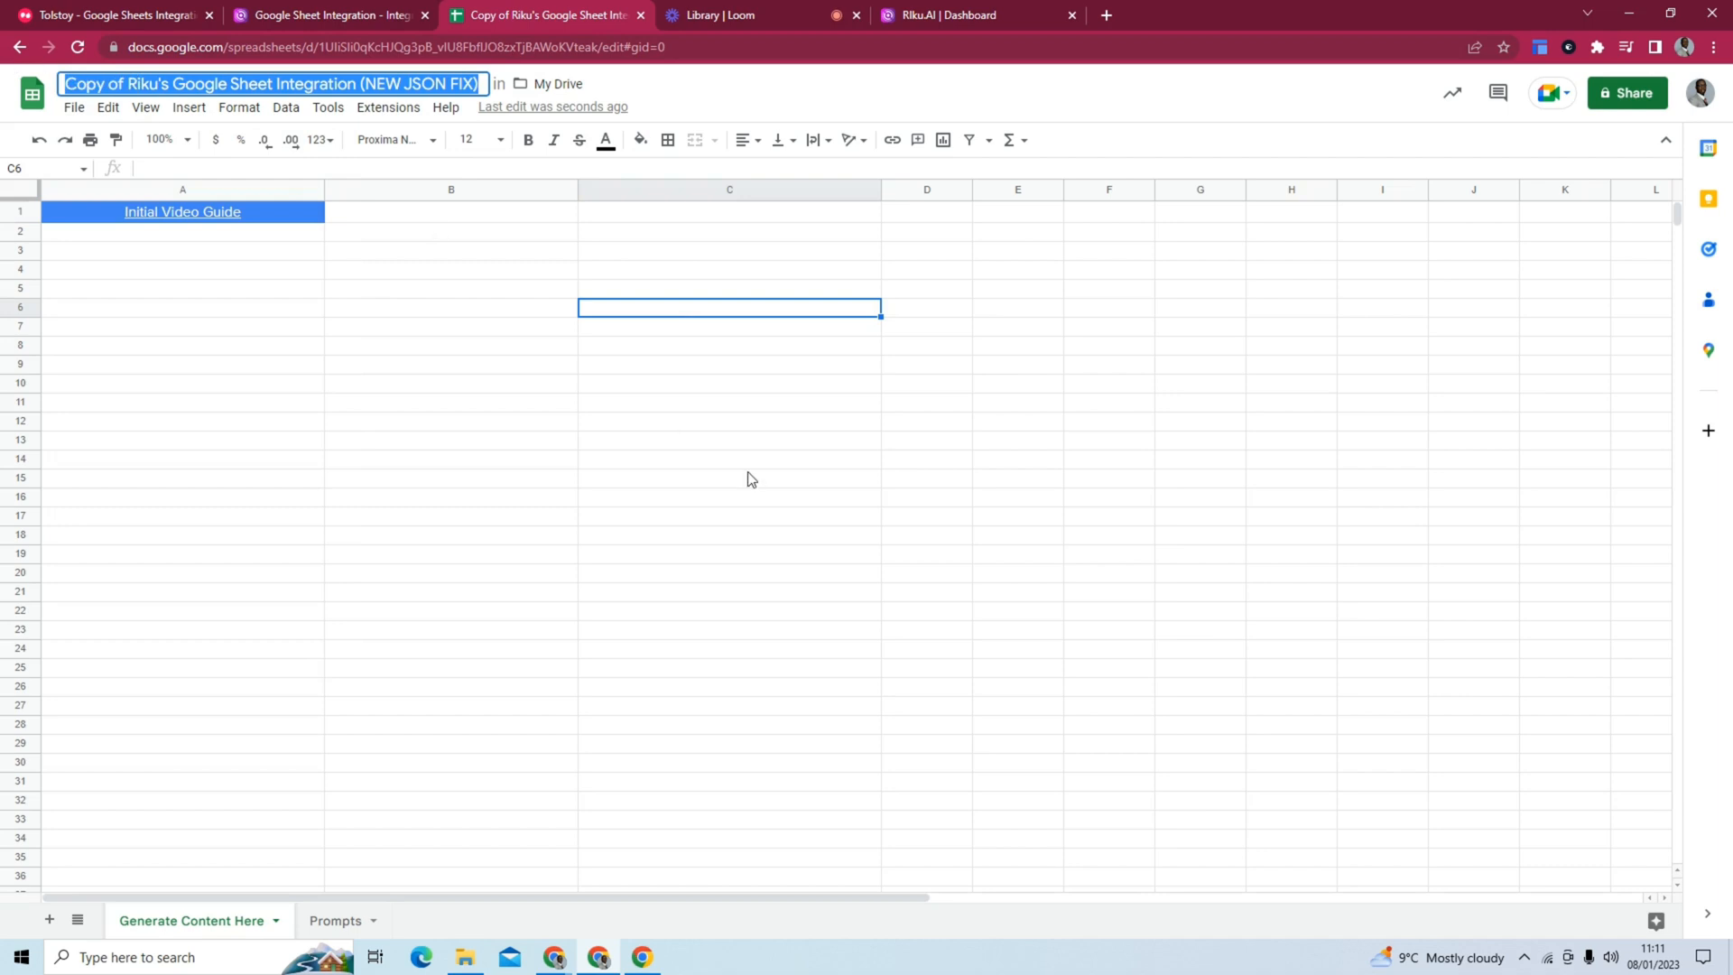
type("Bulk AI Generator")
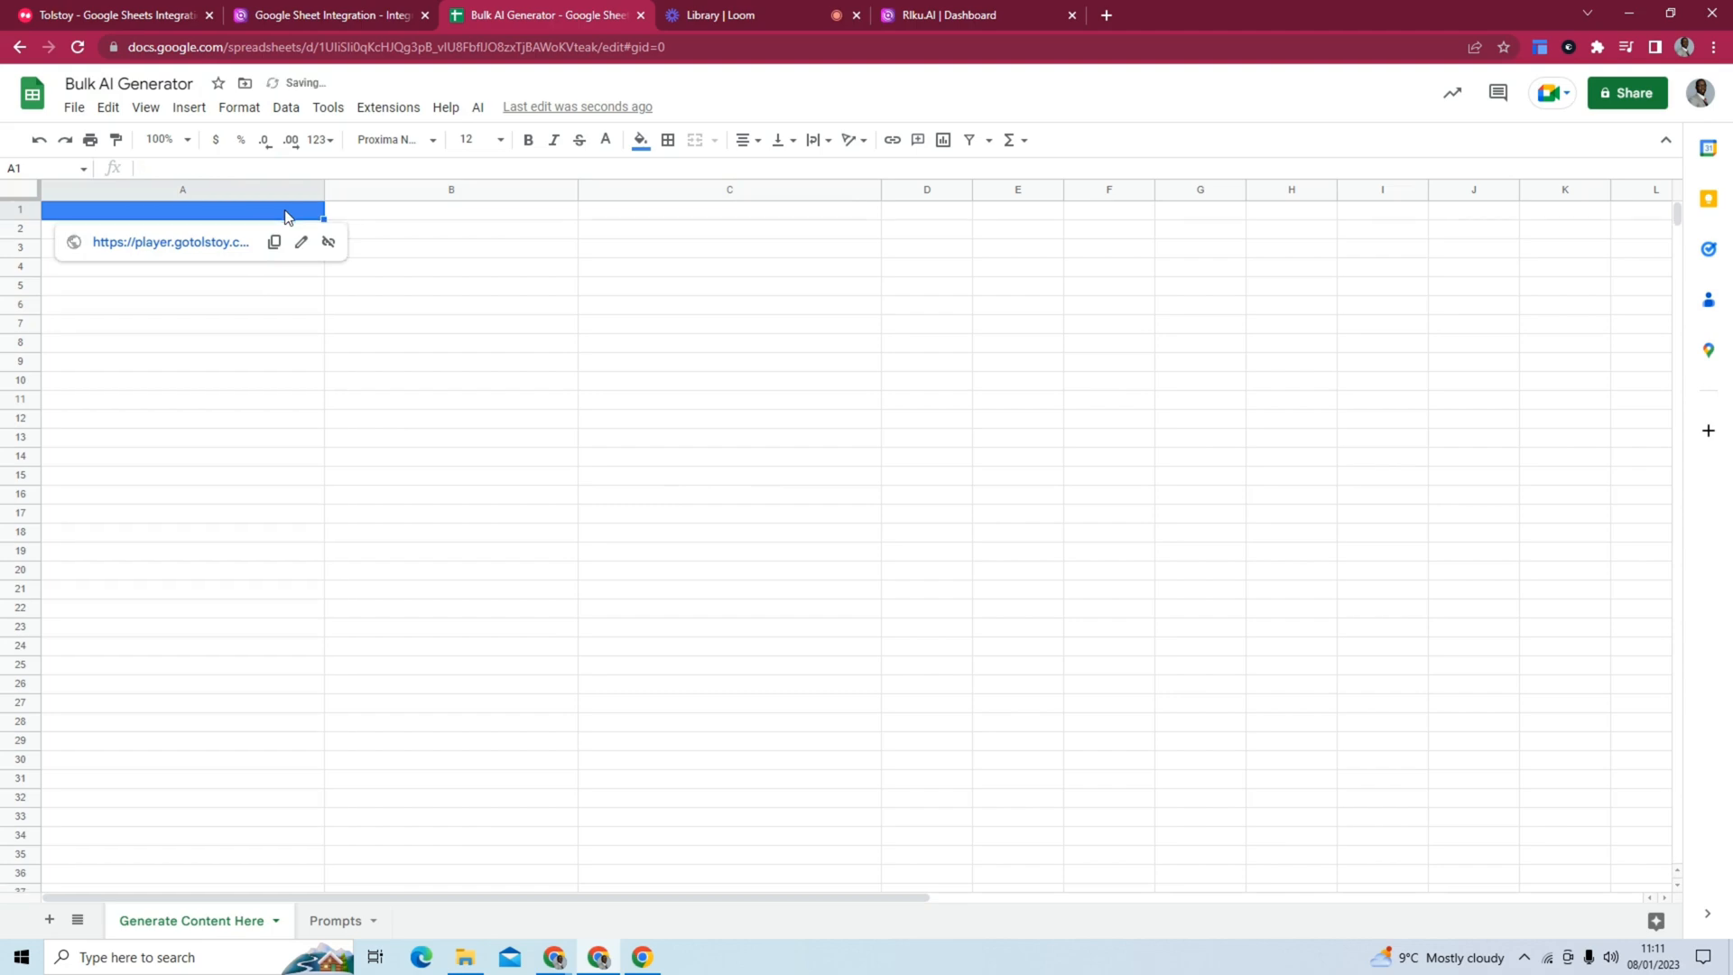
left_click(639, 139)
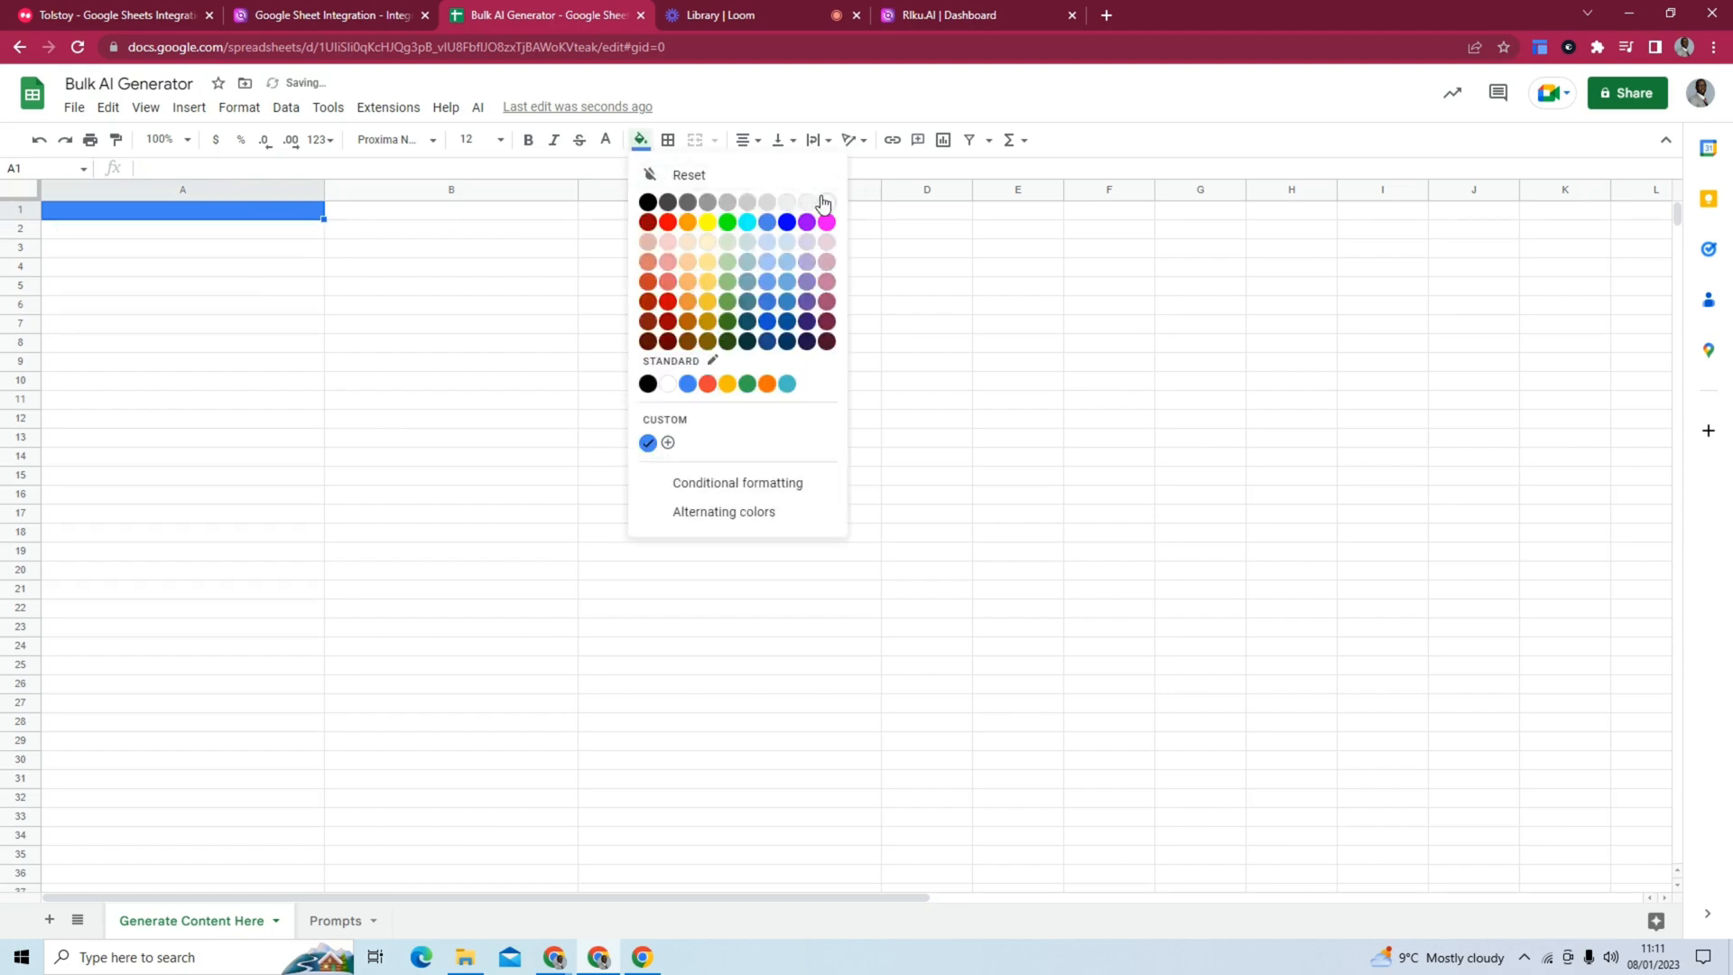
Look through the Prompts sheet and select the Midjourney Art Prompts entry.
left_click(335, 919)
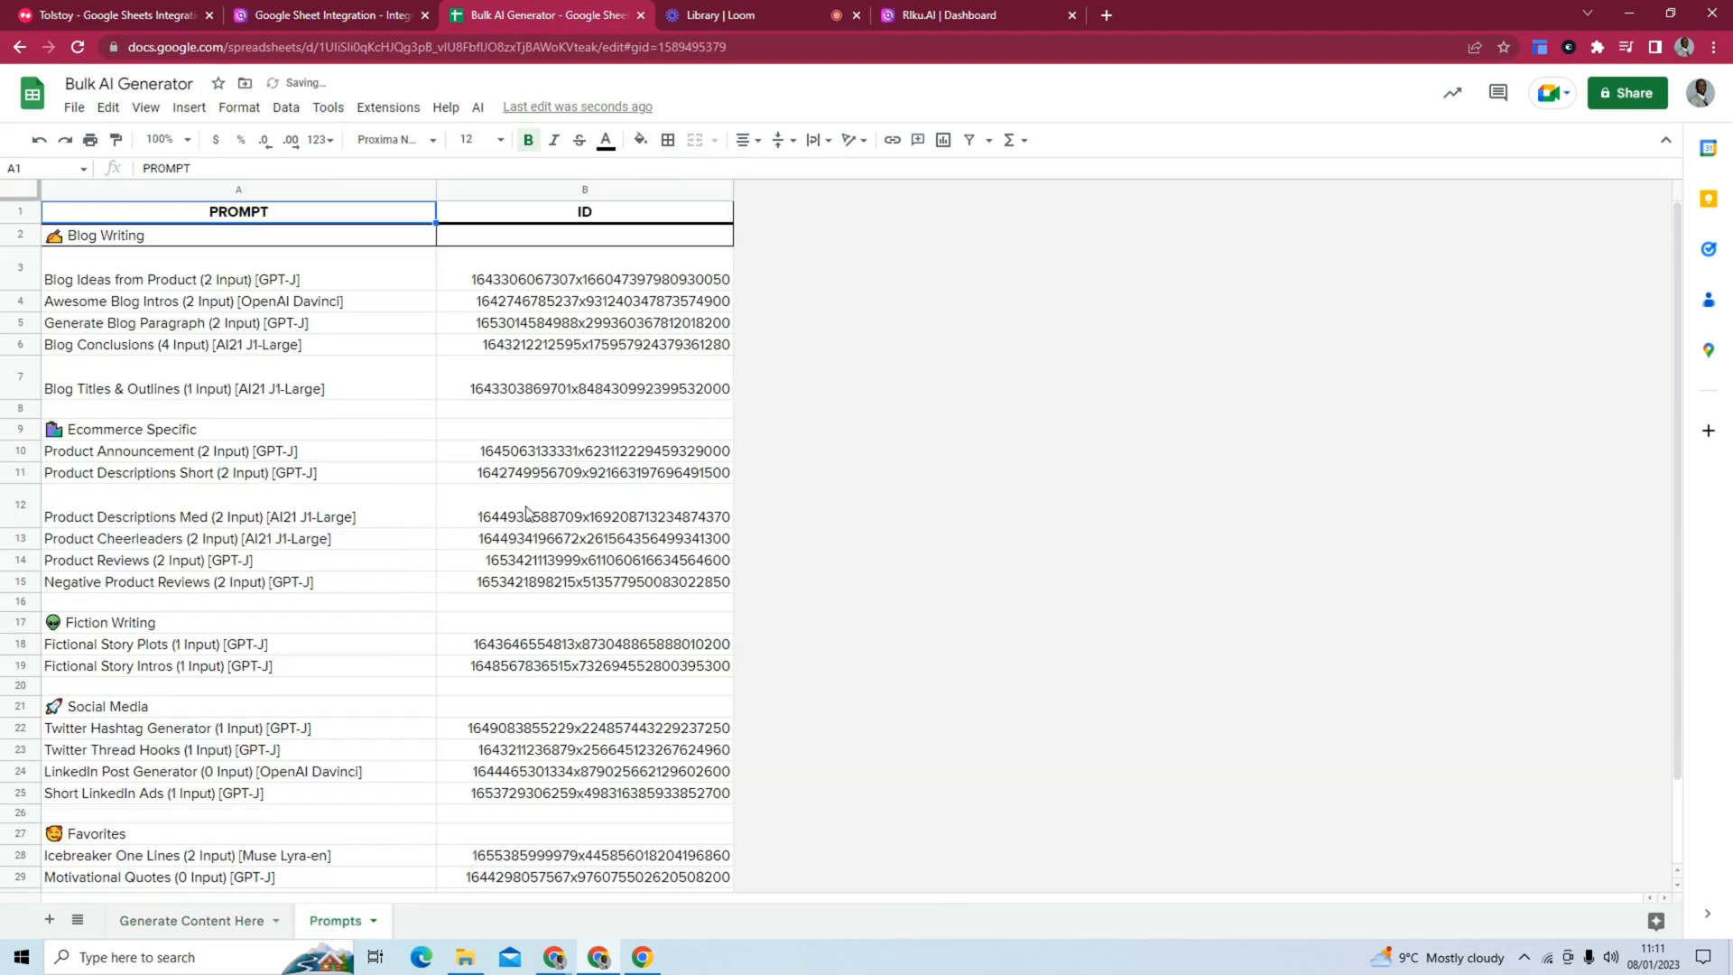
scroll("down", 3)
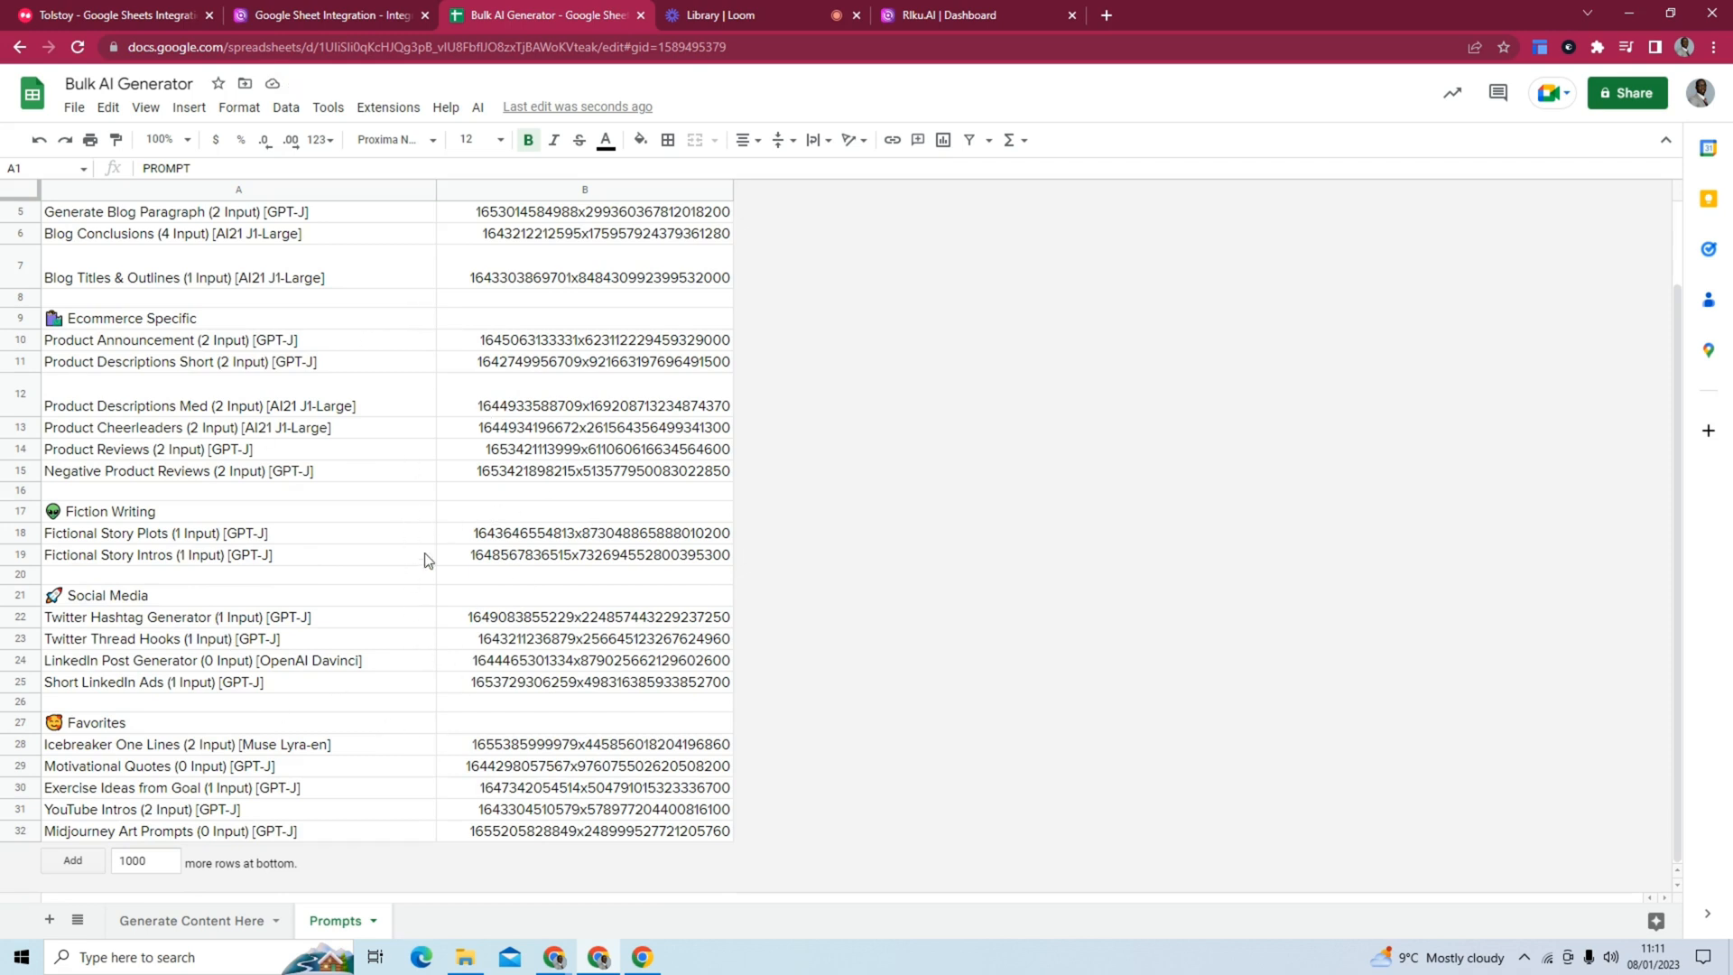
left_click(191, 919)
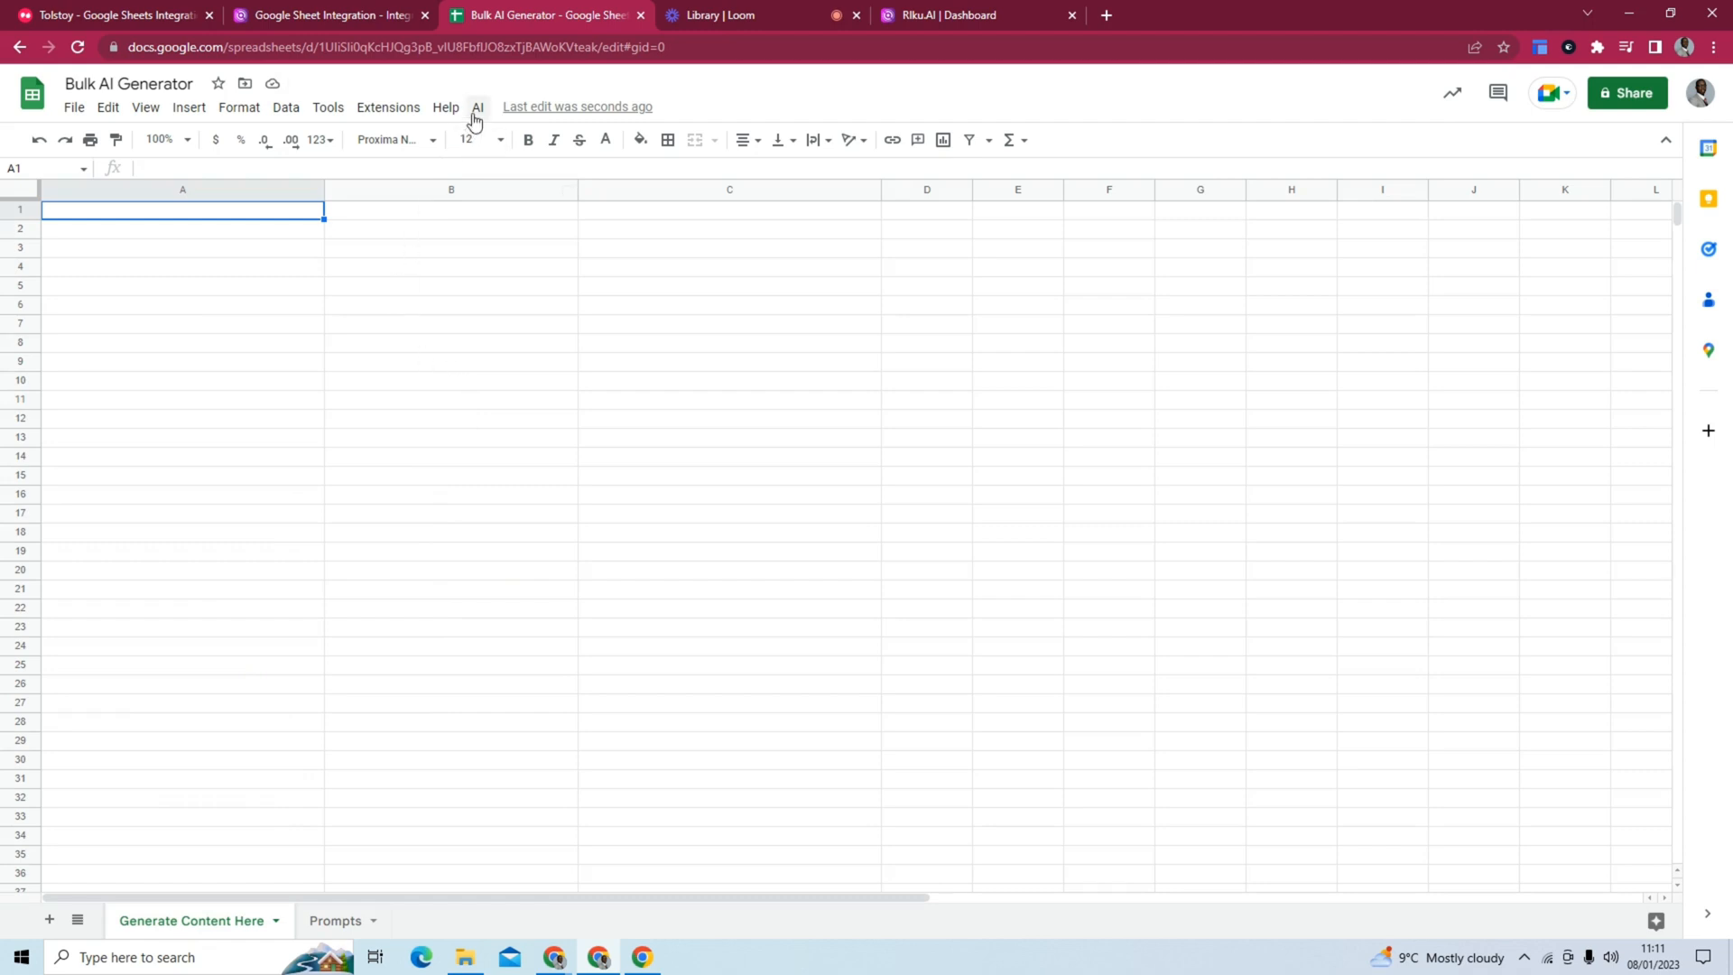
Launch Show AI Sidebar from the AI add-on menu, prompting for authorization.
left_click(477, 107)
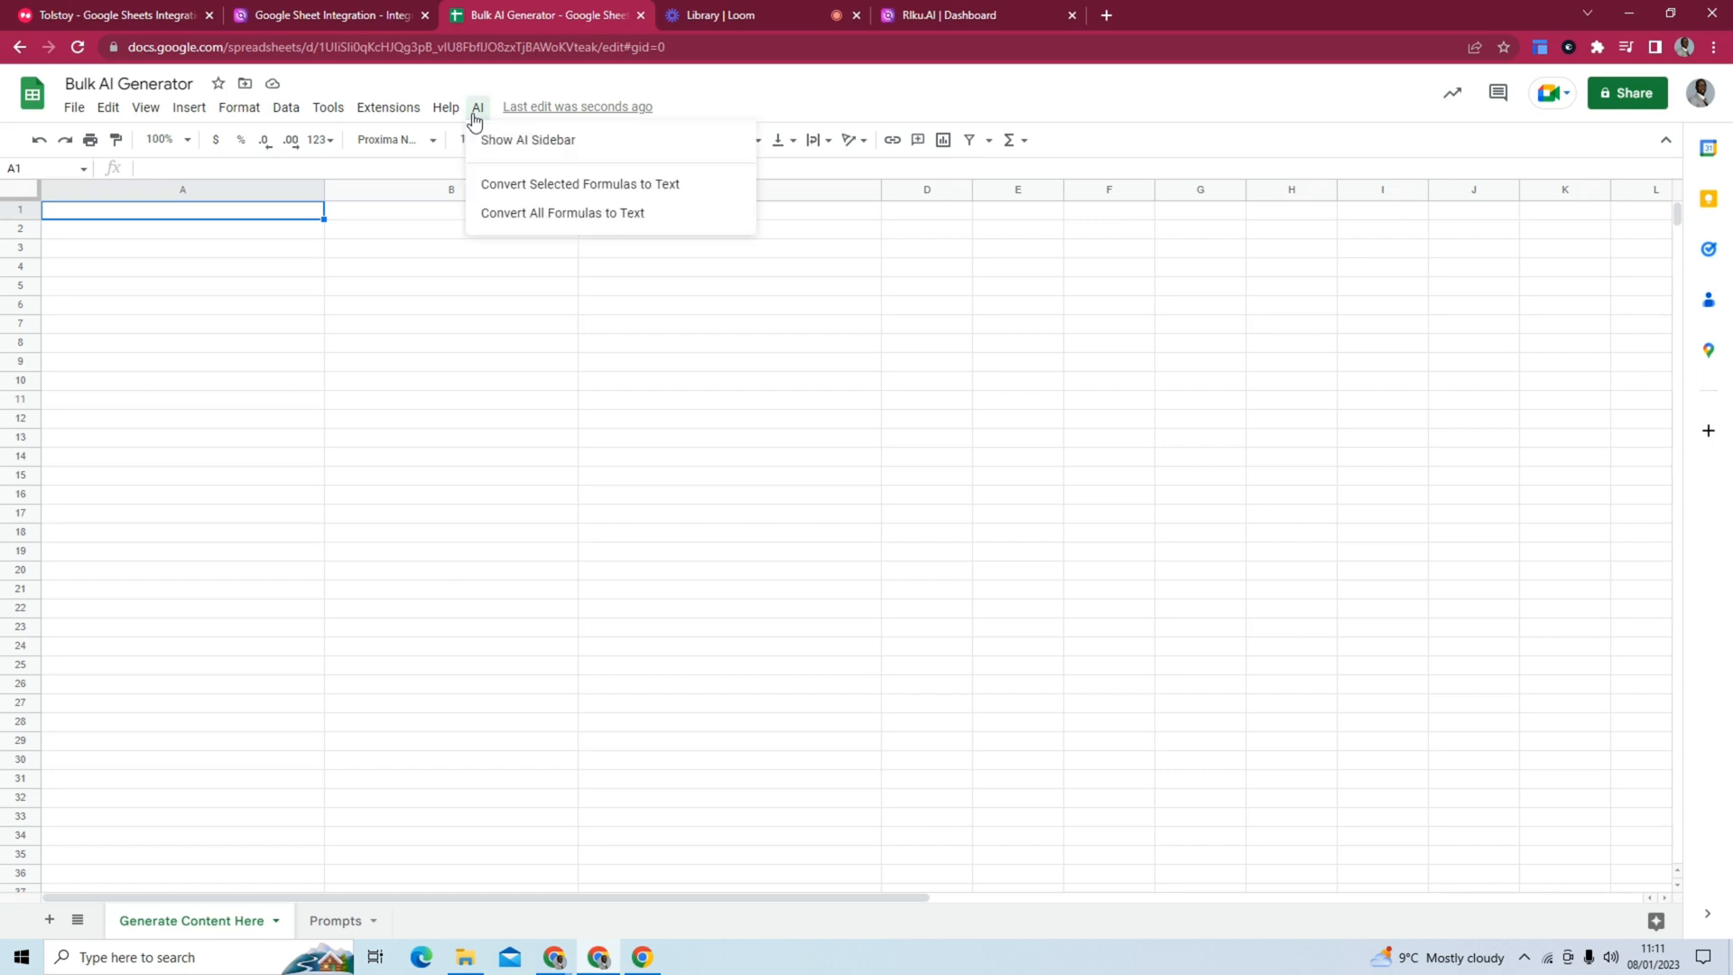
left_click(577, 184)
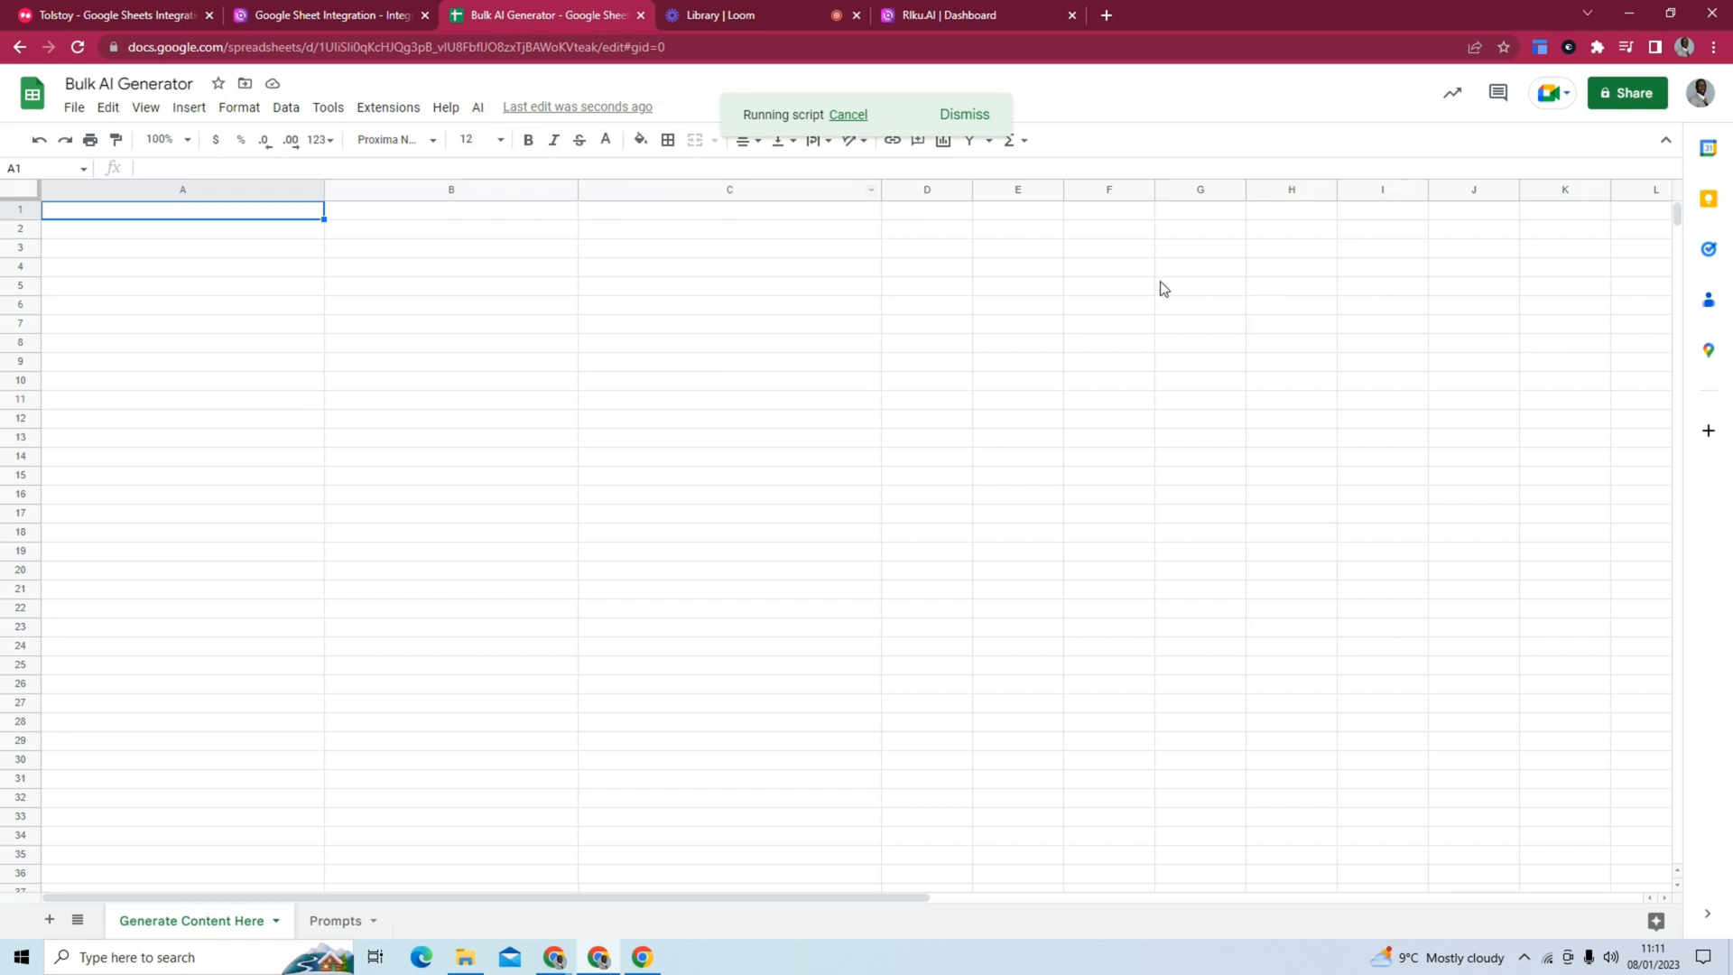
mouse_move(967, 283)
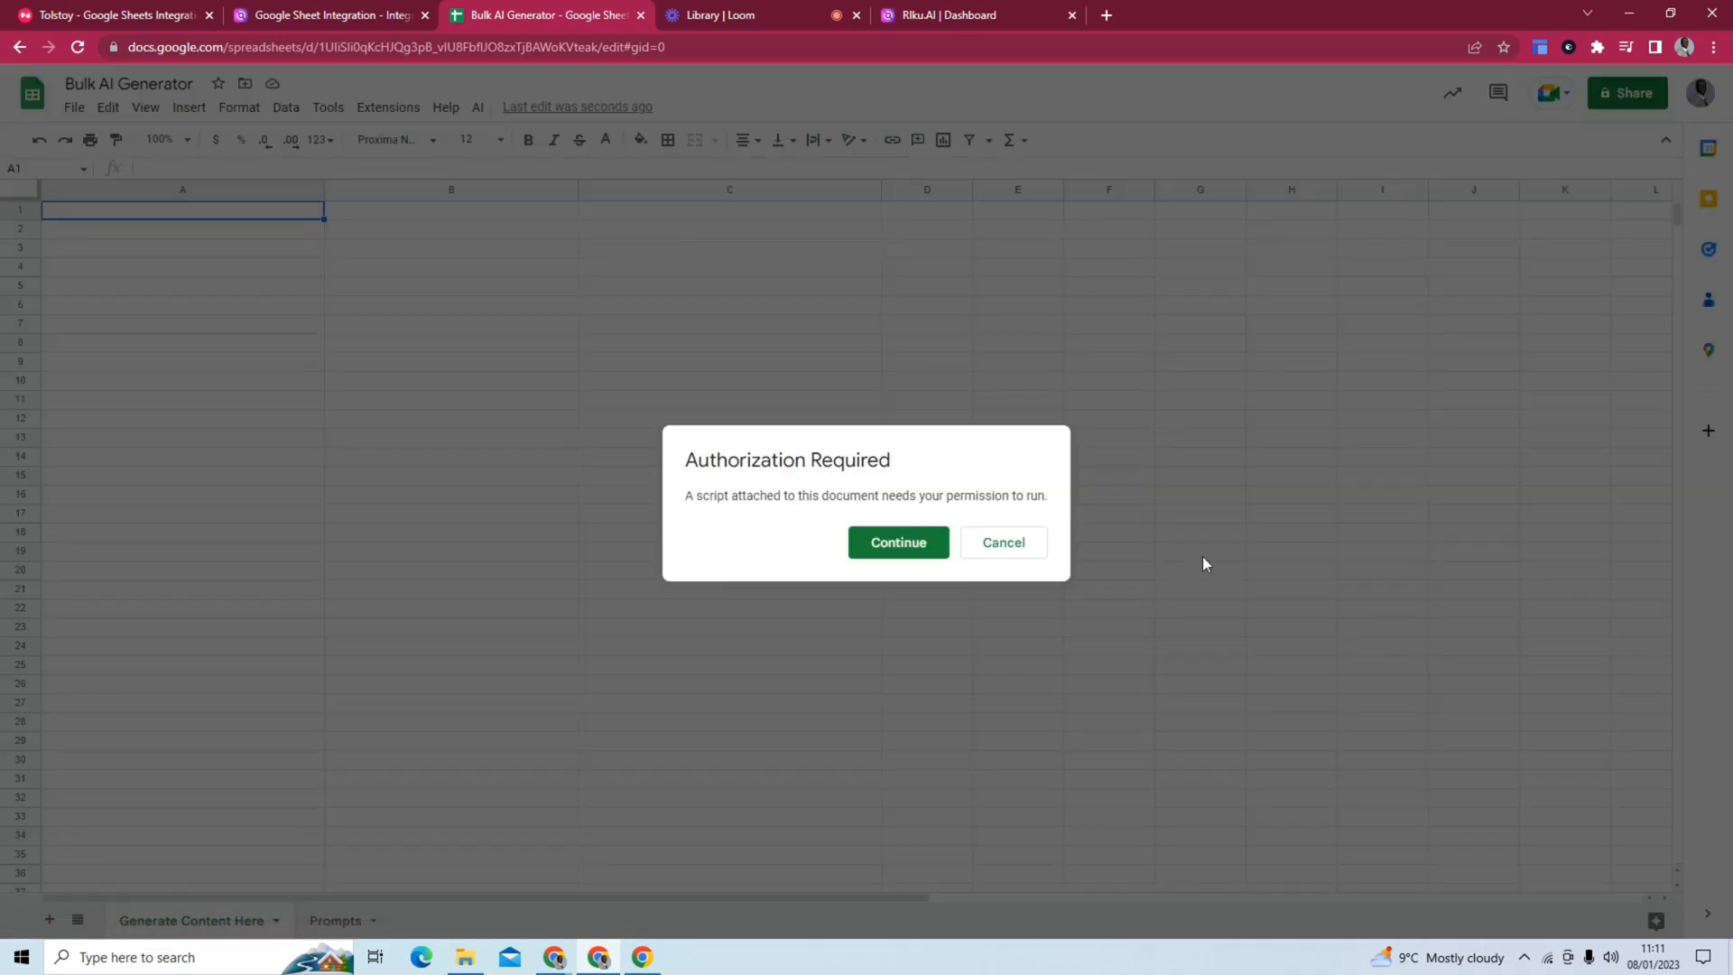
Authorize the AI Formula script with the Google account, then go to the Riku dashboard.
left_click(897, 544)
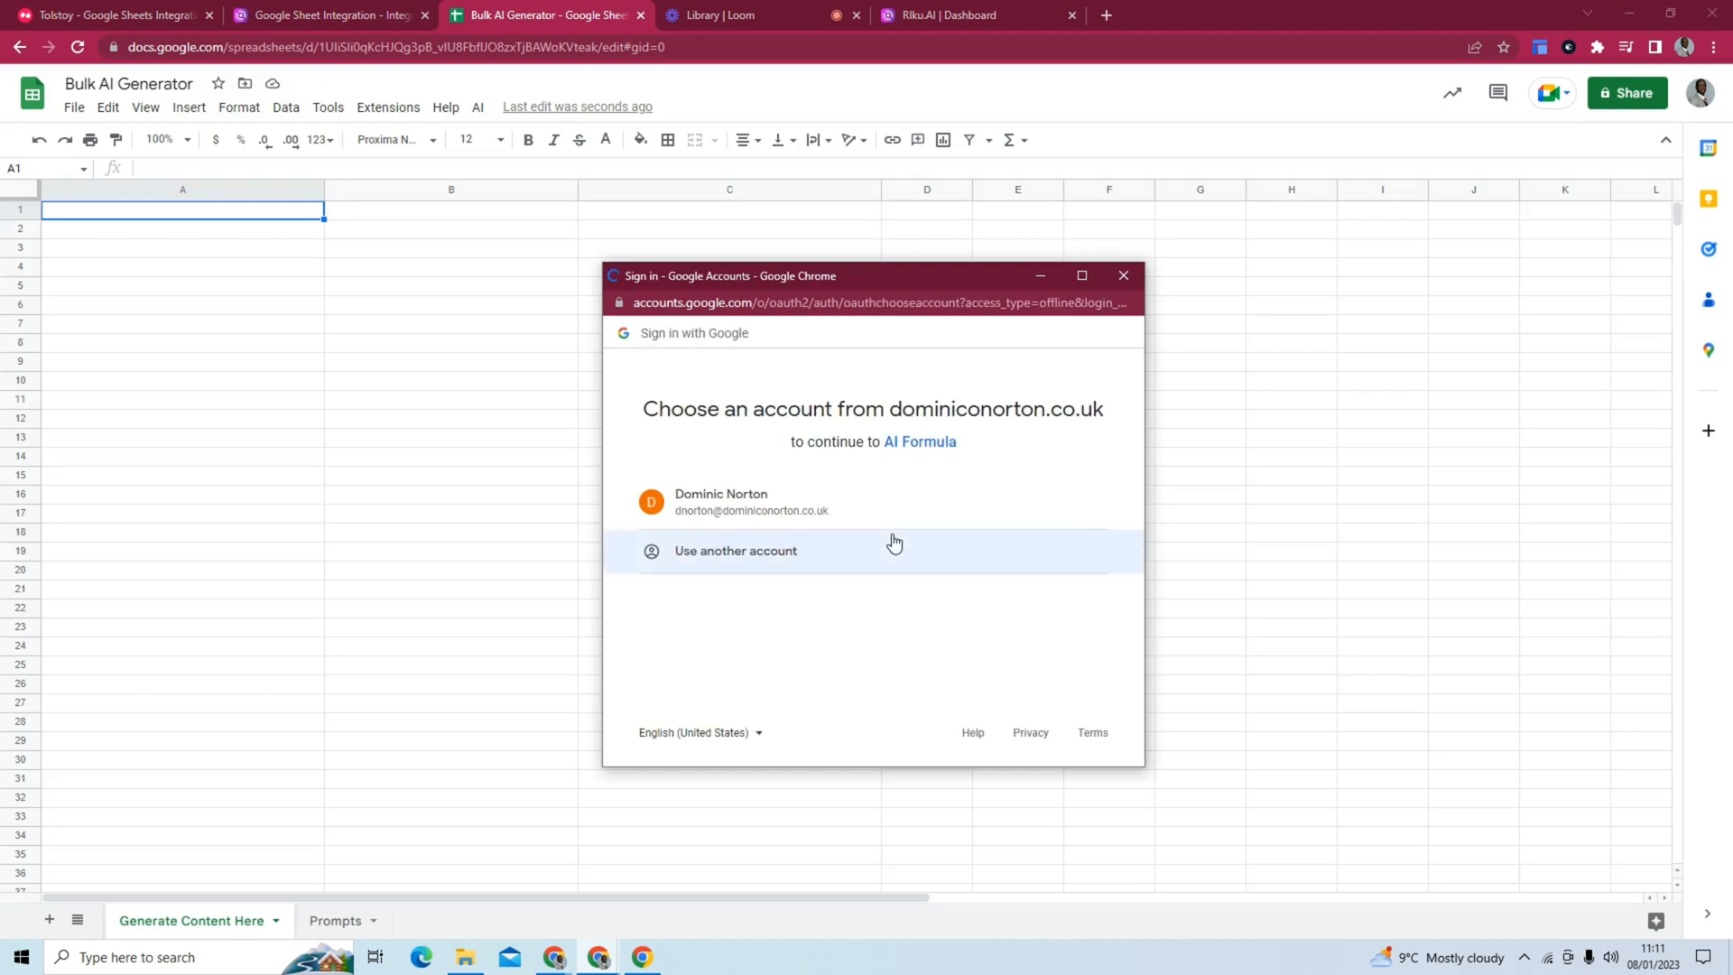
left_click(750, 500)
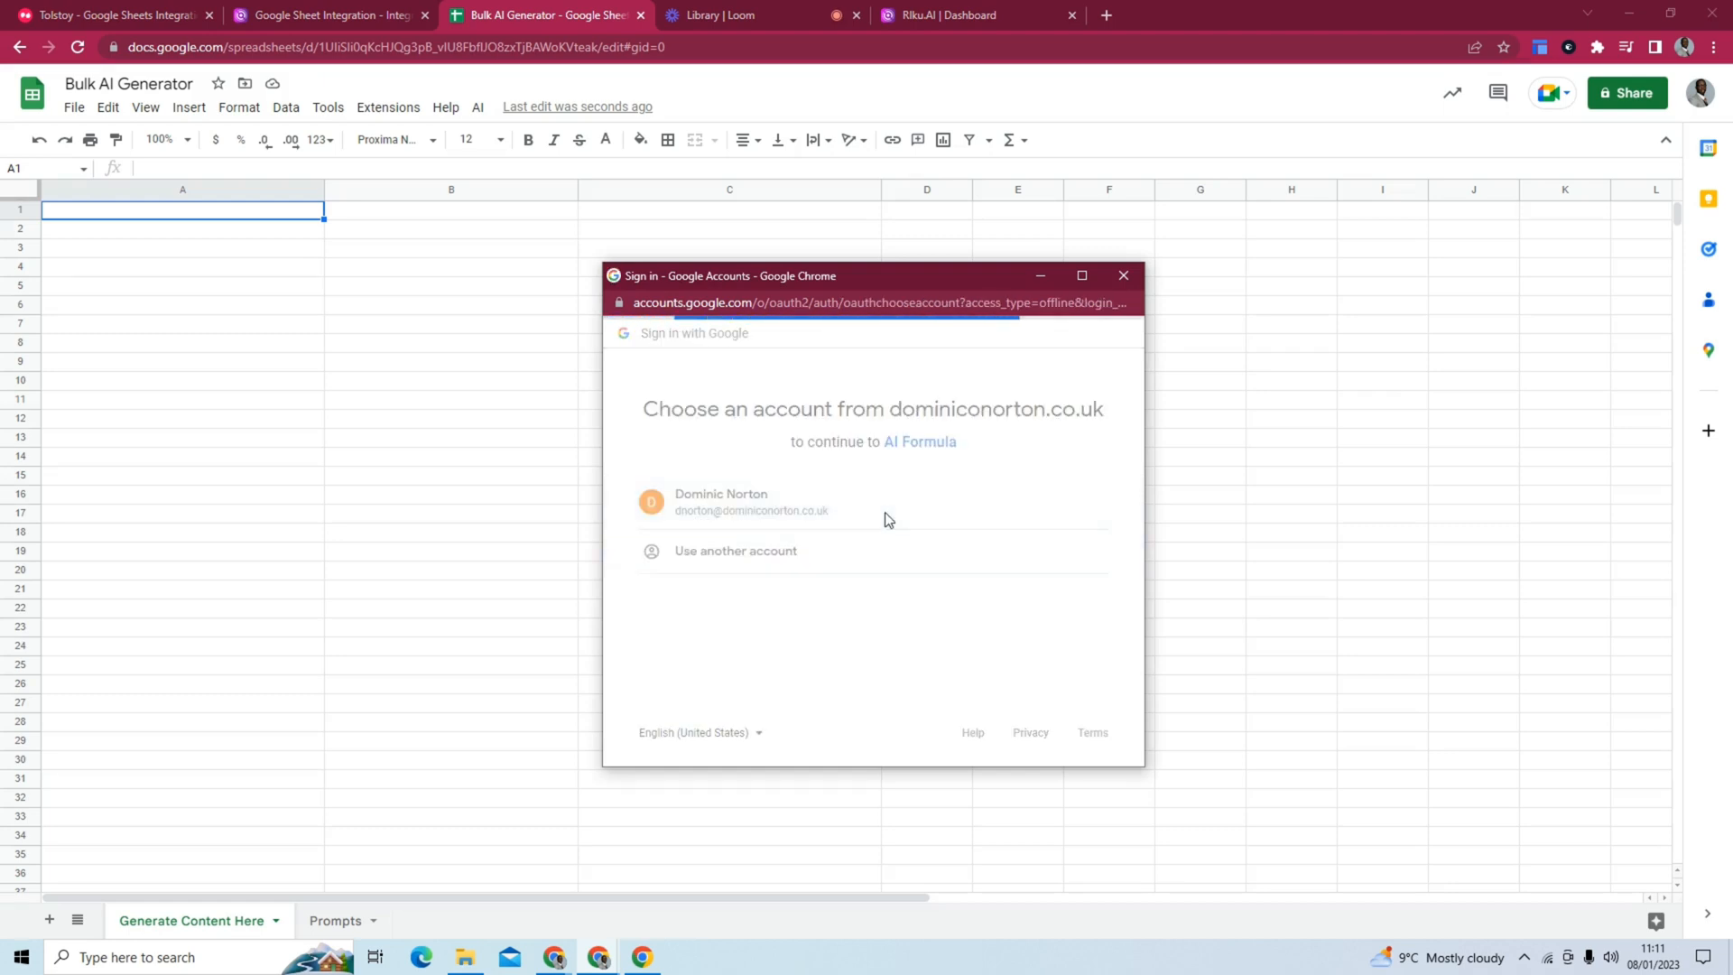
left_click(740, 500)
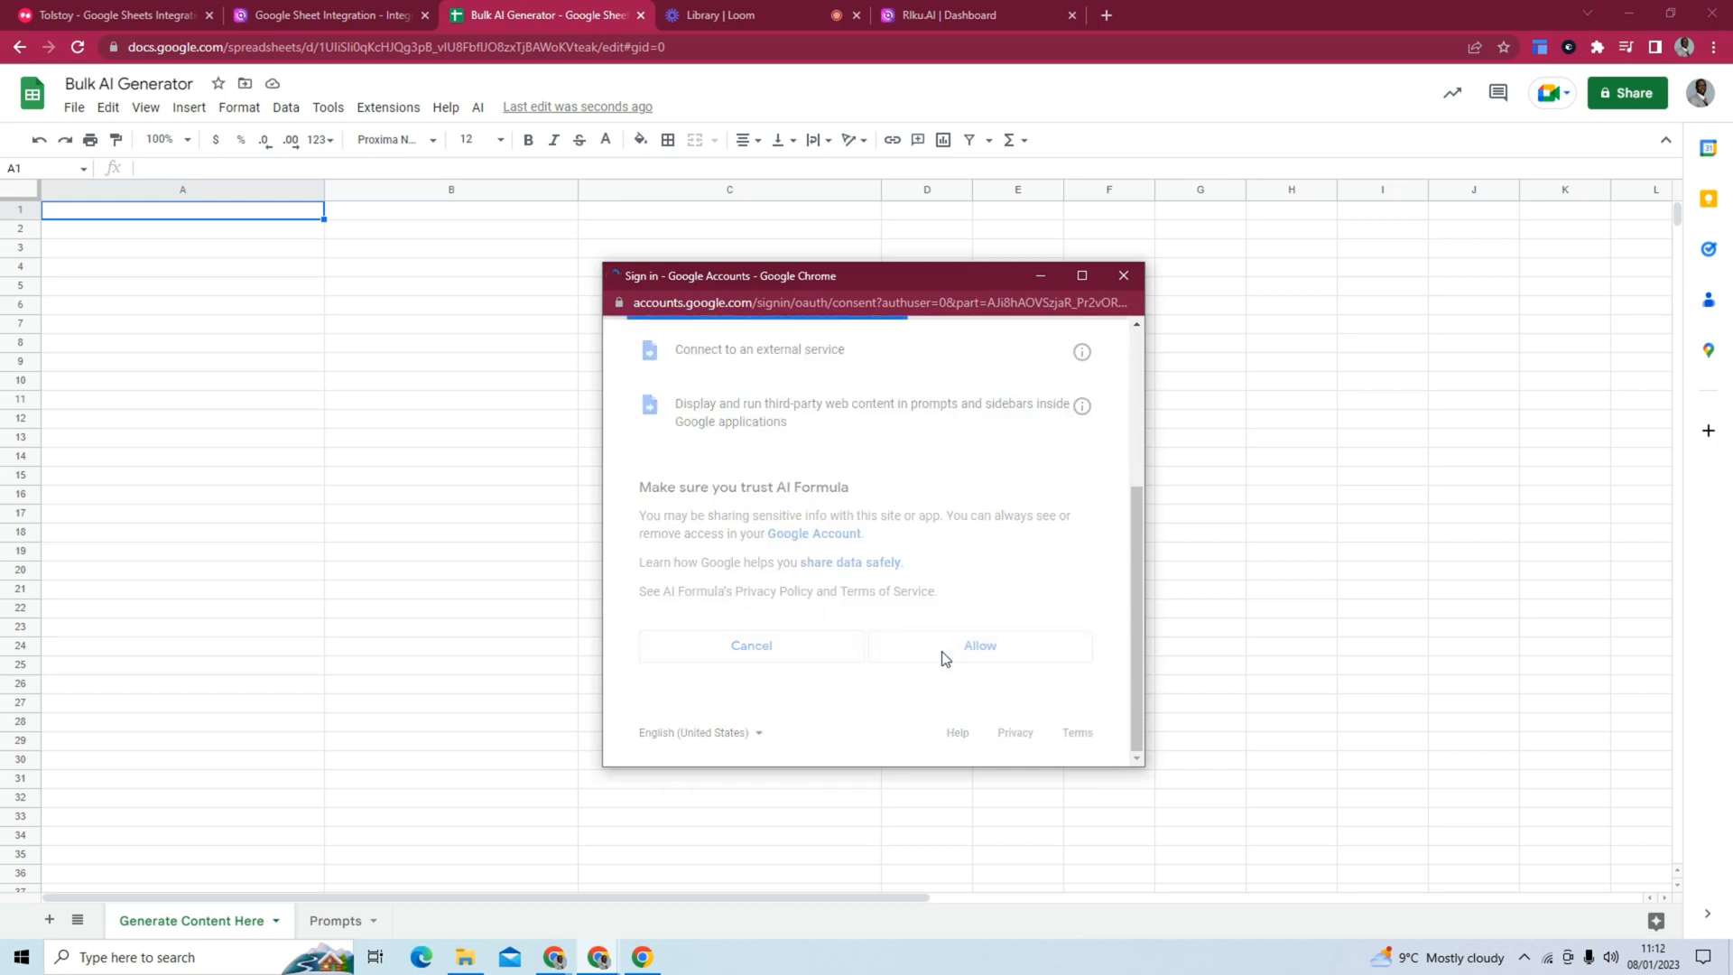
left_click(976, 646)
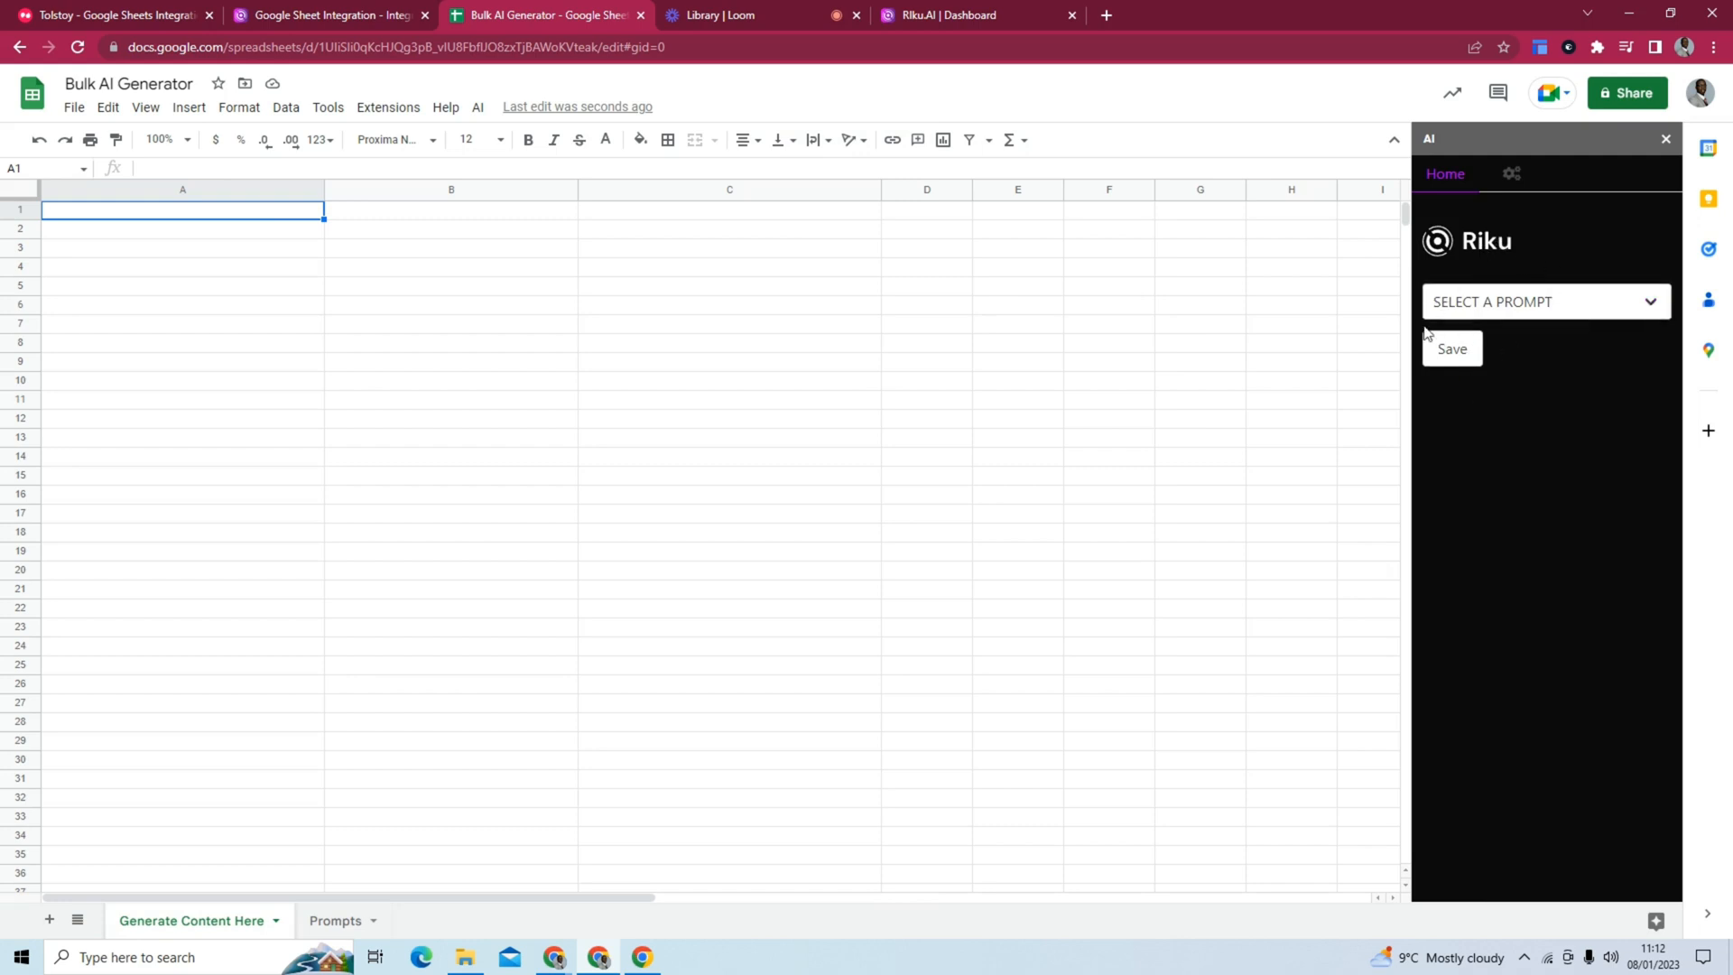
left_click(1511, 173)
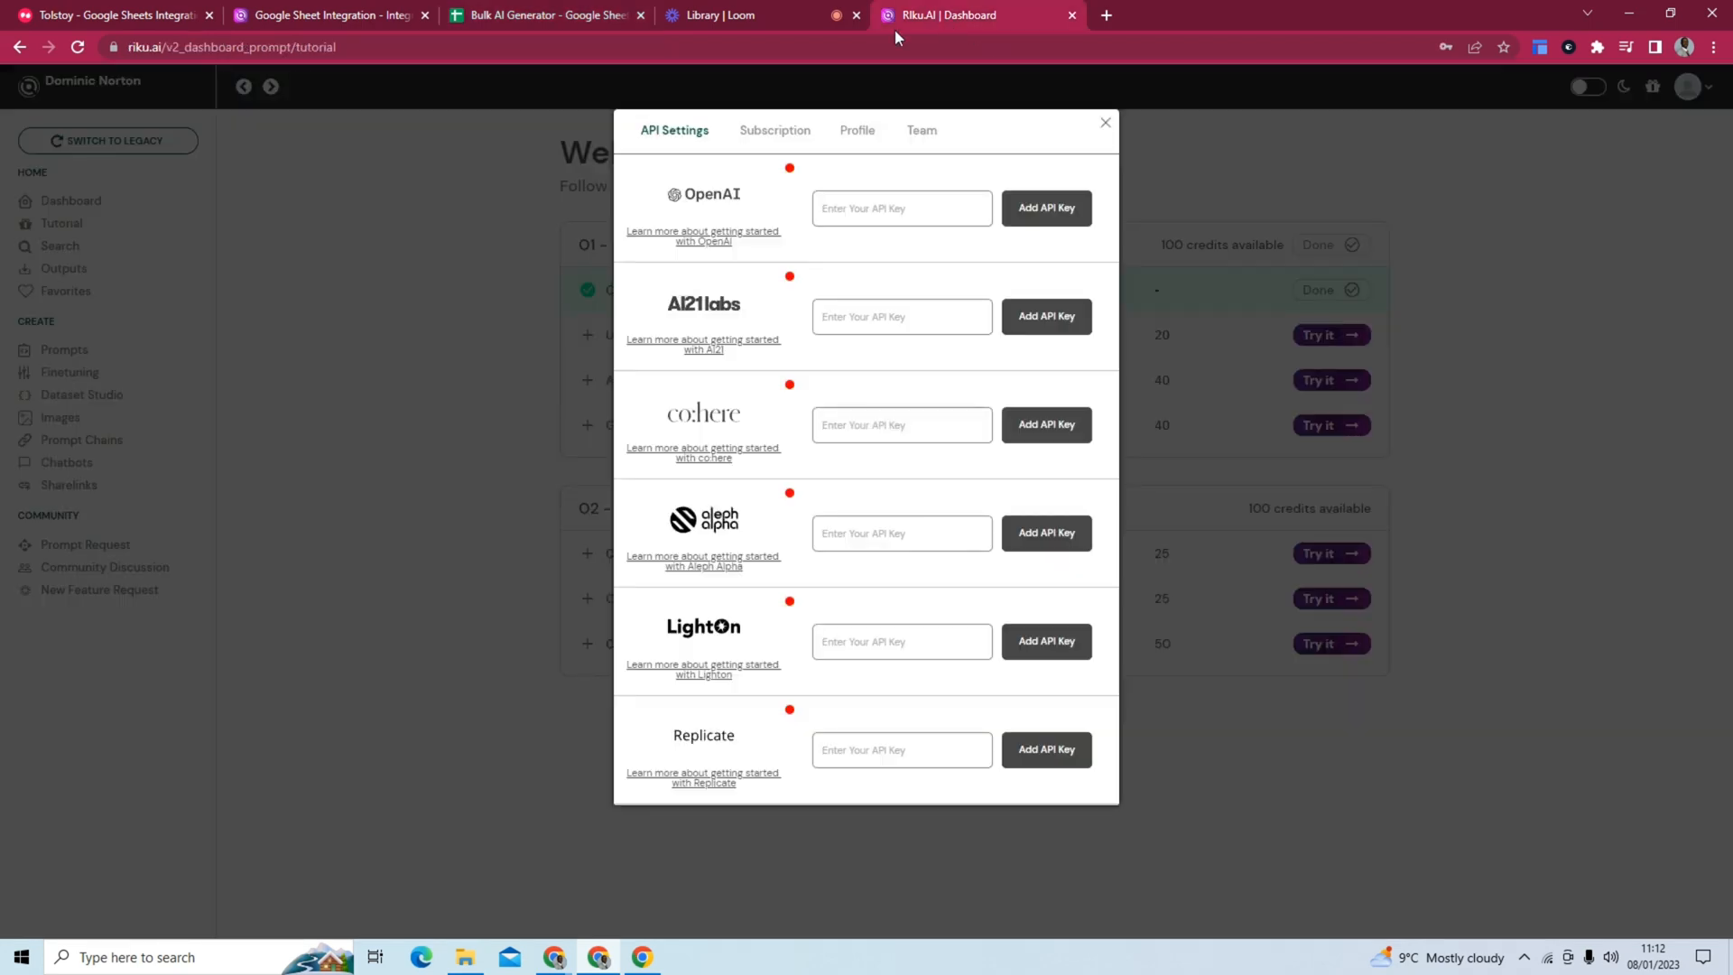
Close the API Settings overlay to return to the Welcome to Riku tutorial page.
left_click(1101, 121)
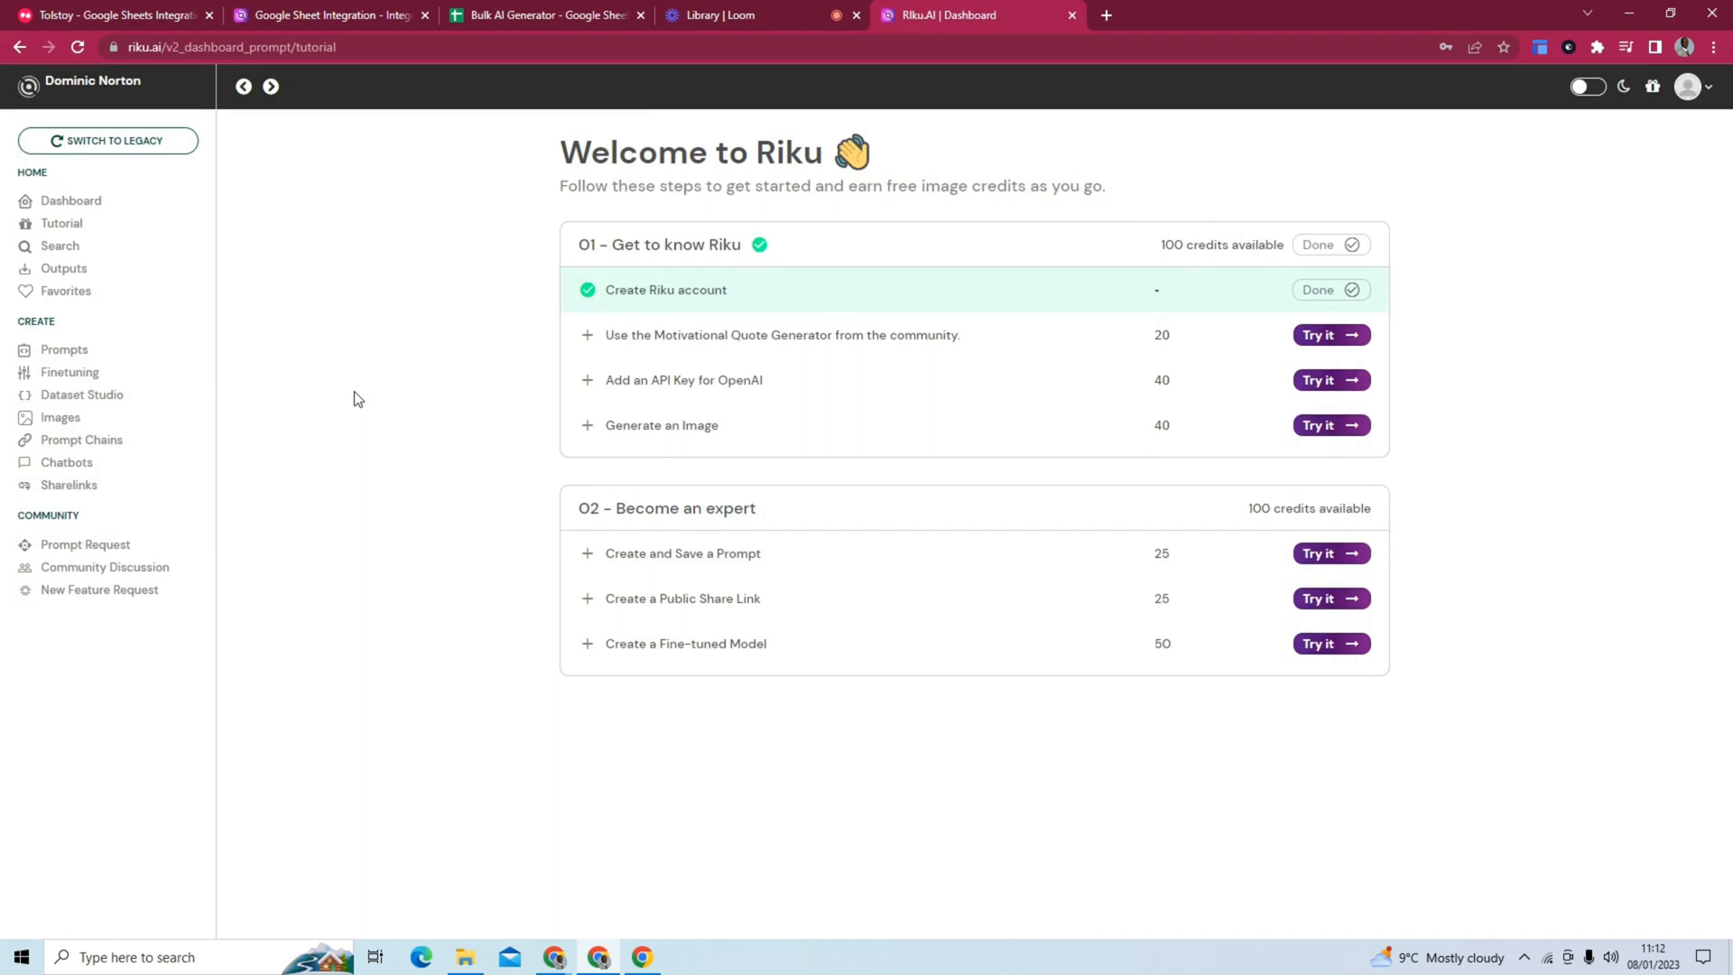
mouse_move(364, 422)
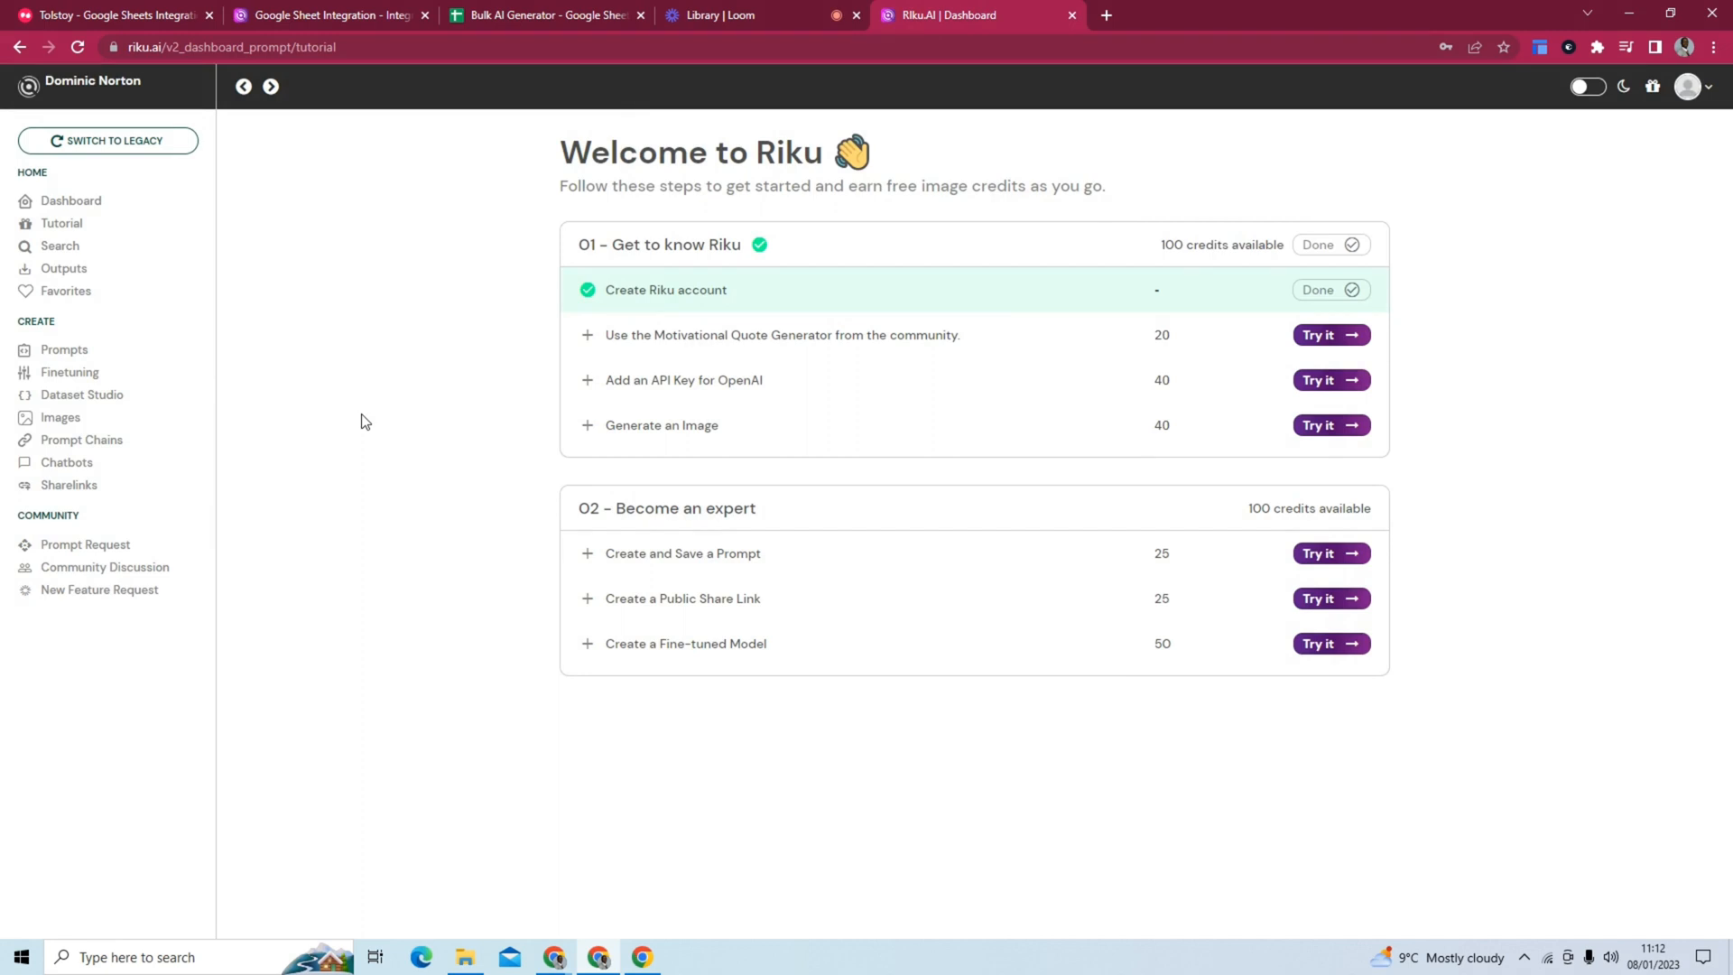
mouse_move(401, 368)
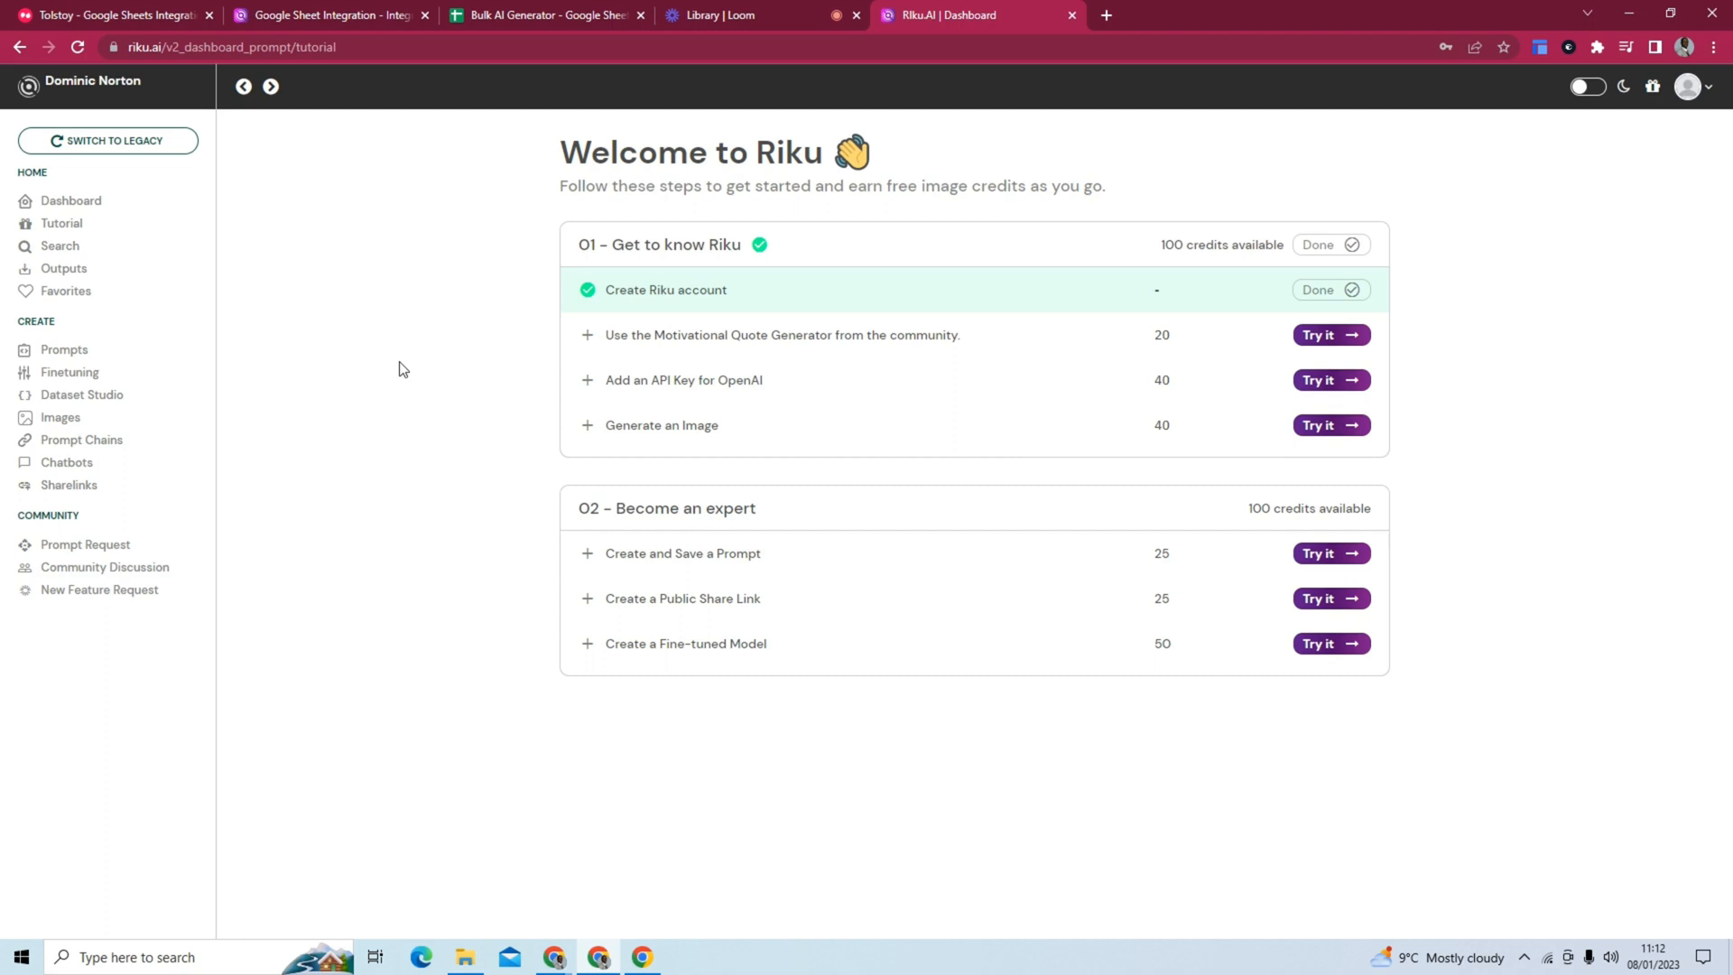
mouse_move(460, 338)
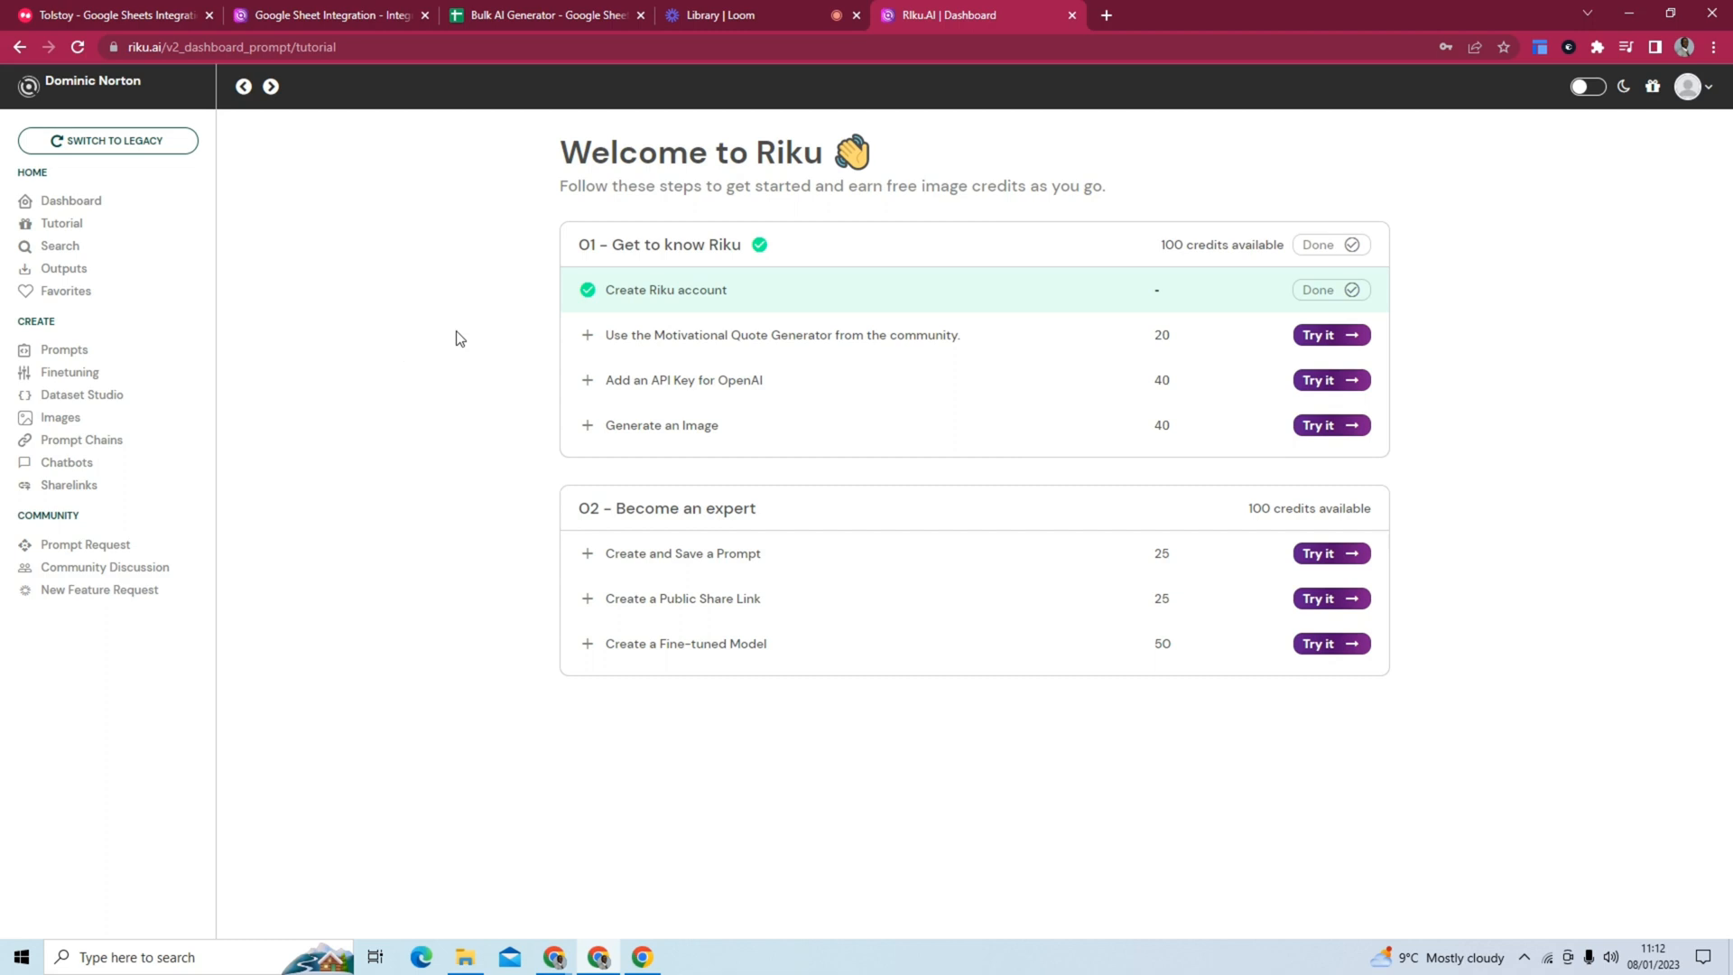
mouse_move(213, 222)
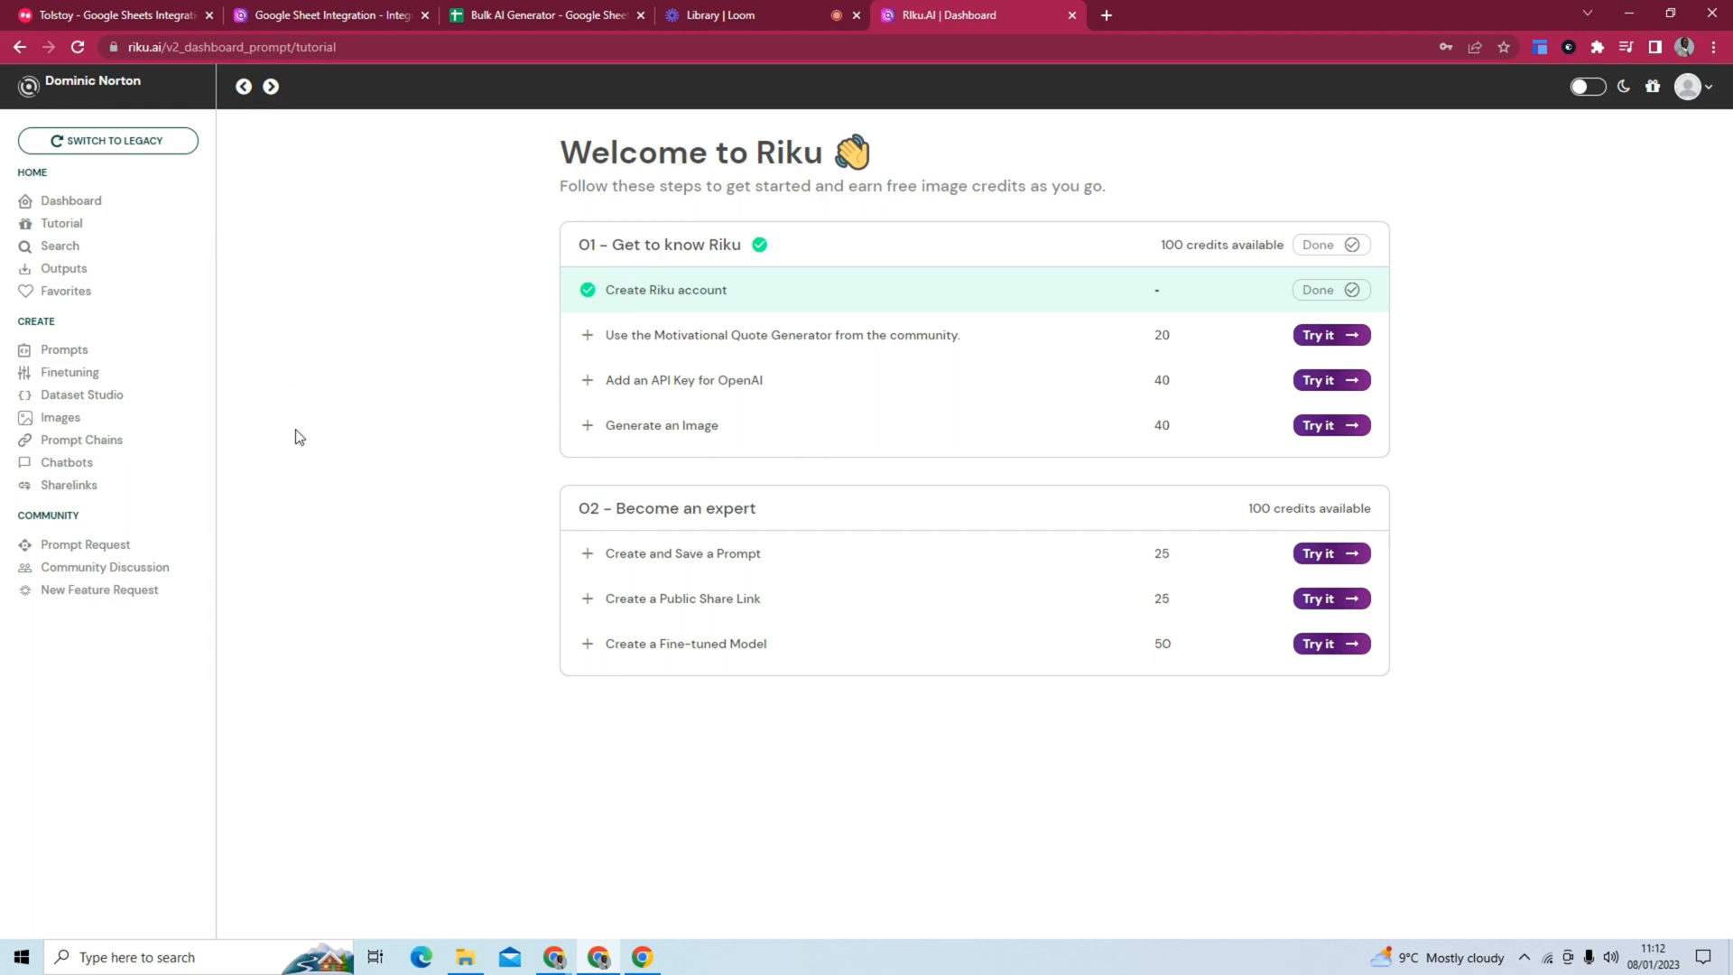
left_click(1685, 87)
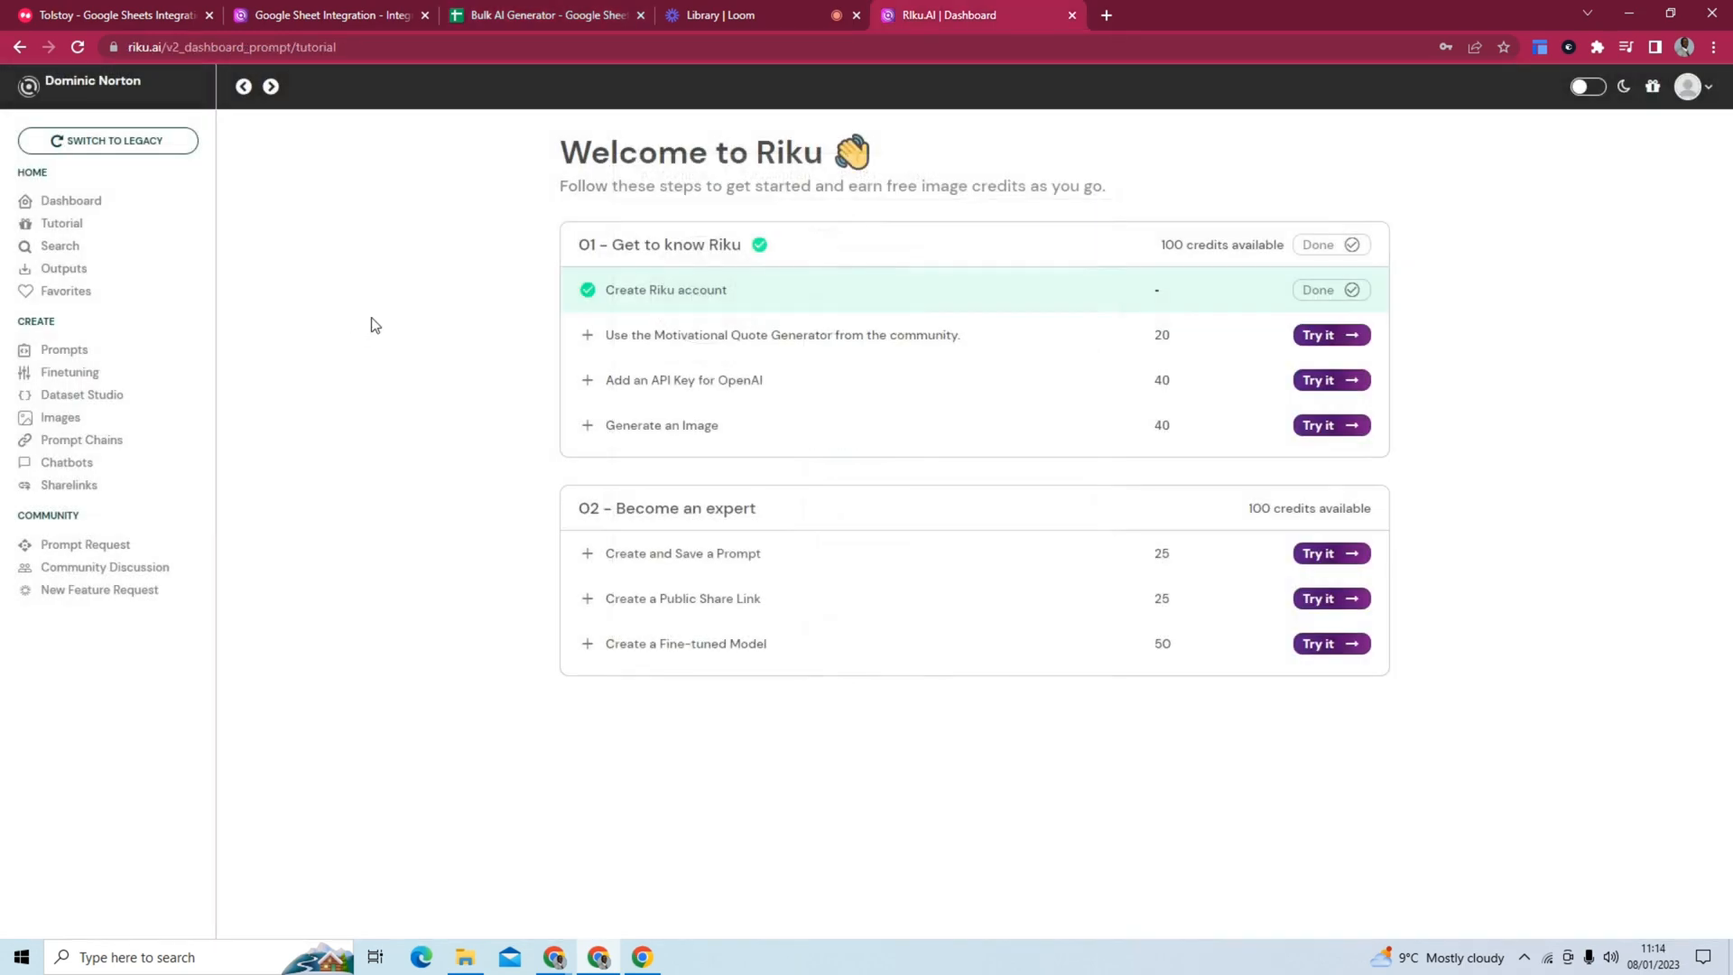
left_click(71, 200)
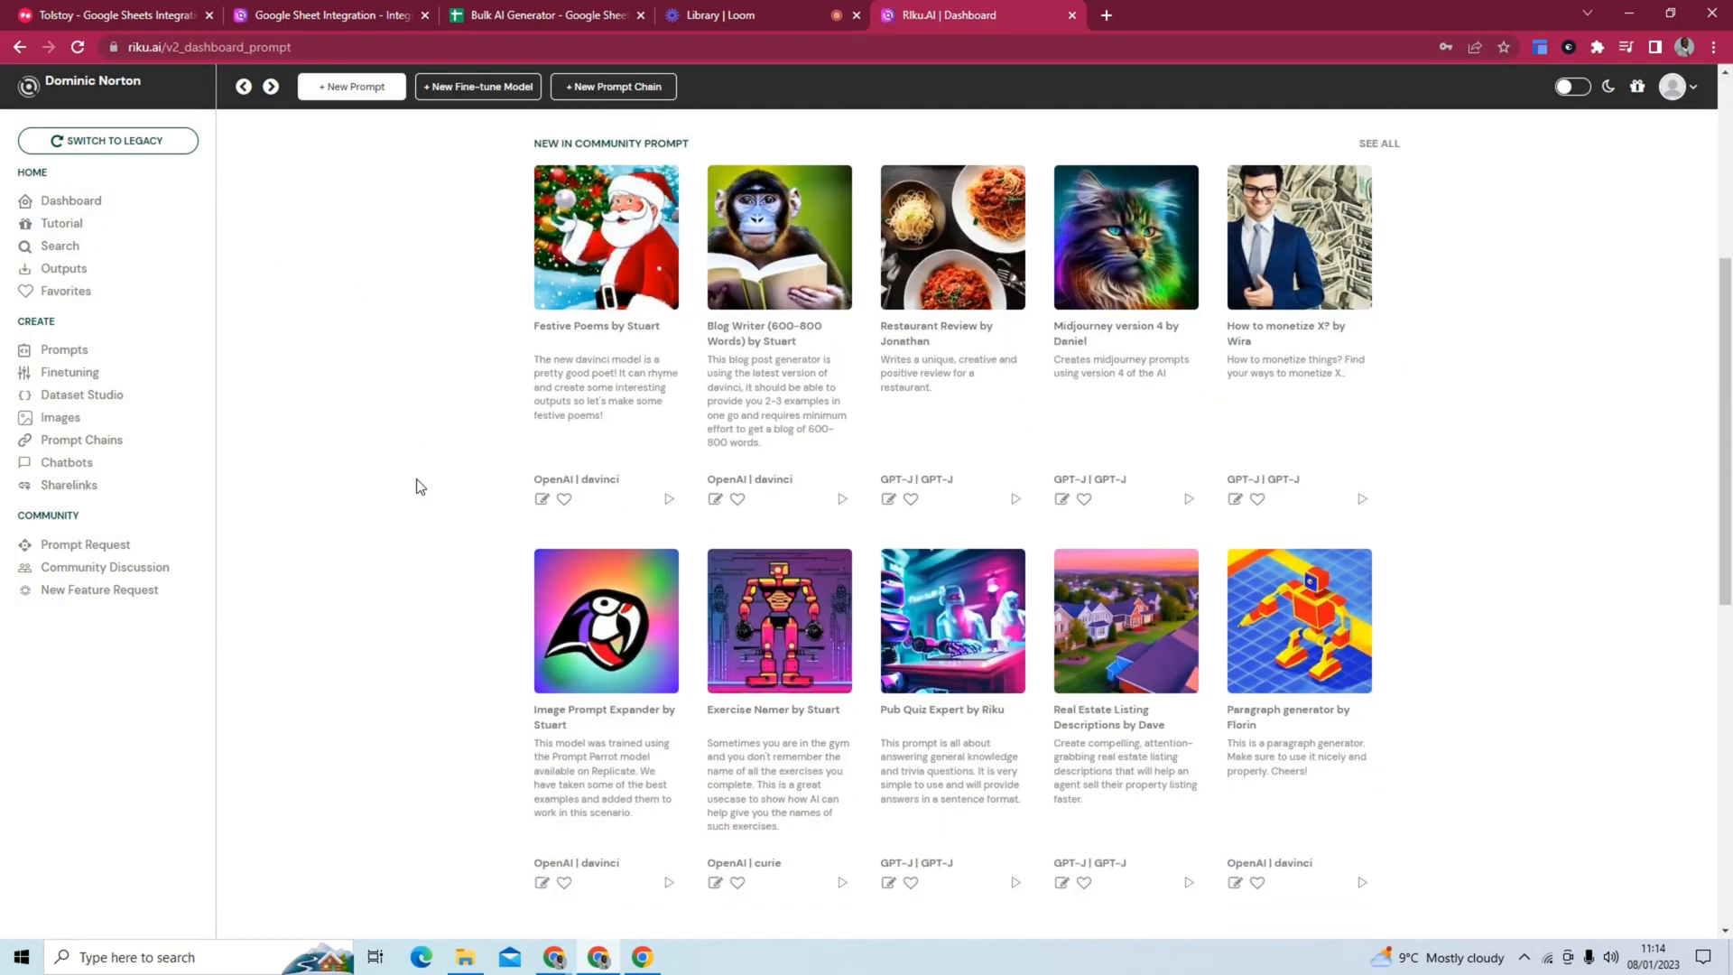
mouse_move(480, 470)
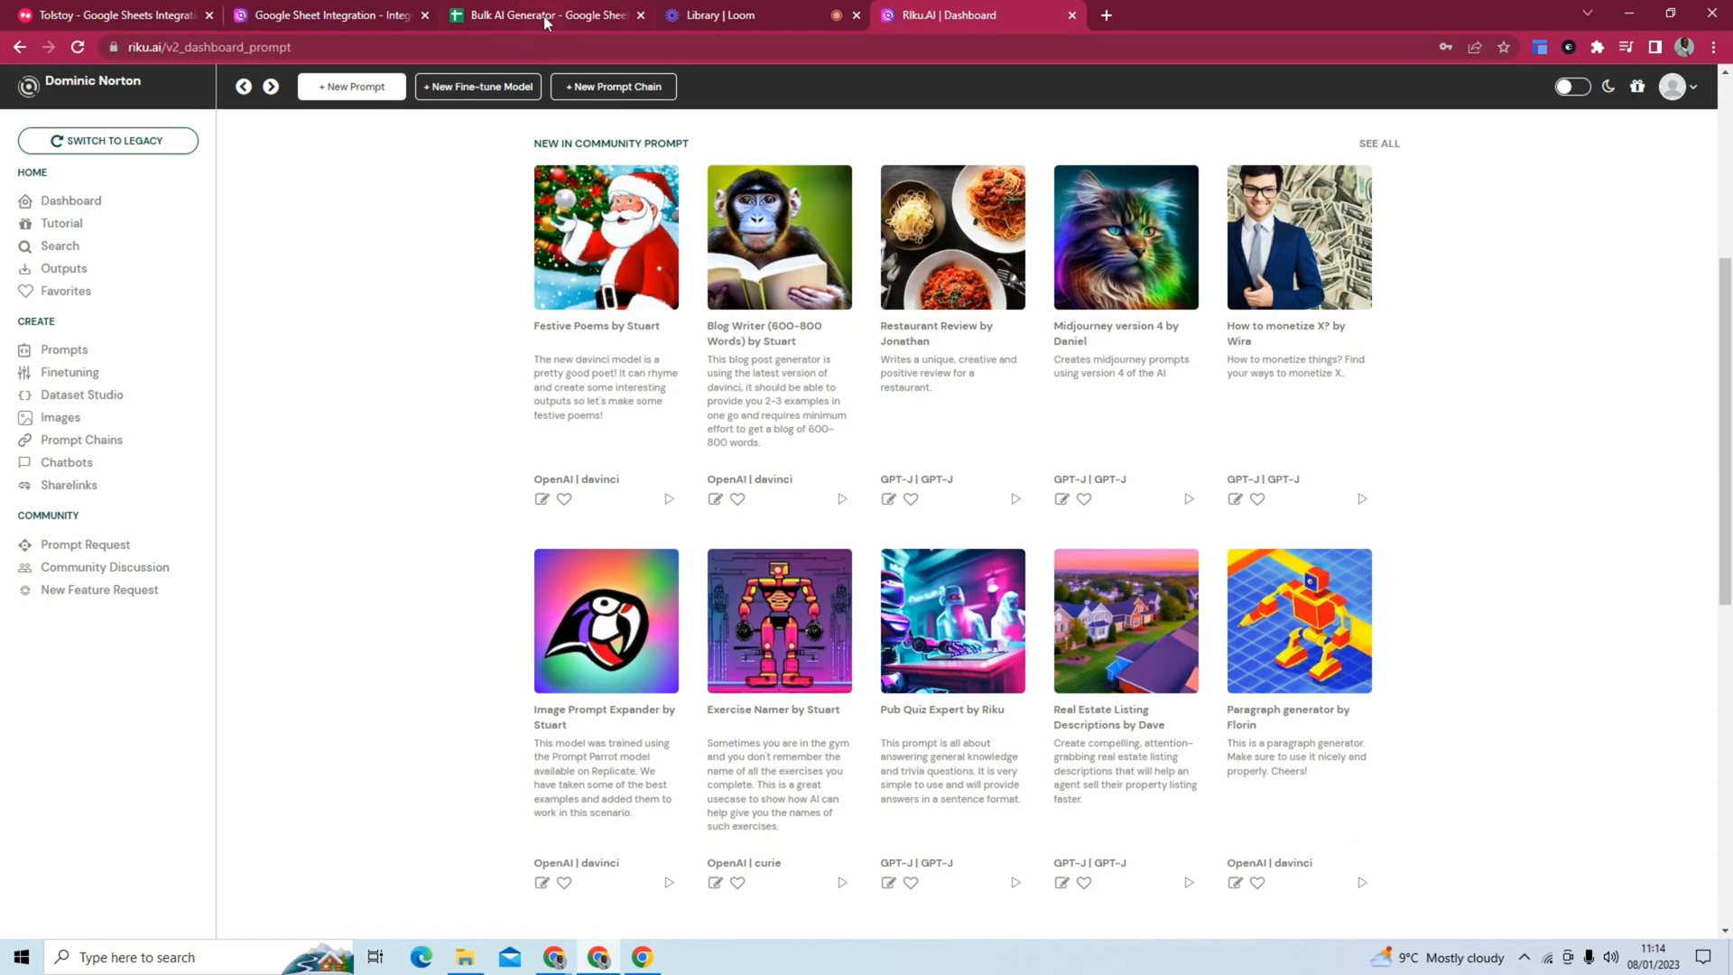
Return to the Bulk AI Generator spreadsheet tab.
left_click(543, 14)
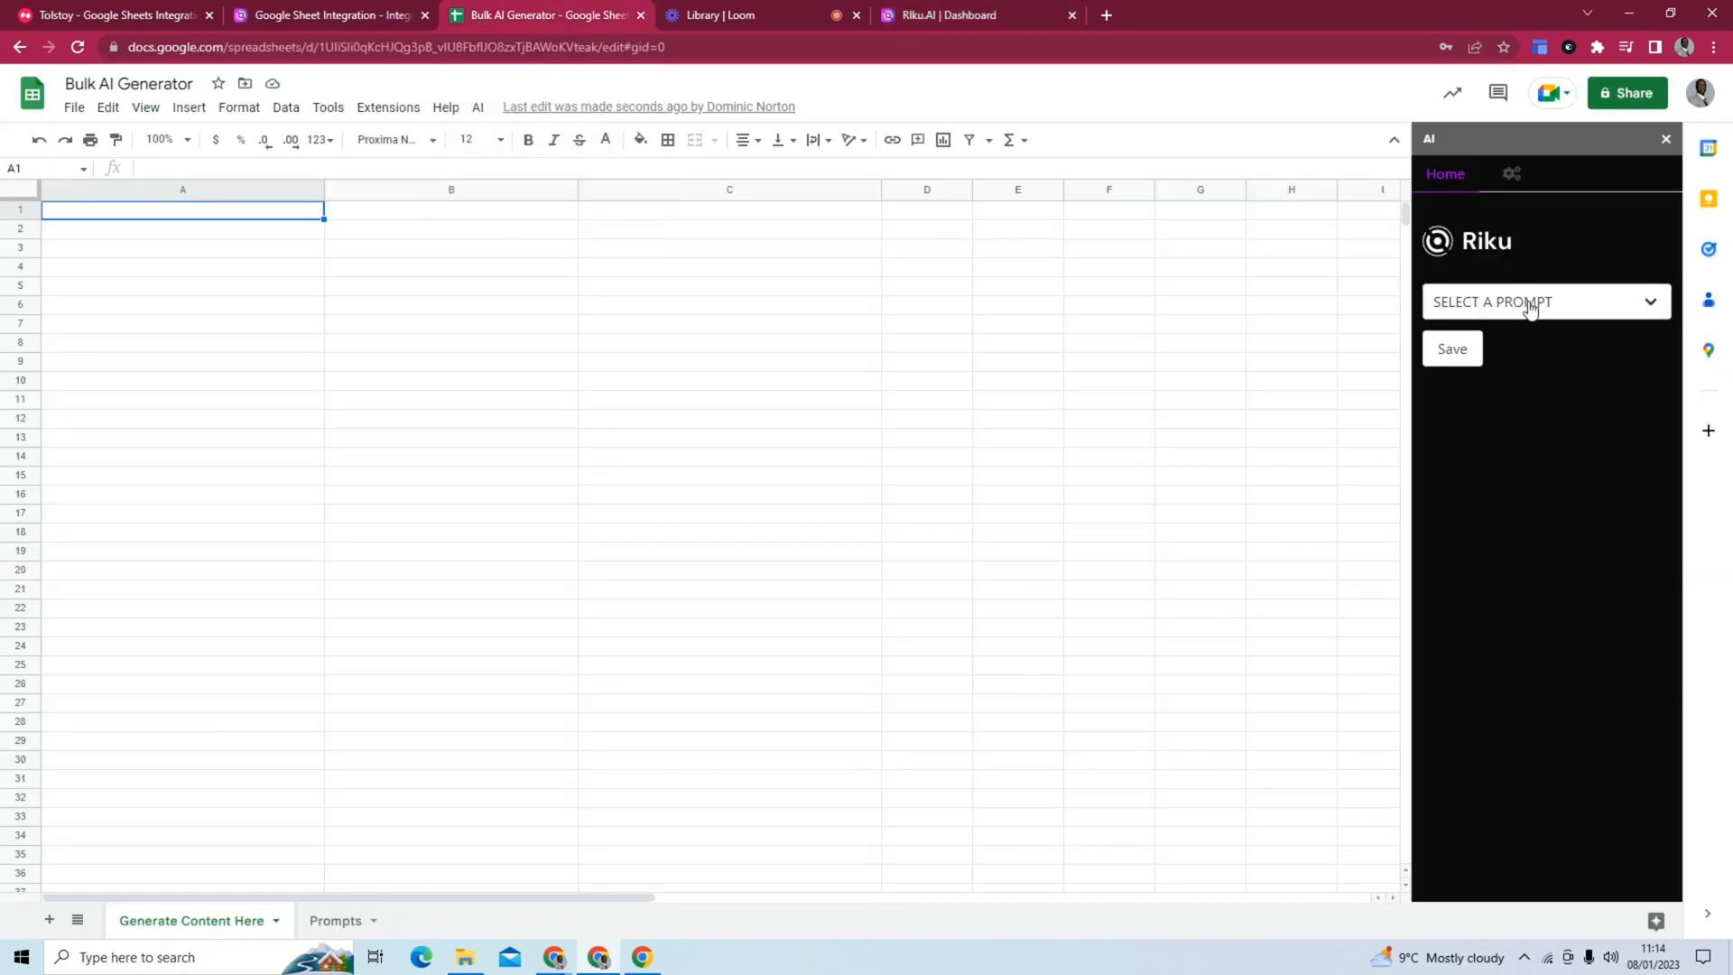
List the prompts offered in the Riku sidebar's SELECT A PROMPT dropdown.
left_click(1545, 301)
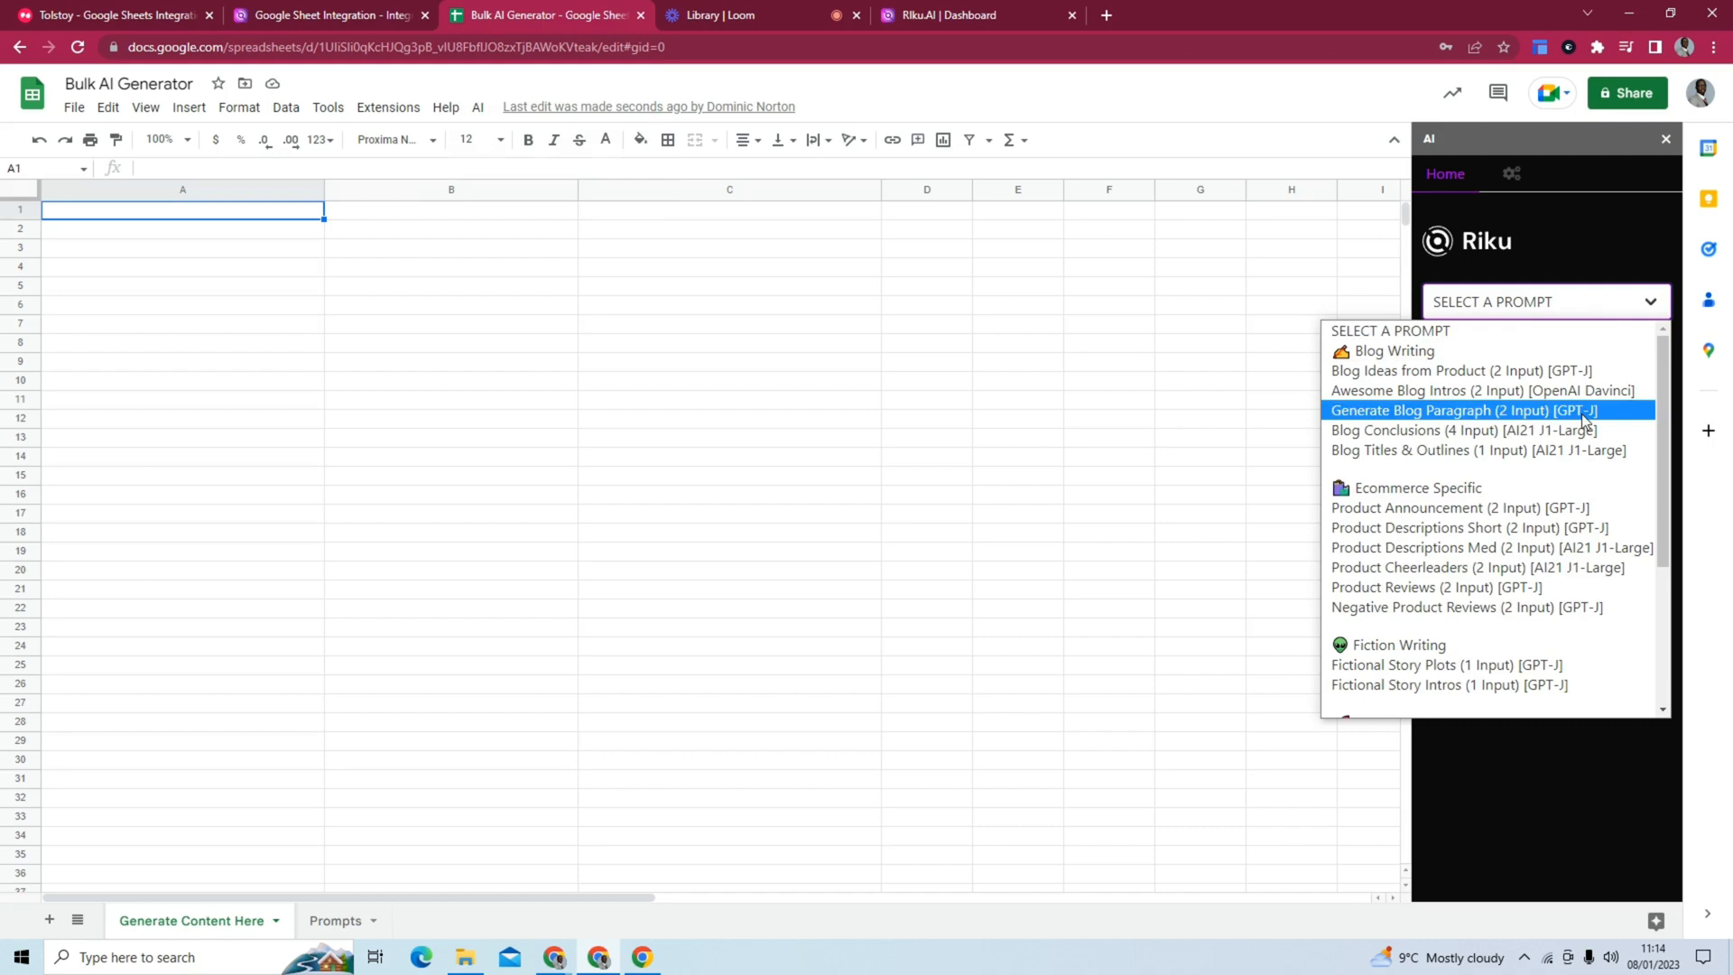
mouse_move(1462, 429)
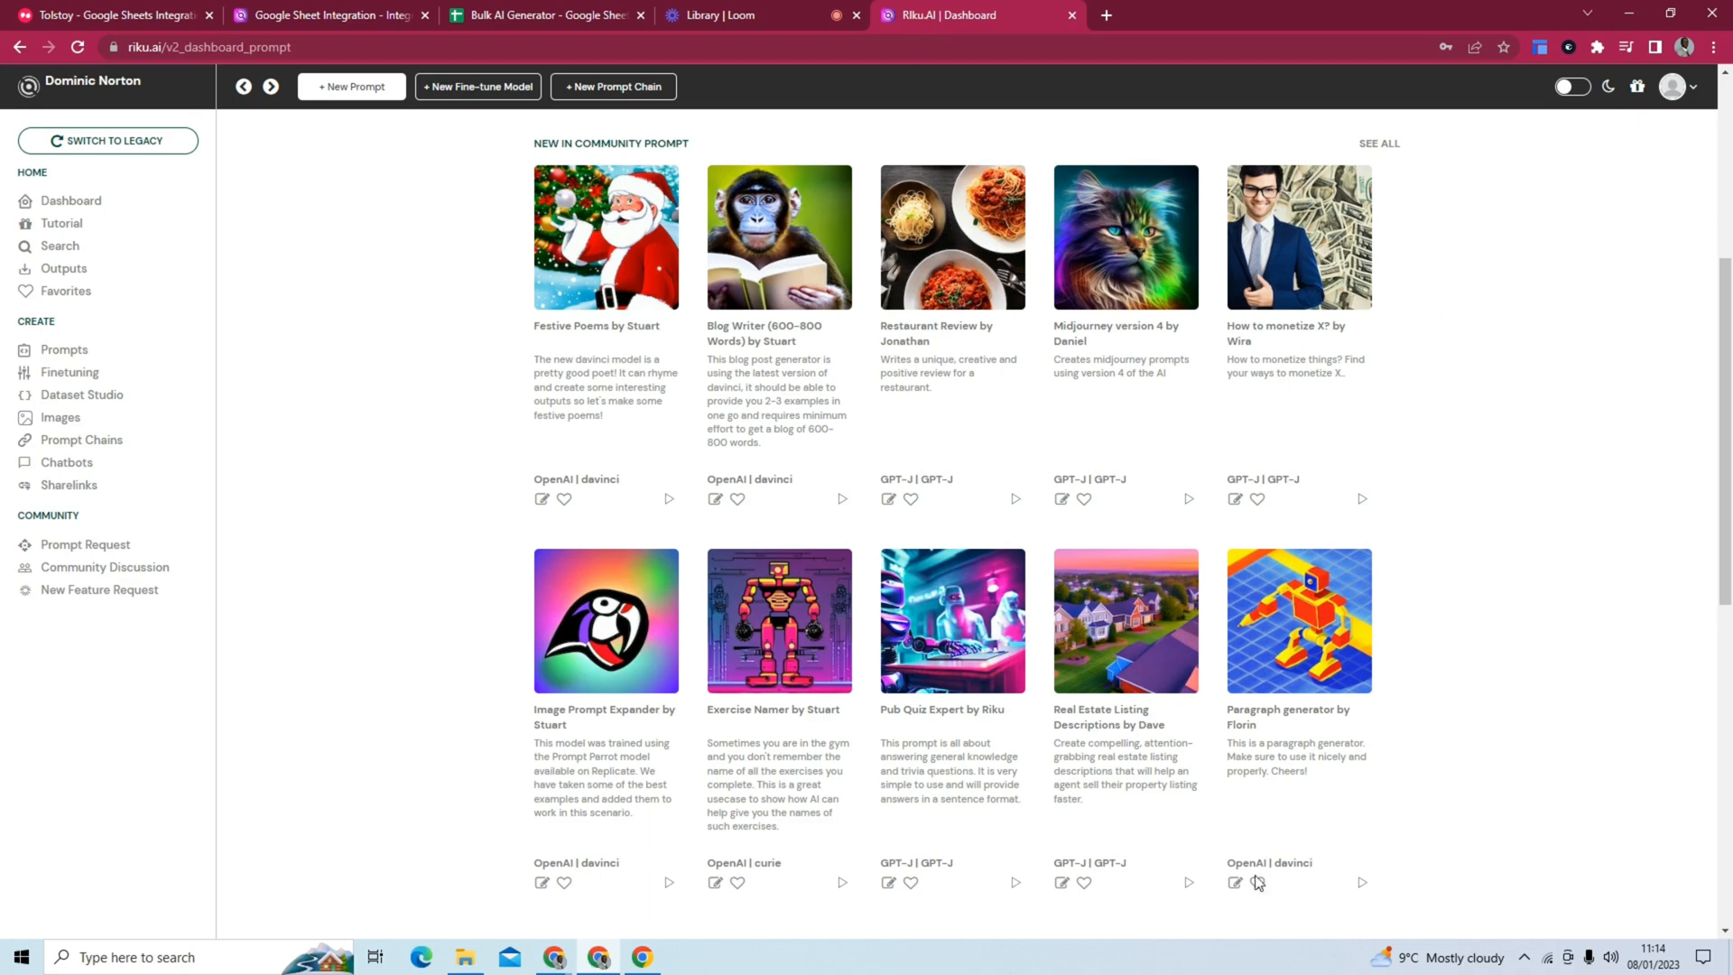
mouse_move(749, 498)
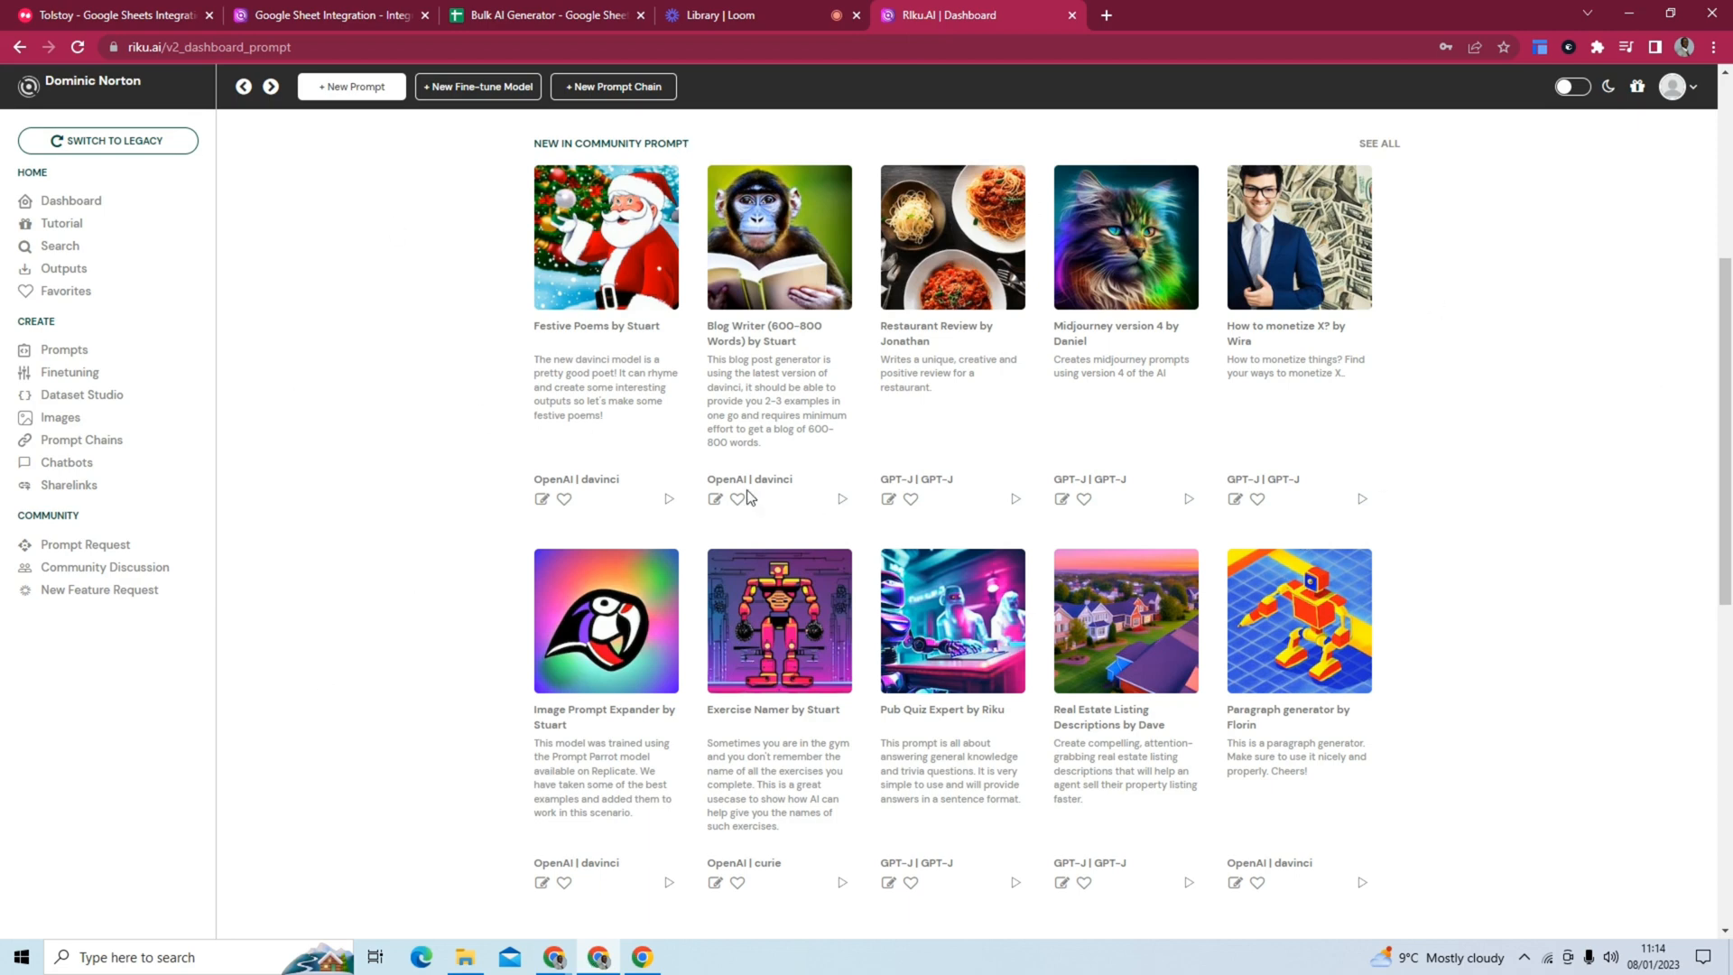
mouse_move(410, 531)
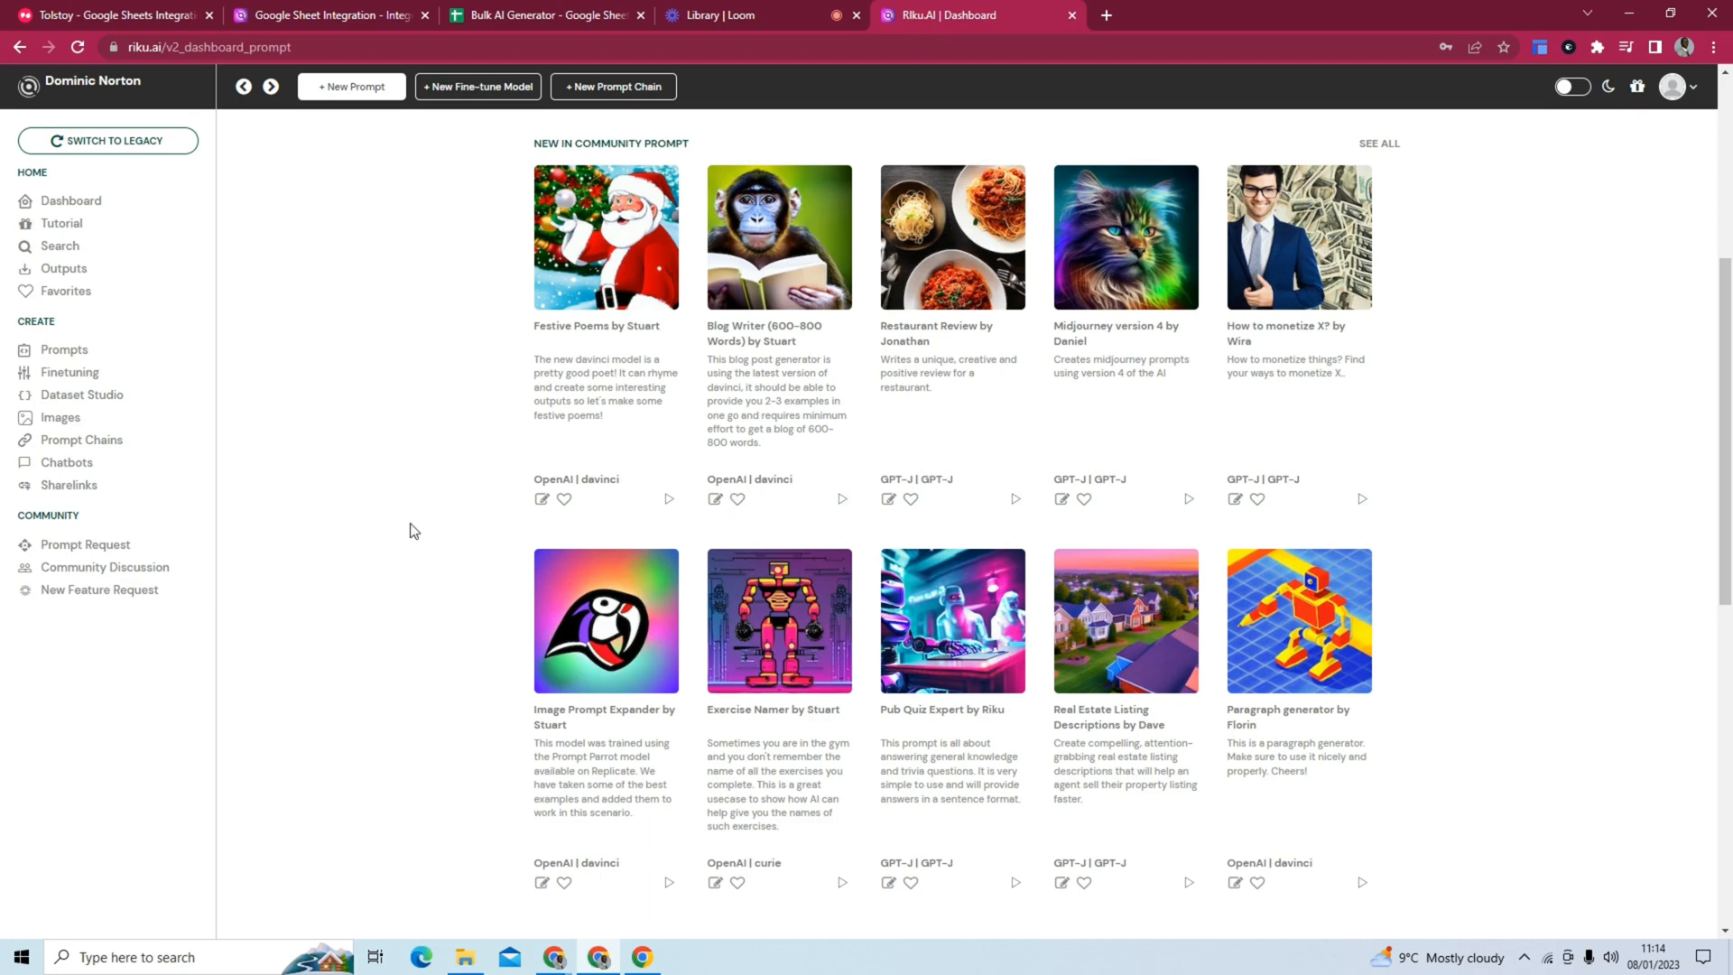
mouse_move(417, 541)
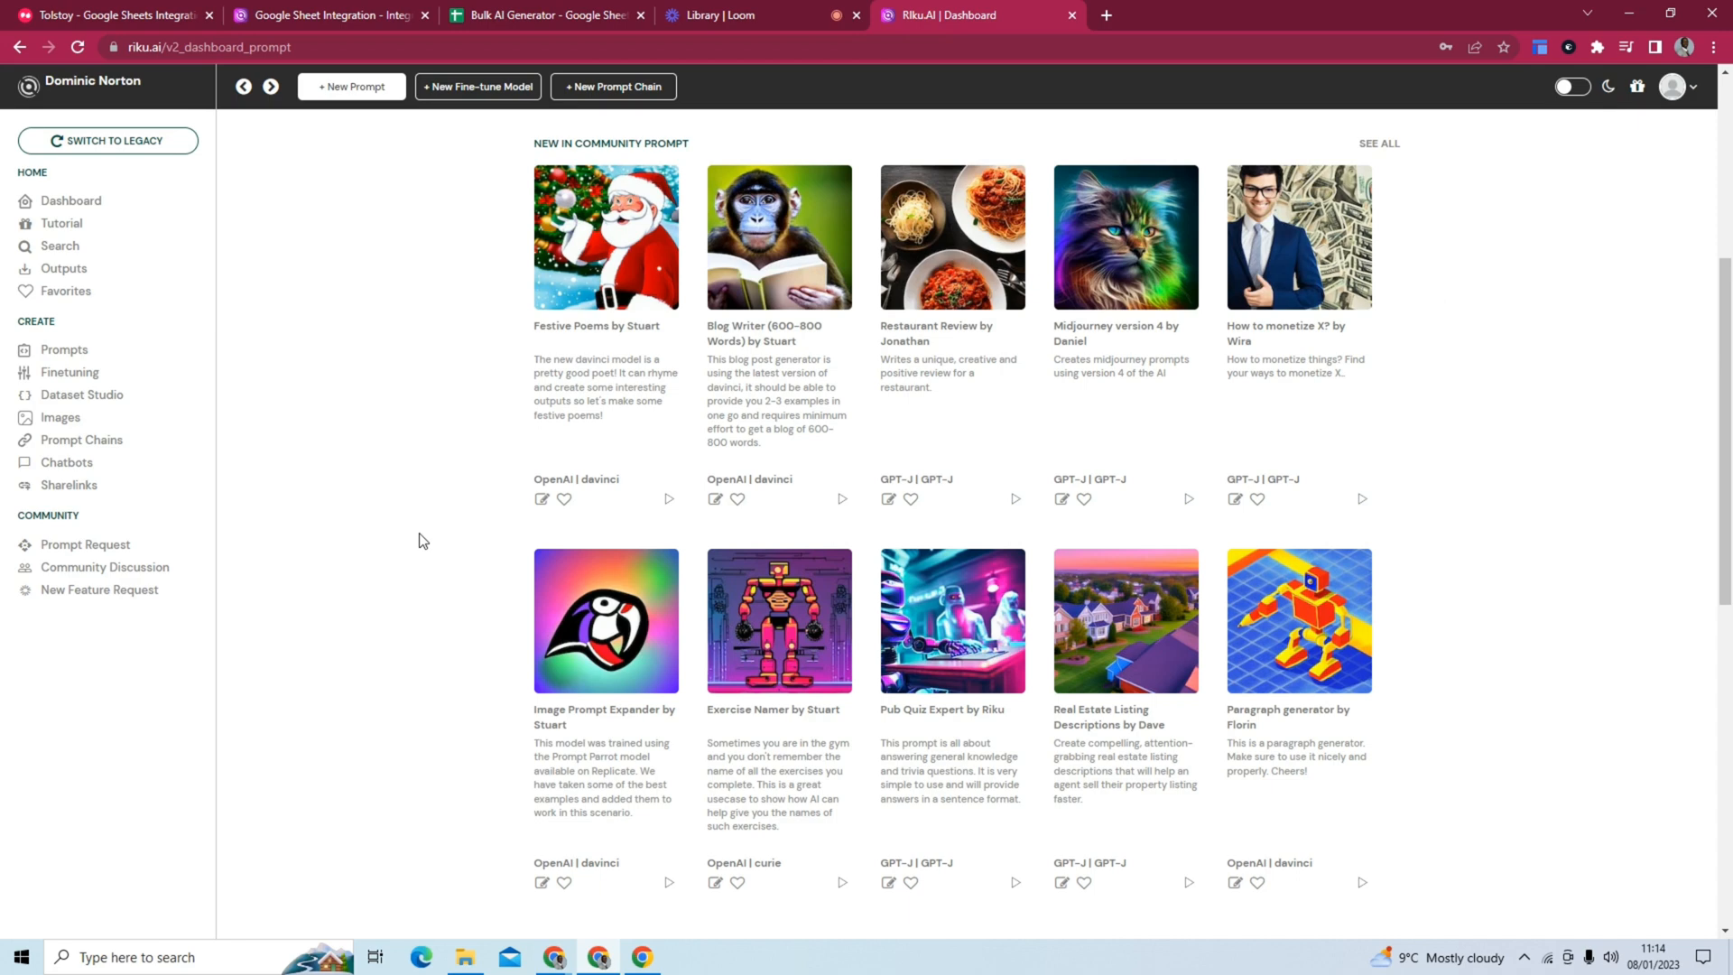
mouse_move(1112, 351)
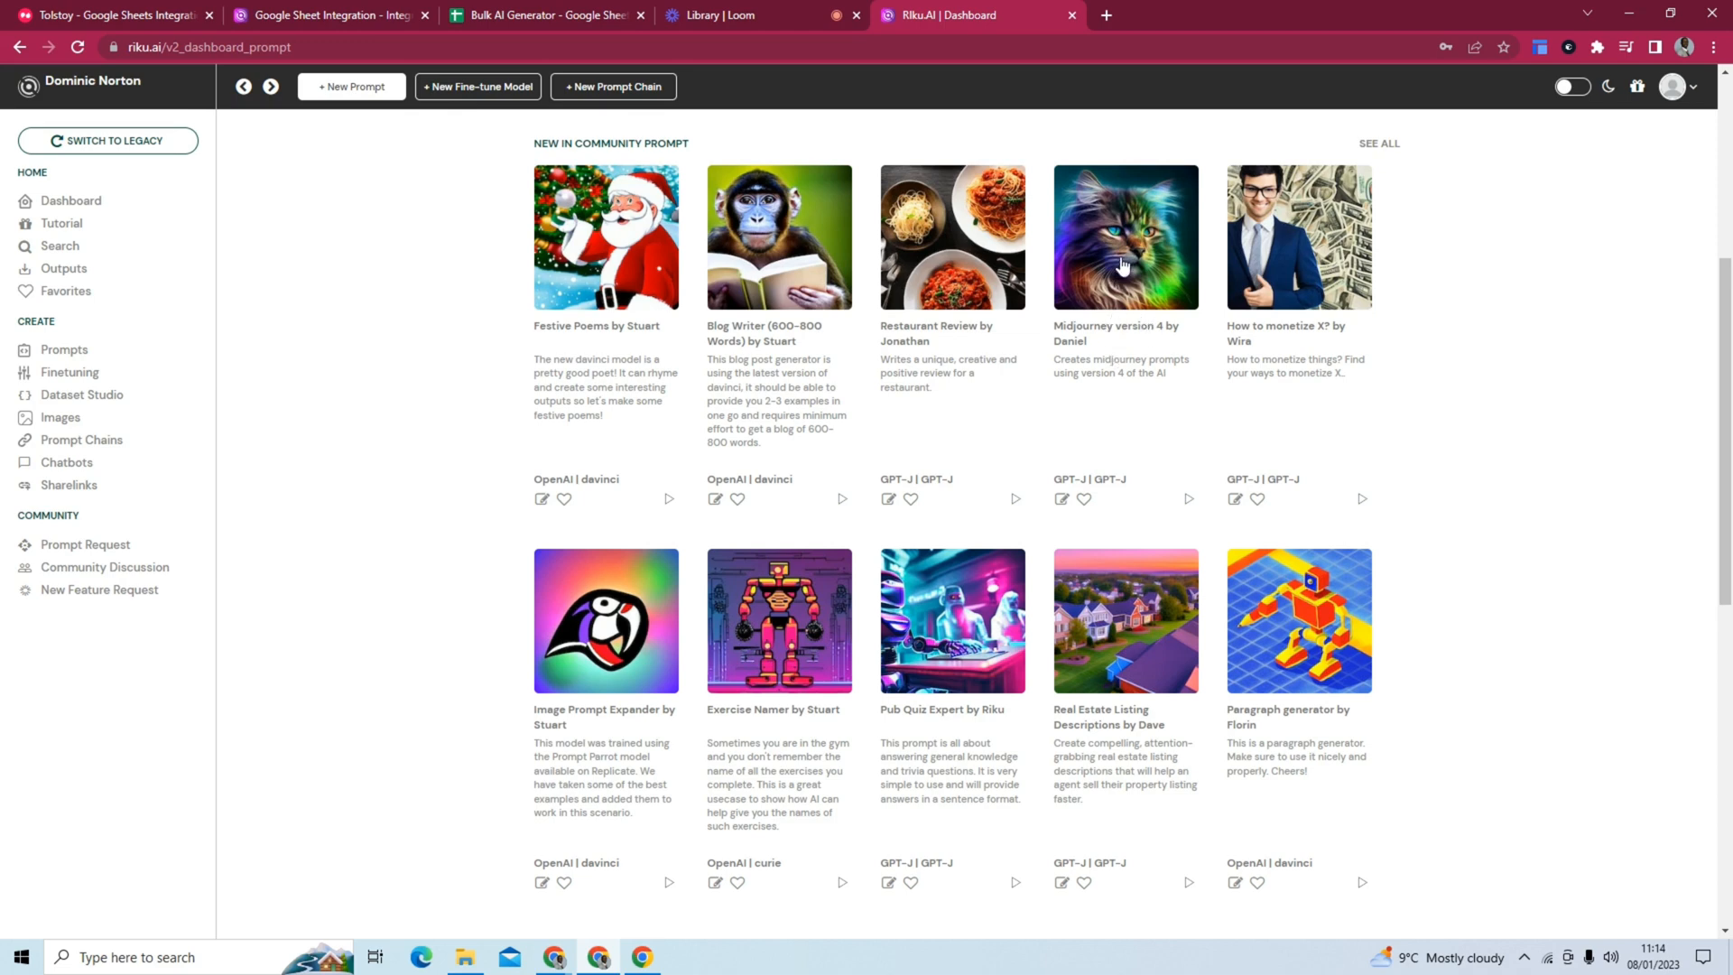
Scroll the Riku.AI dashboard to the New in Community Prompt section.
scroll("down", 3)
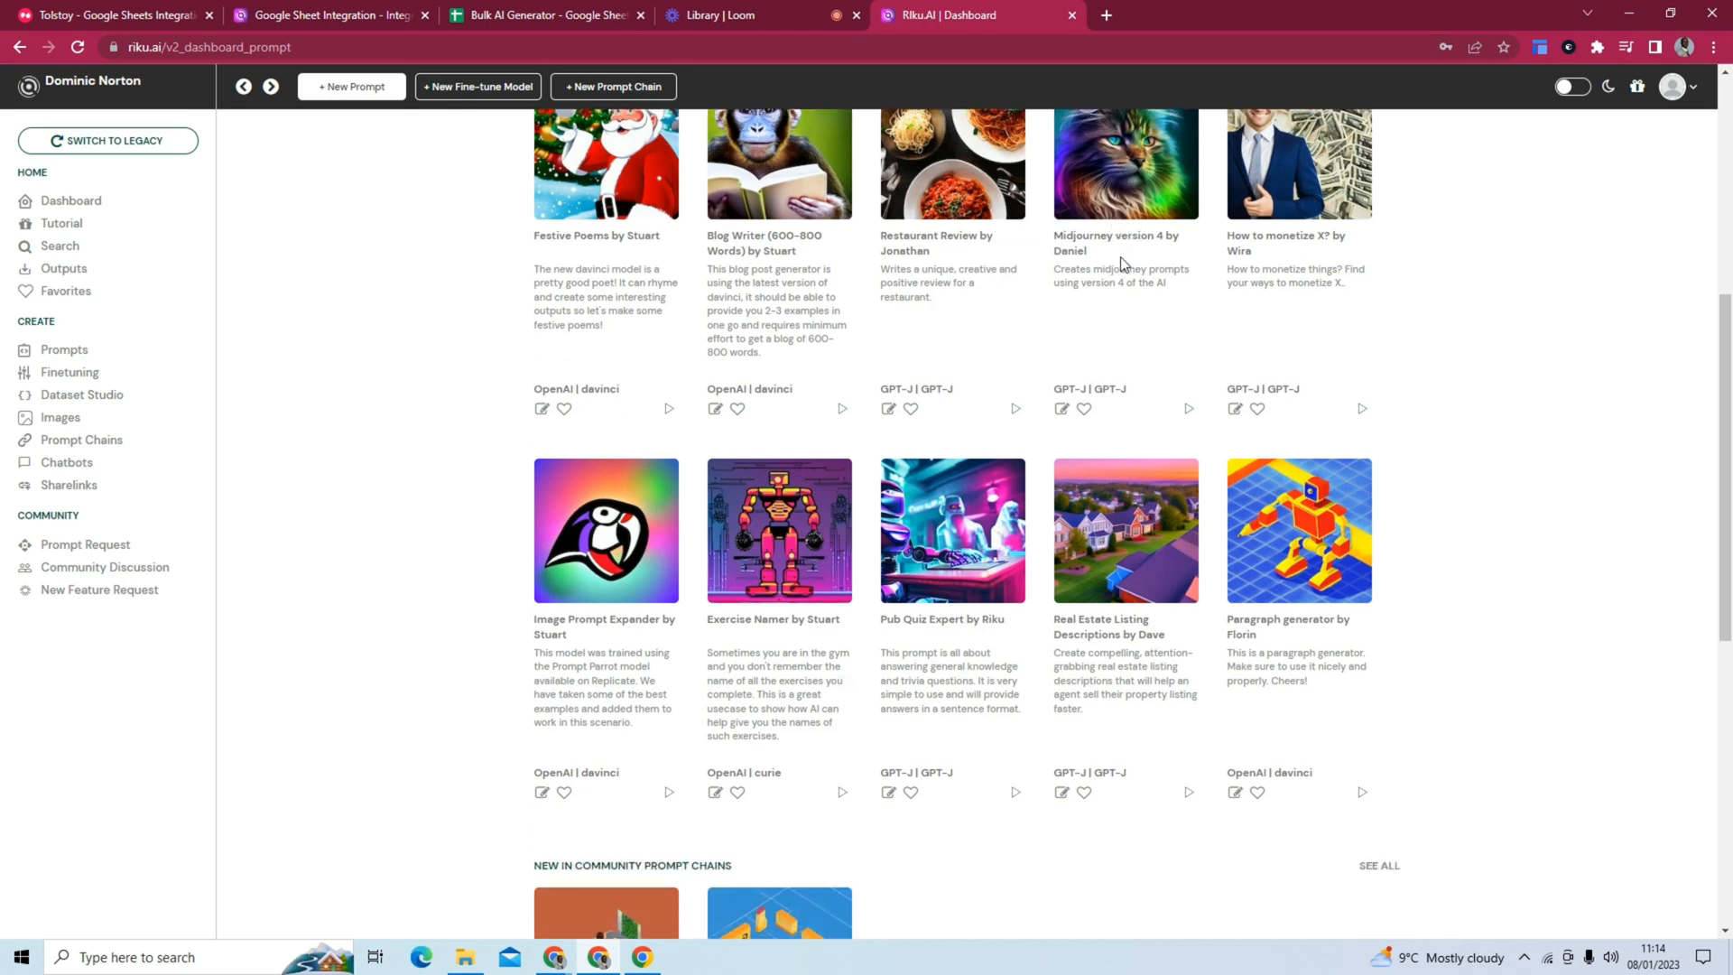
scroll("down", 3)
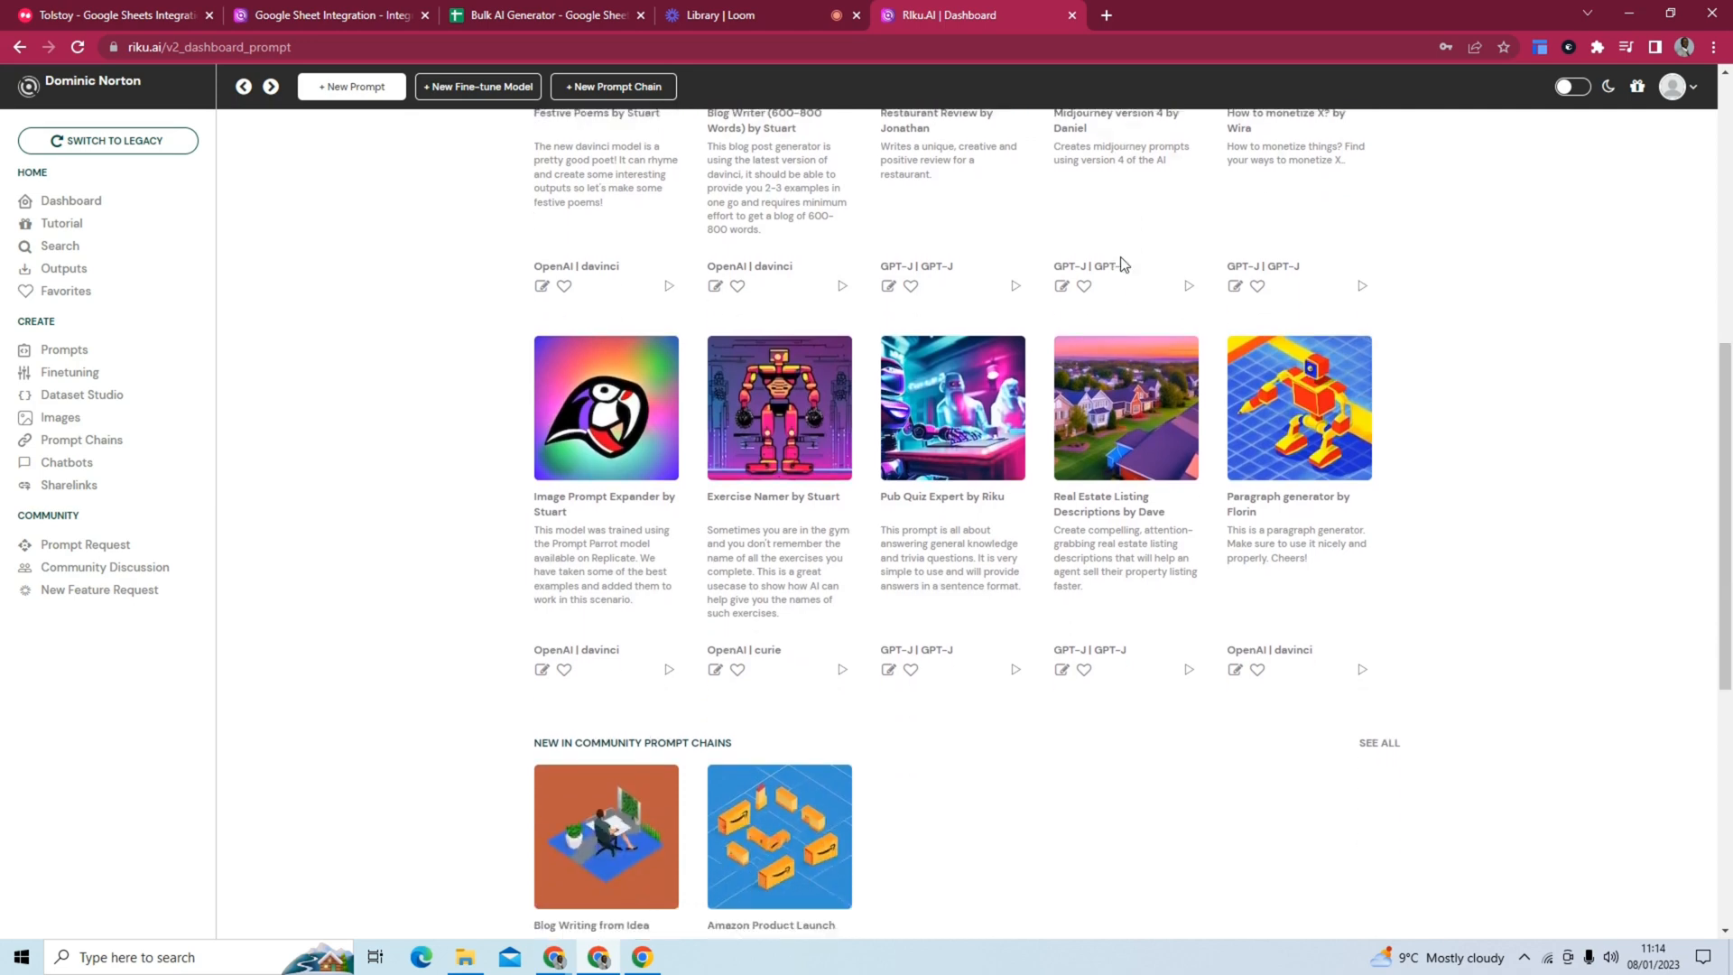
scroll("up", 3)
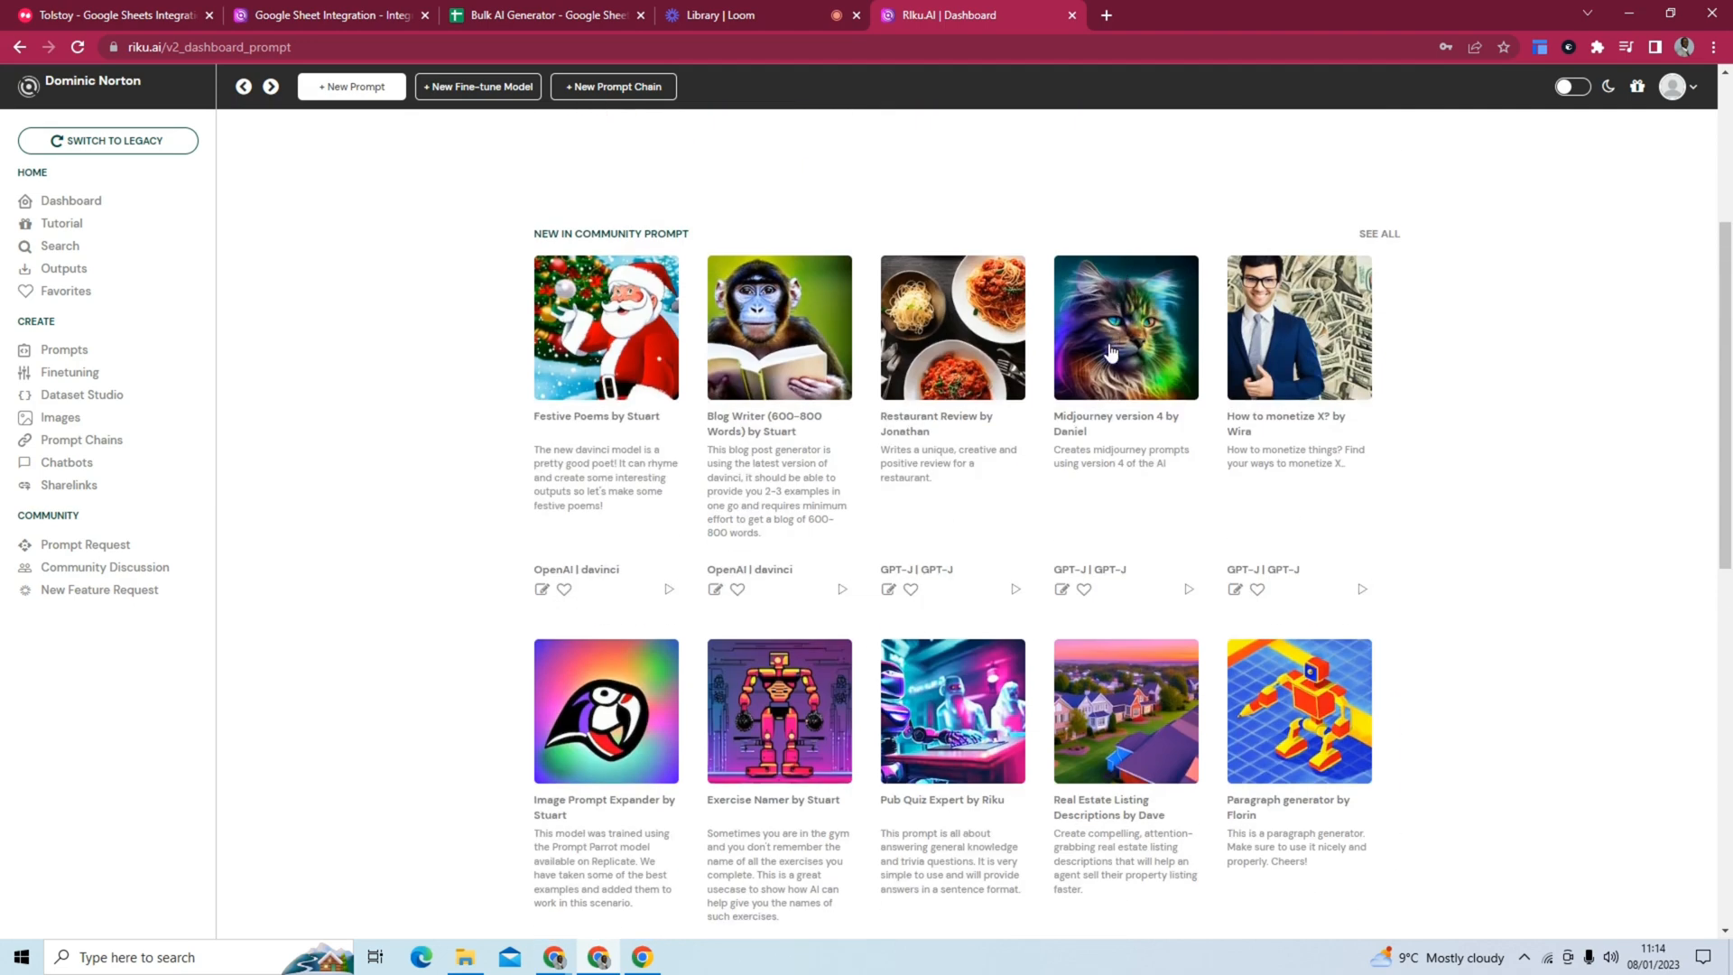
Open the Midjourney version 4 prompt and enter 'A pixel areoplane' as the image description.
left_click(1124, 327)
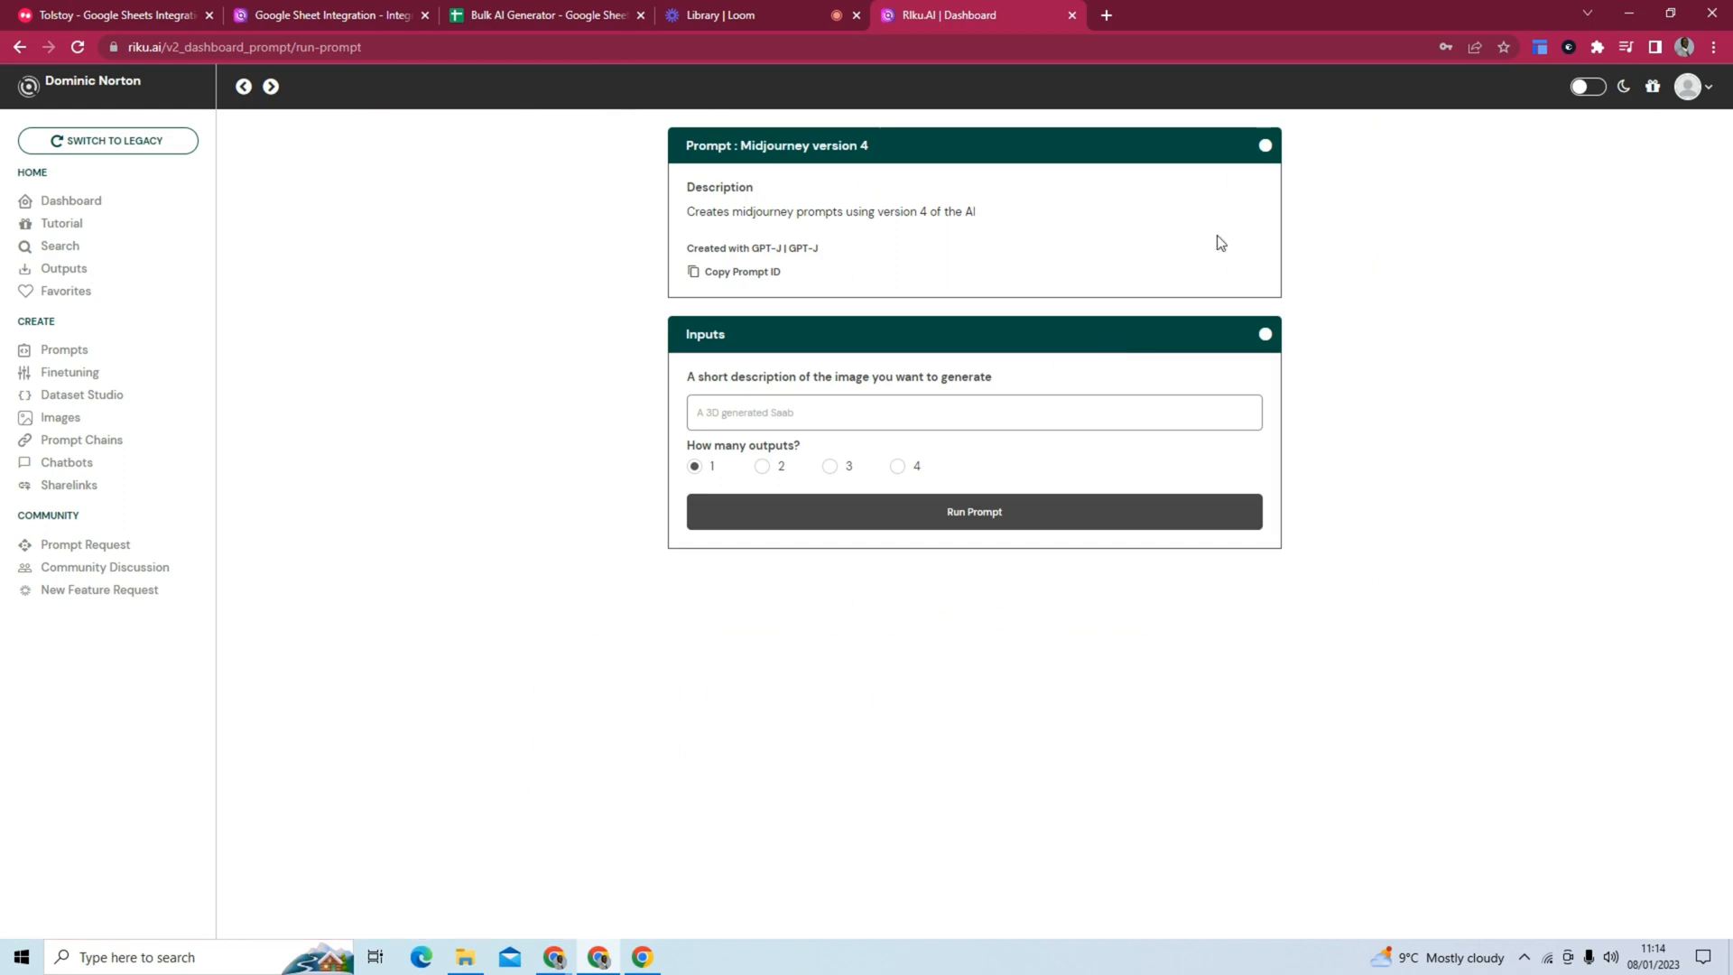
mouse_move(683, 238)
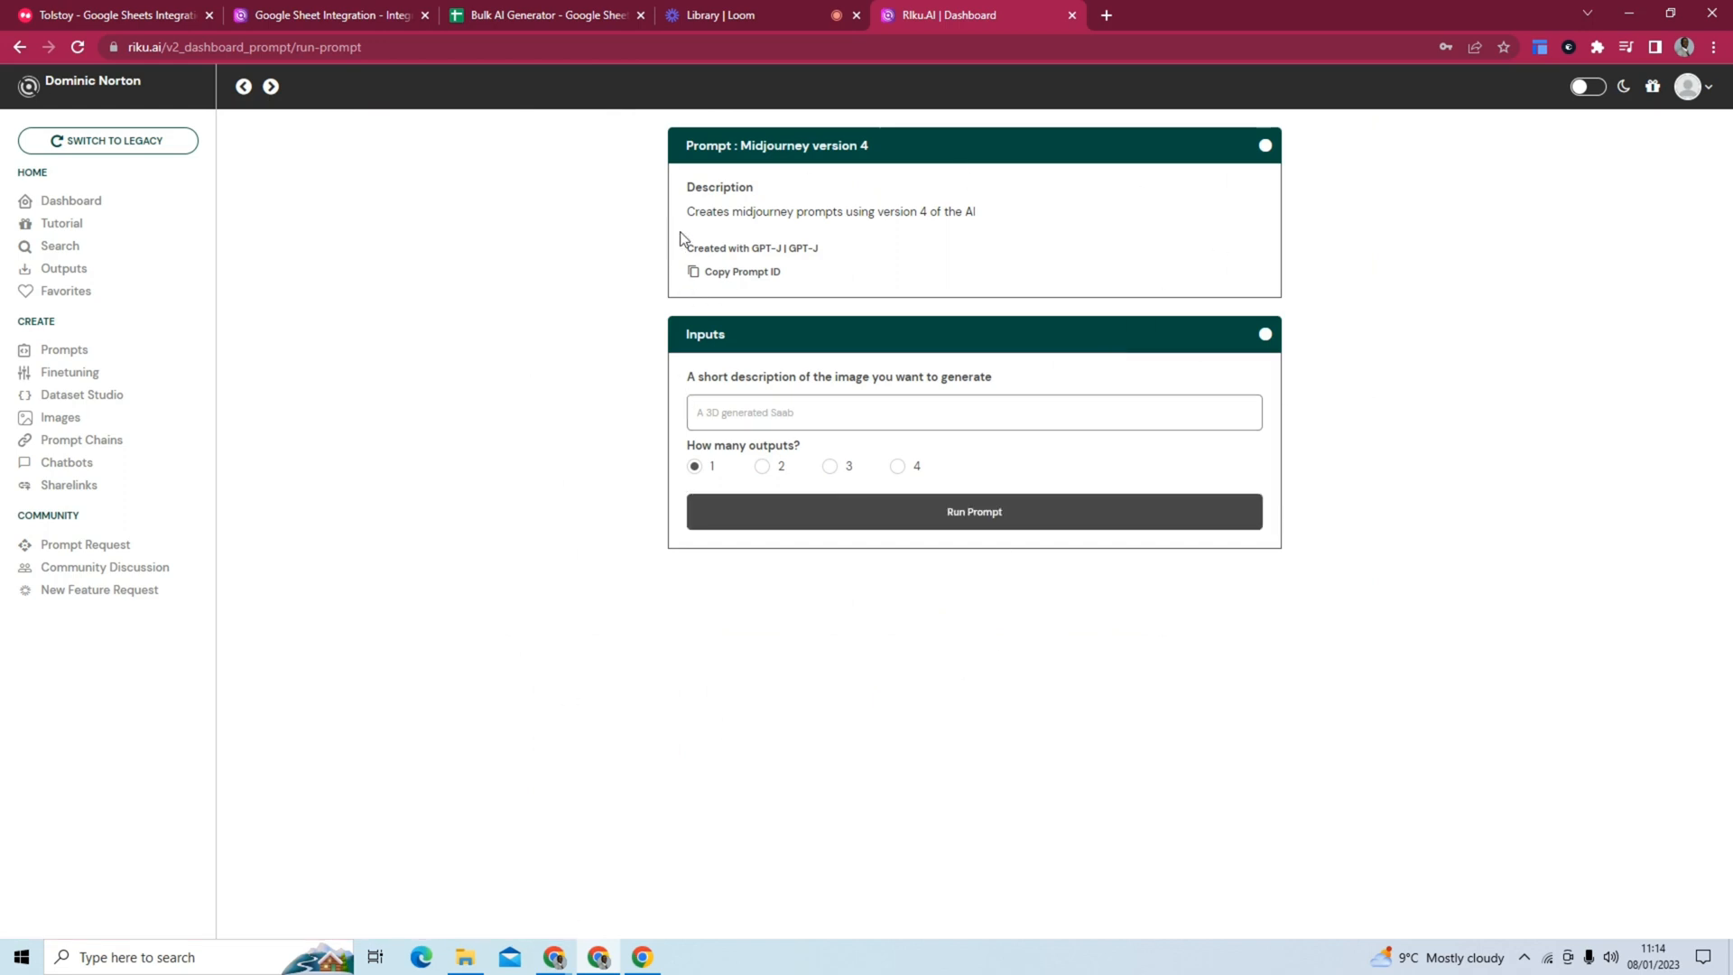
mouse_move(918, 235)
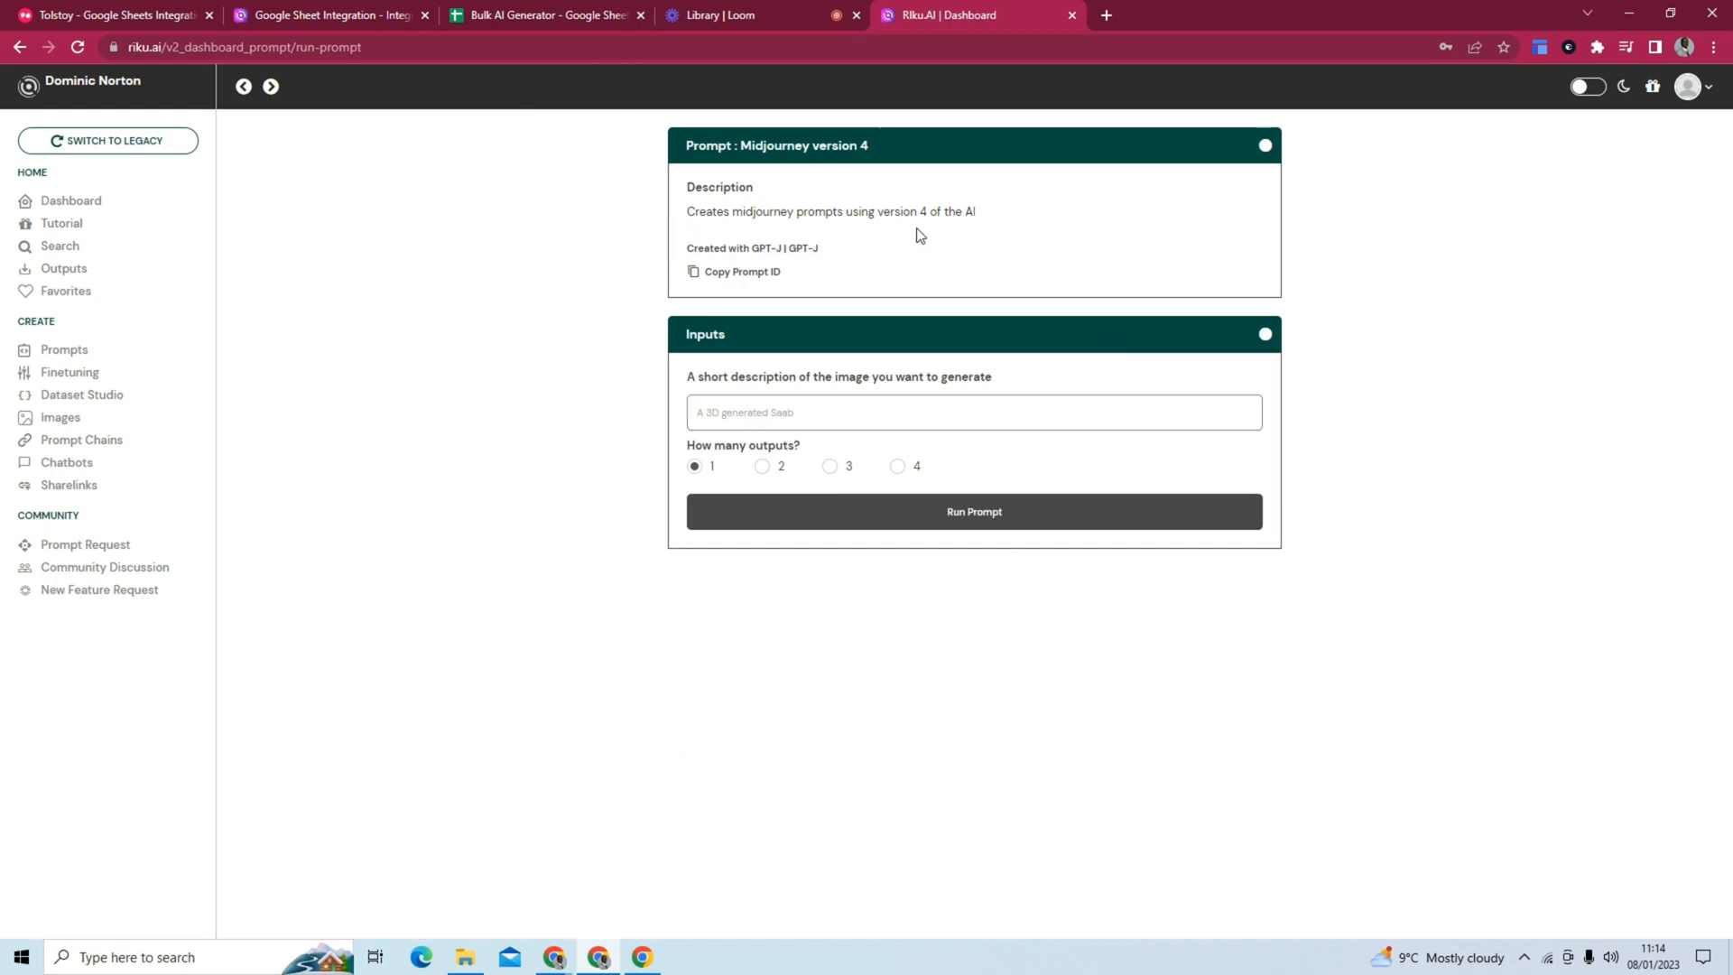
mouse_move(1111, 253)
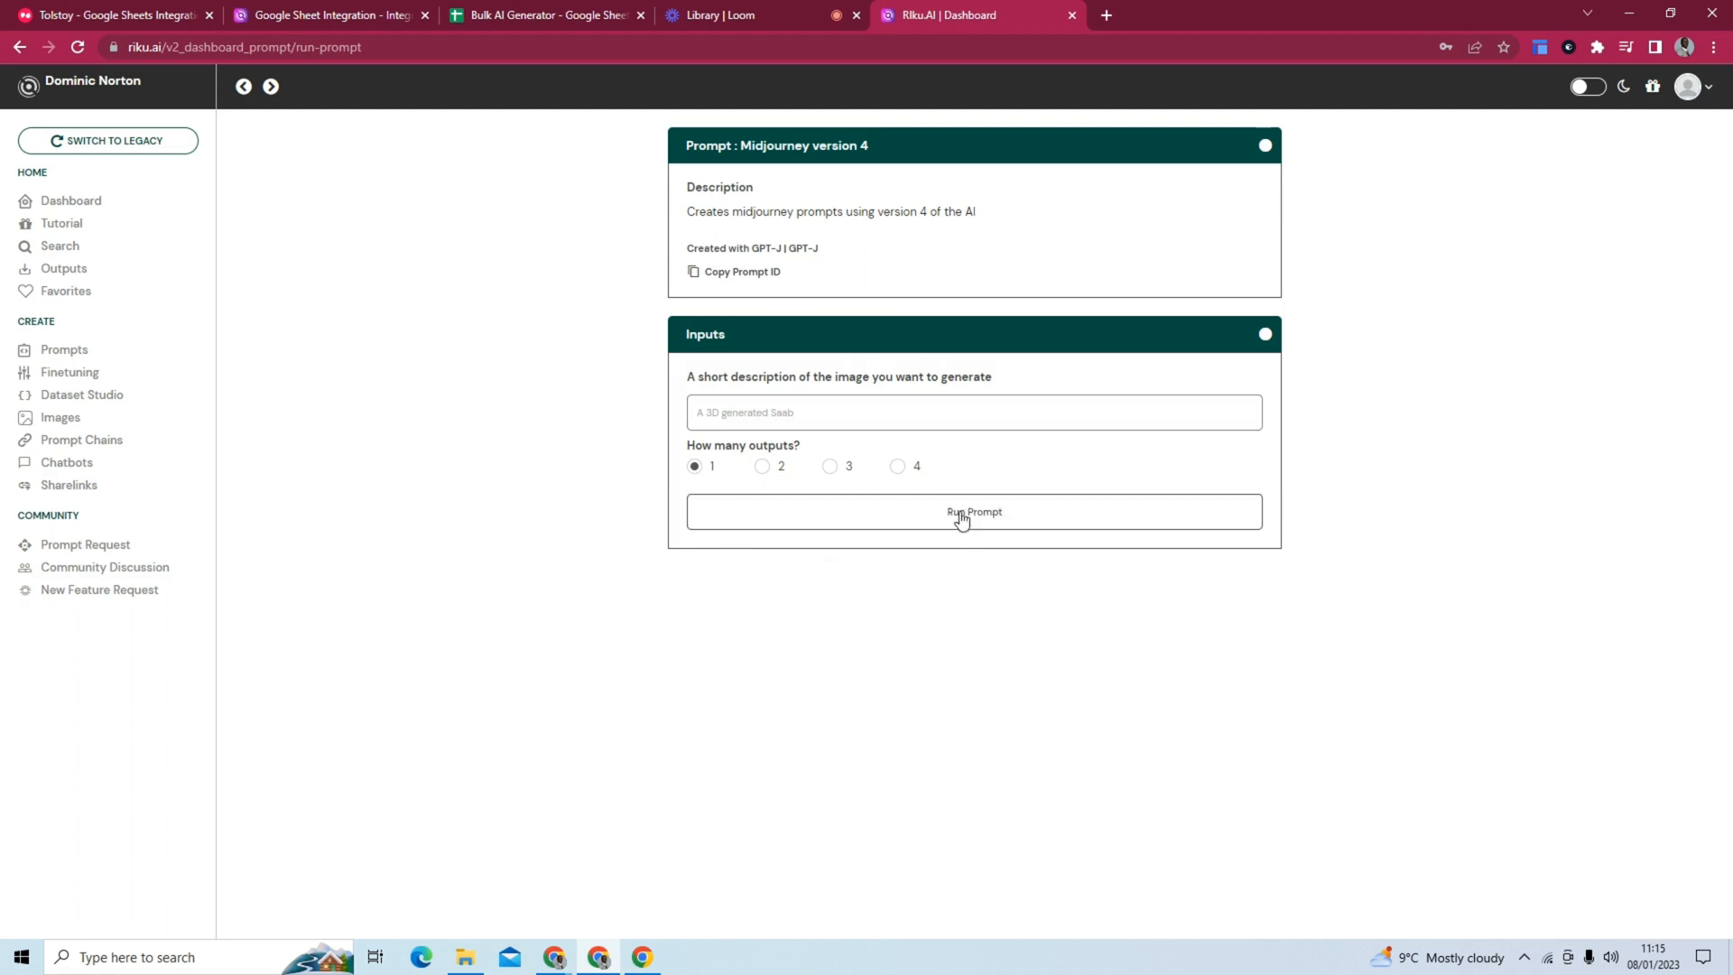
left_click(972, 412)
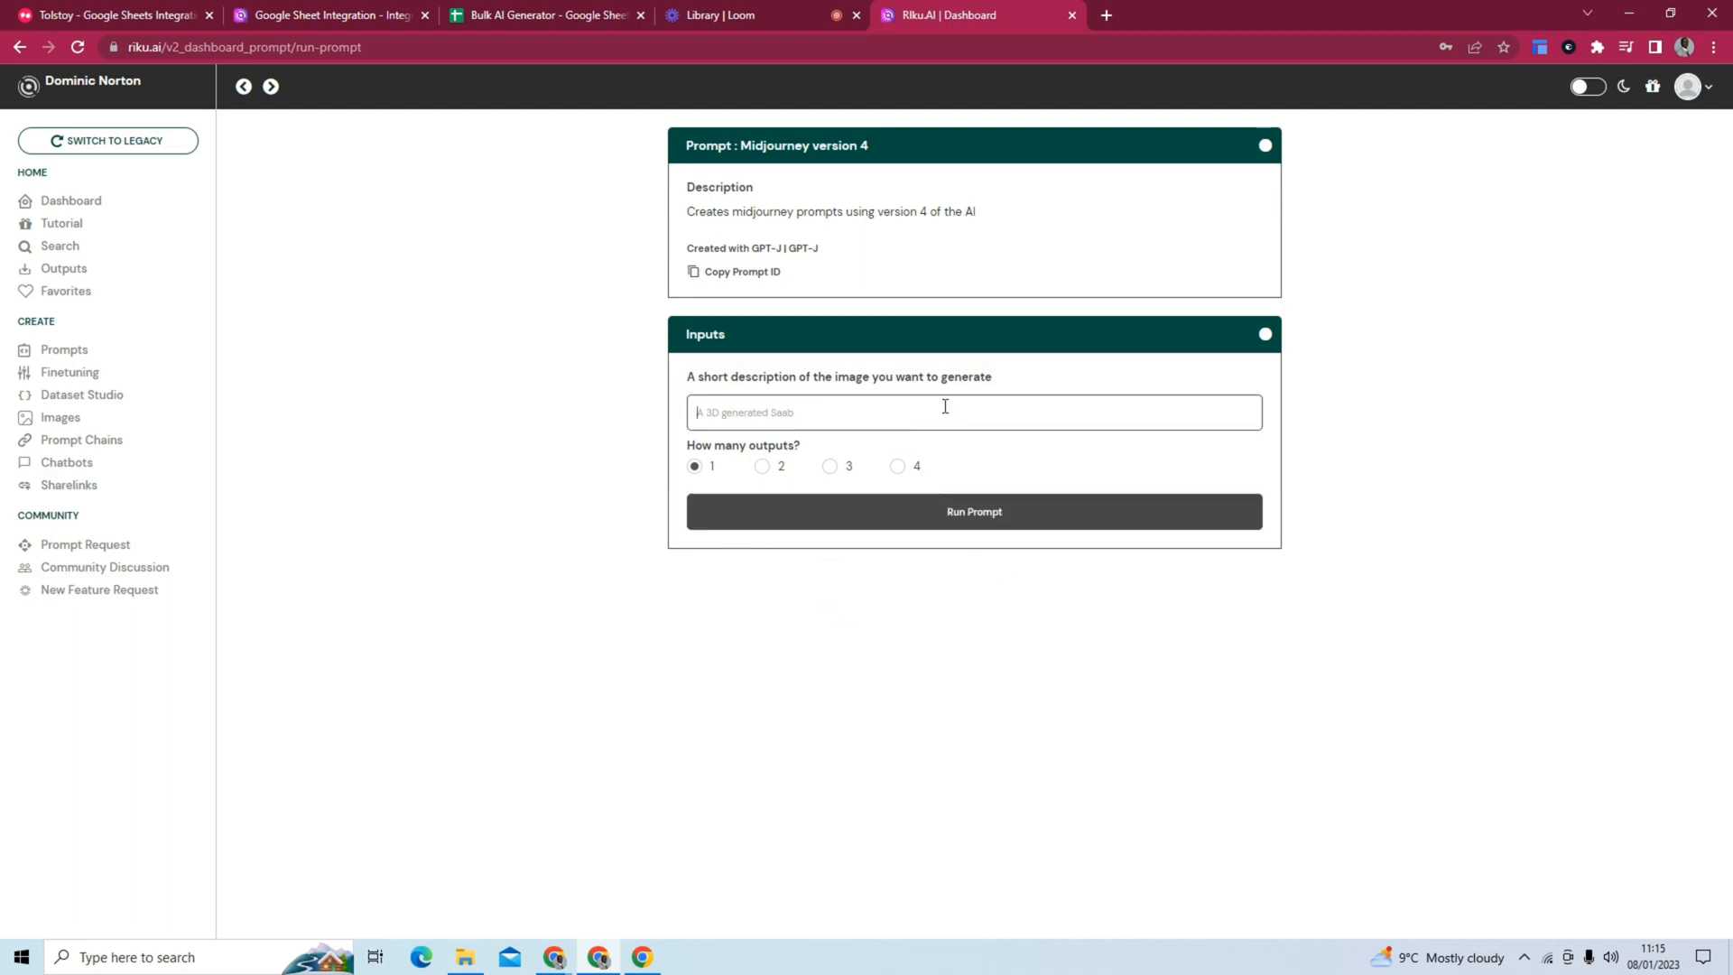
type("A 3D")
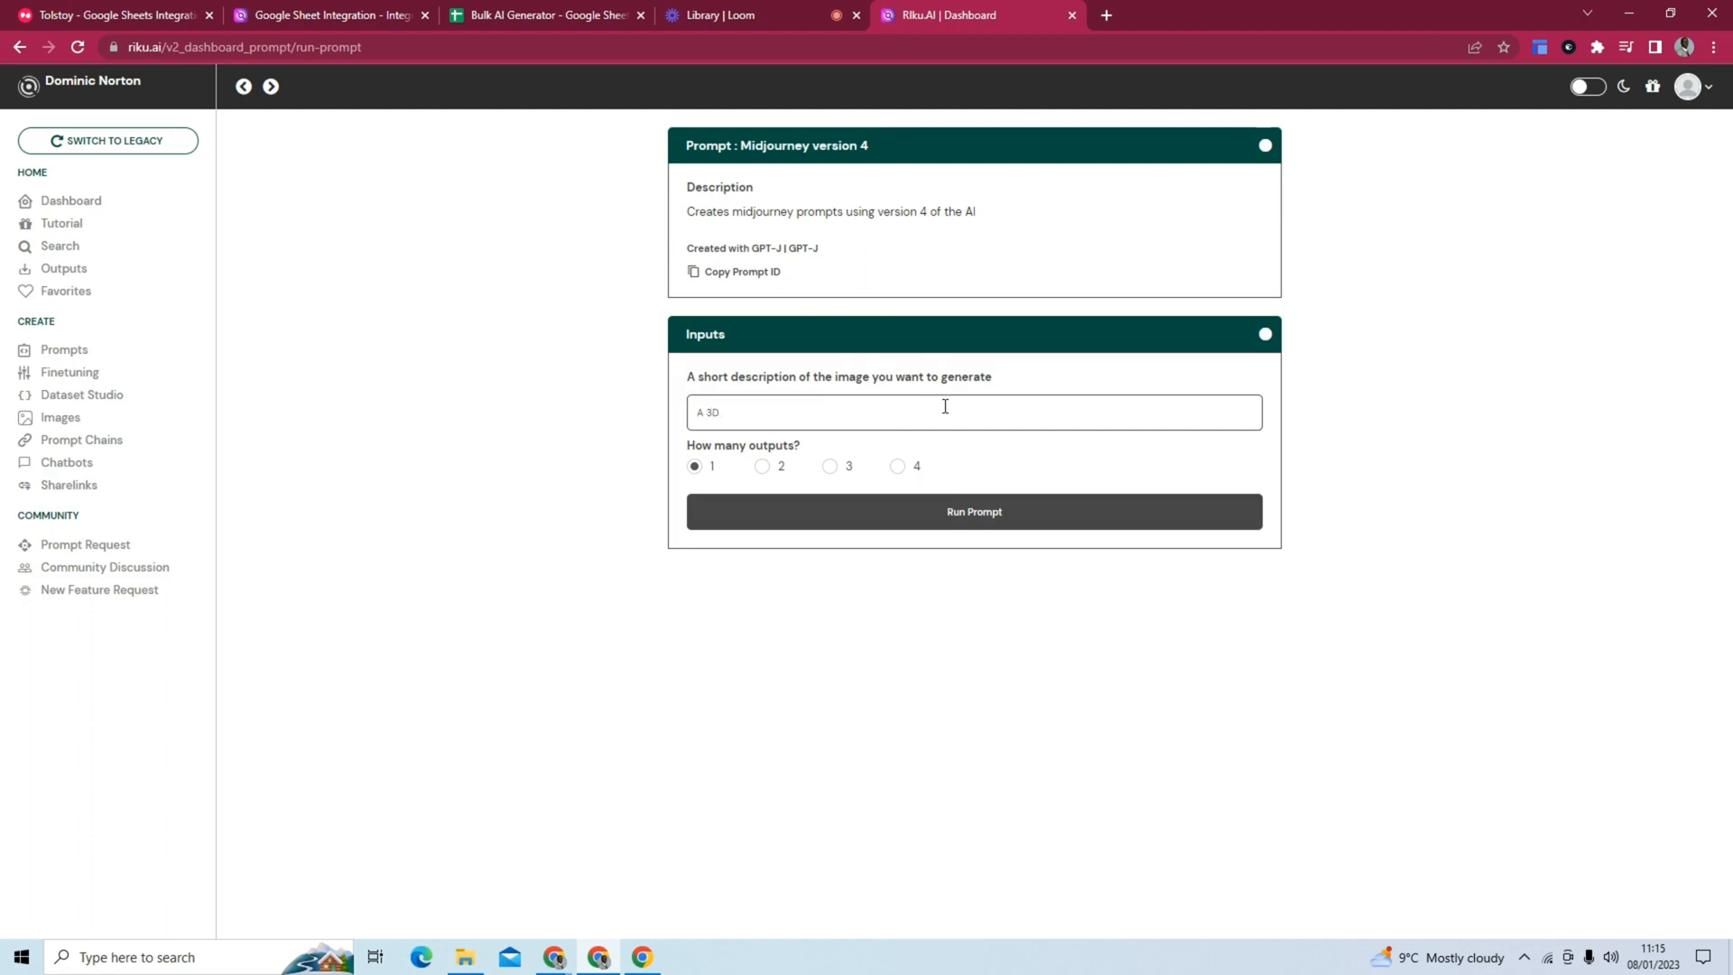
key("Backspace")
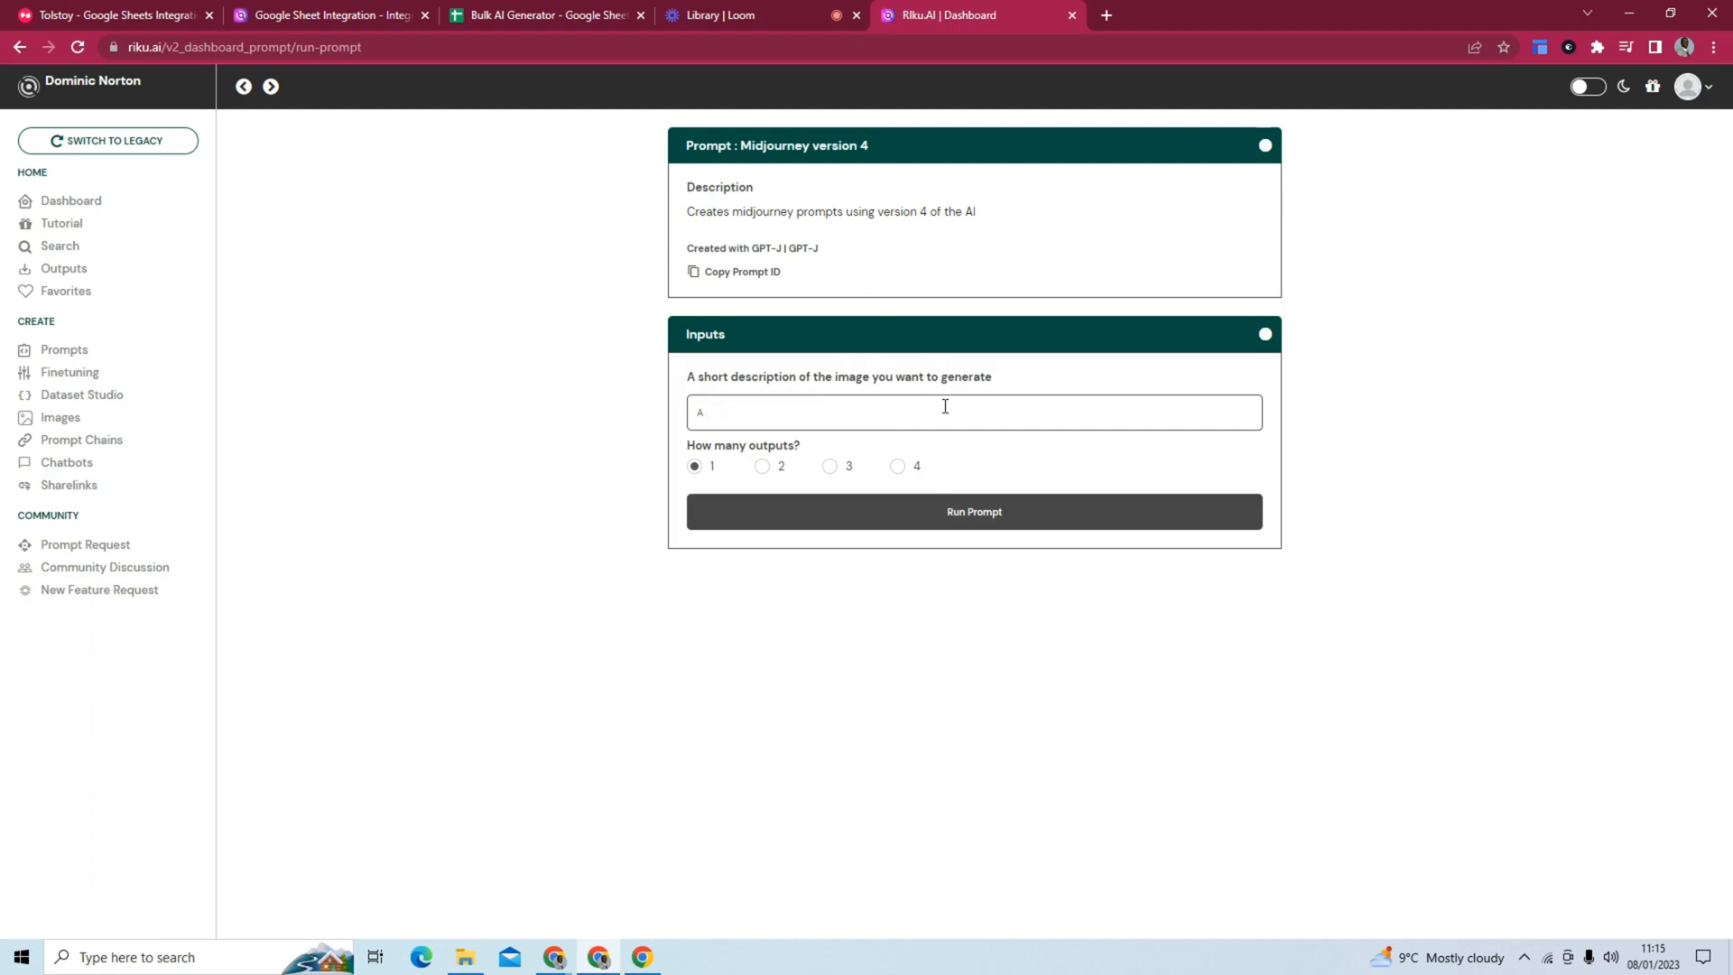
type("pixel")
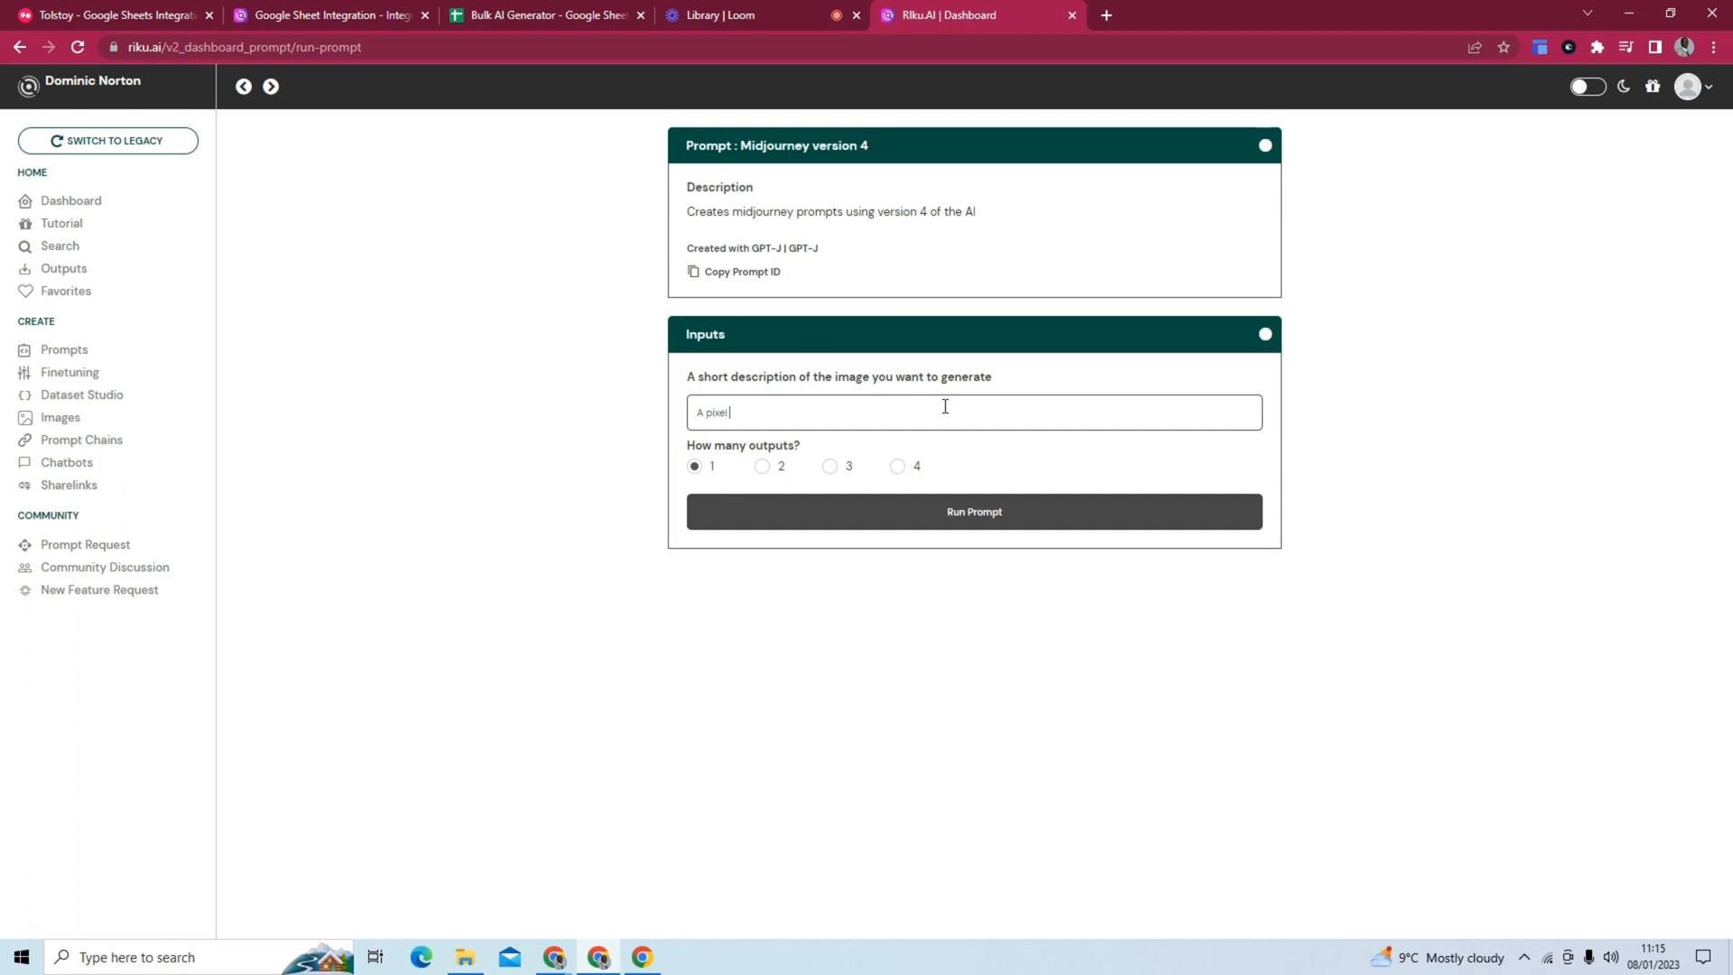
type("area")
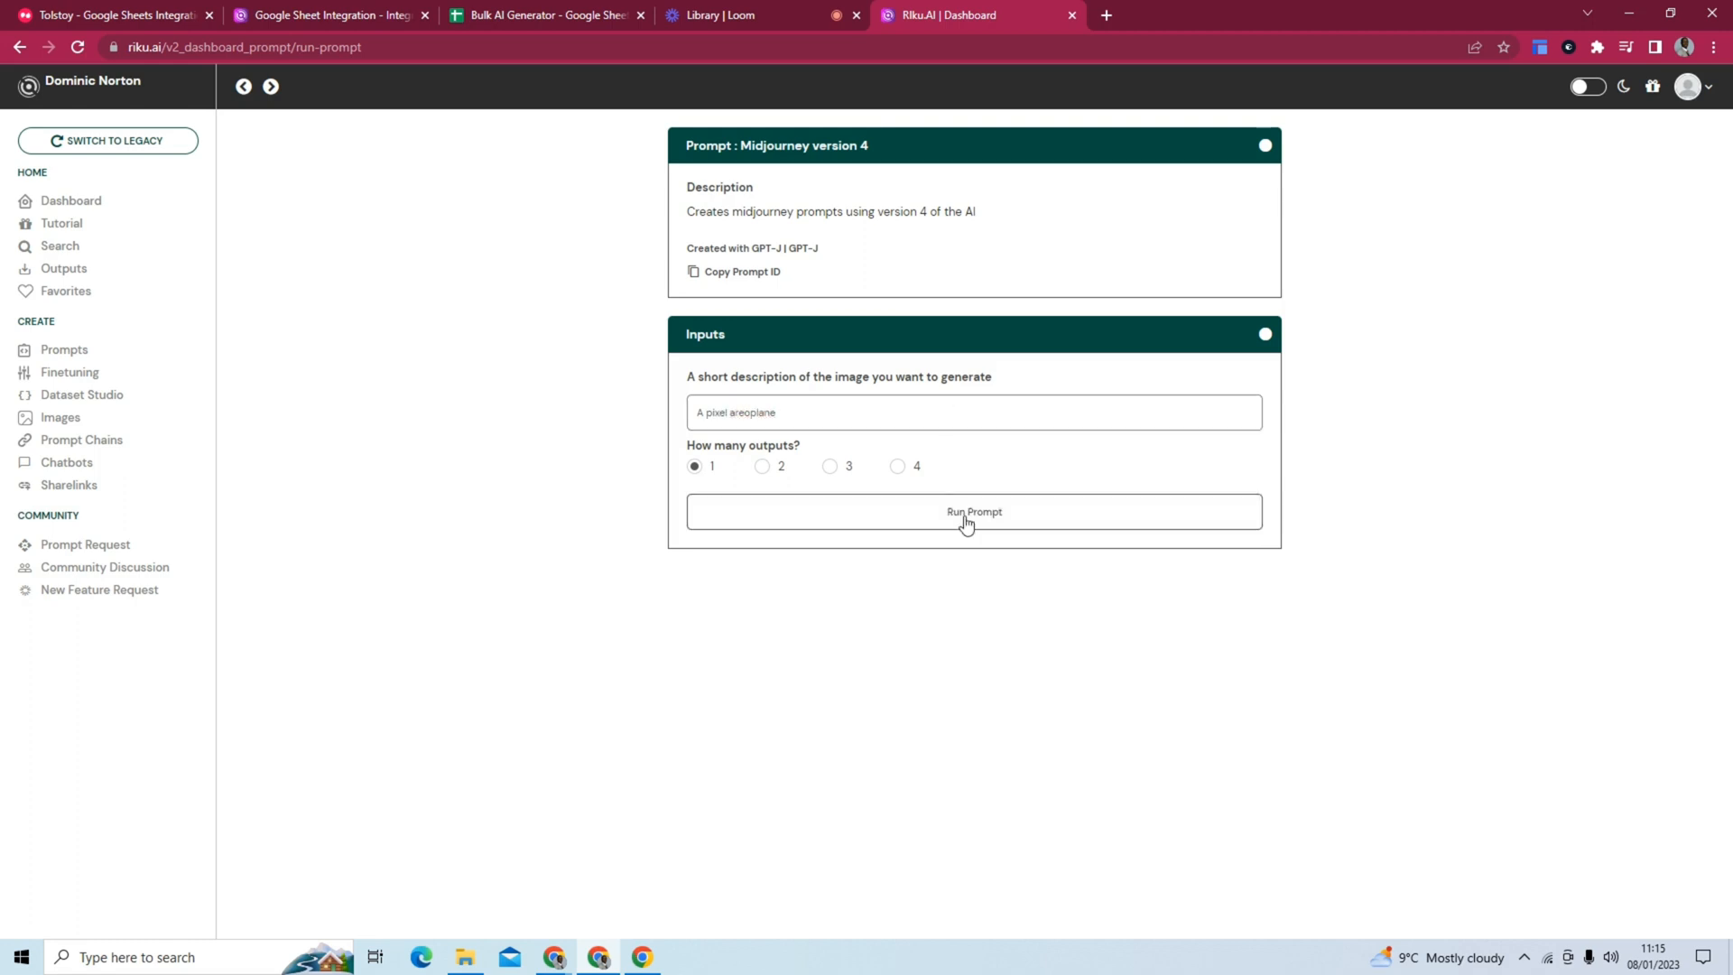
Run the Midjourney version 4 prompt to produce Output 1 from the pixel aeroplane description.
left_click(973, 511)
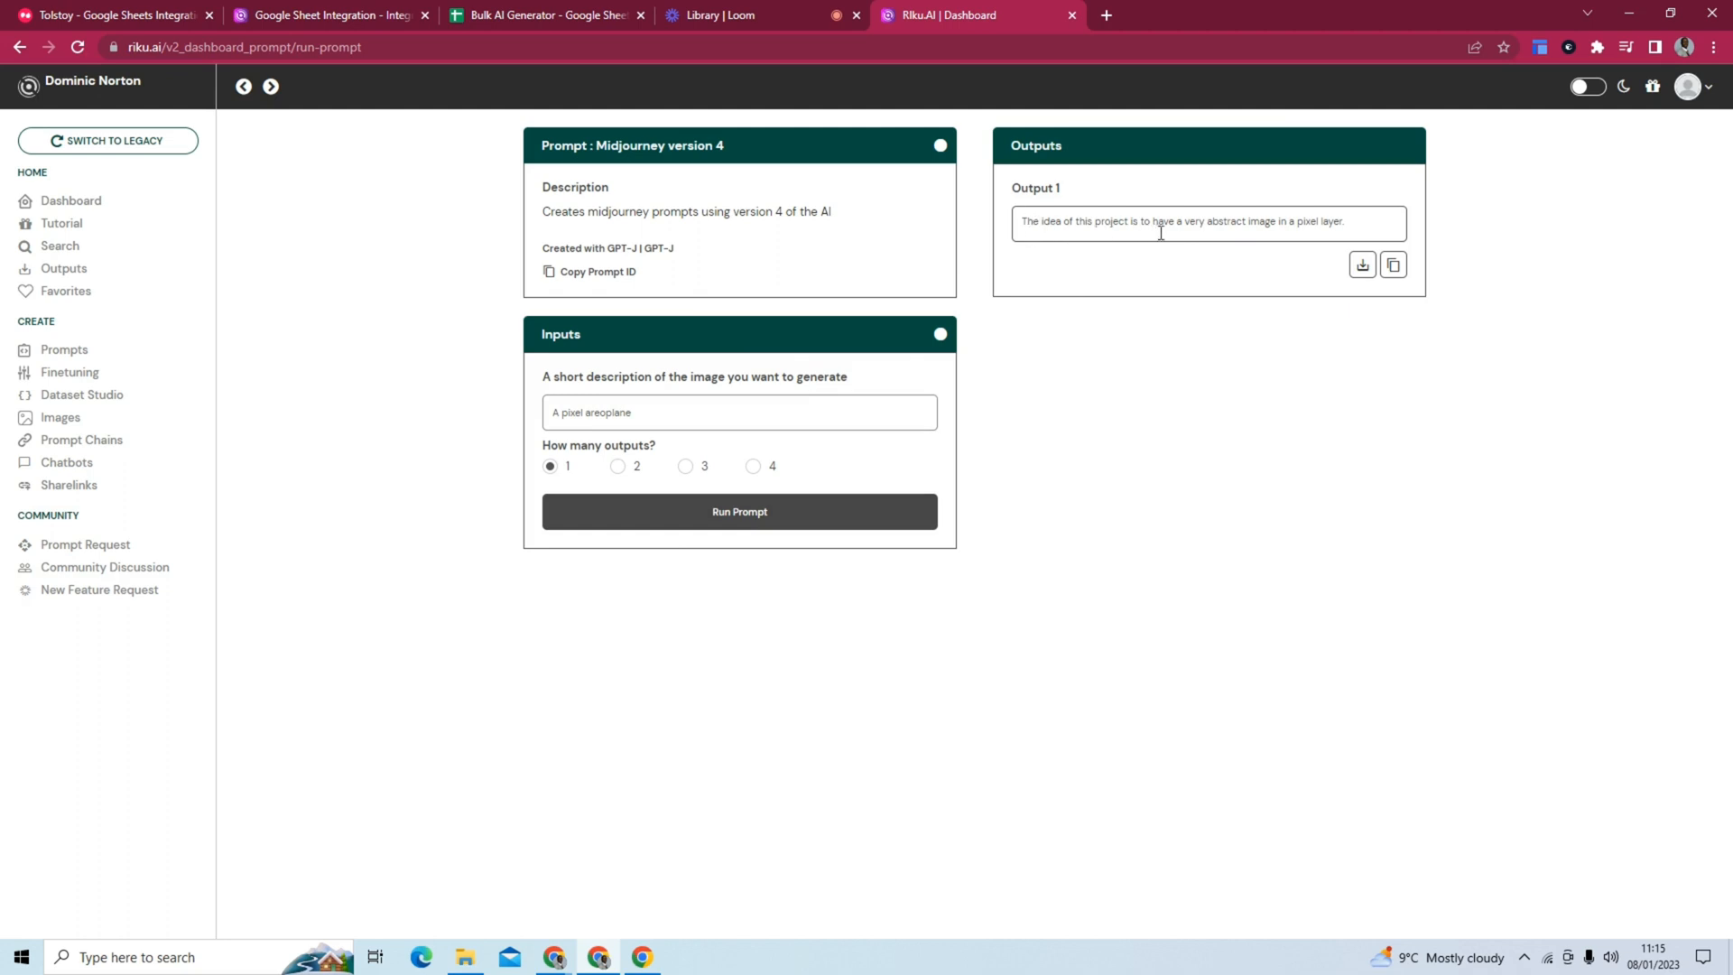
mouse_move(1284, 232)
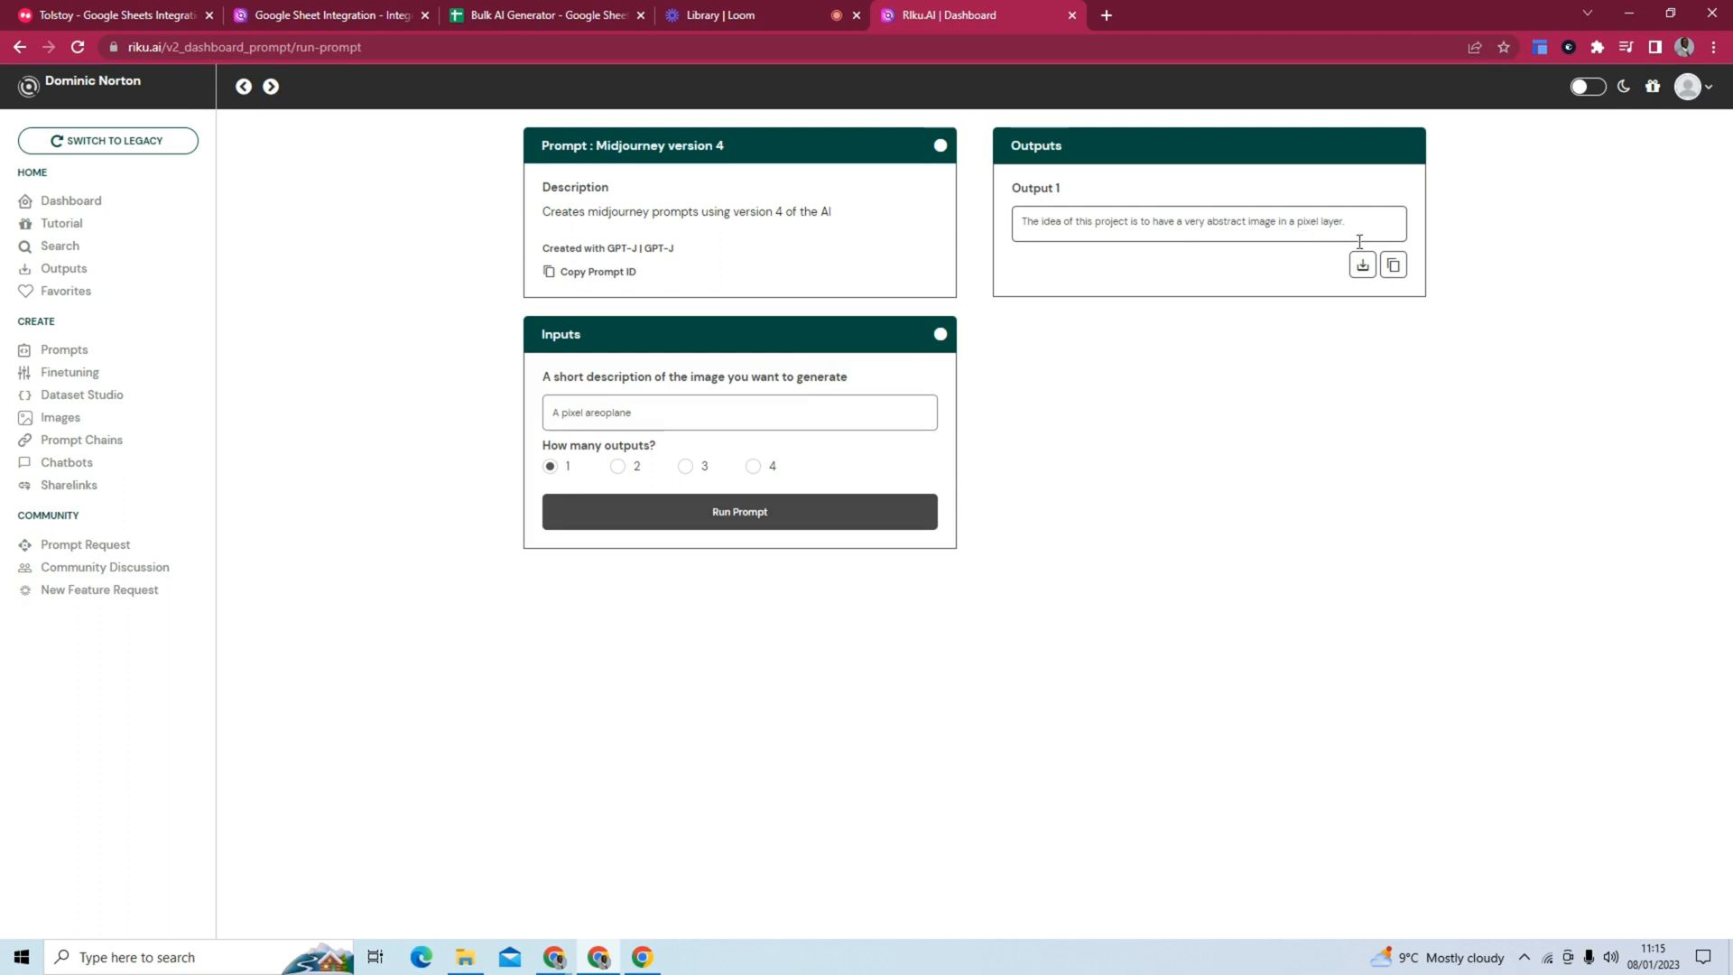
mouse_move(1193, 327)
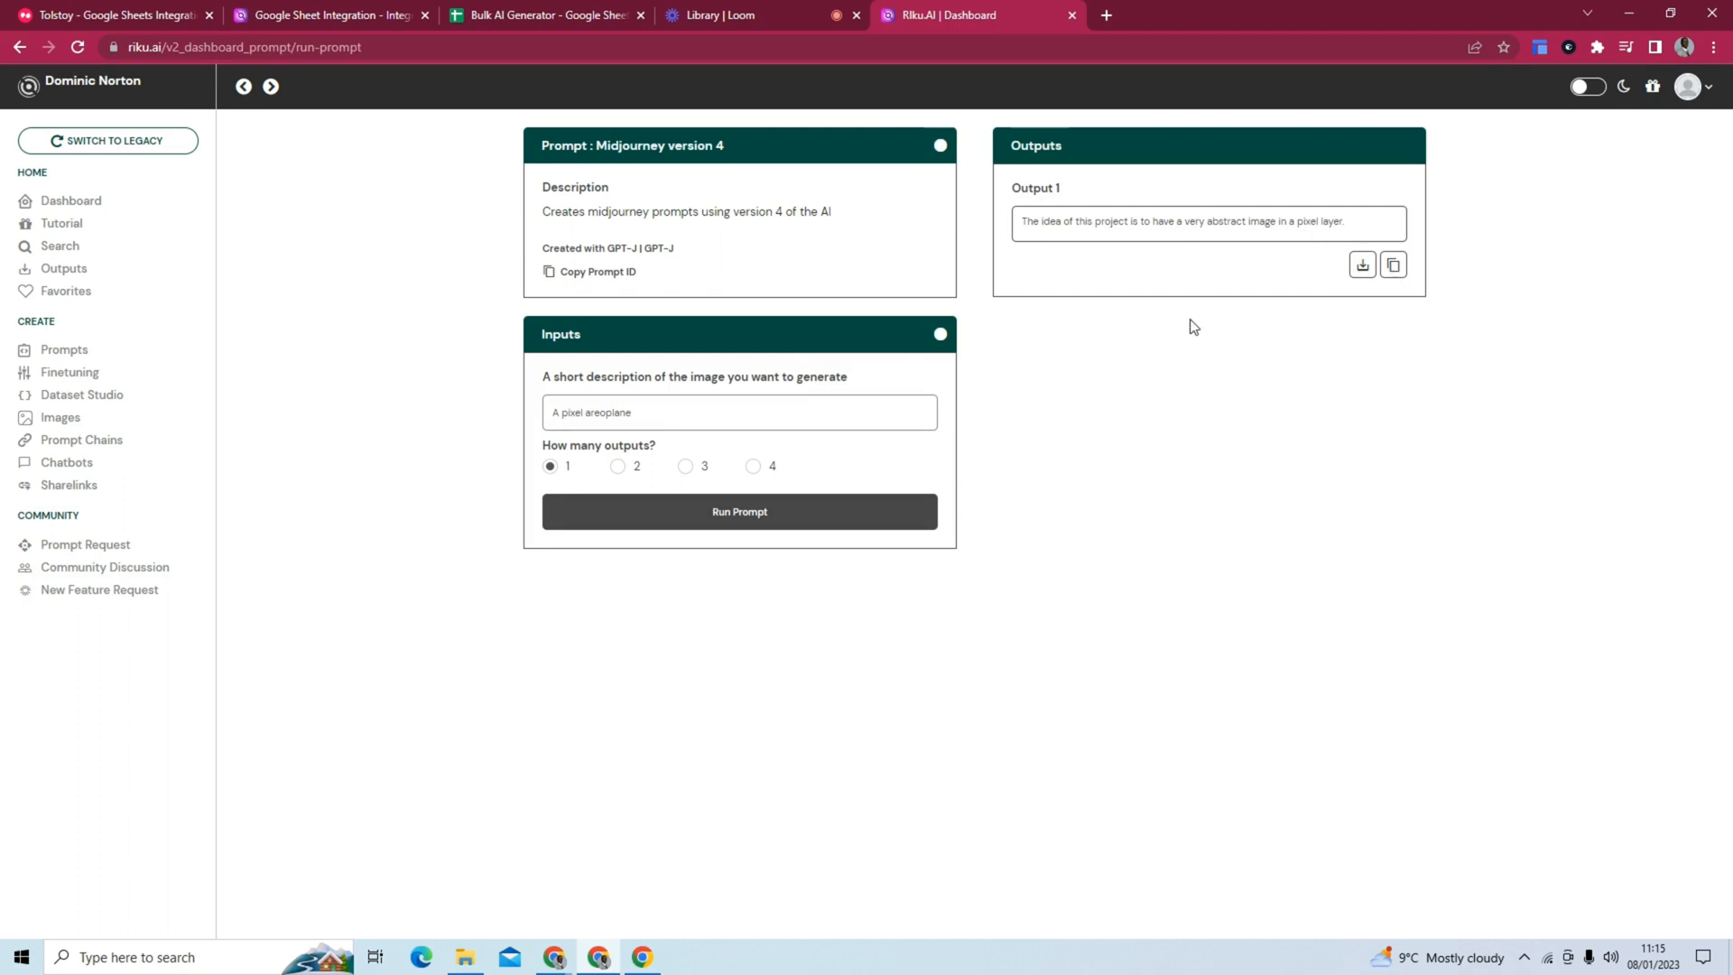
mouse_move(514, 545)
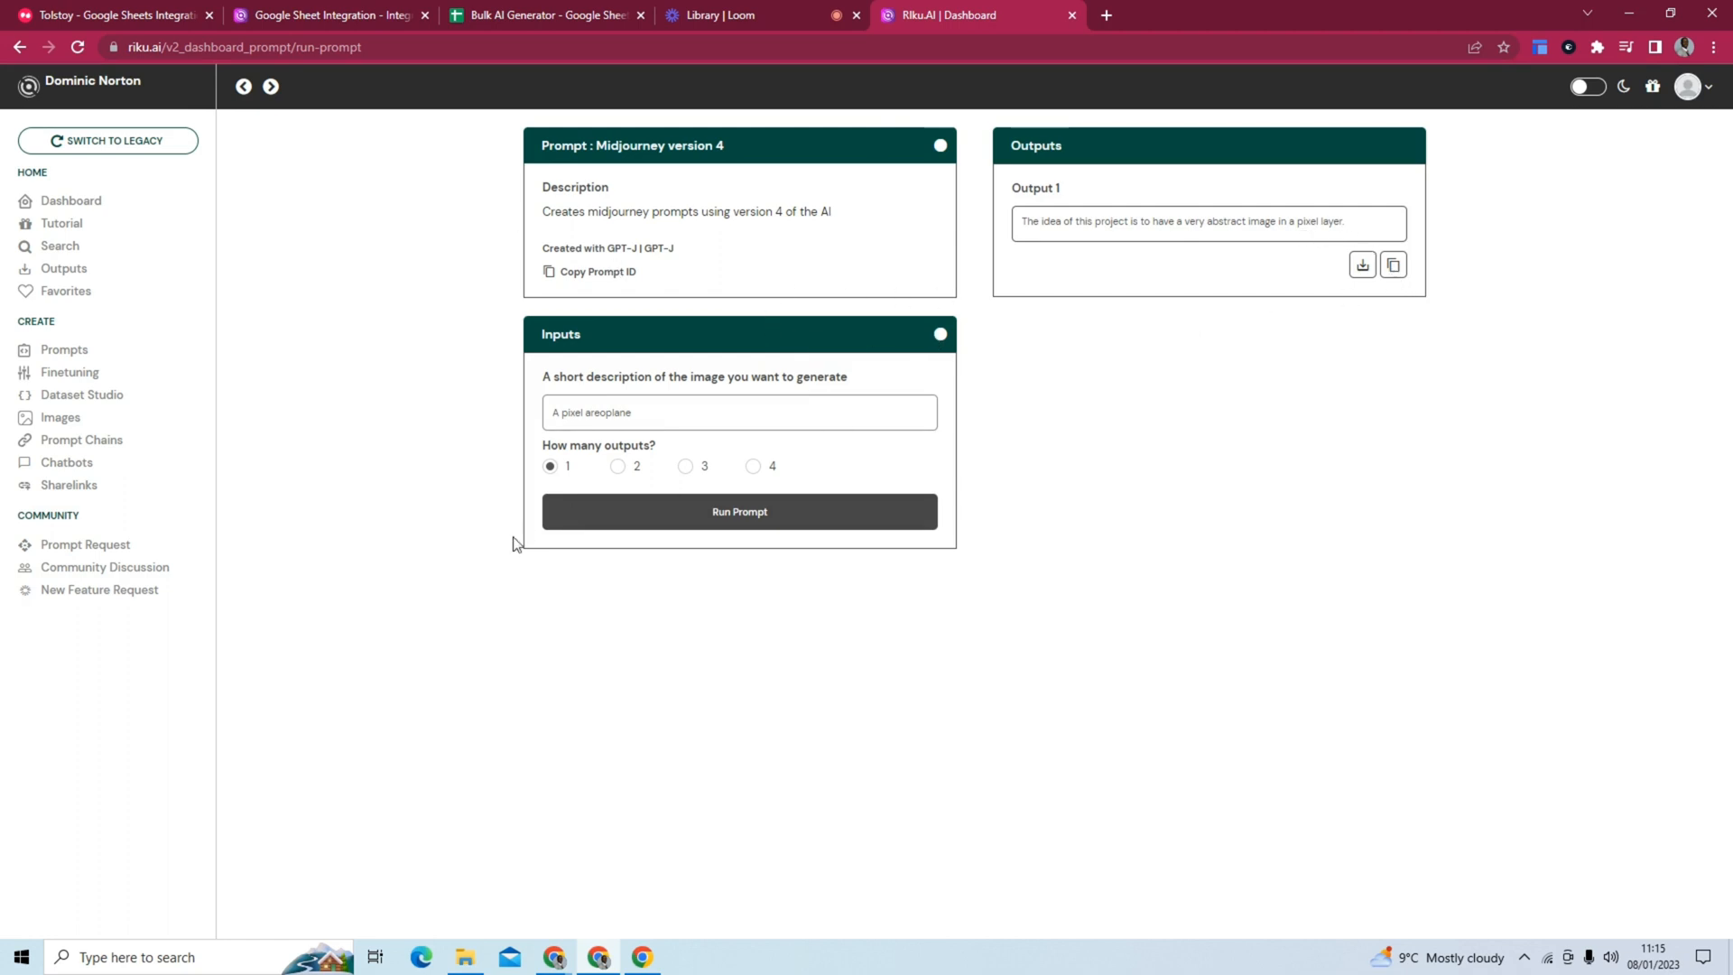
mouse_move(559, 113)
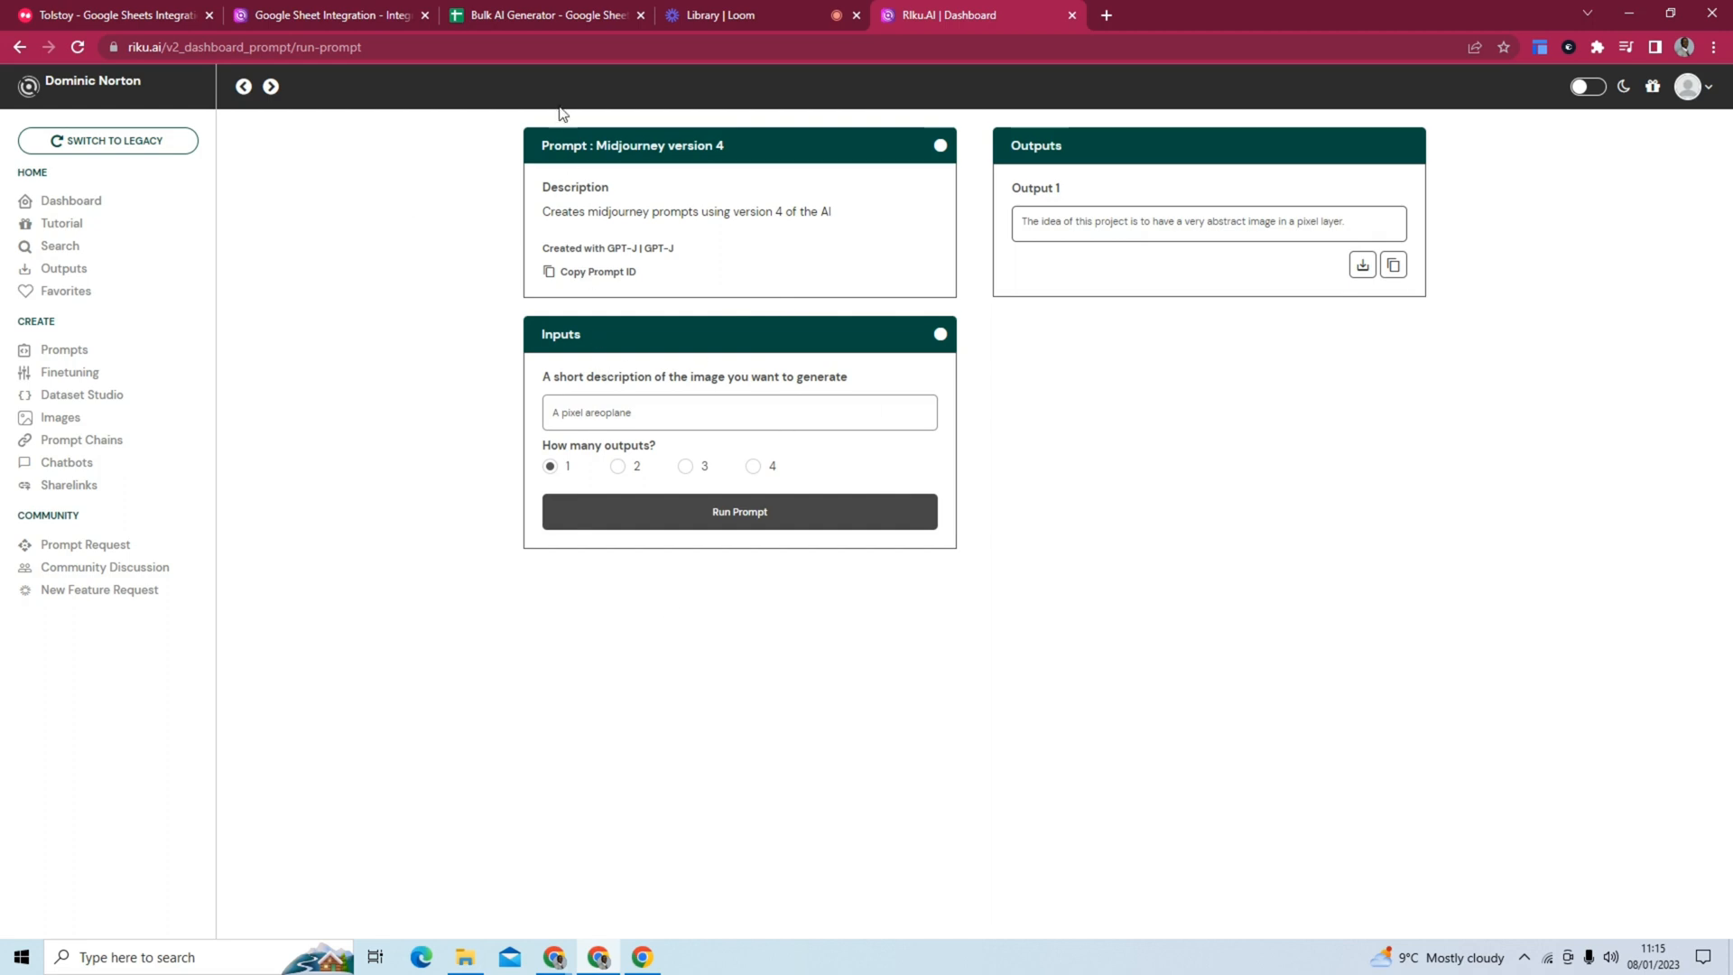
mouse_move(541, 15)
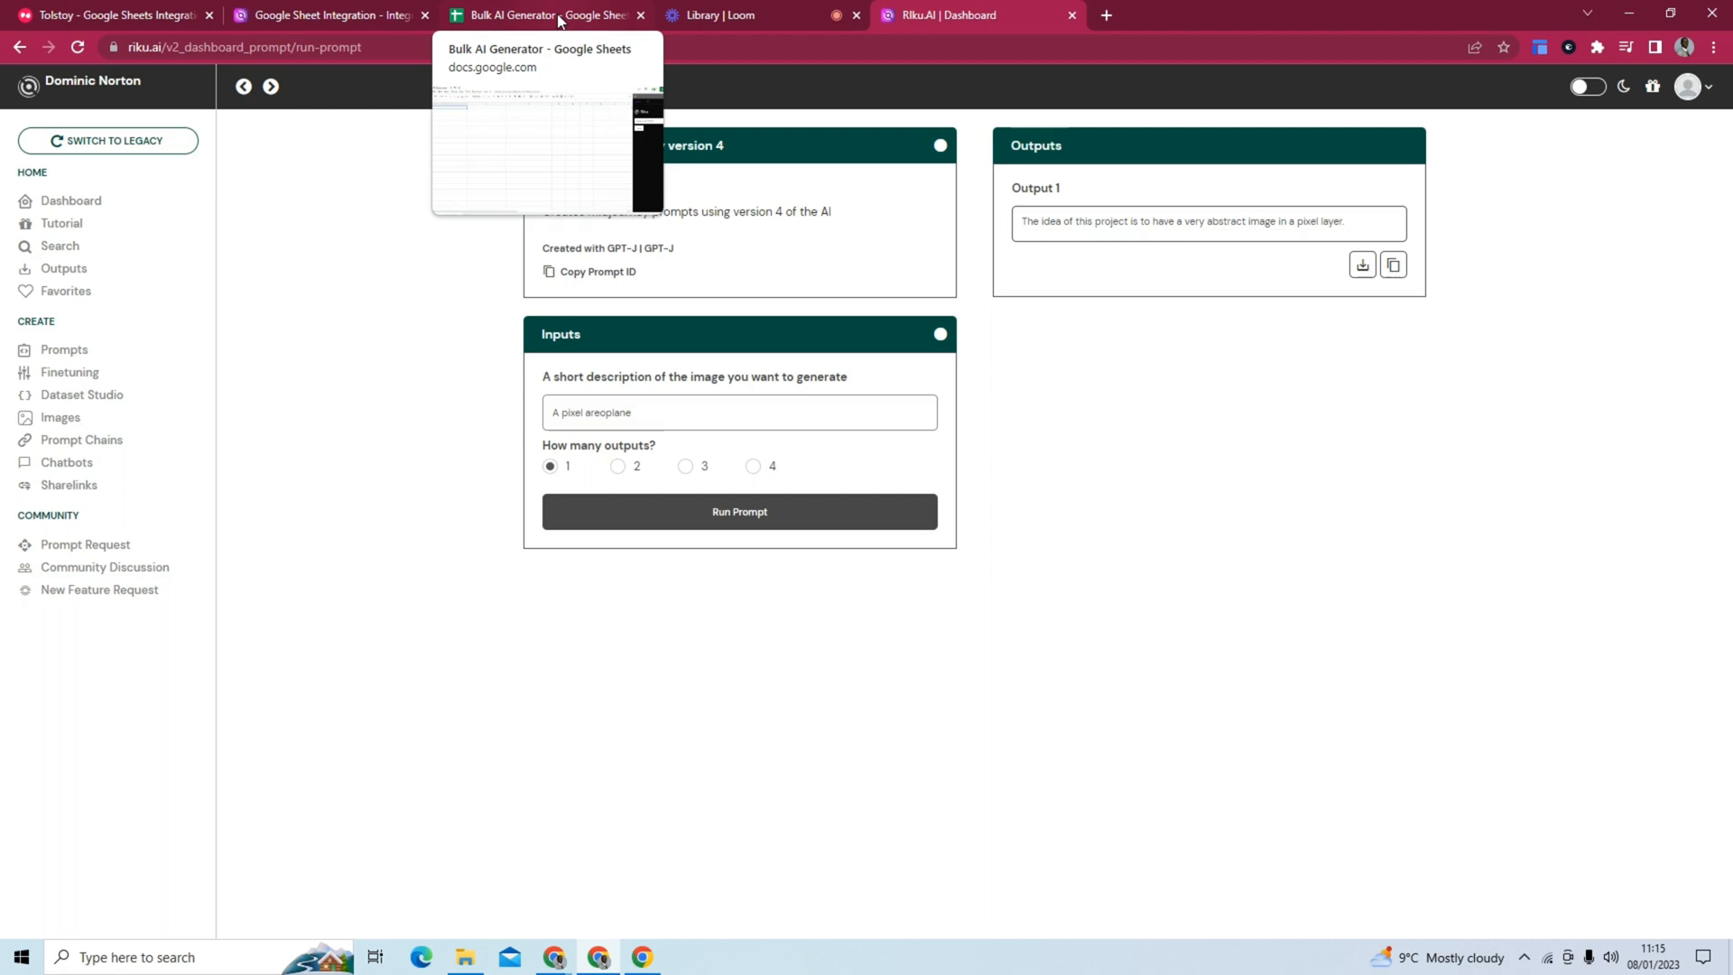
Choose 'Midjourney Art Prompts (0 Input) [GPT-J]' as the Riku sidebar prompt on the Bulk AI Generator sheet.
left_click(541, 16)
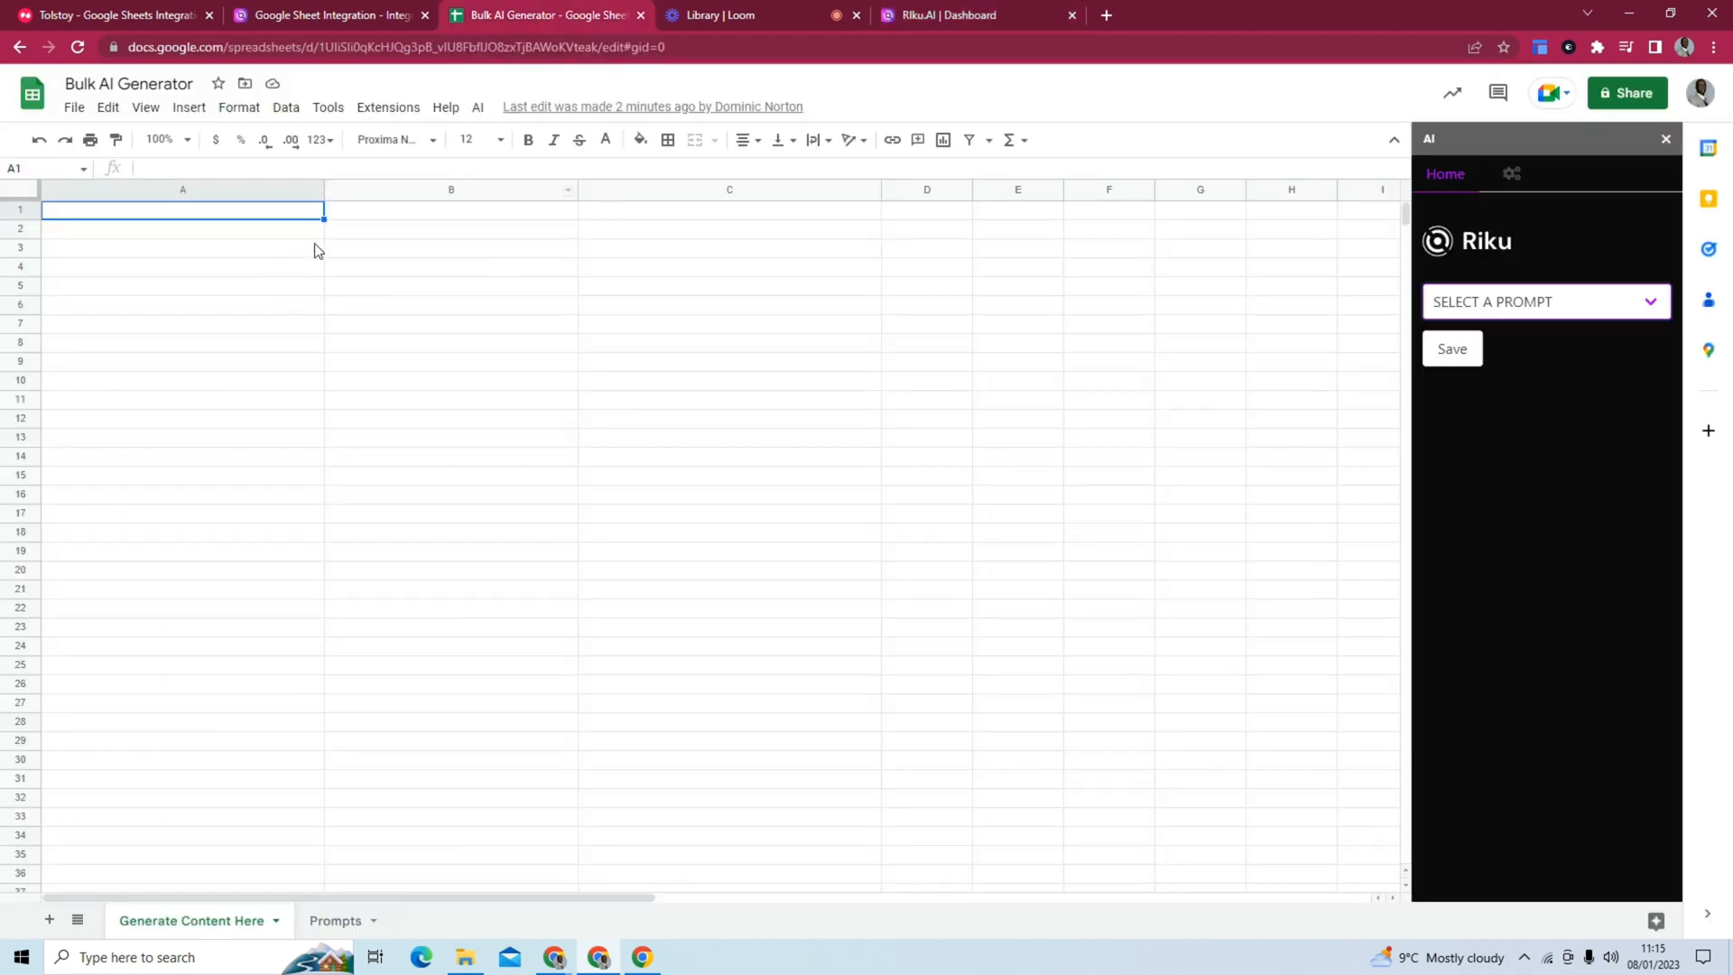
left_click(1543, 301)
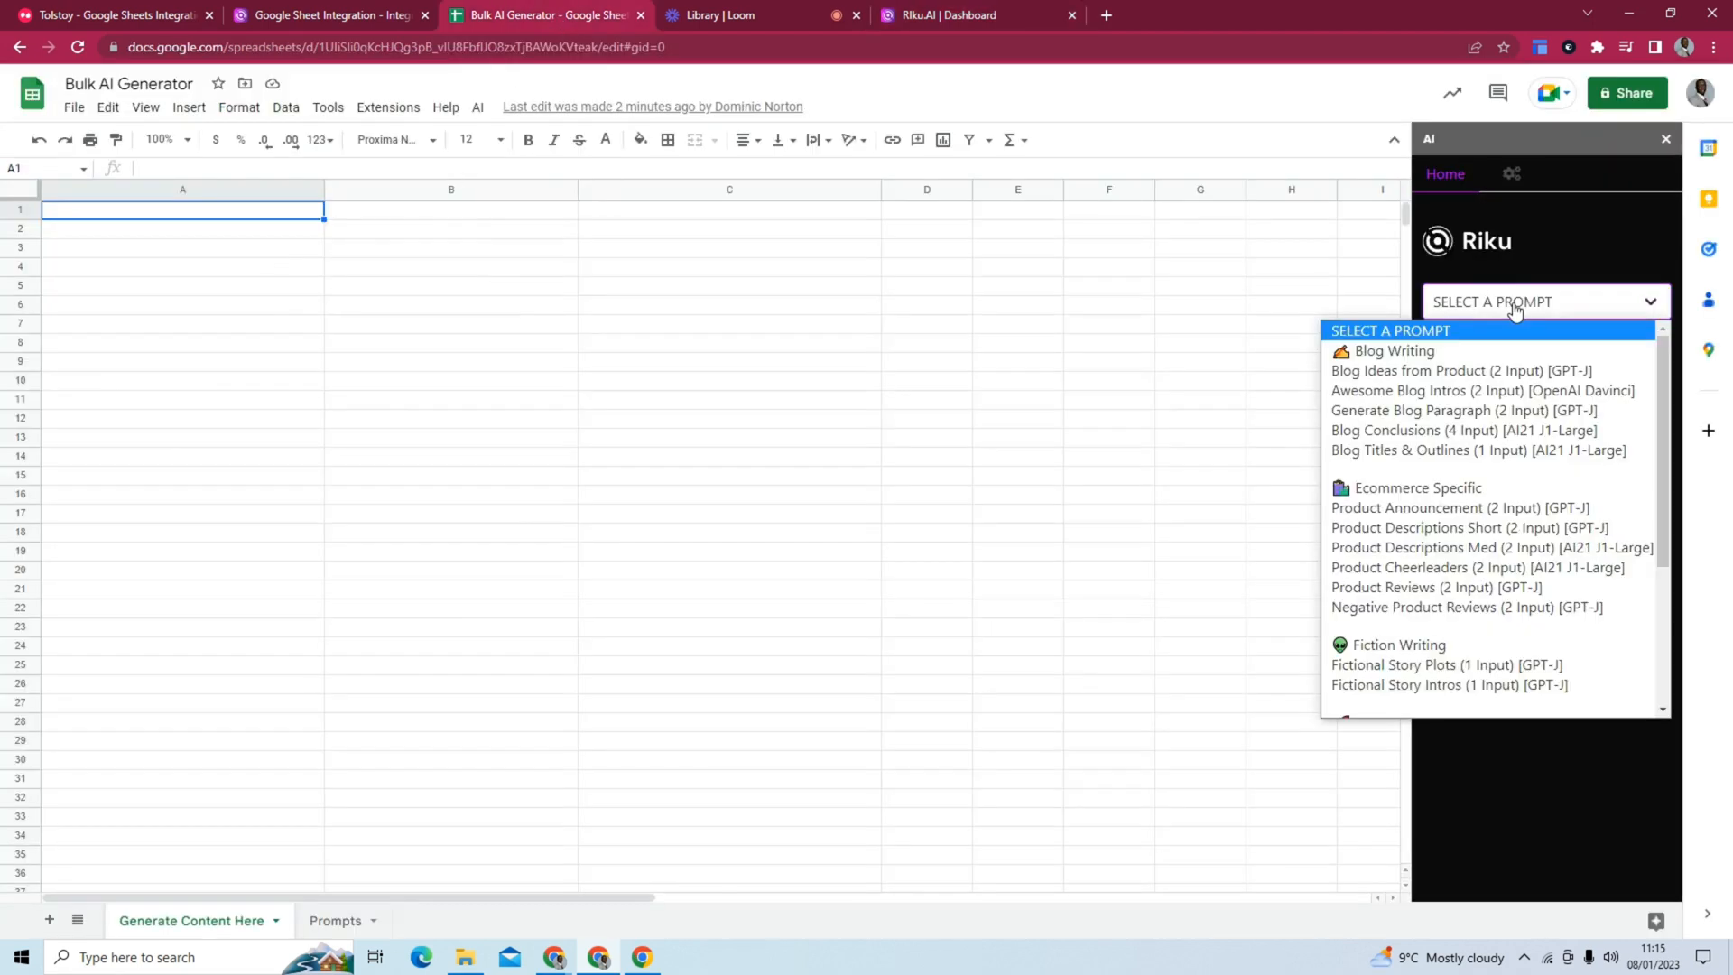
scroll("down", 3)
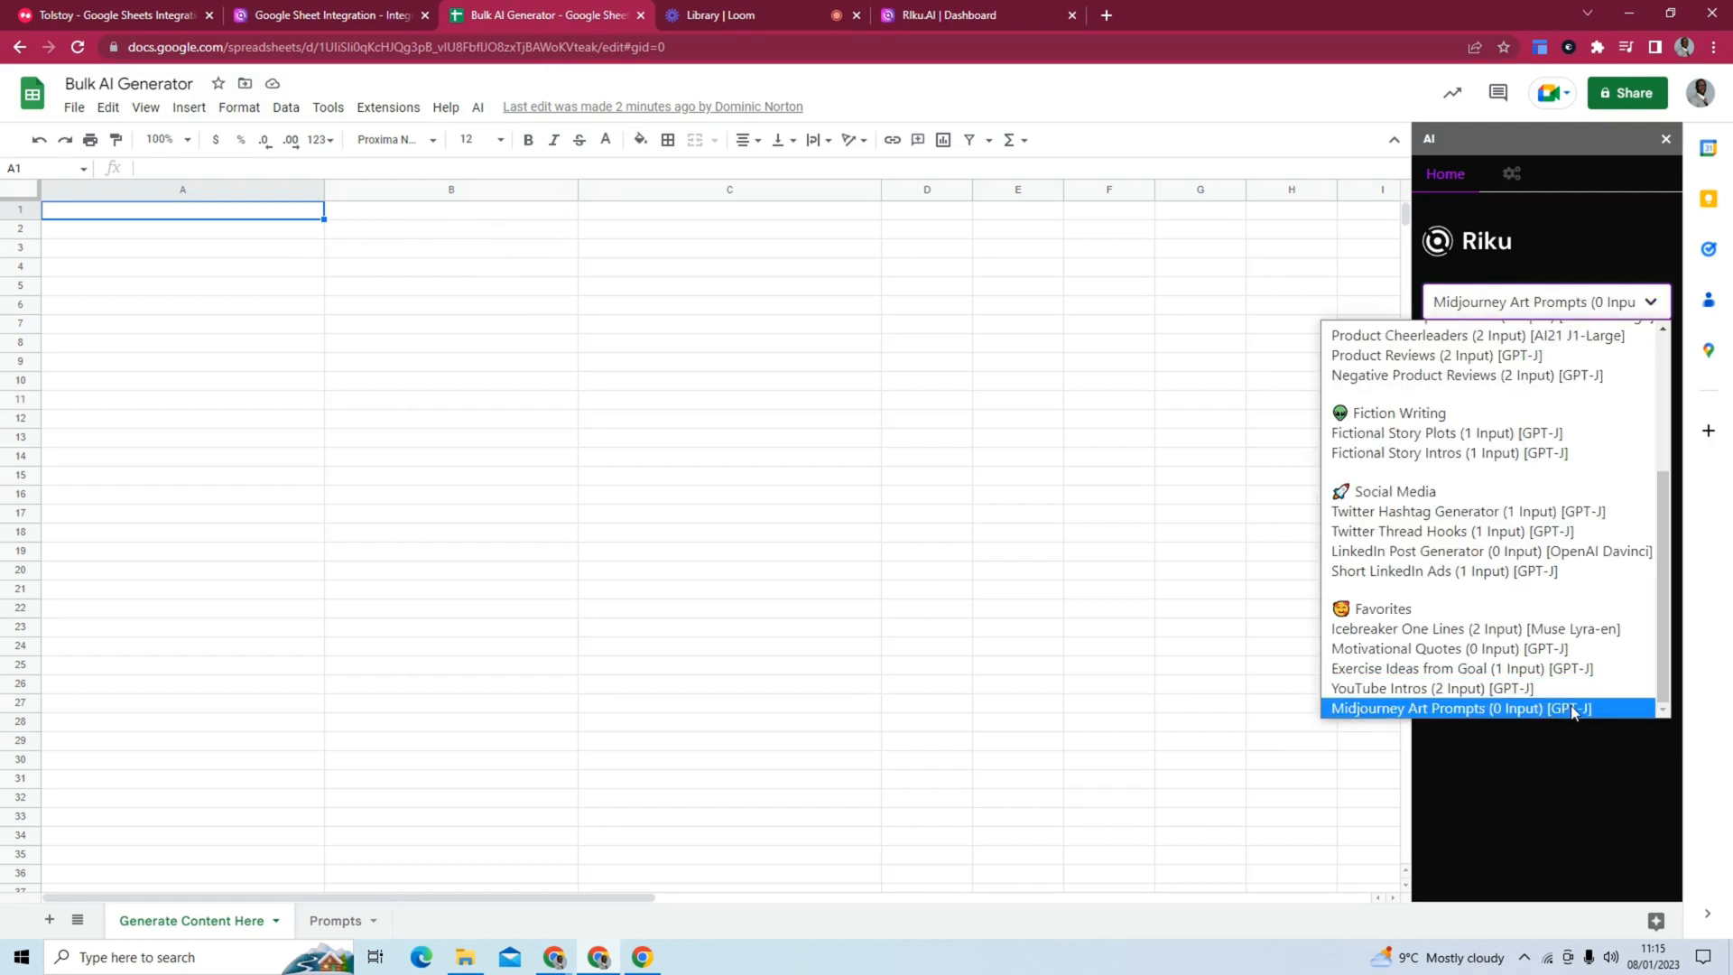
left_click(1460, 708)
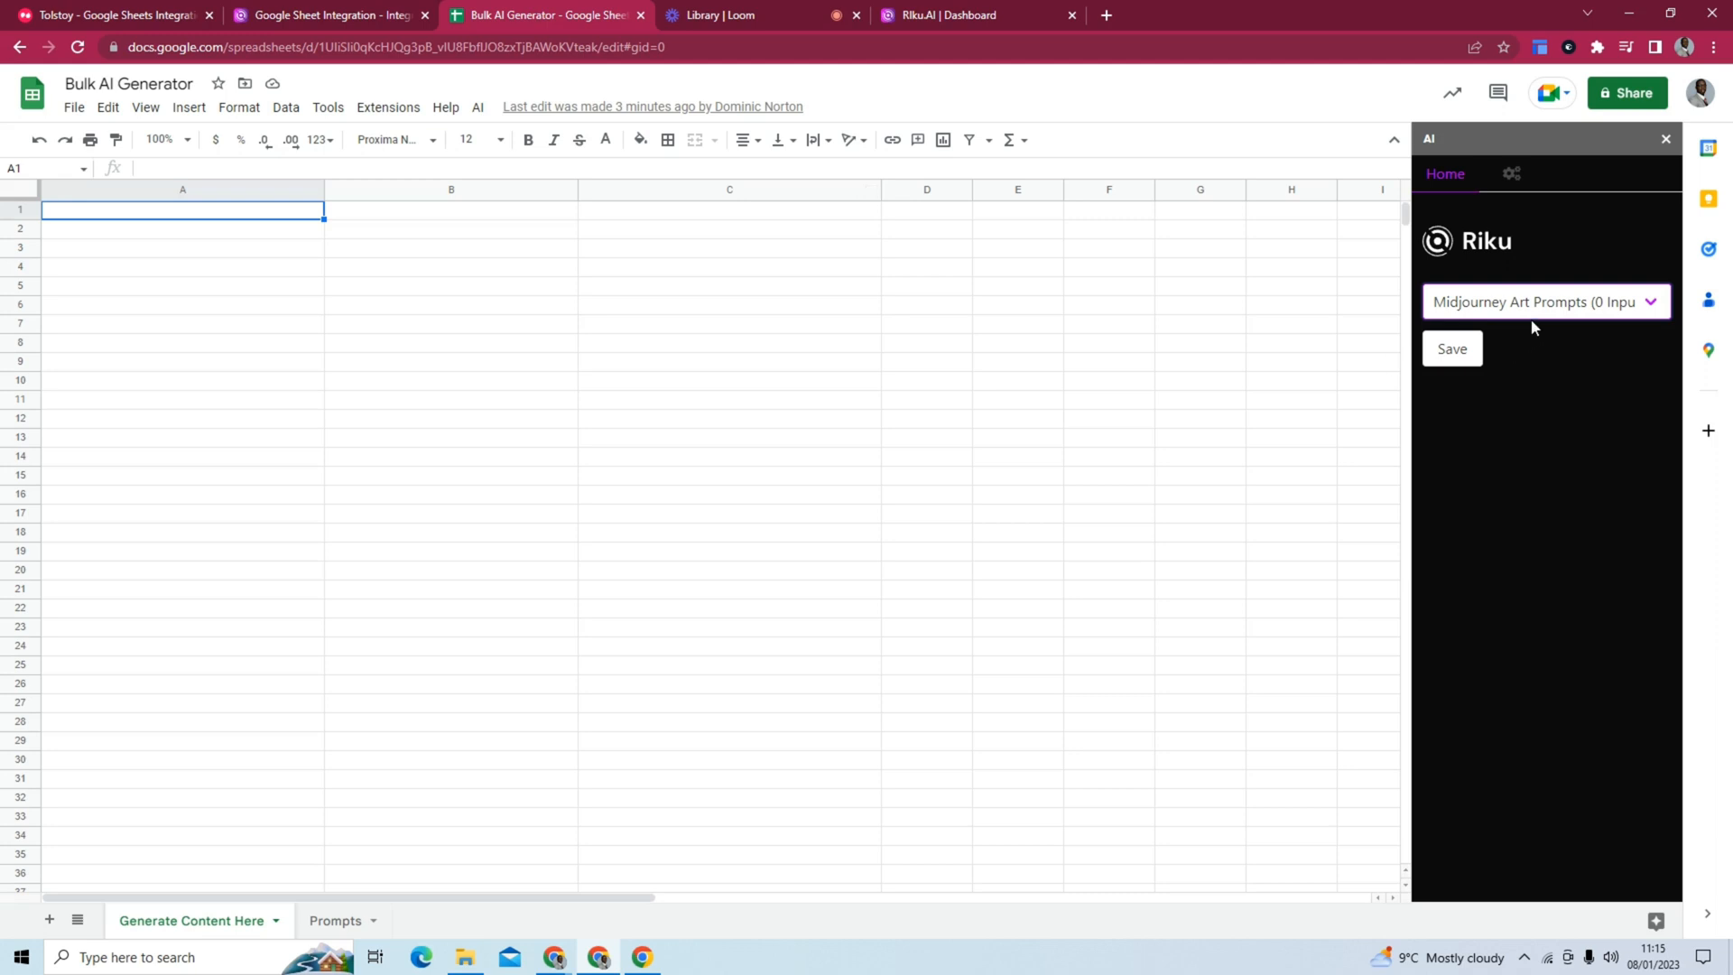
Return to the Riku.AI dashboard and show the full list of community prompts.
left_click(962, 15)
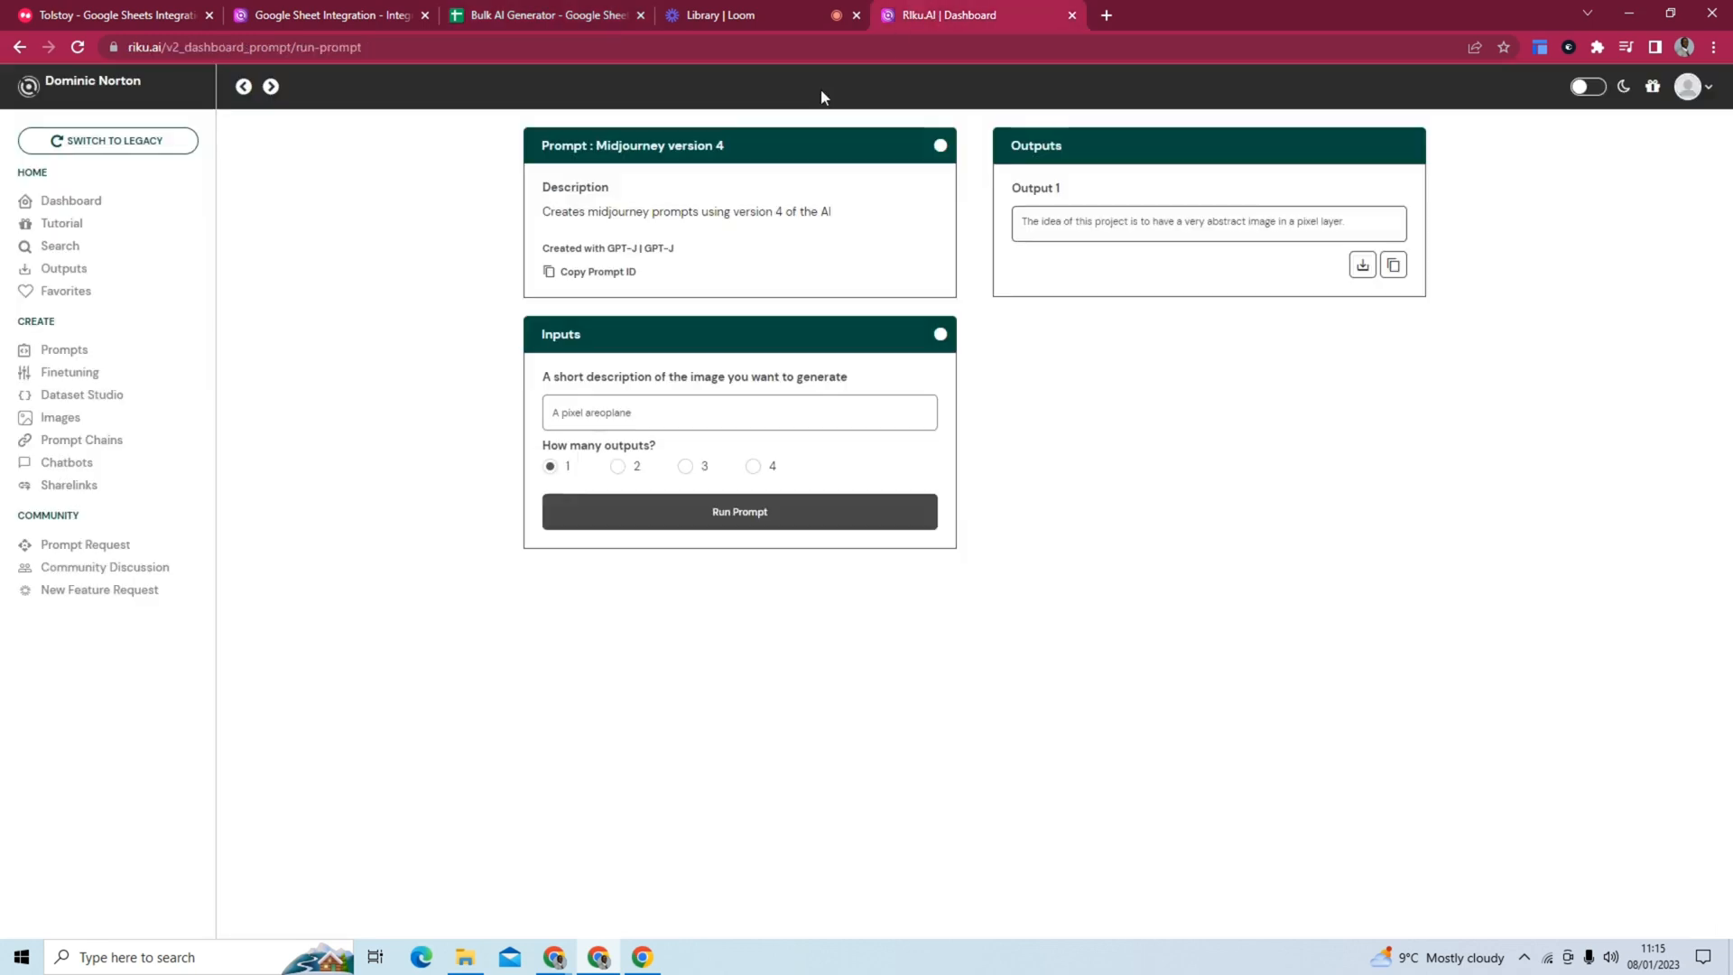
left_click(18, 47)
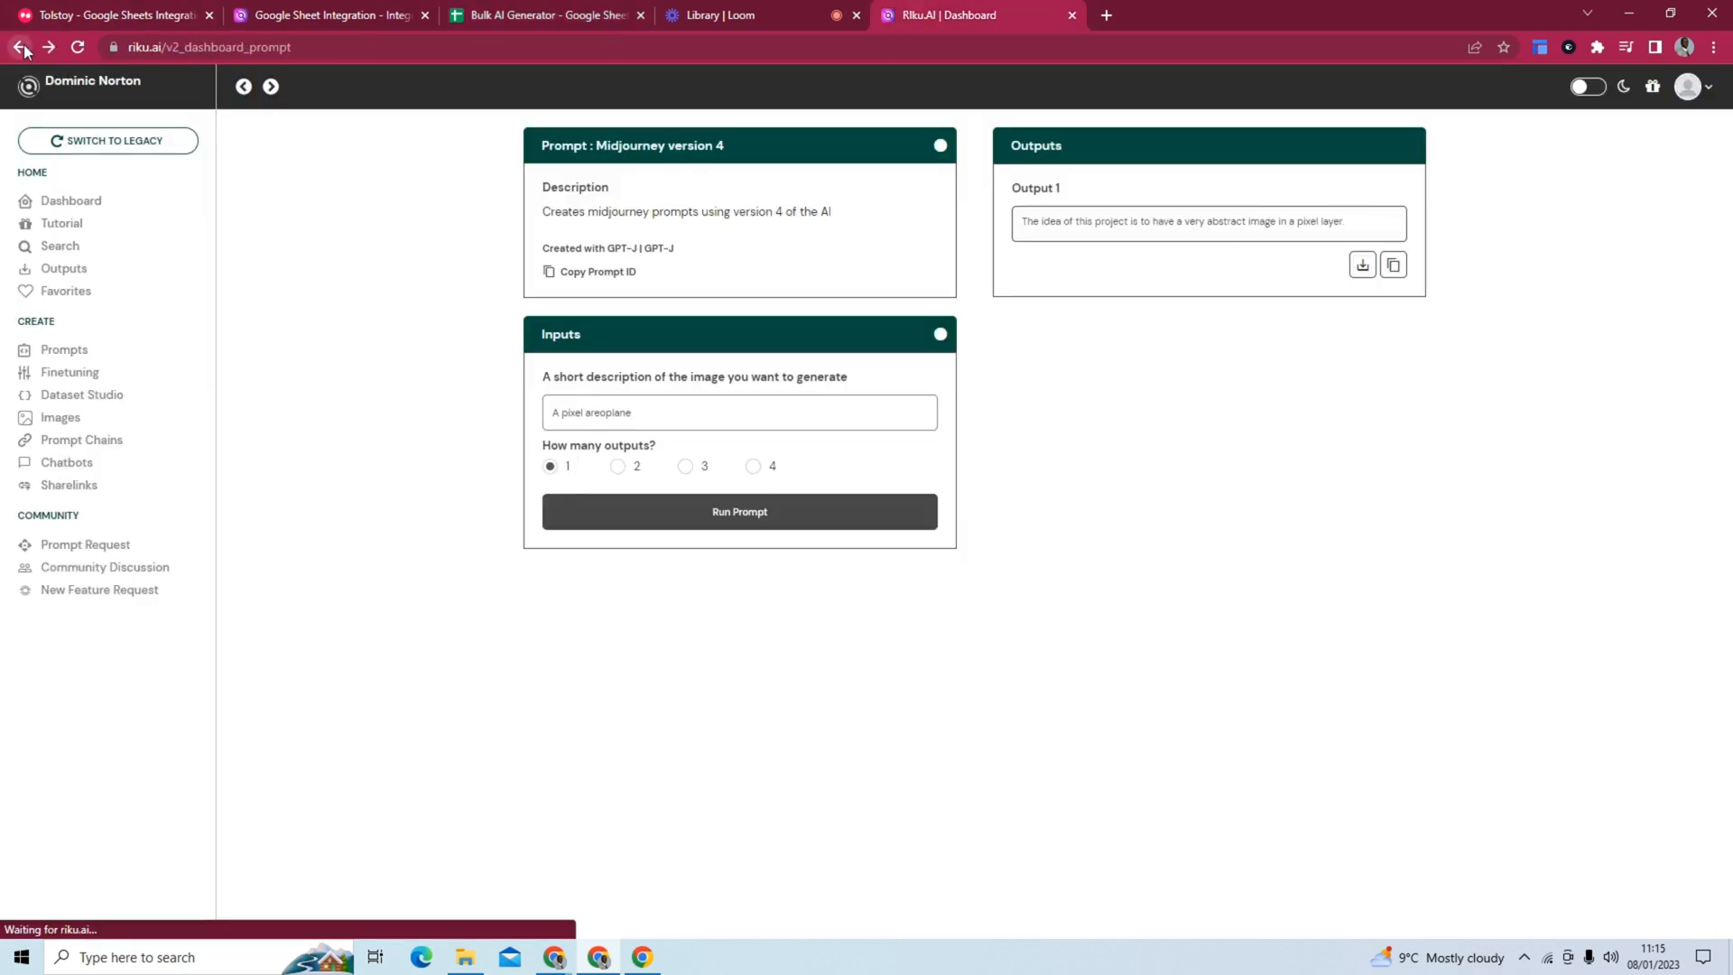
left_click(62, 224)
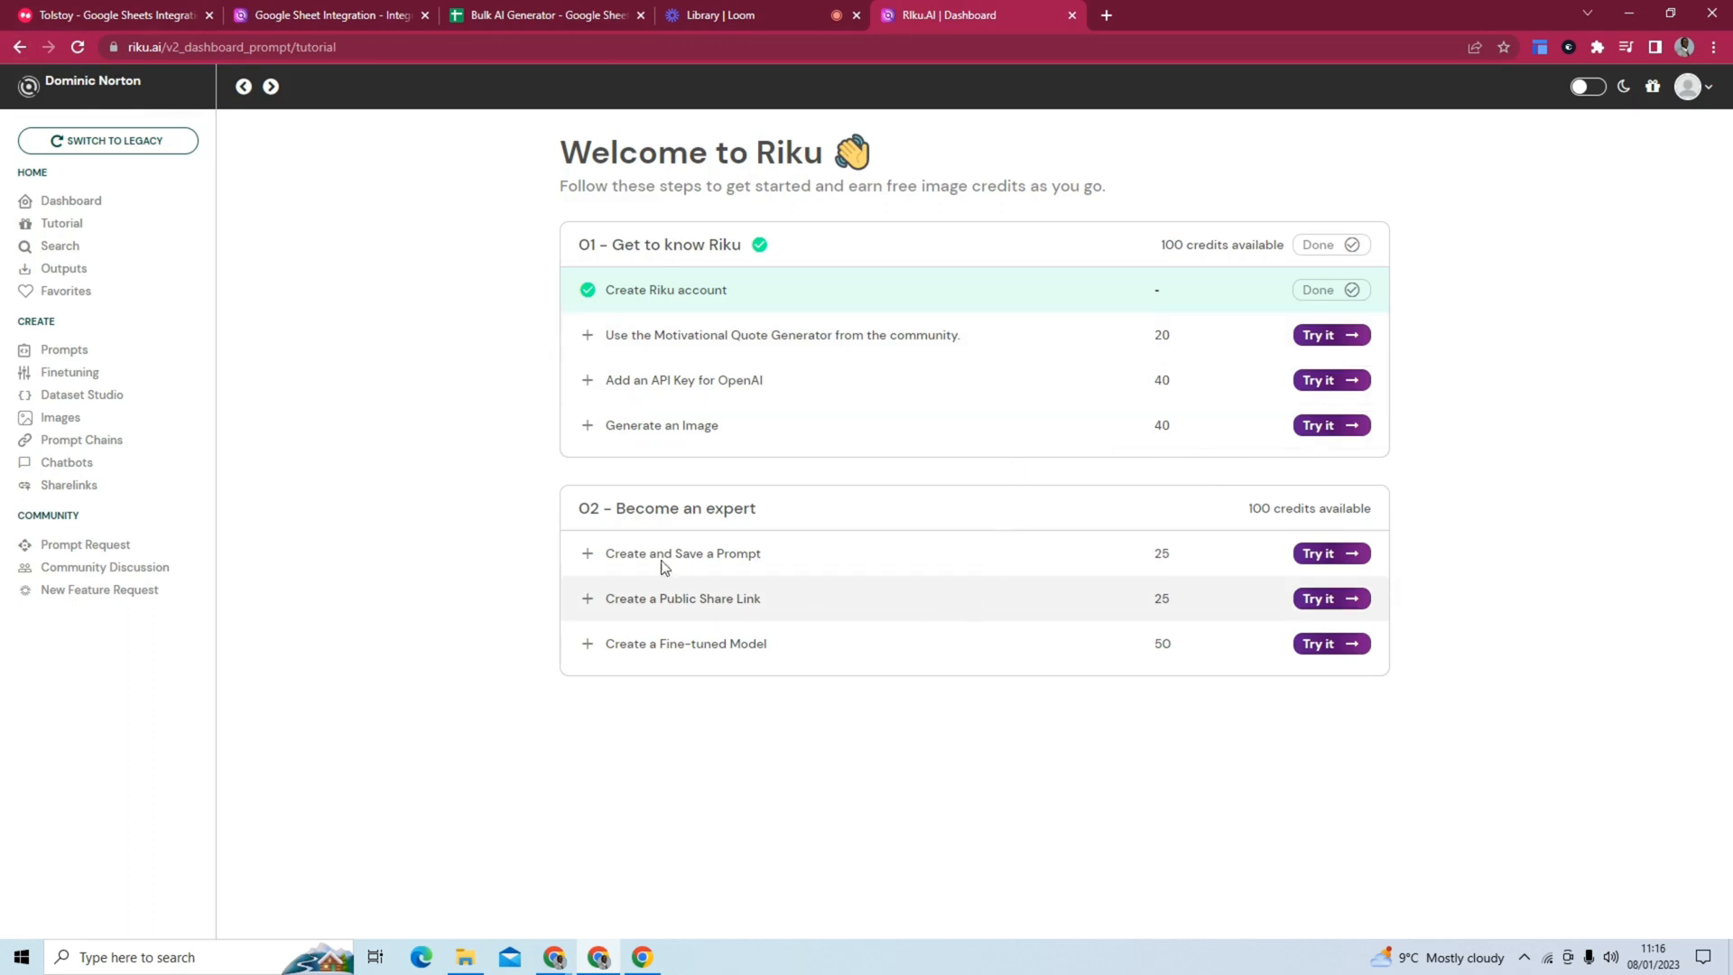
left_click(70, 200)
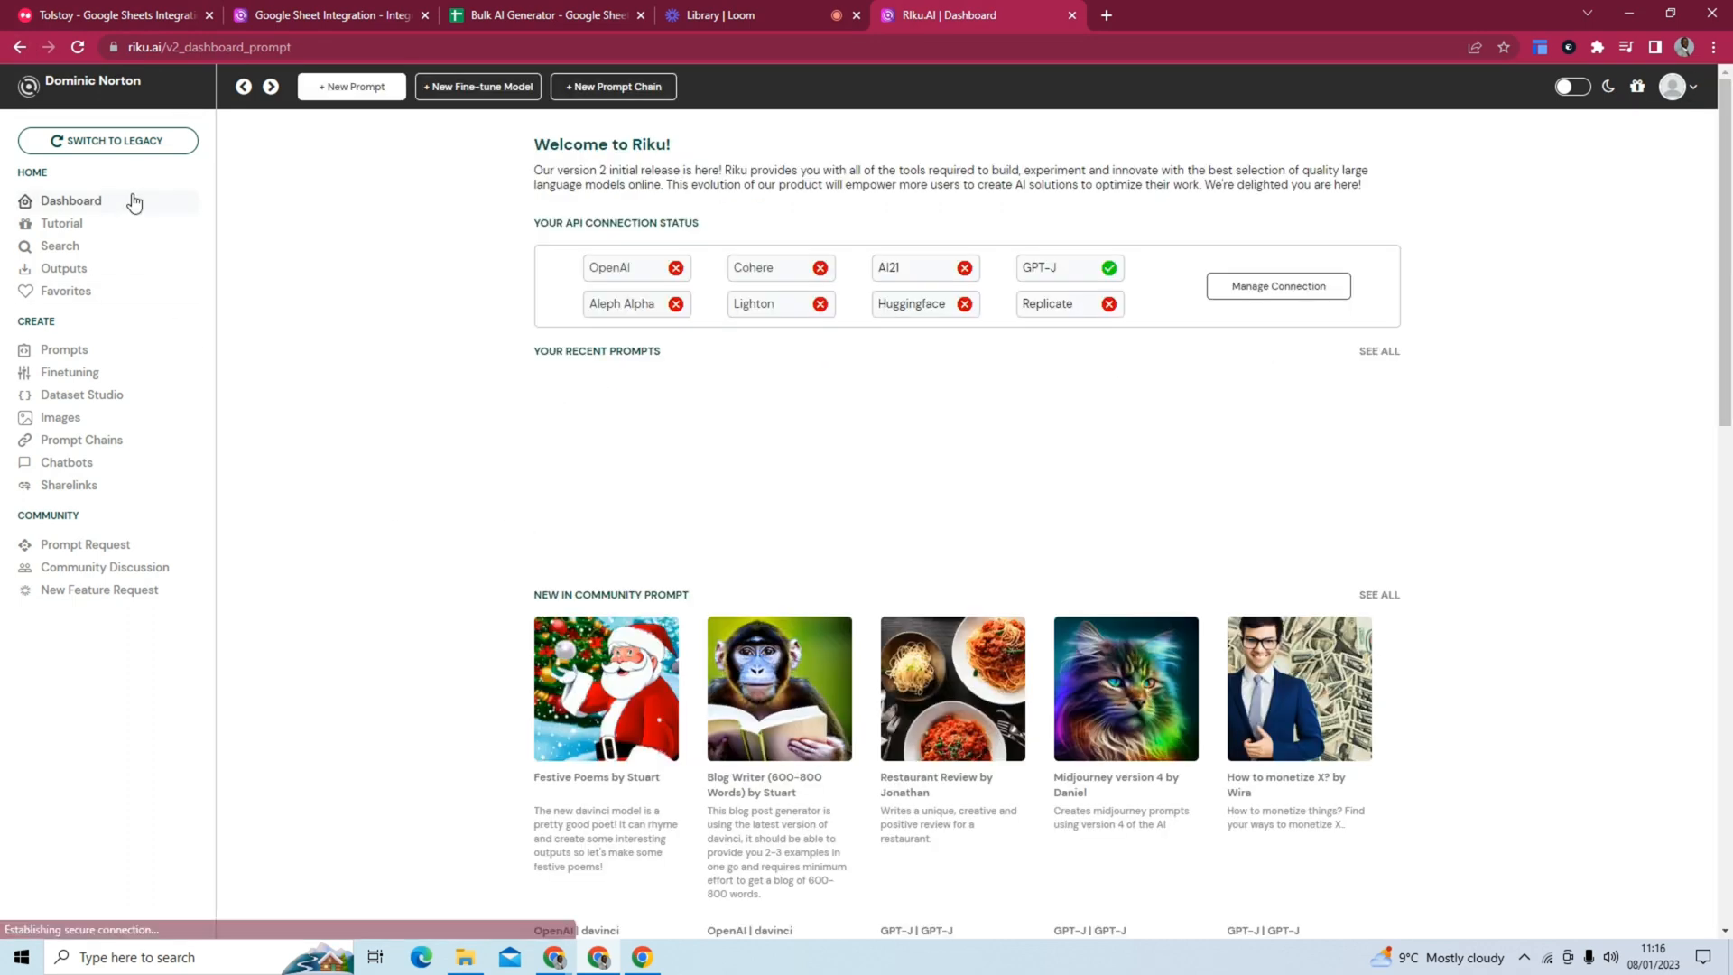
scroll("down", 3)
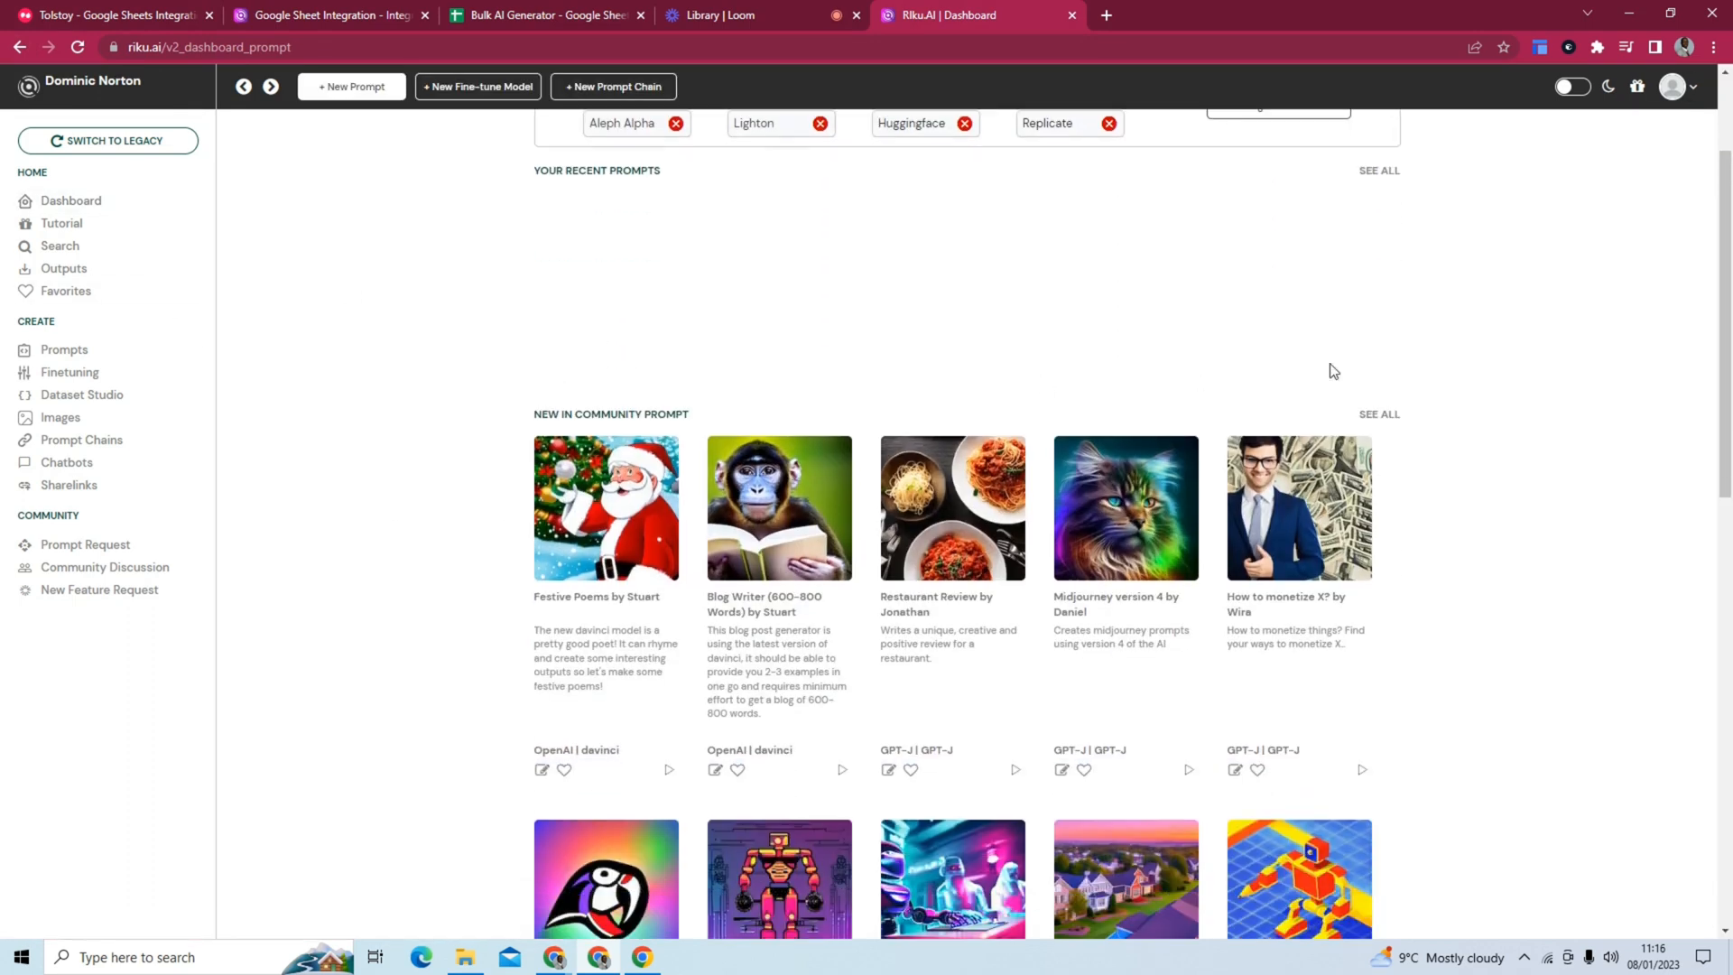
left_click(1377, 413)
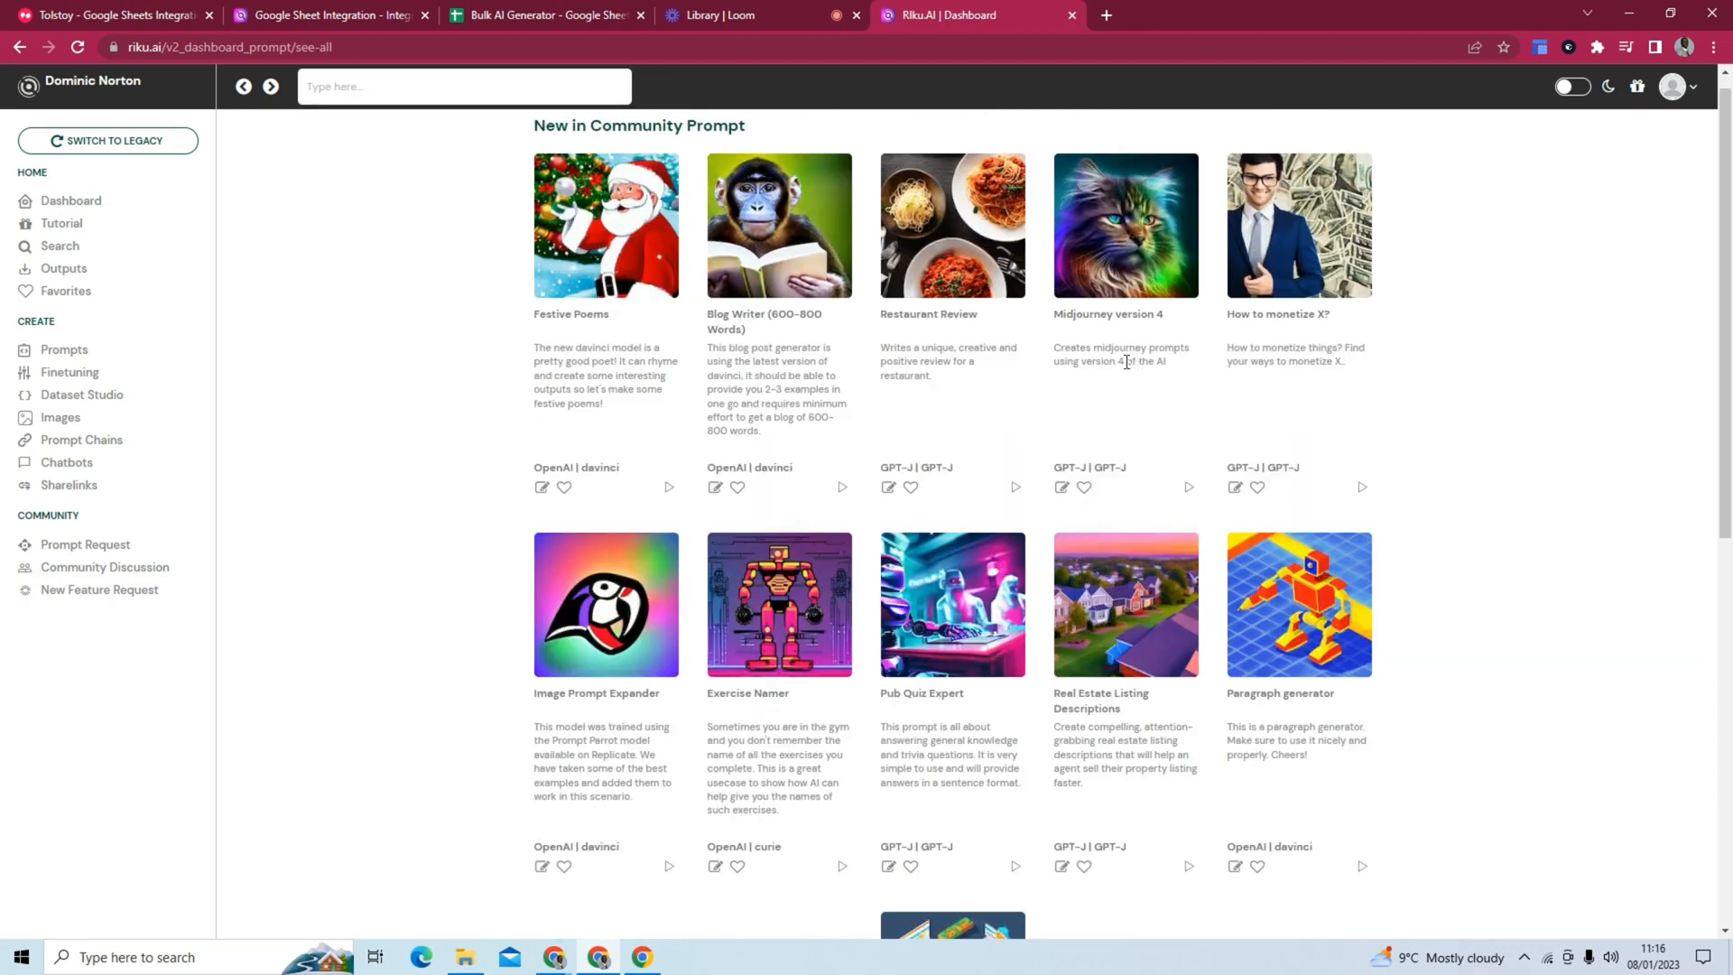
Filter the community prompts by searching 'midjou' to list the Midjourney prompts.
left_click(463, 86)
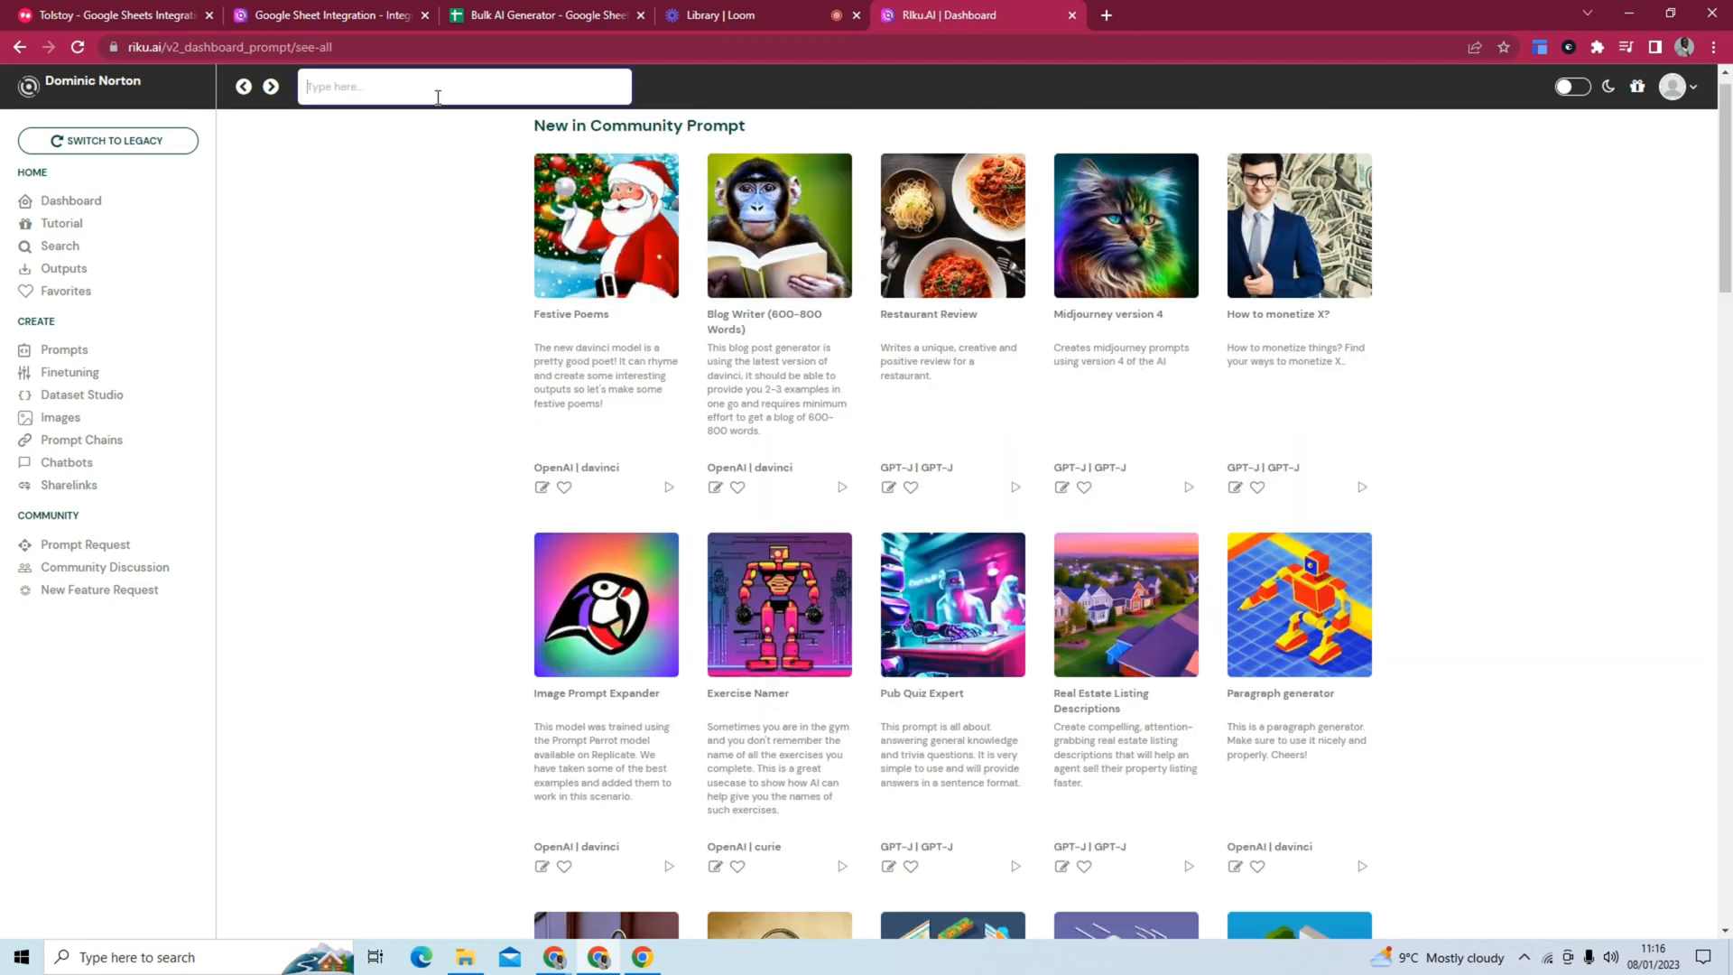
type("midjou")
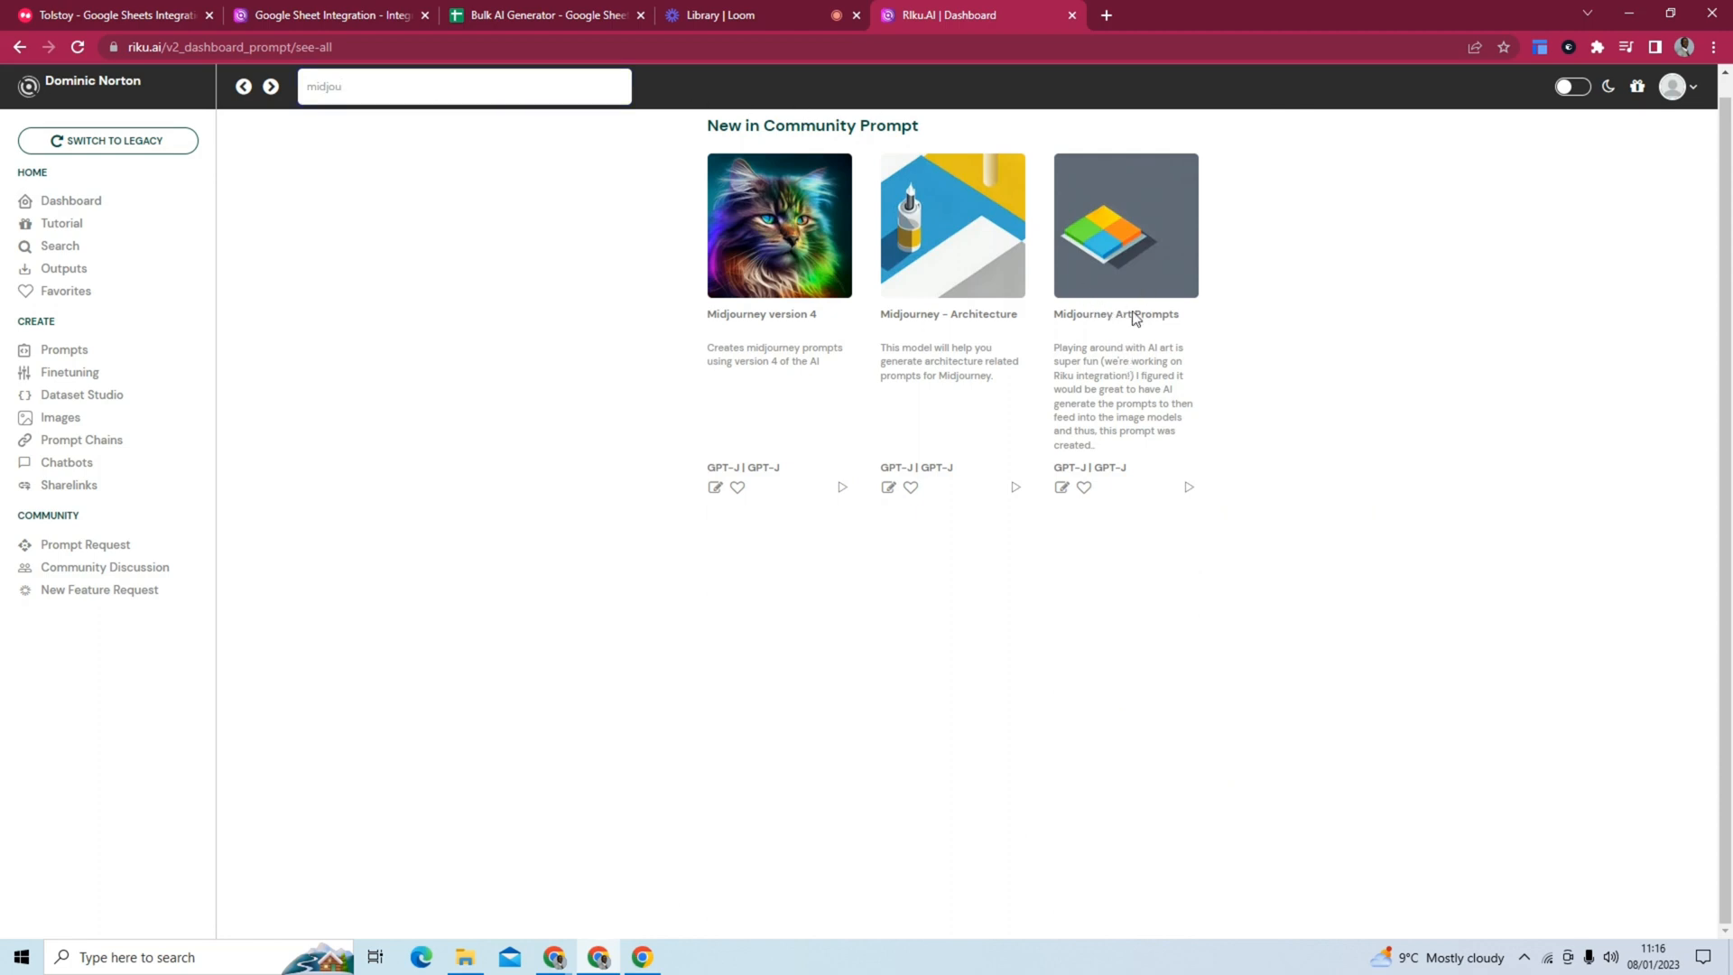
Run the Midjourney Art Prompts prompt with 1 output, yielding a red robot dog by Yoshitaka Amano.
left_click(1125, 224)
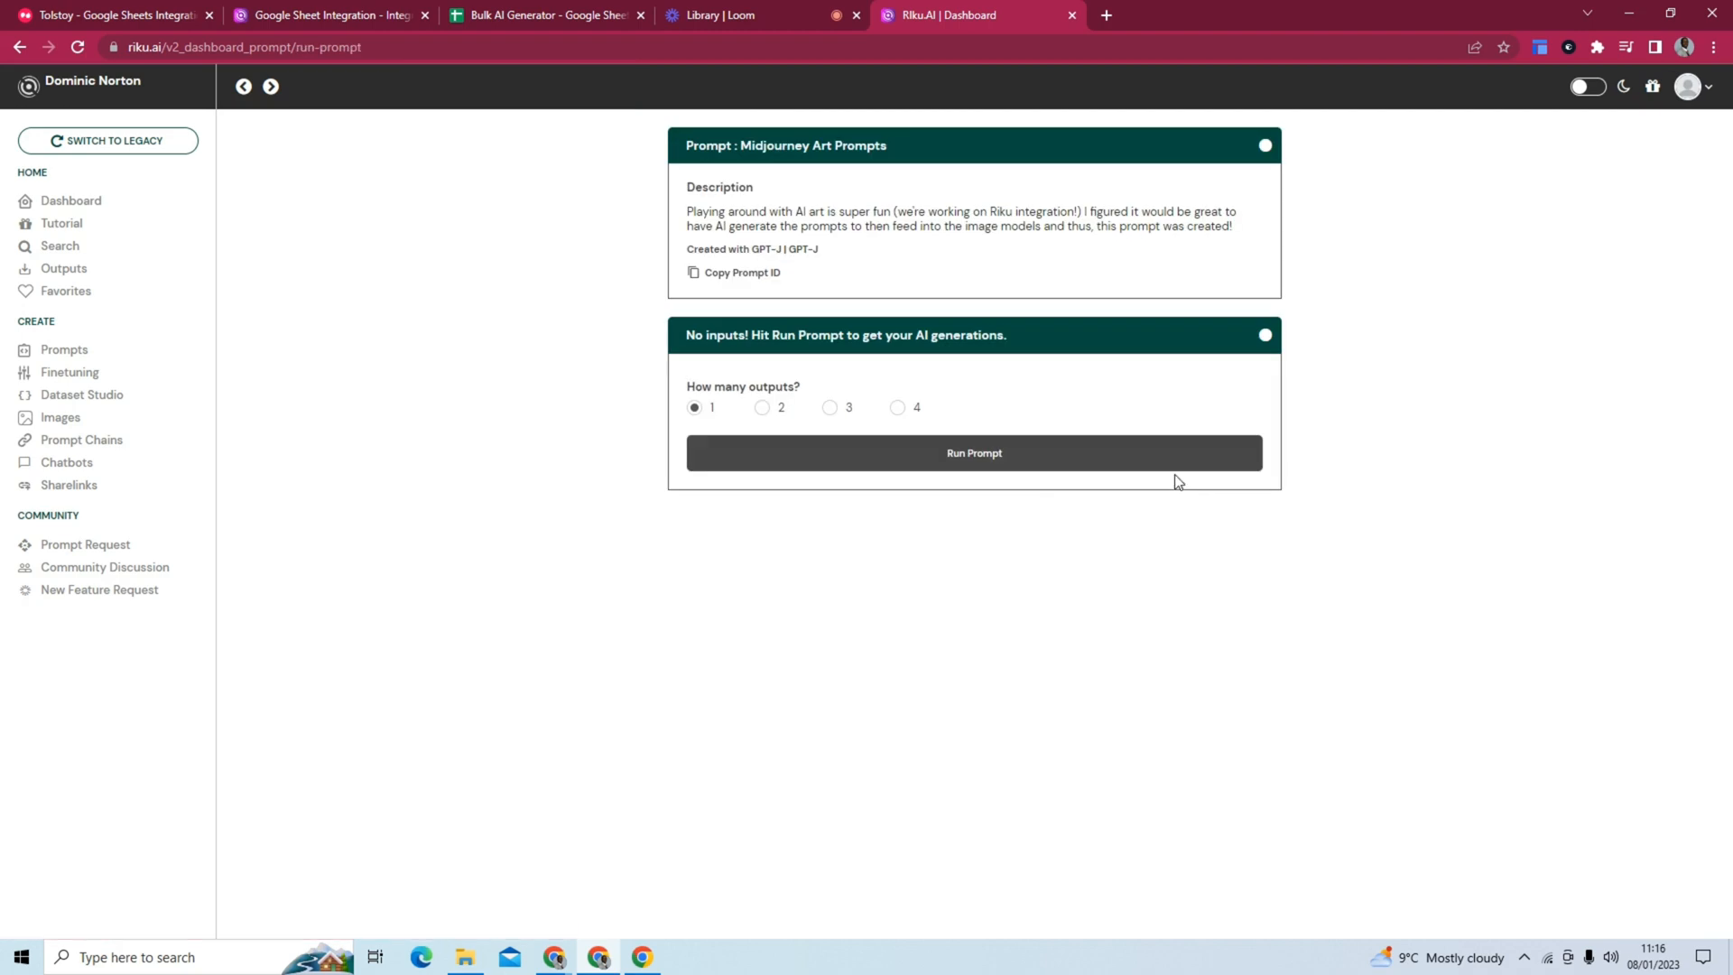
mouse_move(982, 493)
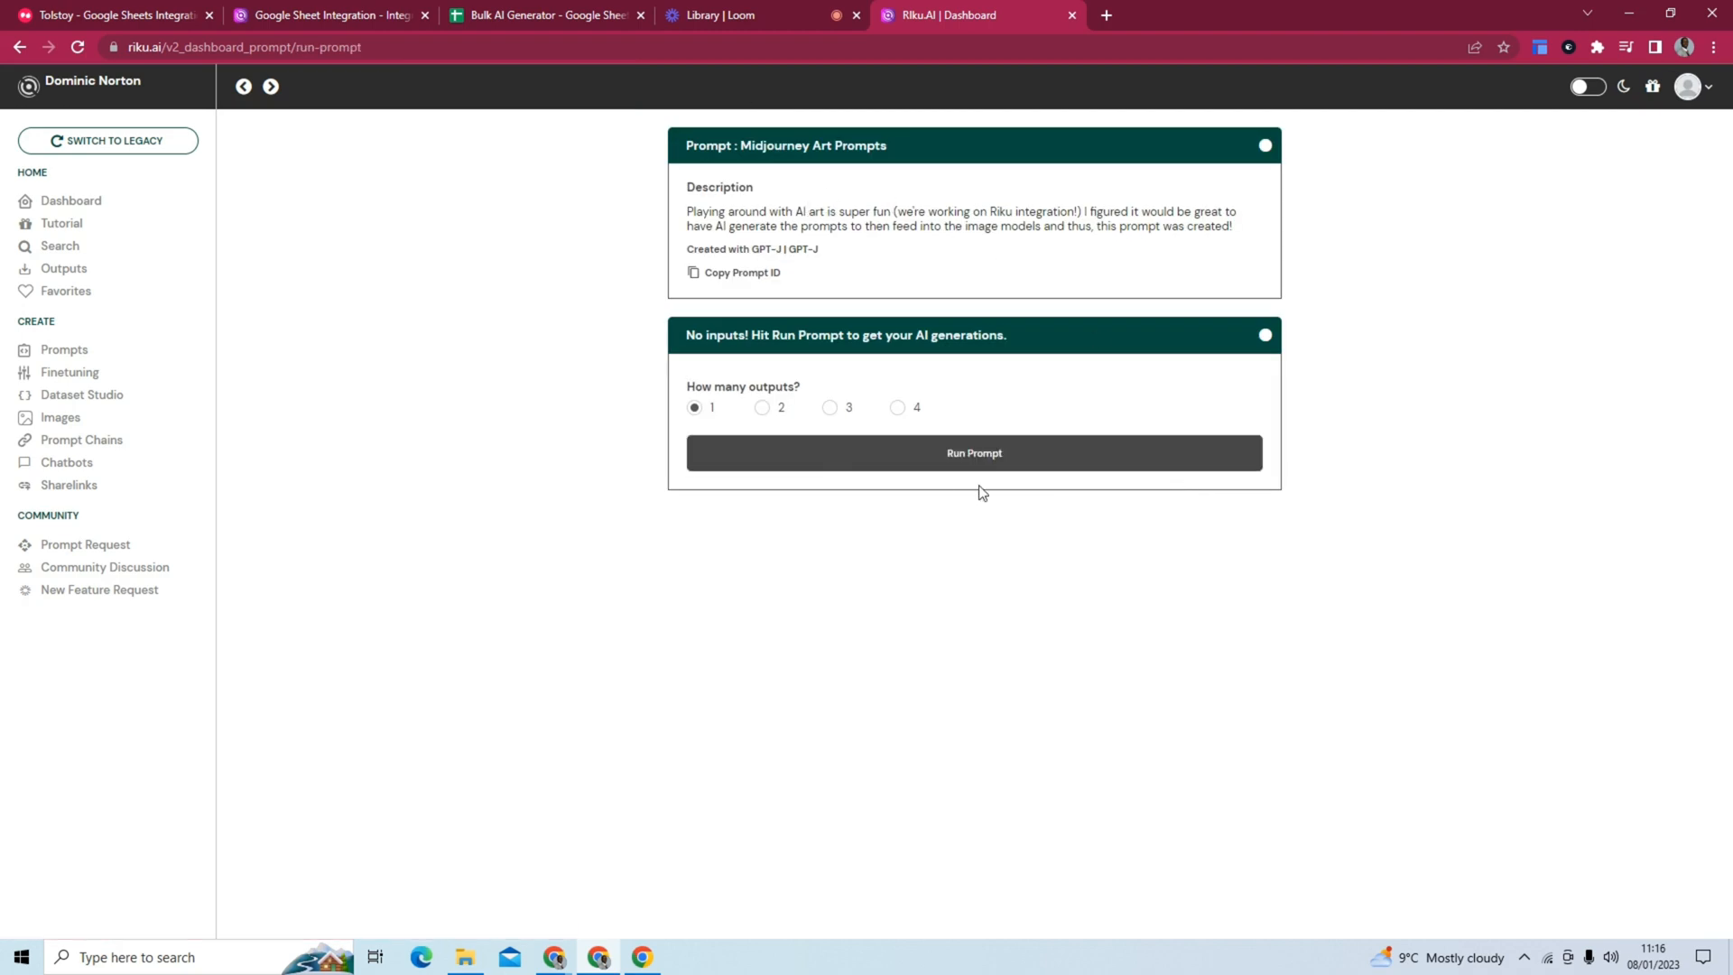
left_click(973, 452)
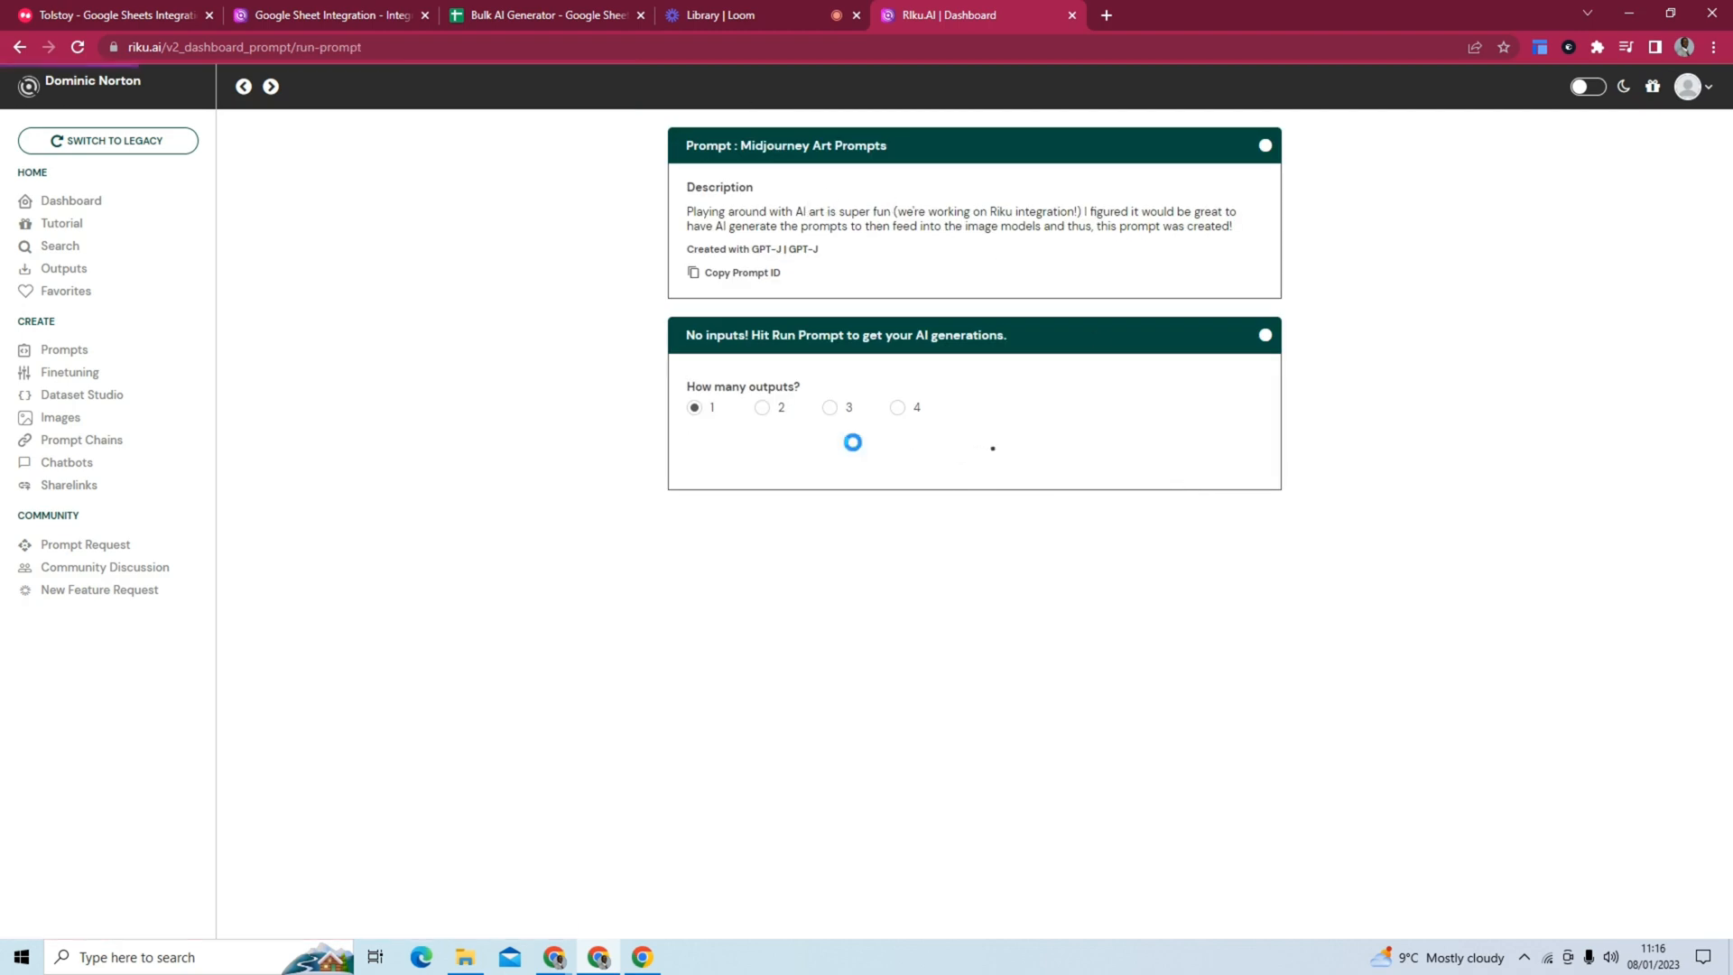
left_click(852, 442)
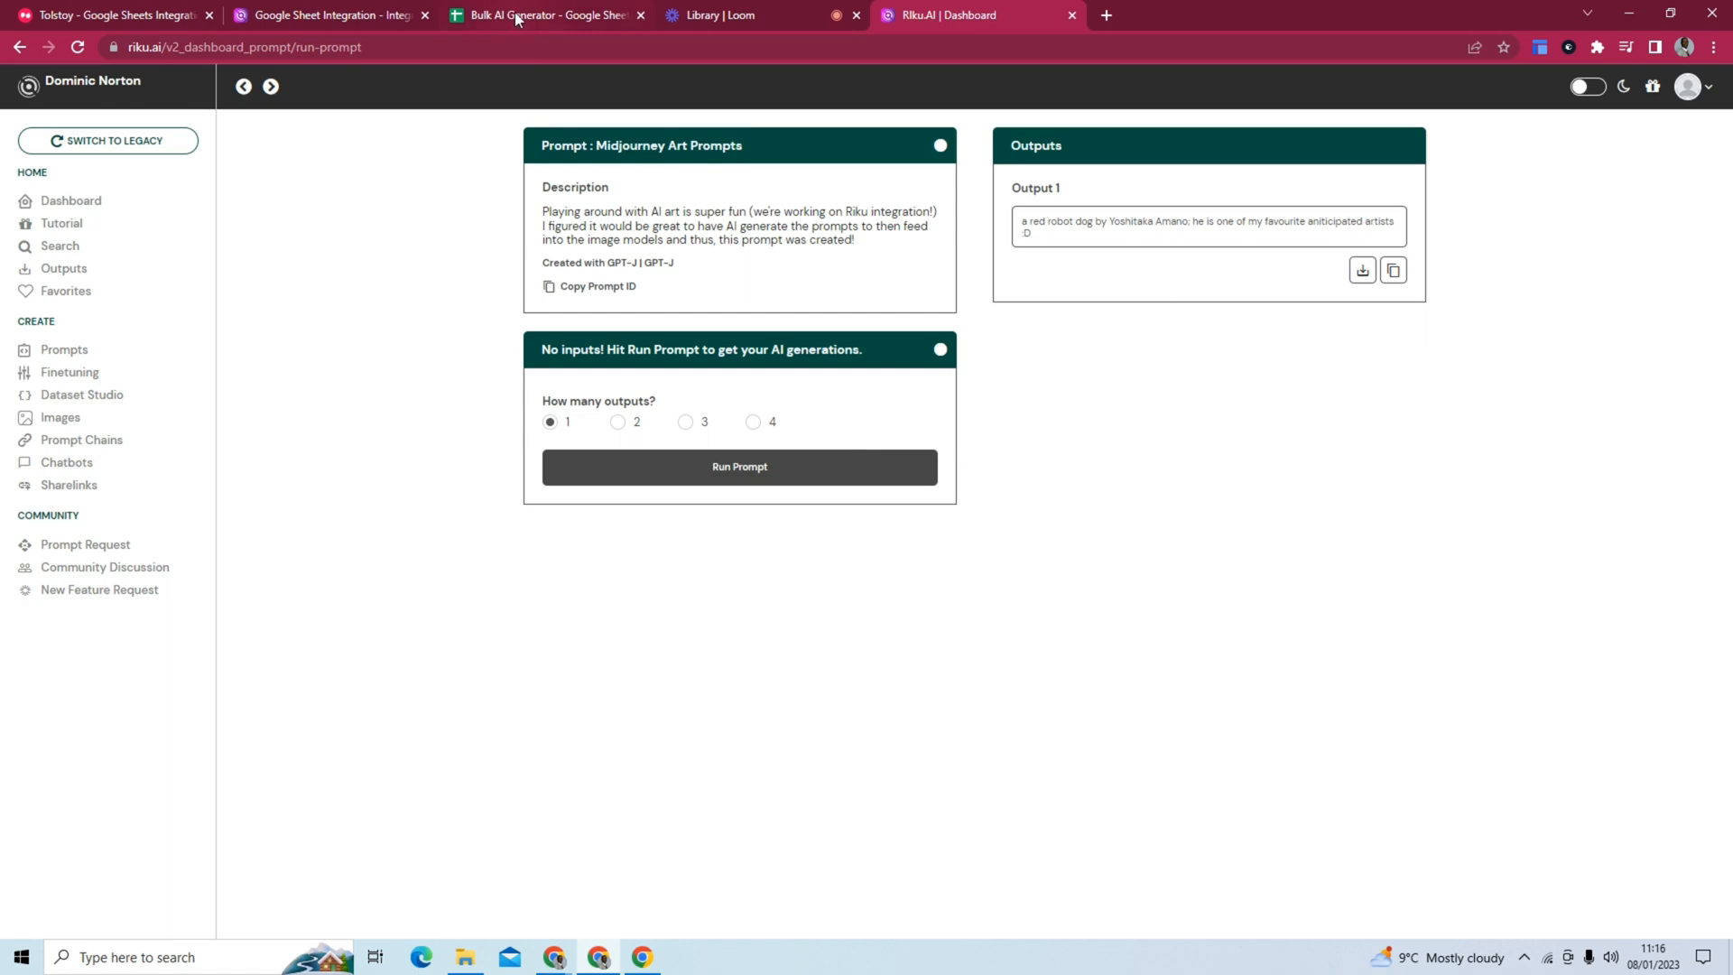
Enter 'Prompts' as the header in A1 and save Midjourney Art Prompts as the sidebar prompt.
left_click(543, 14)
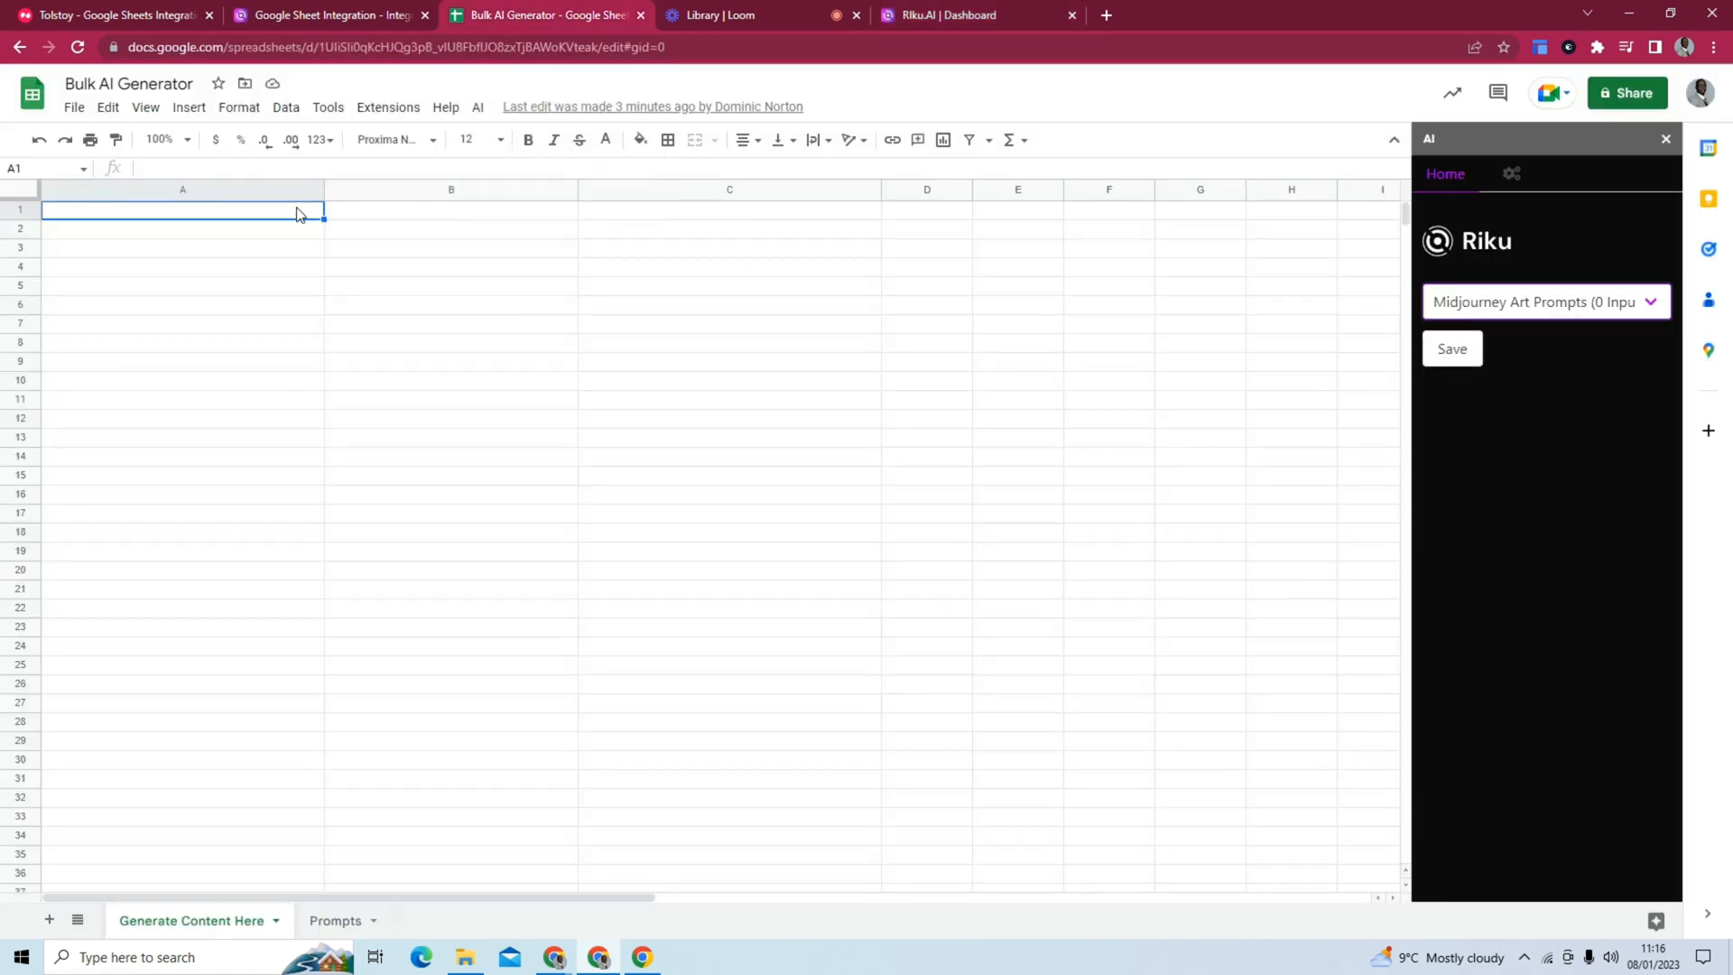
double_click(182, 210)
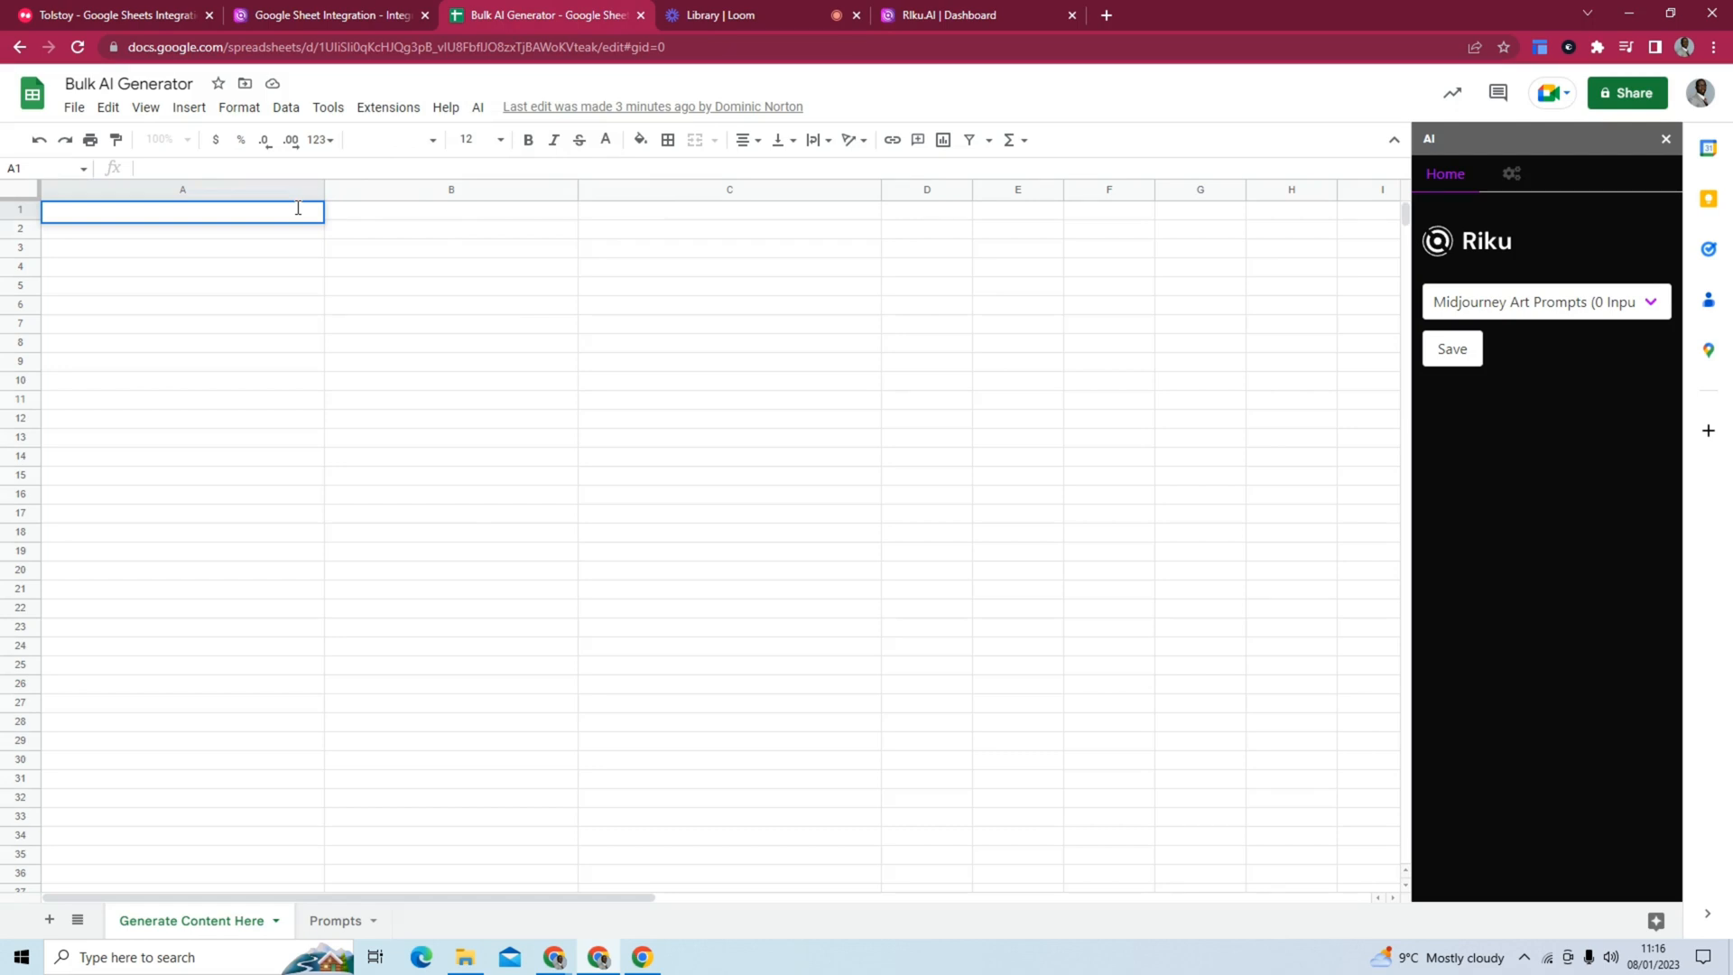
type("Prompts")
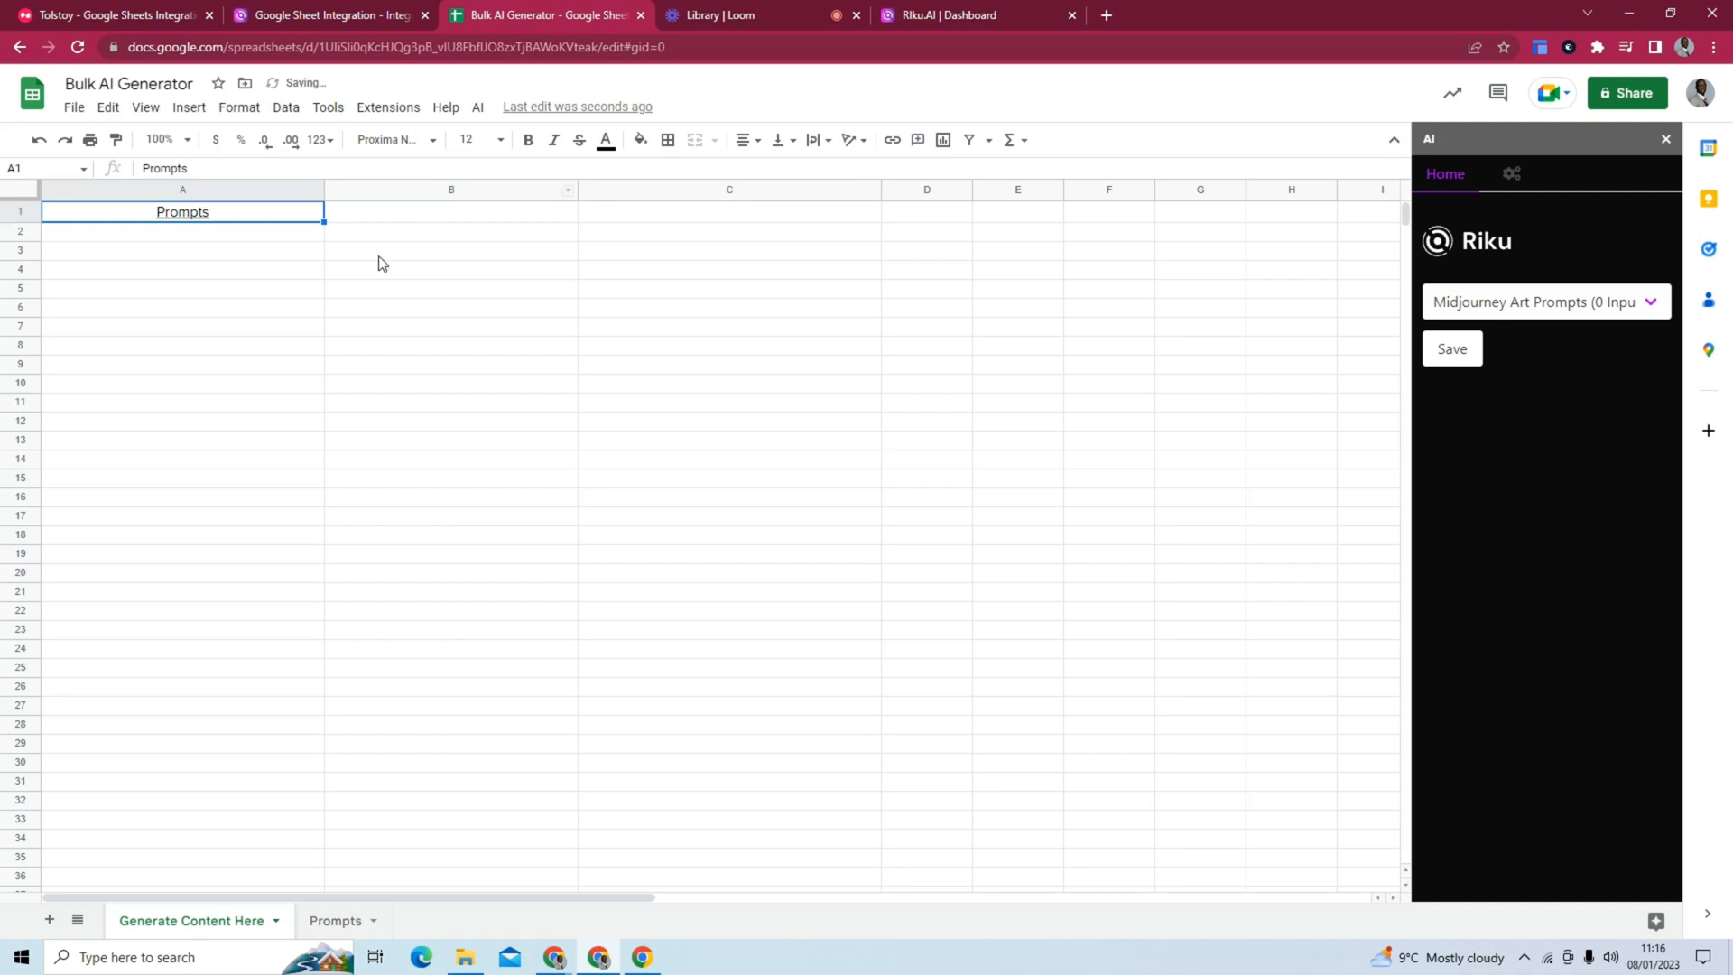
left_click(183, 230)
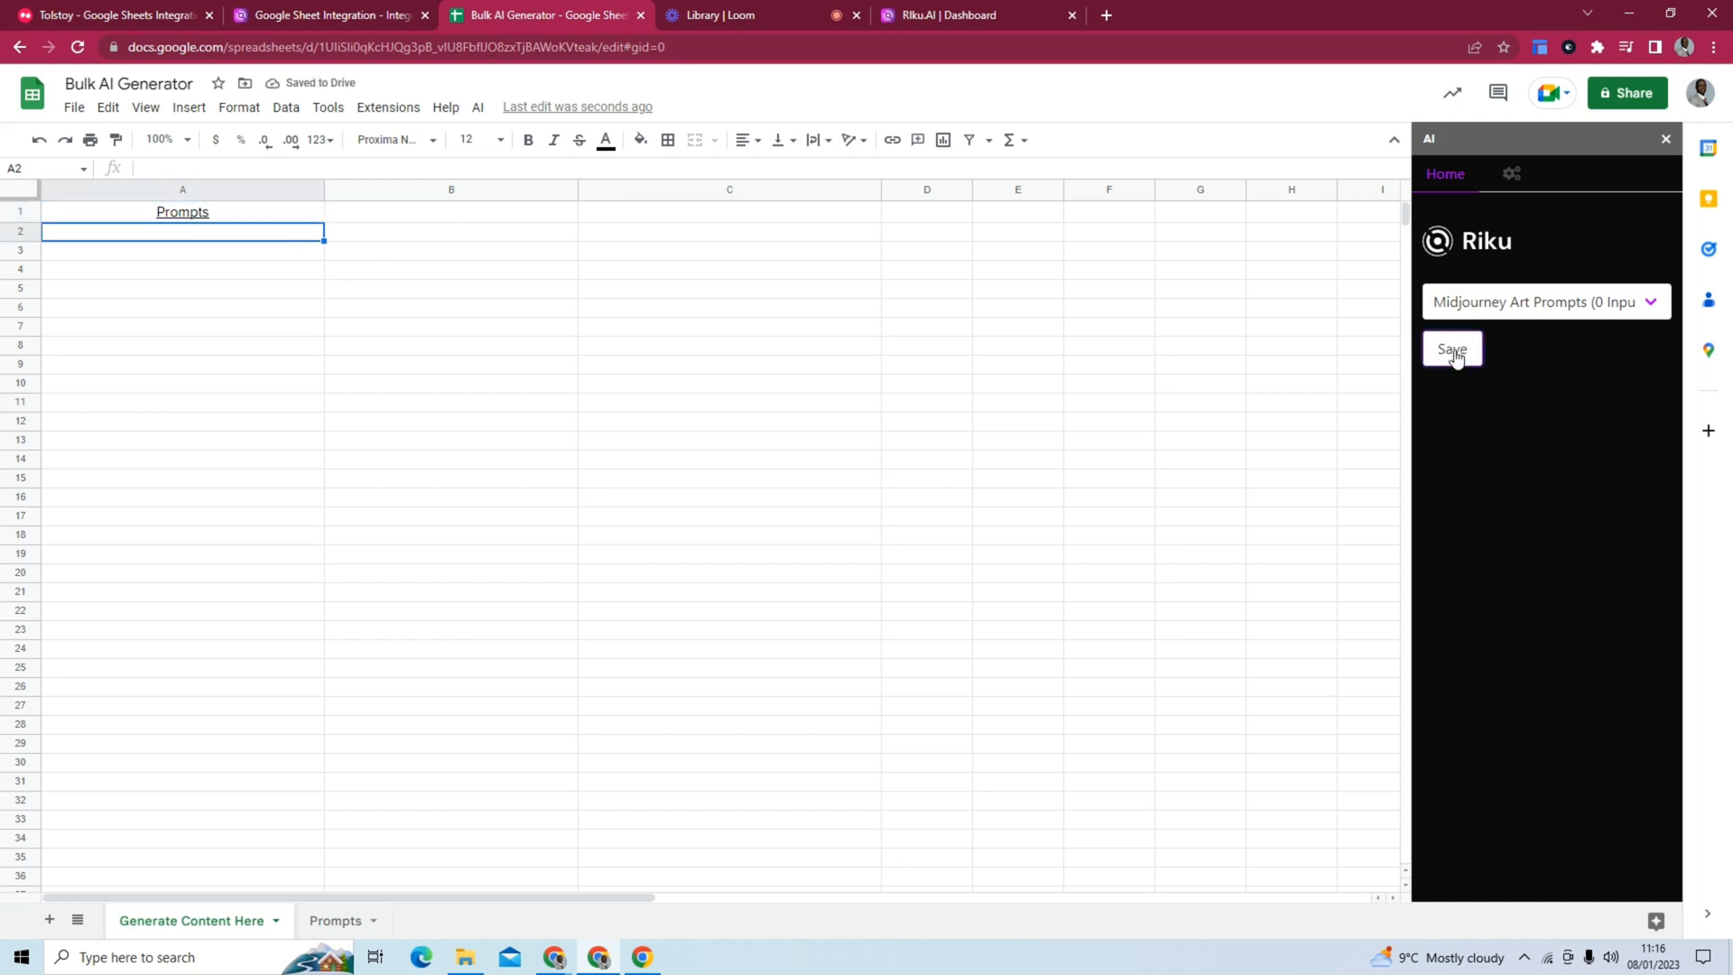
Enter =AI() in A2, returning 'a beautiful face as it is aging'.
type("=")
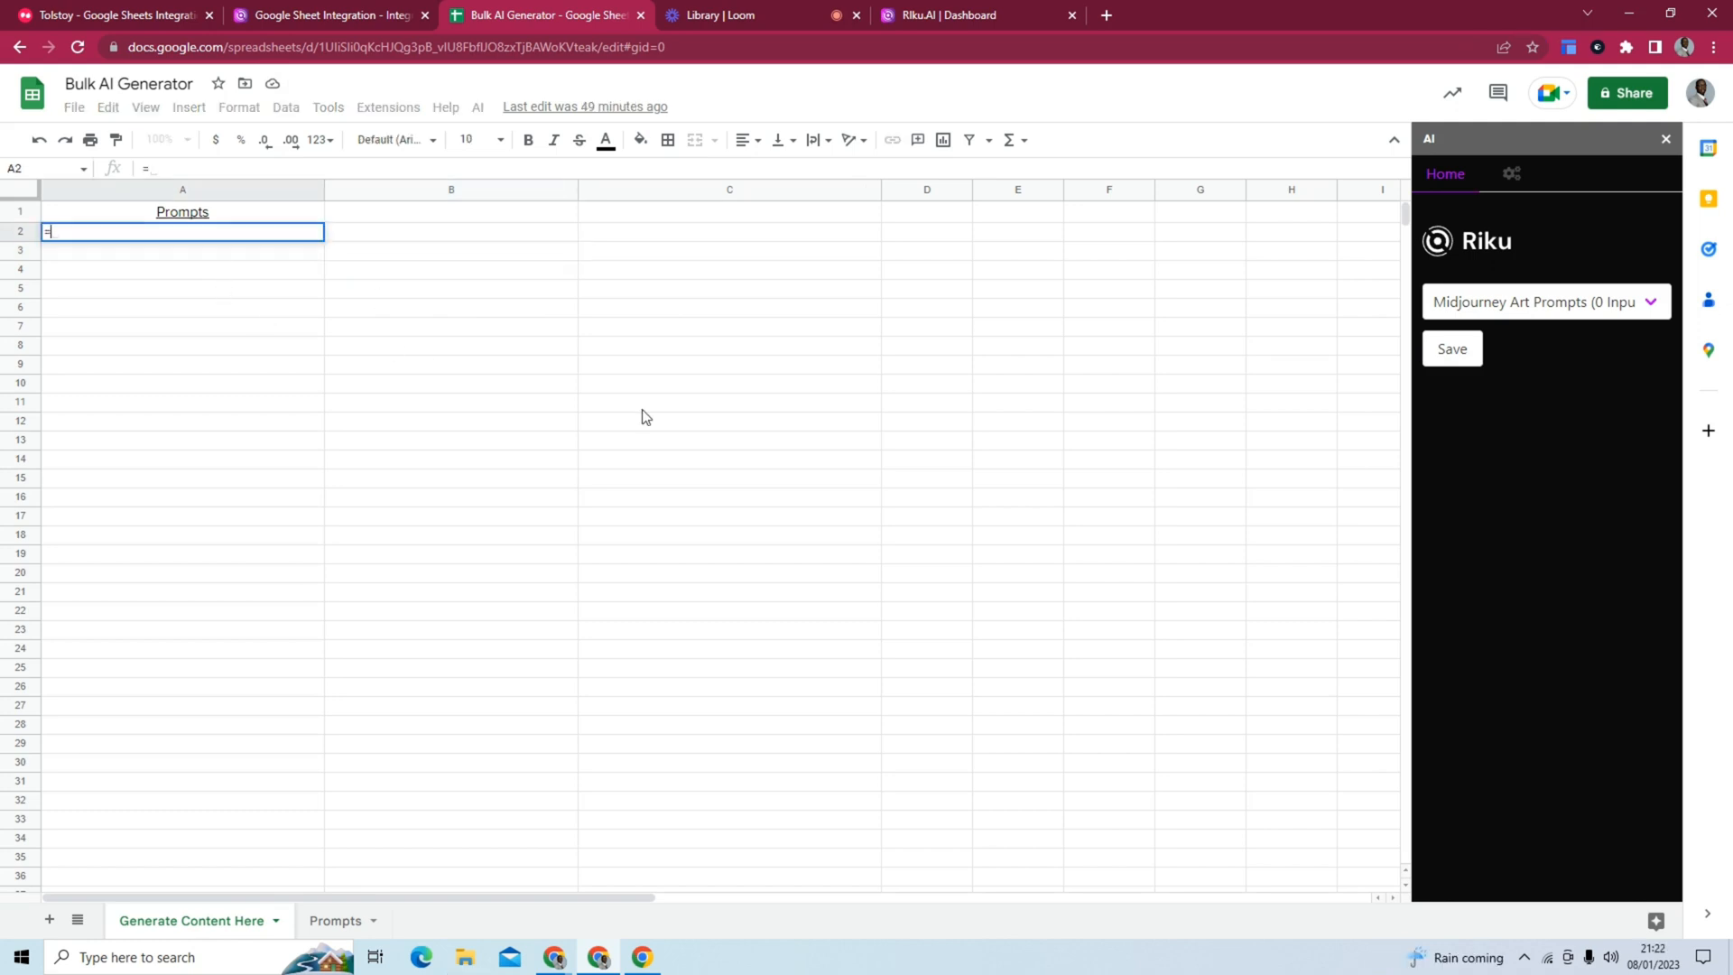
type("ai")
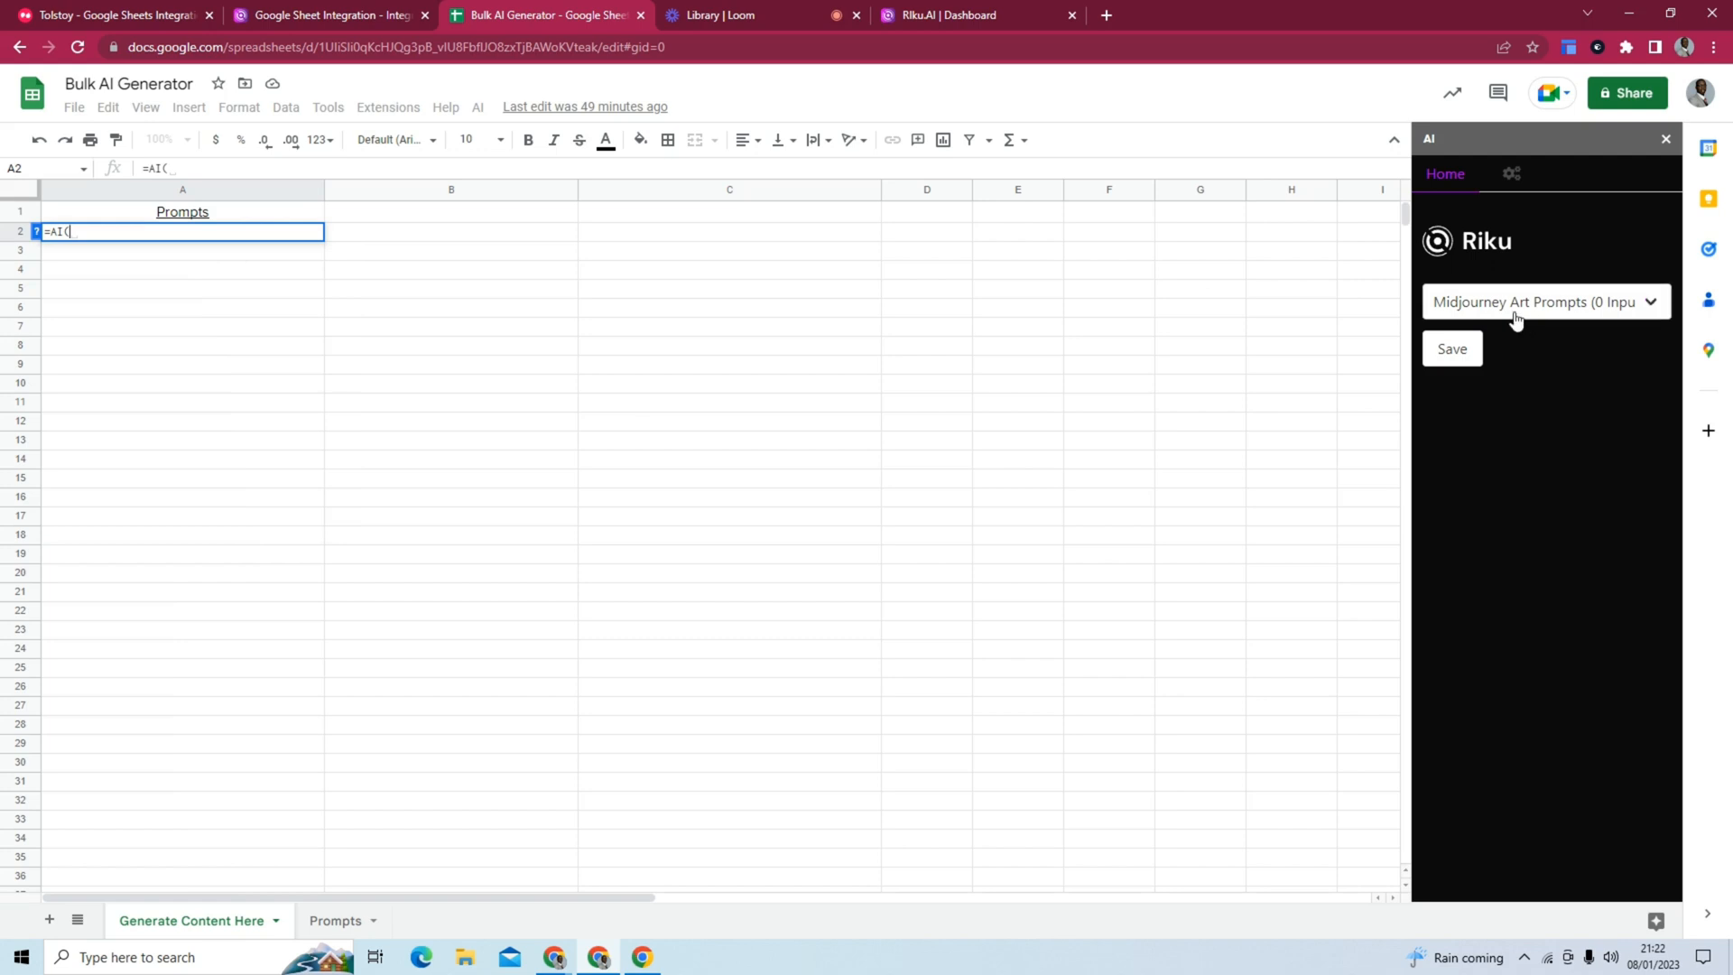
mouse_move(1607, 314)
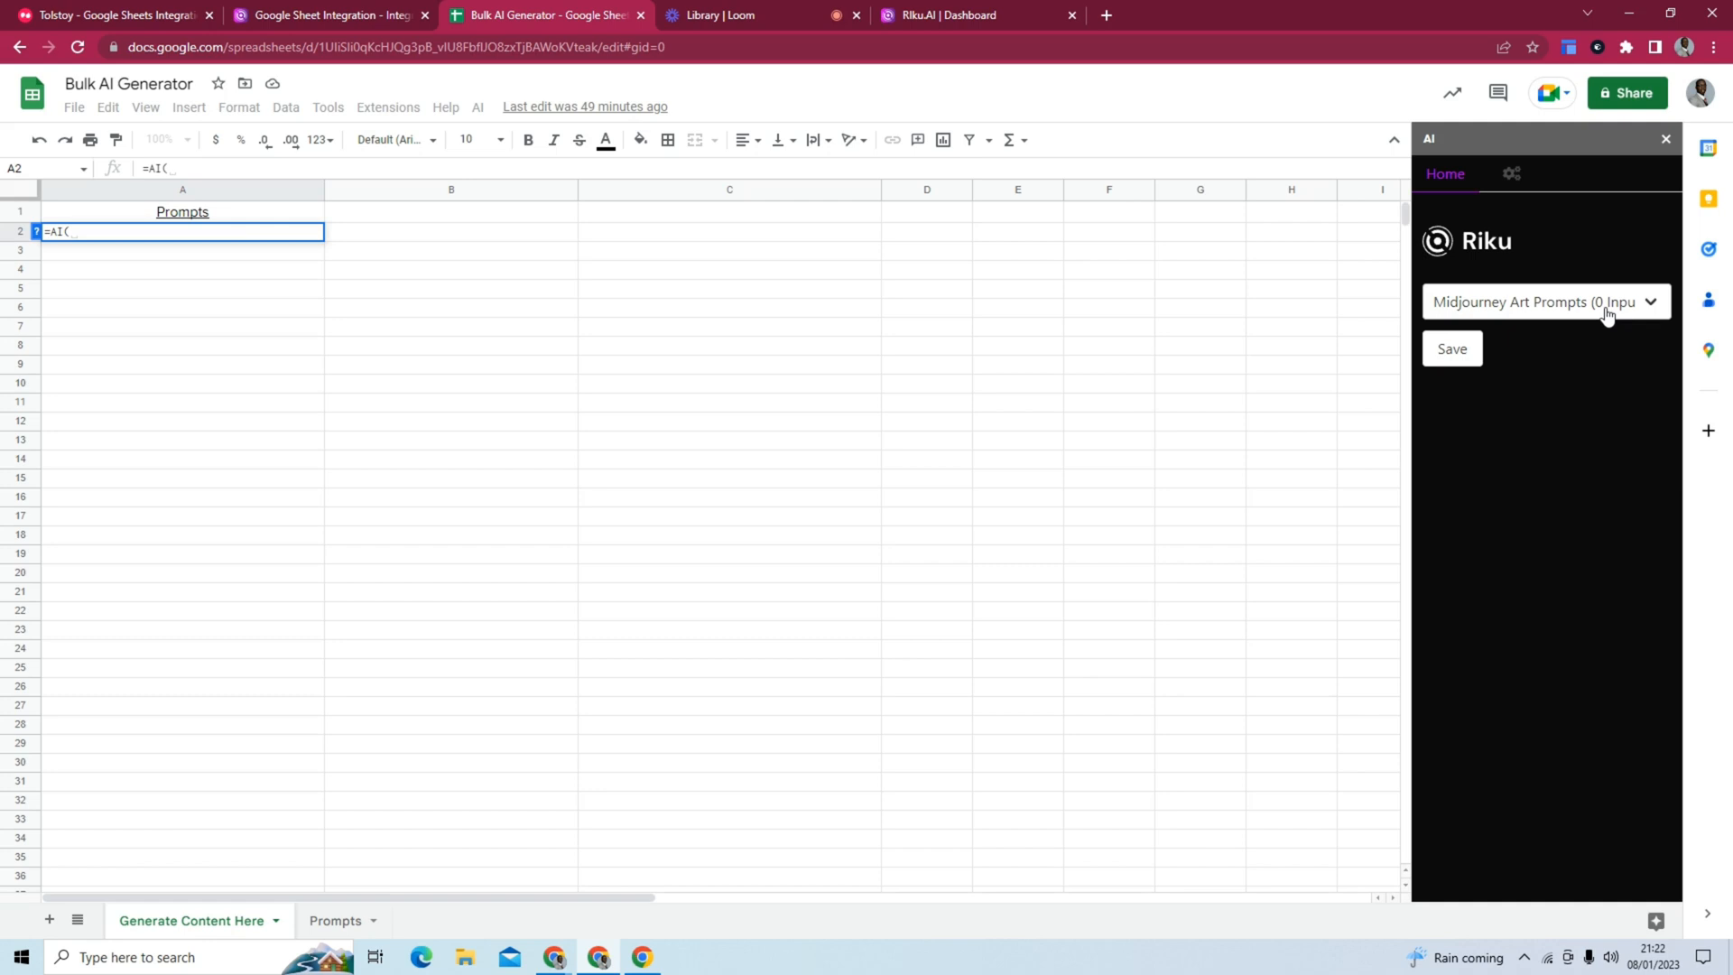
type(")")
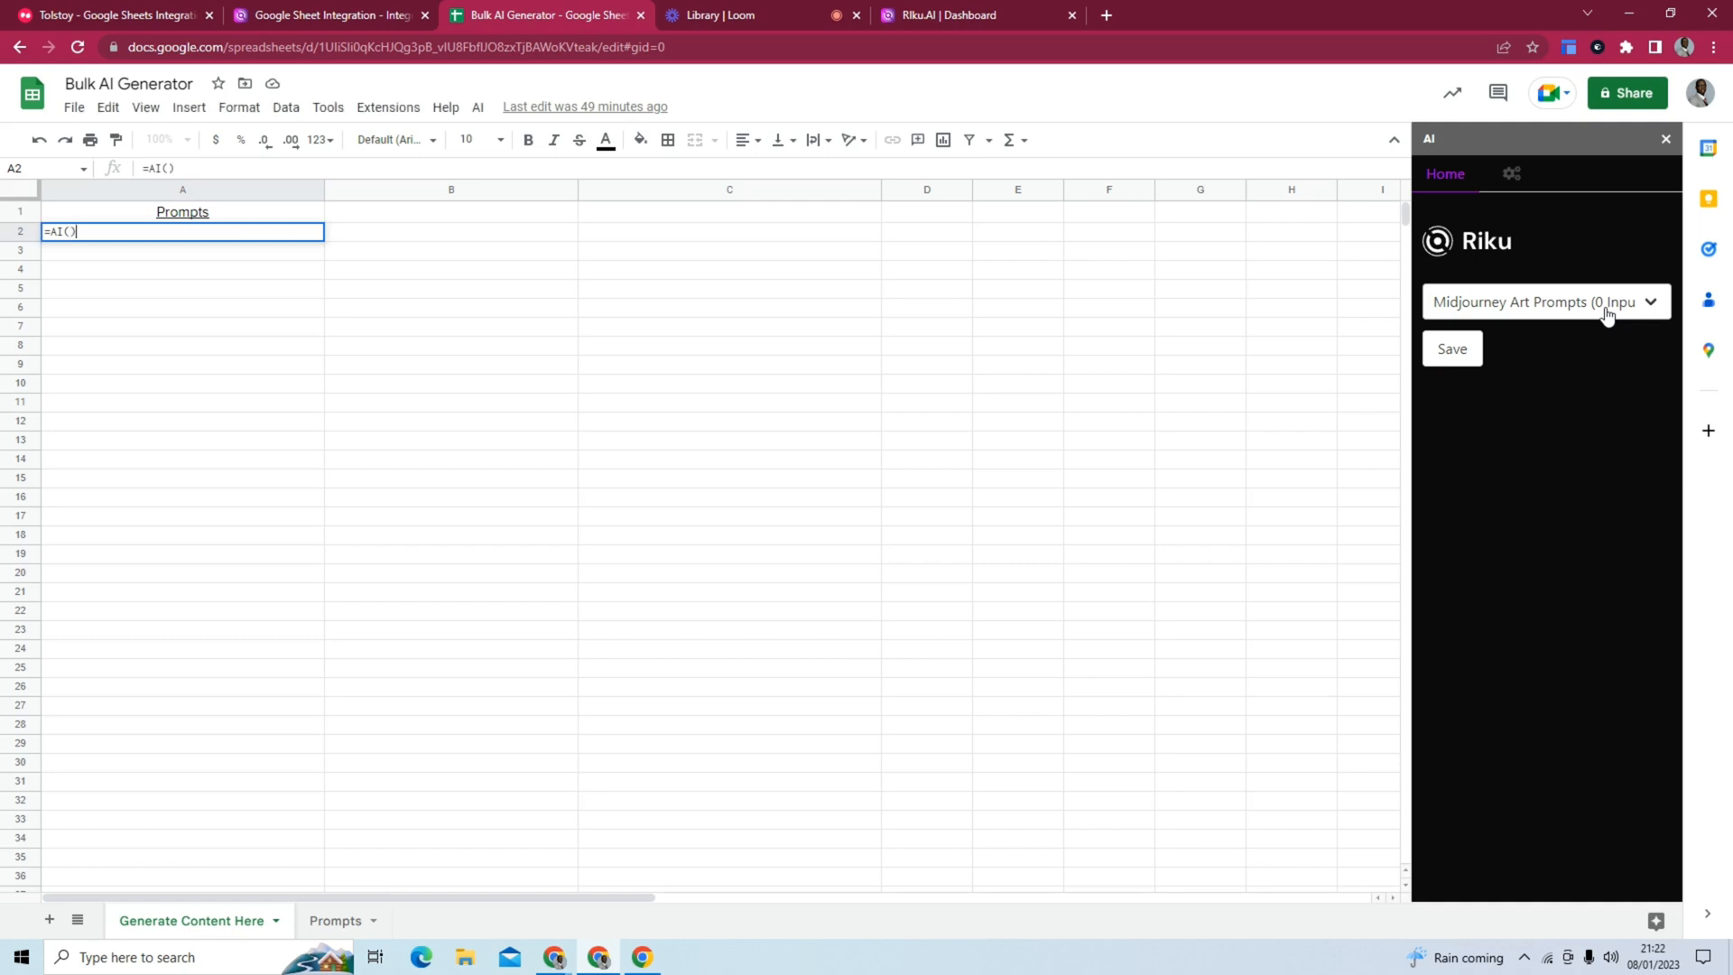
key("enter")
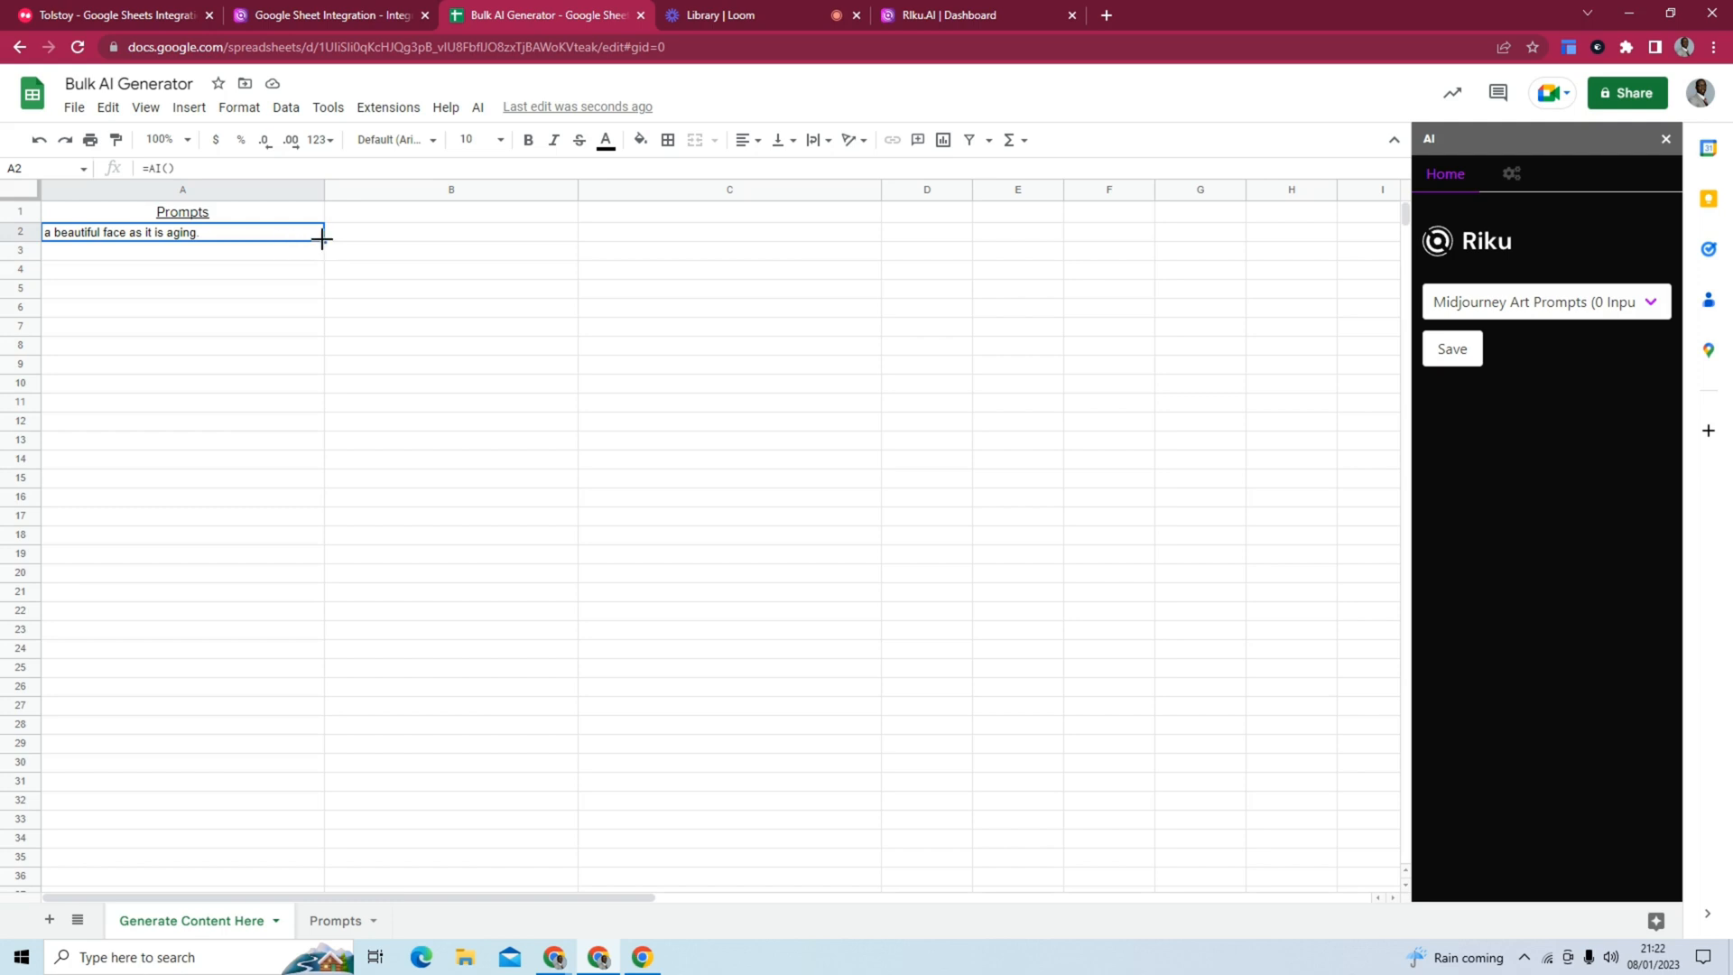
Fill the =AI() formula from A2 down to A30 and widen column A to show the 29 prompts.
left_click_drag(323, 240, 337, 557)
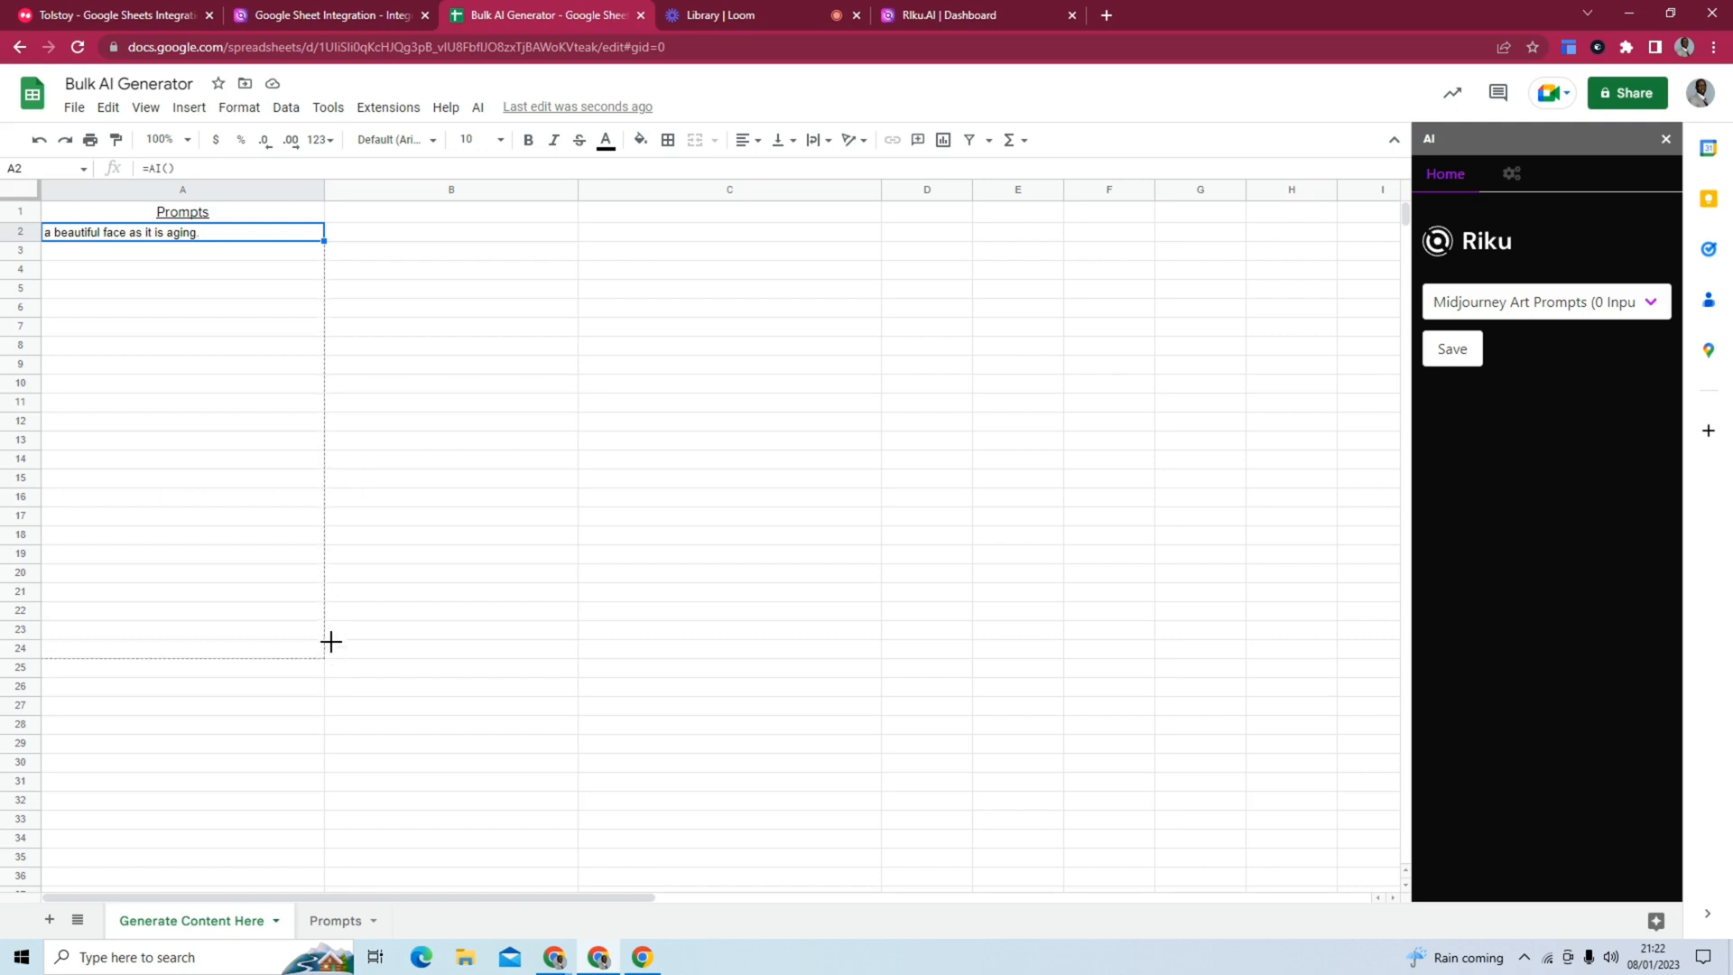
mouse_move(312, 740)
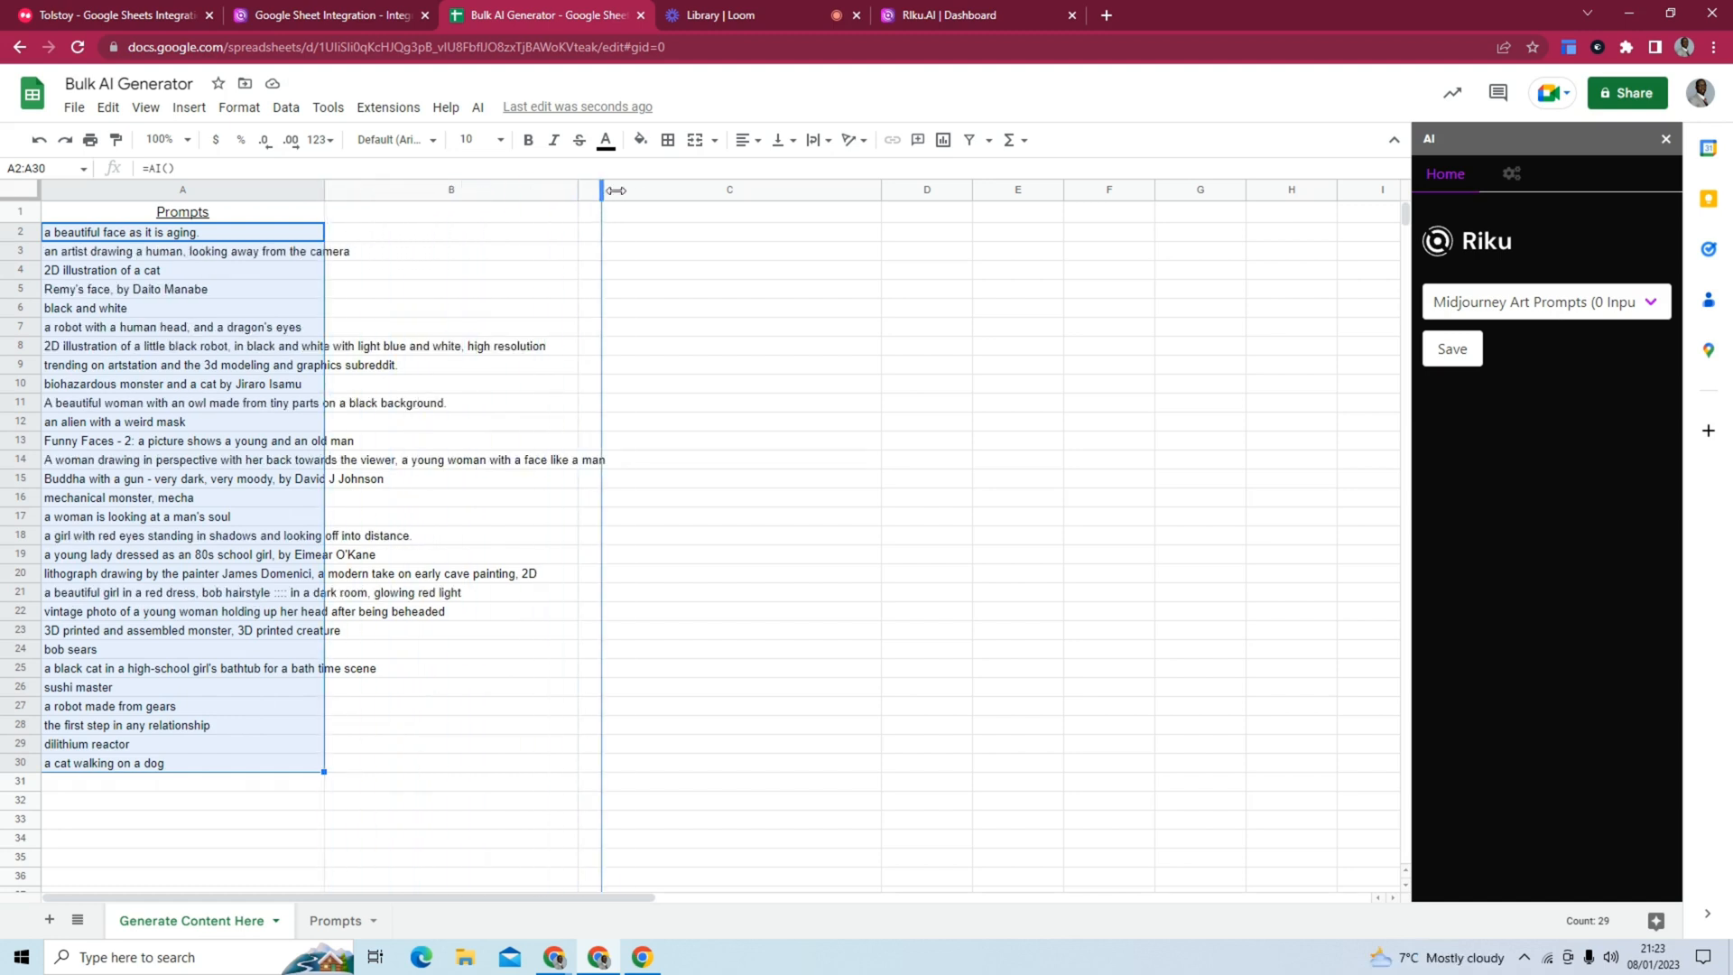
left_click_drag(323, 189, 633, 190)
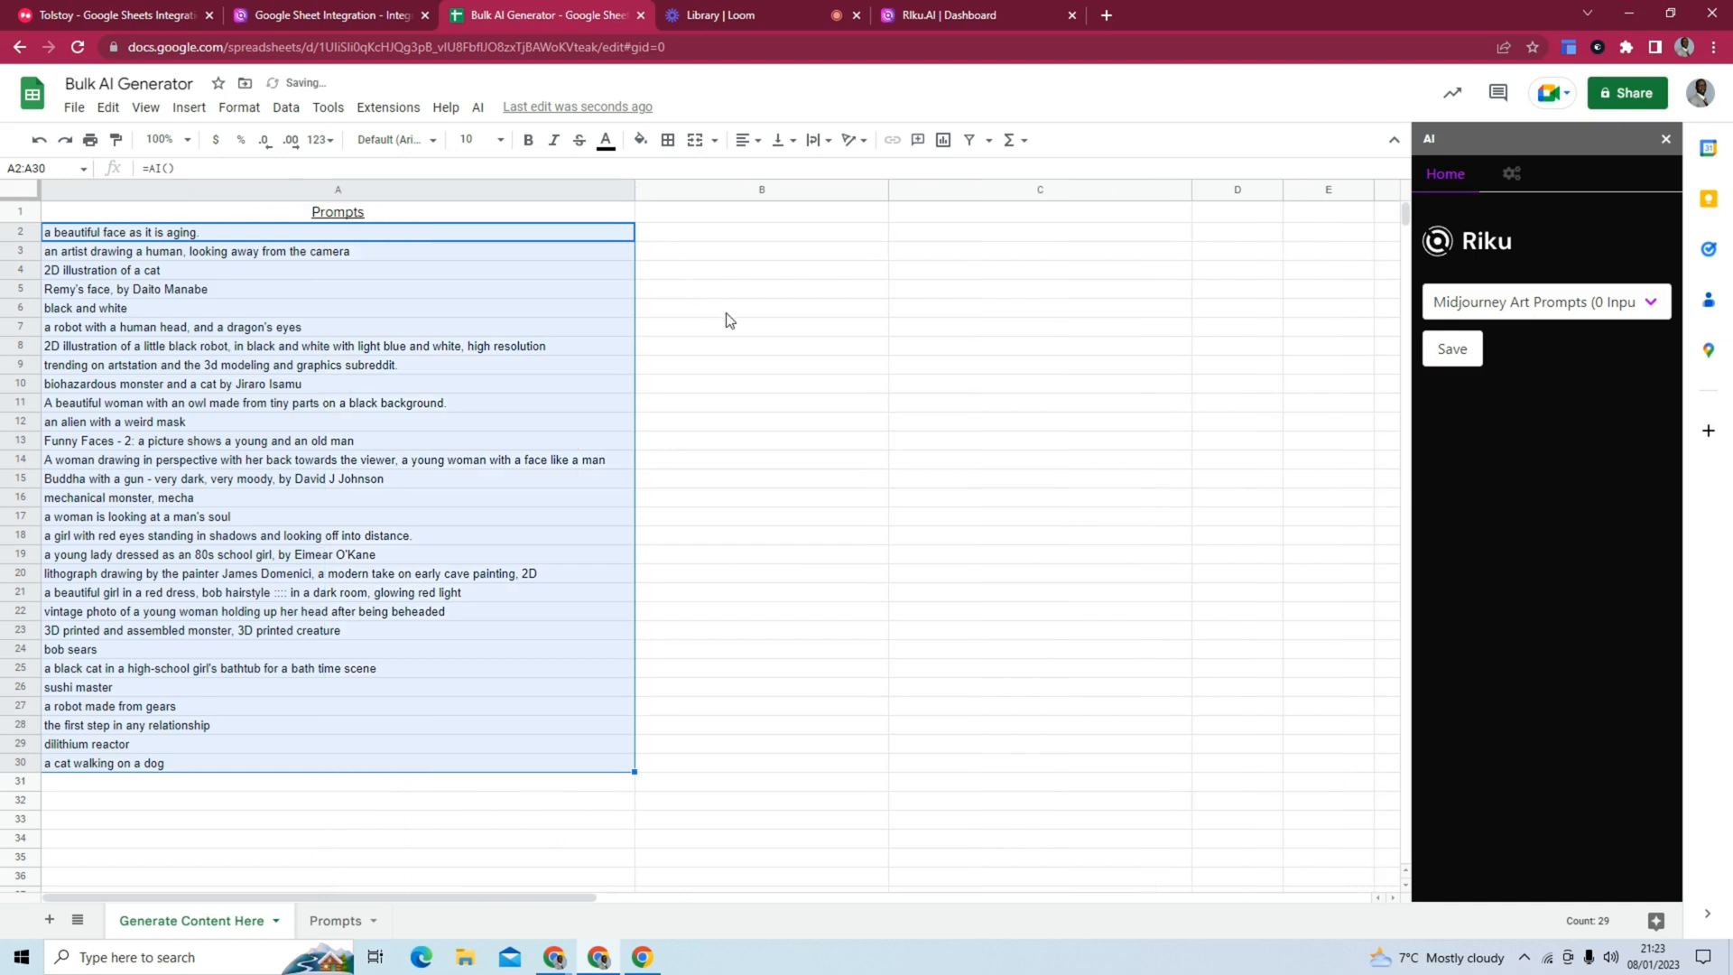
left_click(760, 306)
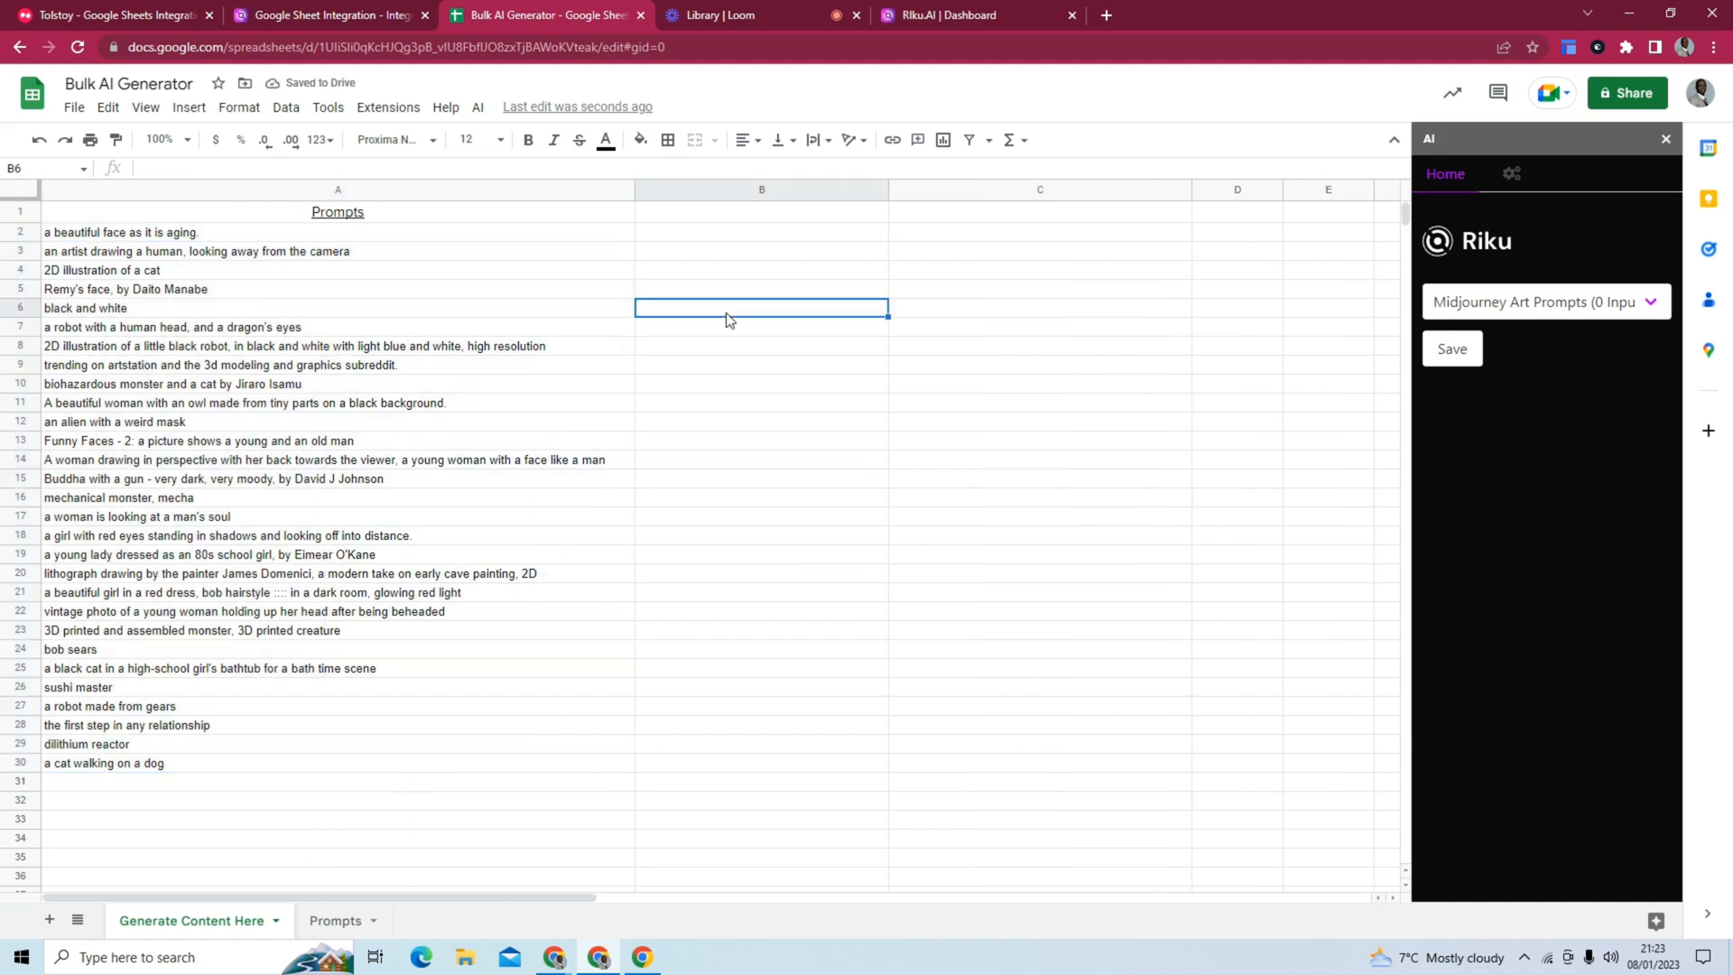
mouse_move(635, 419)
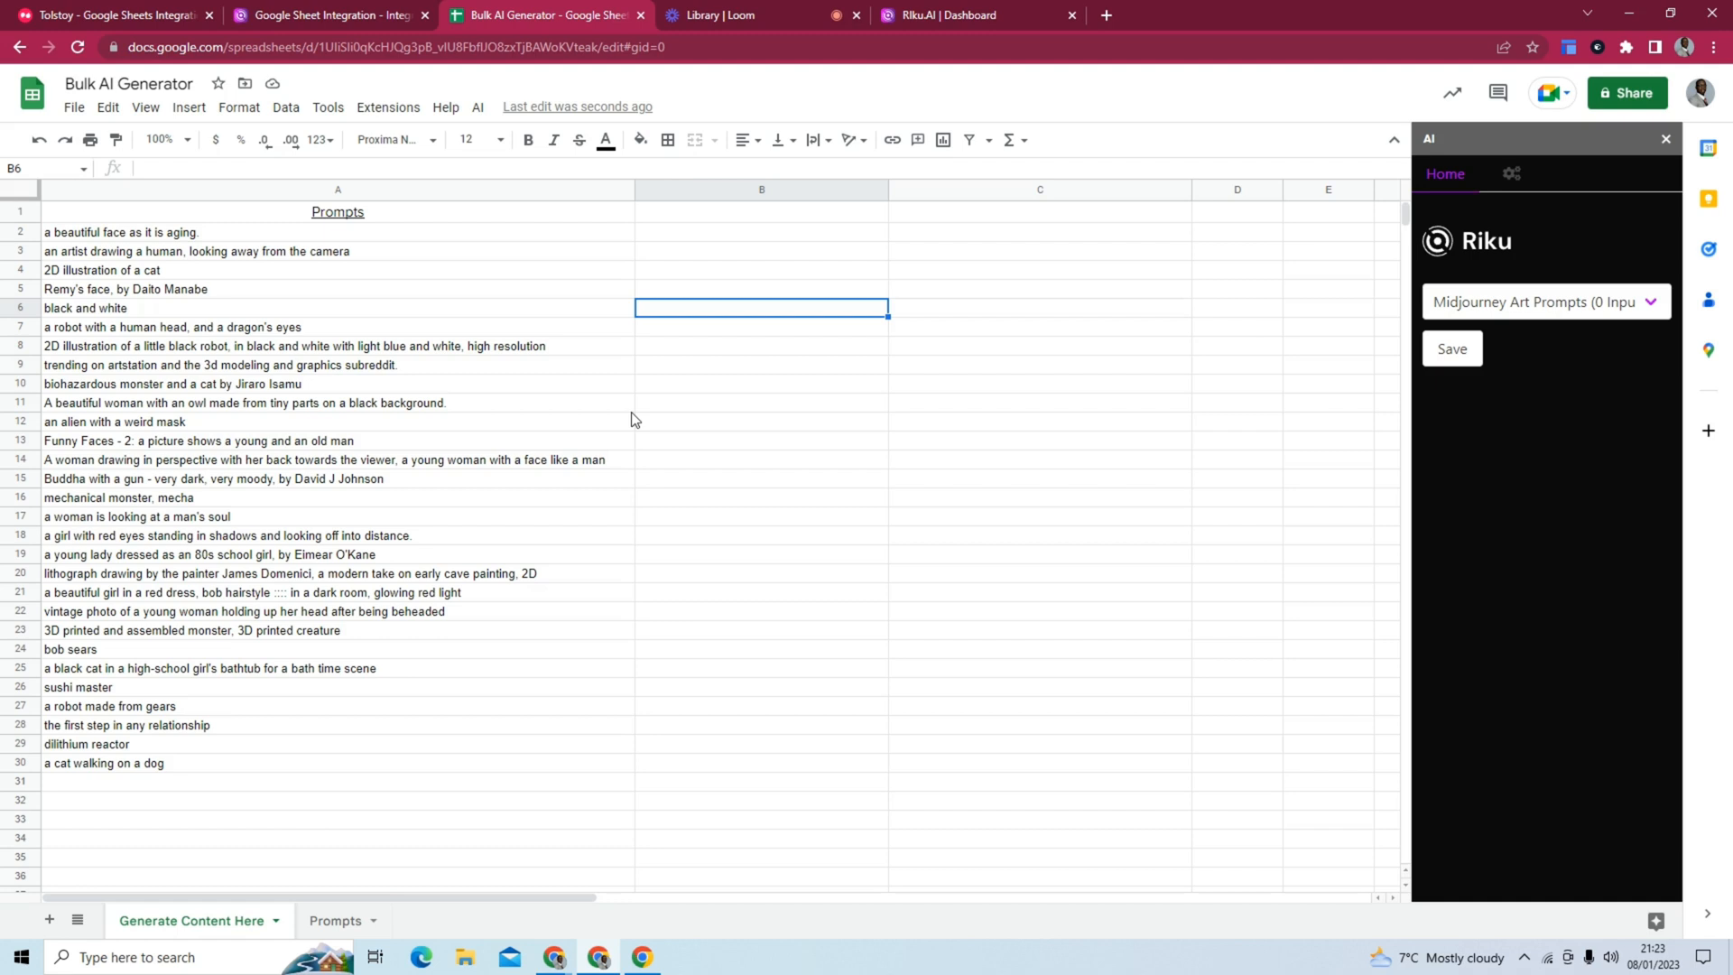